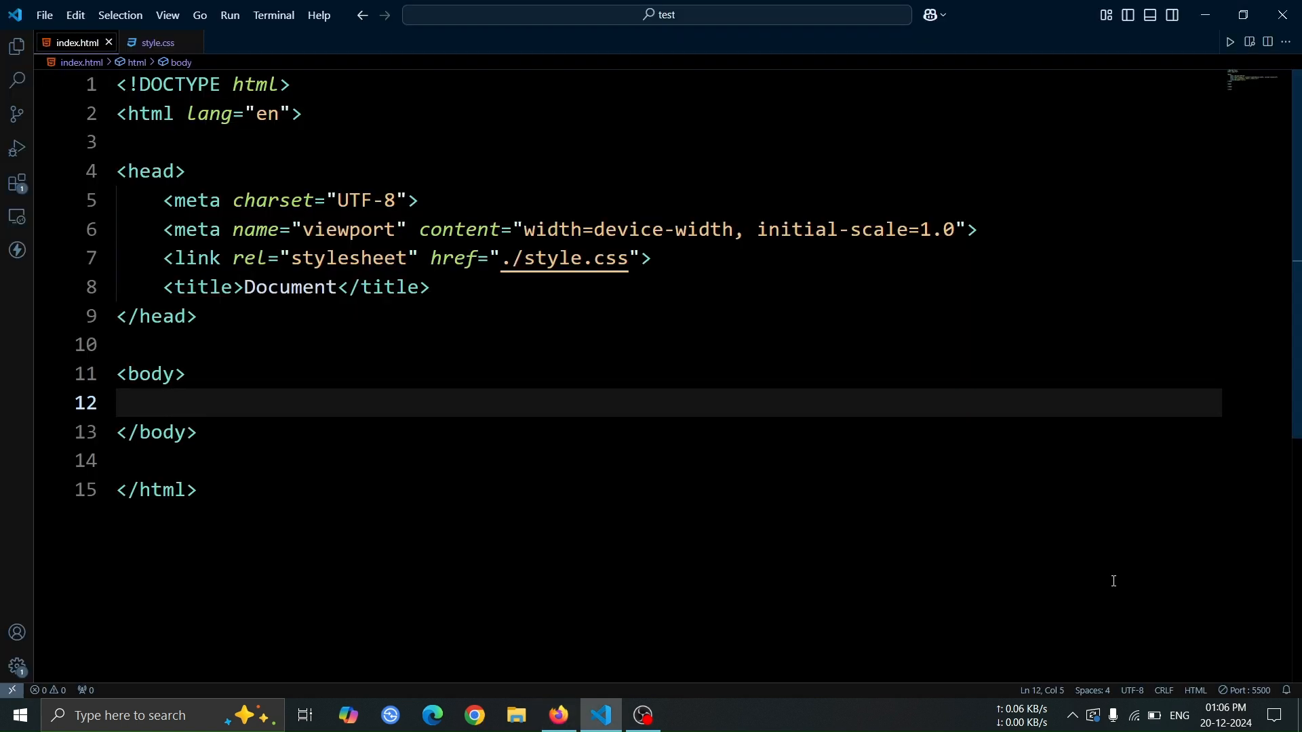
# Step: Add a container div holding a card div with an imageBox div inside
pyautogui.write('div class="container"></div>')
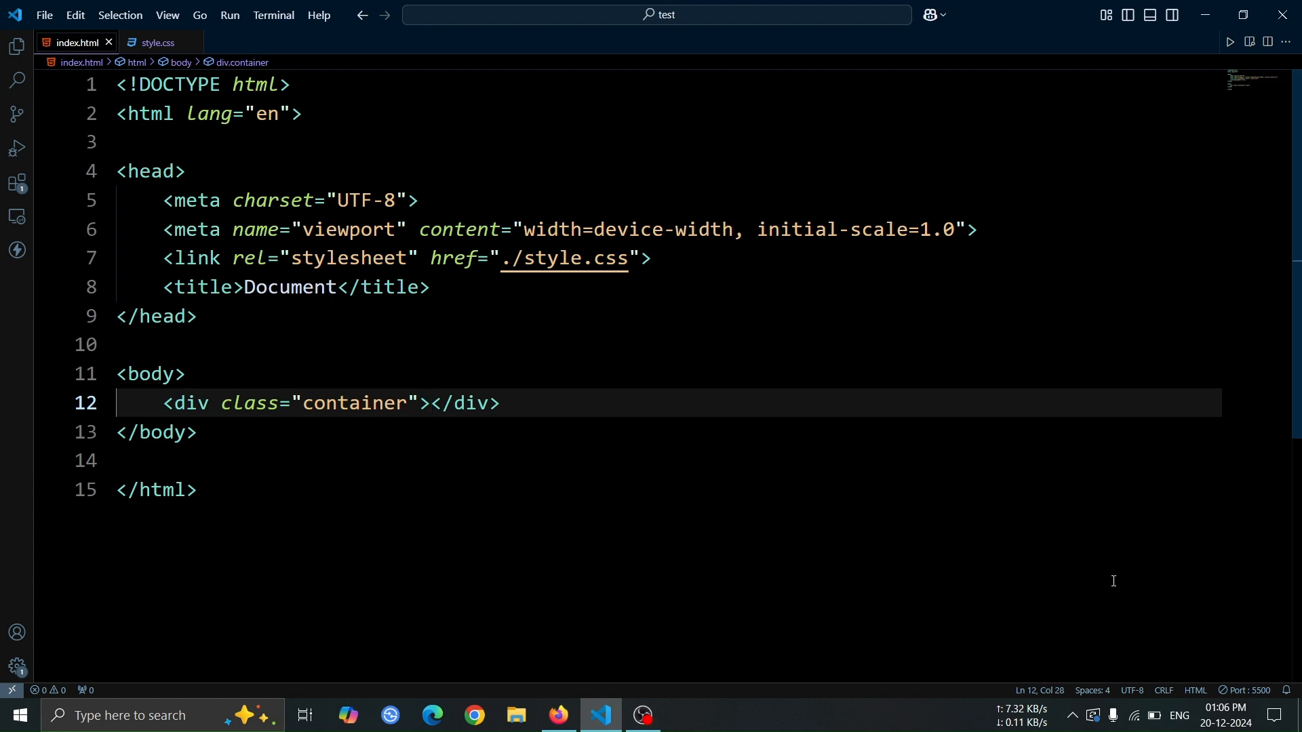
pyautogui.write('div.card')
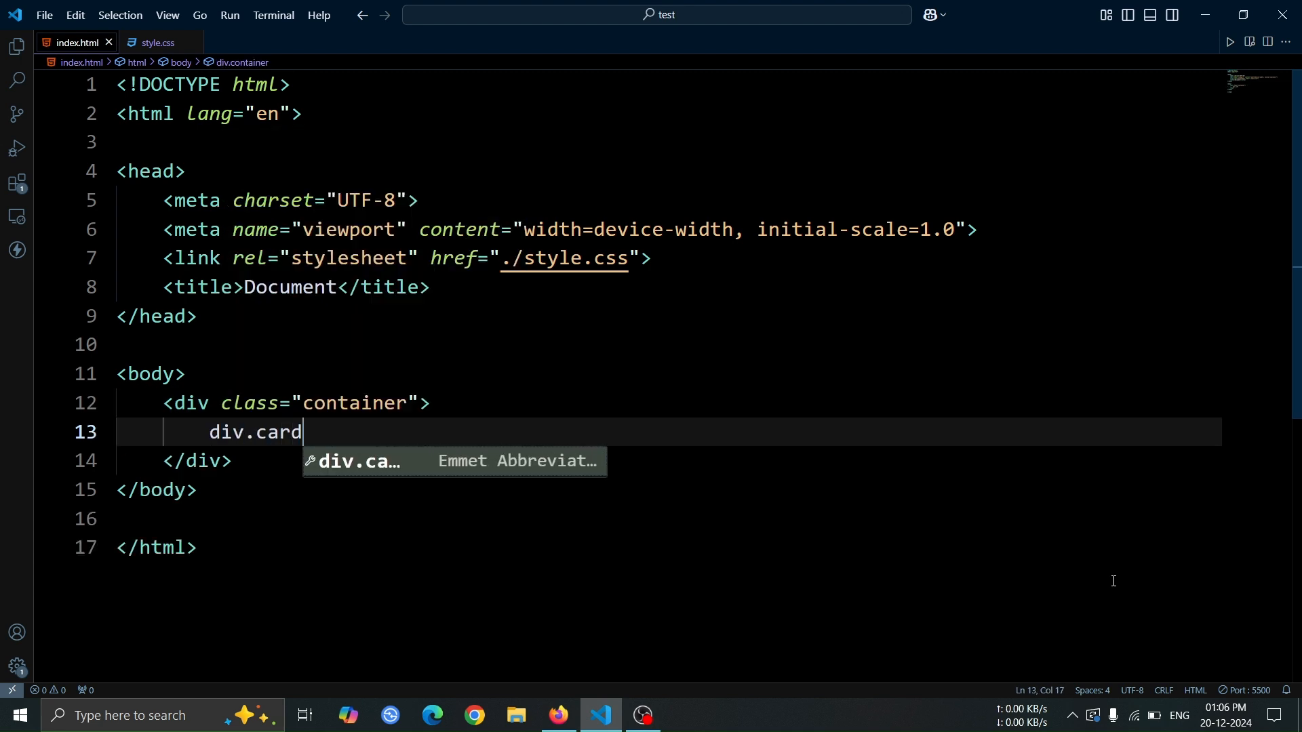
pyautogui.press('Tab')
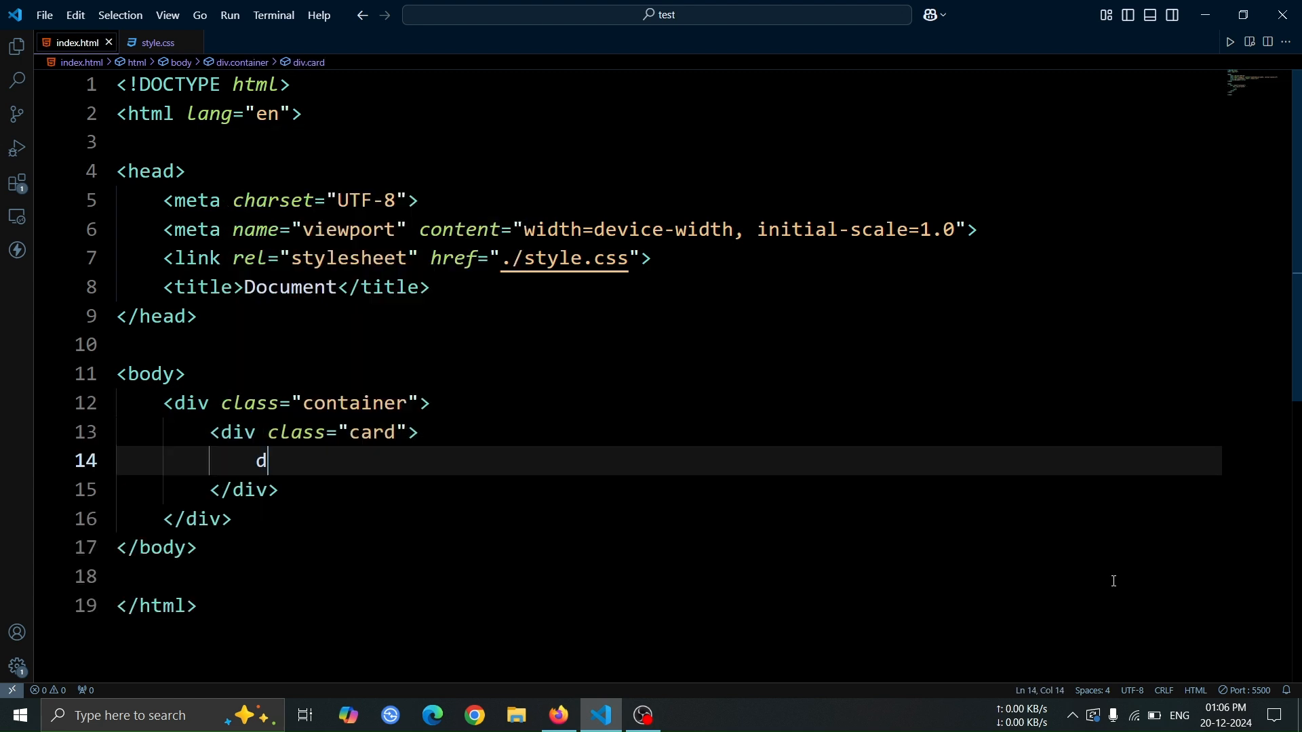
pyautogui.write('iv.imageBox')
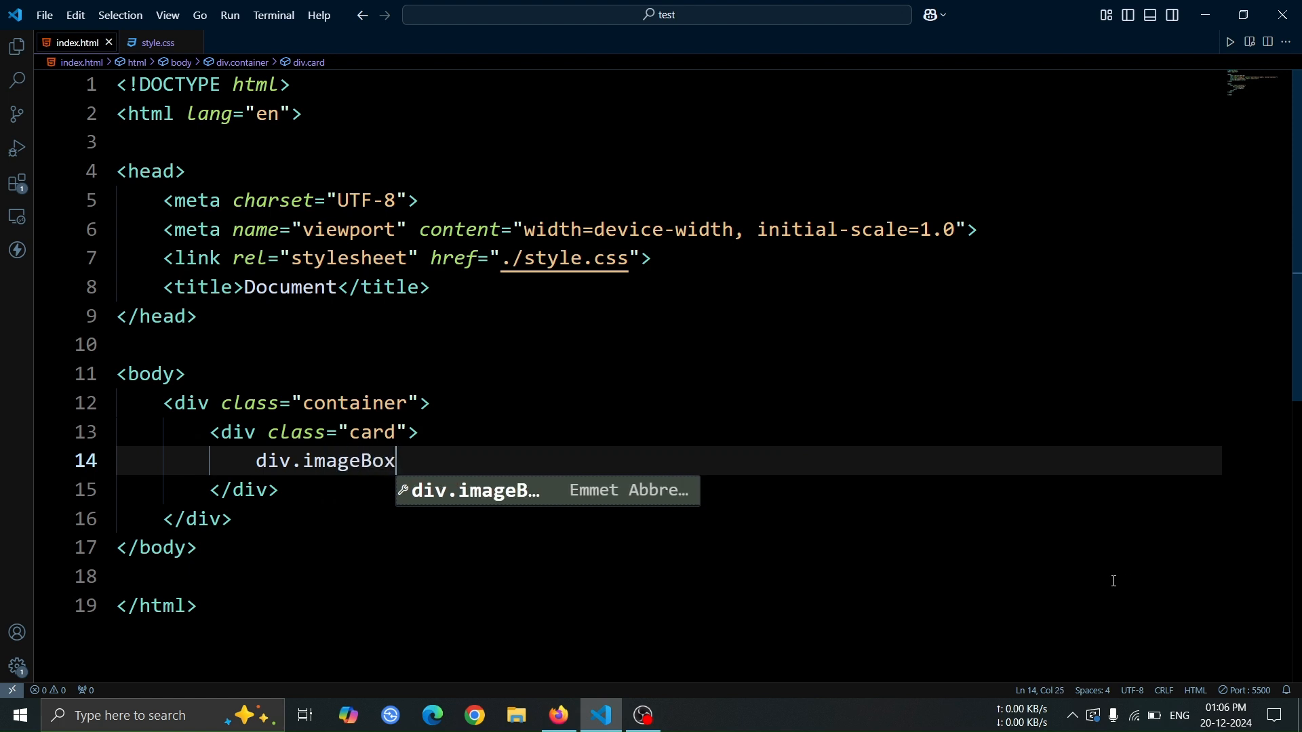
pyautogui.press('Tab')
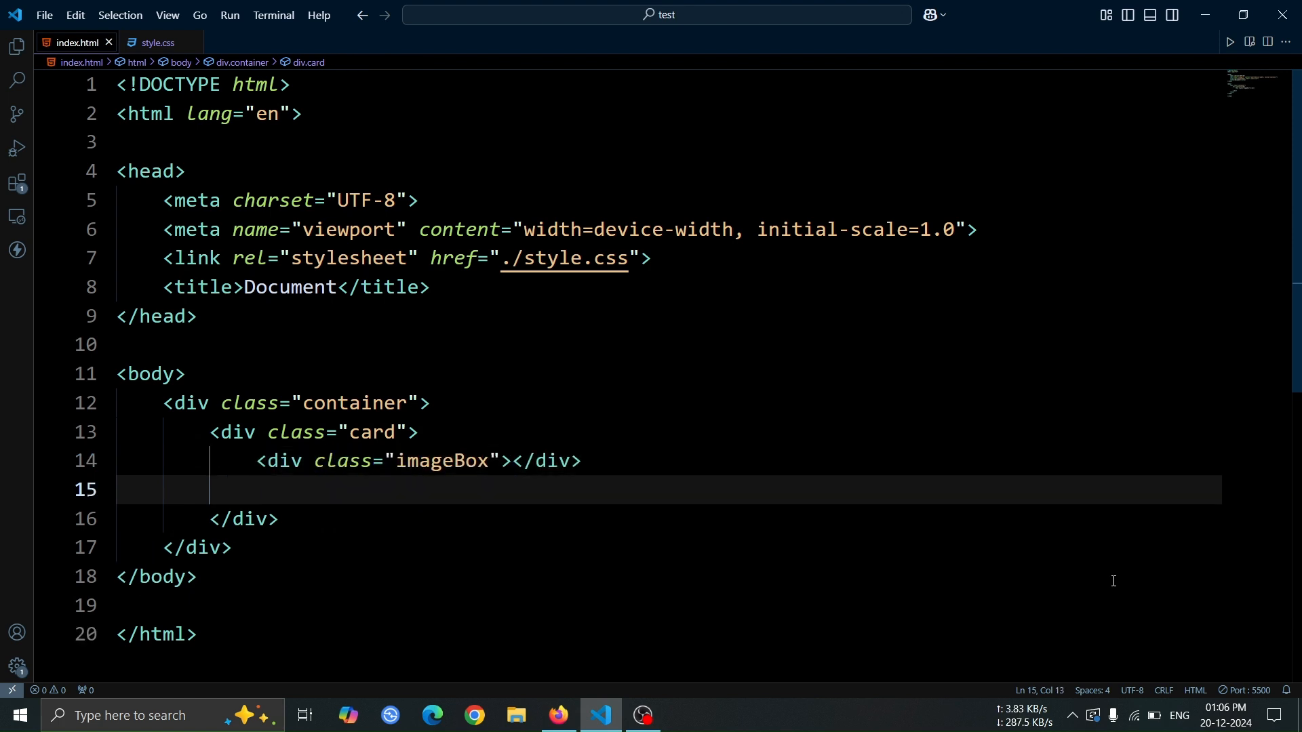
# Step: Add a content div with an h3 'New Design' and a lorem placeholder paragraph
pyautogui.write('<div class="content"></div>')
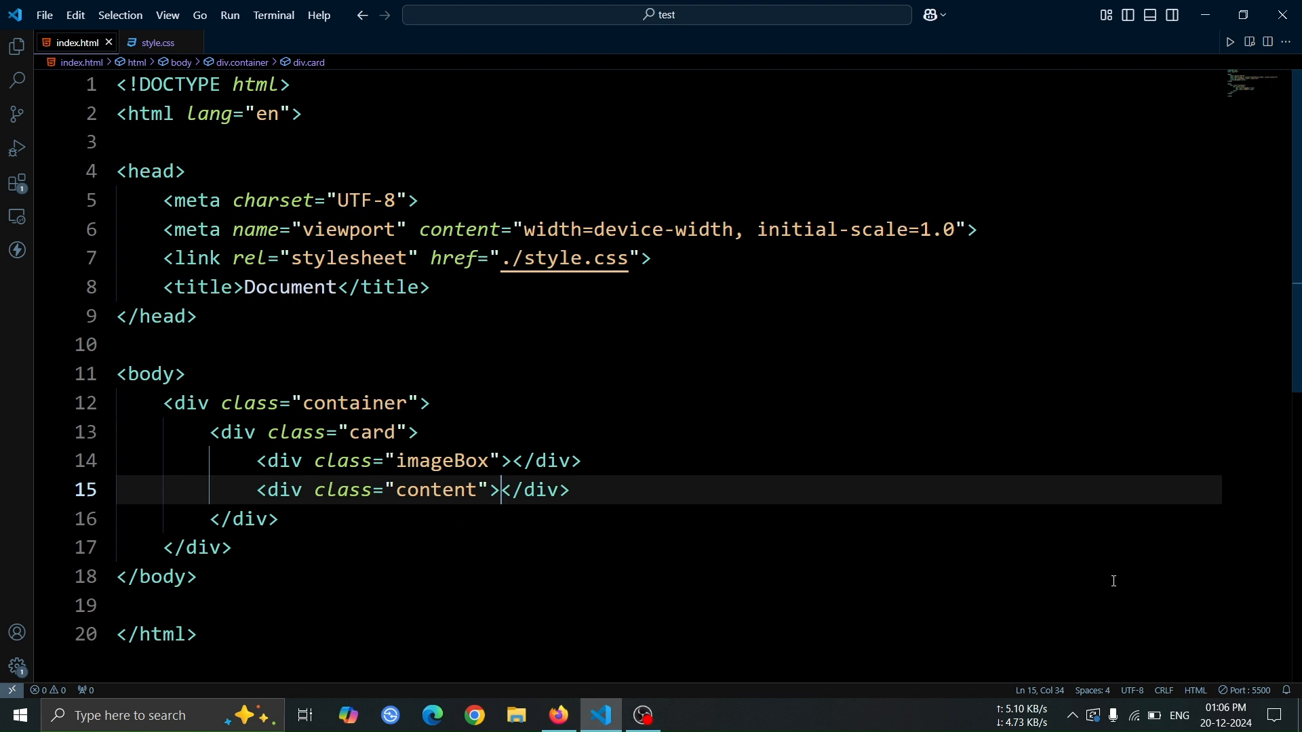
pyautogui.write('h3')
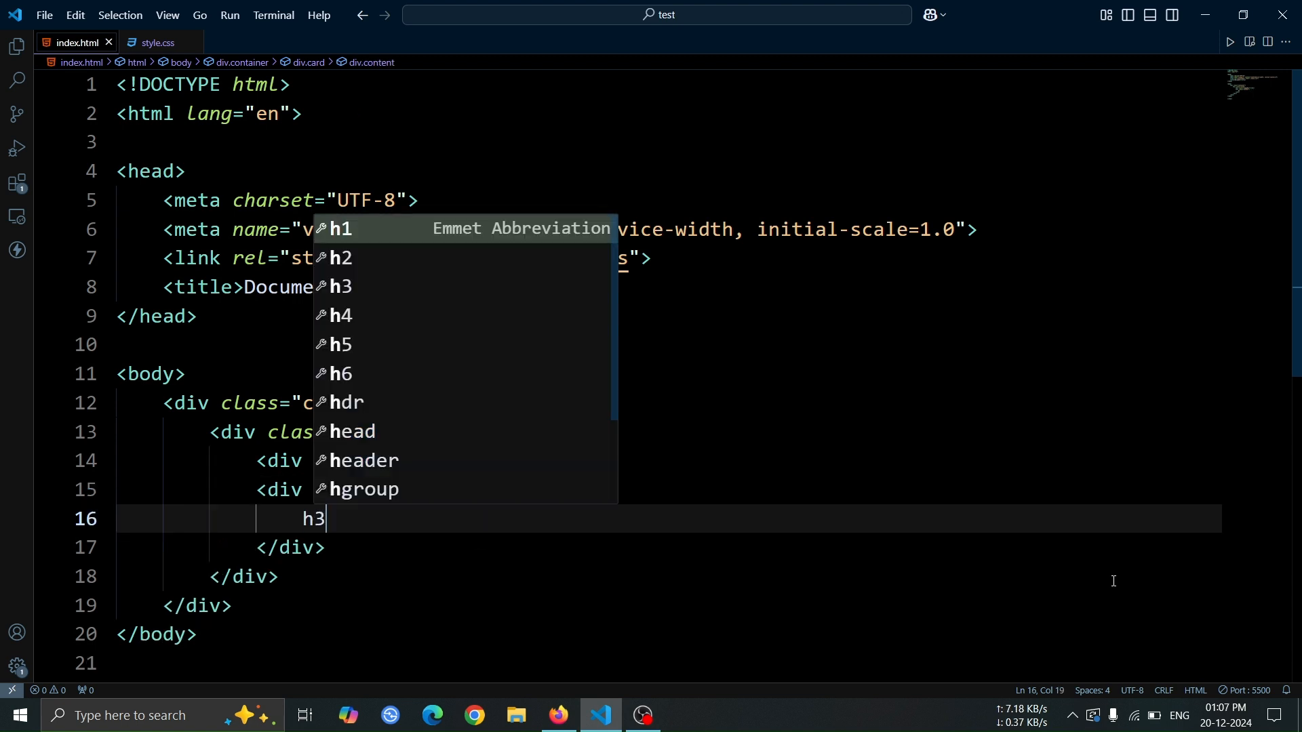
pyautogui.press('Tab')
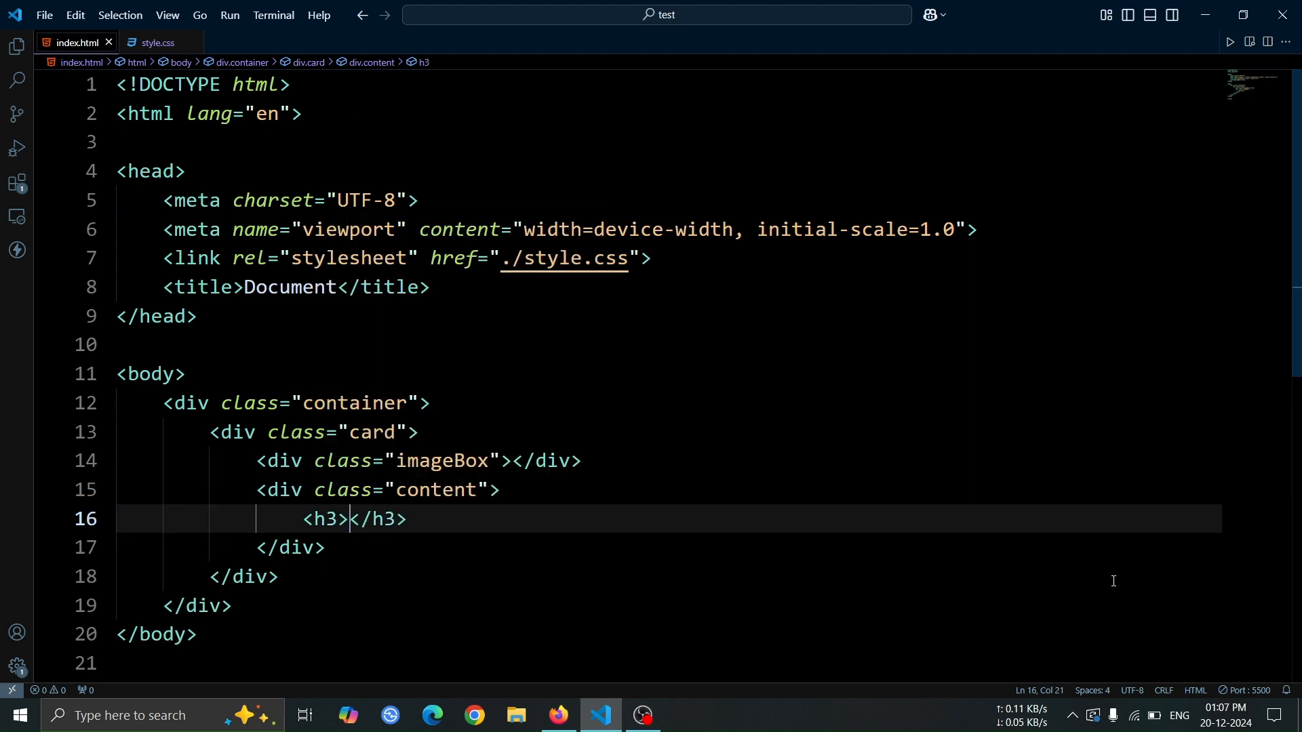
pyautogui.write('New Design')
pyautogui.write('<p></p>')
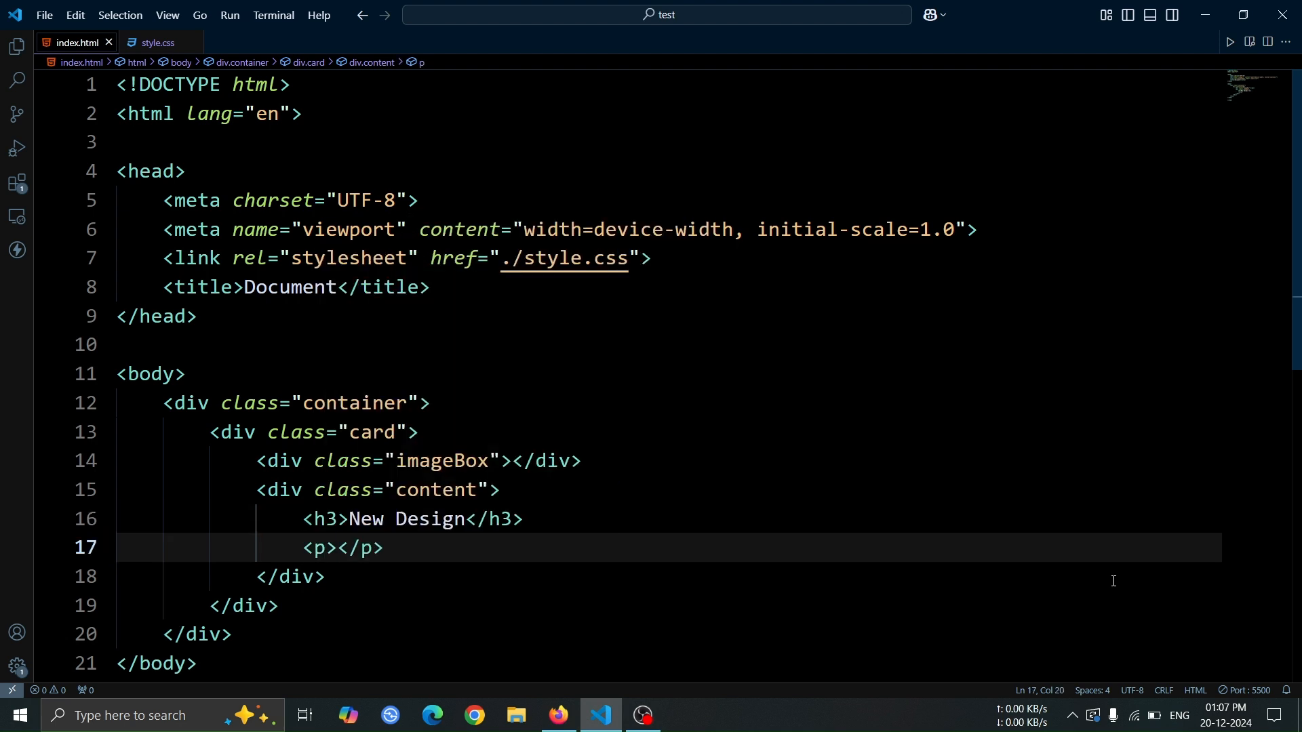
pyautogui.write('lorem')
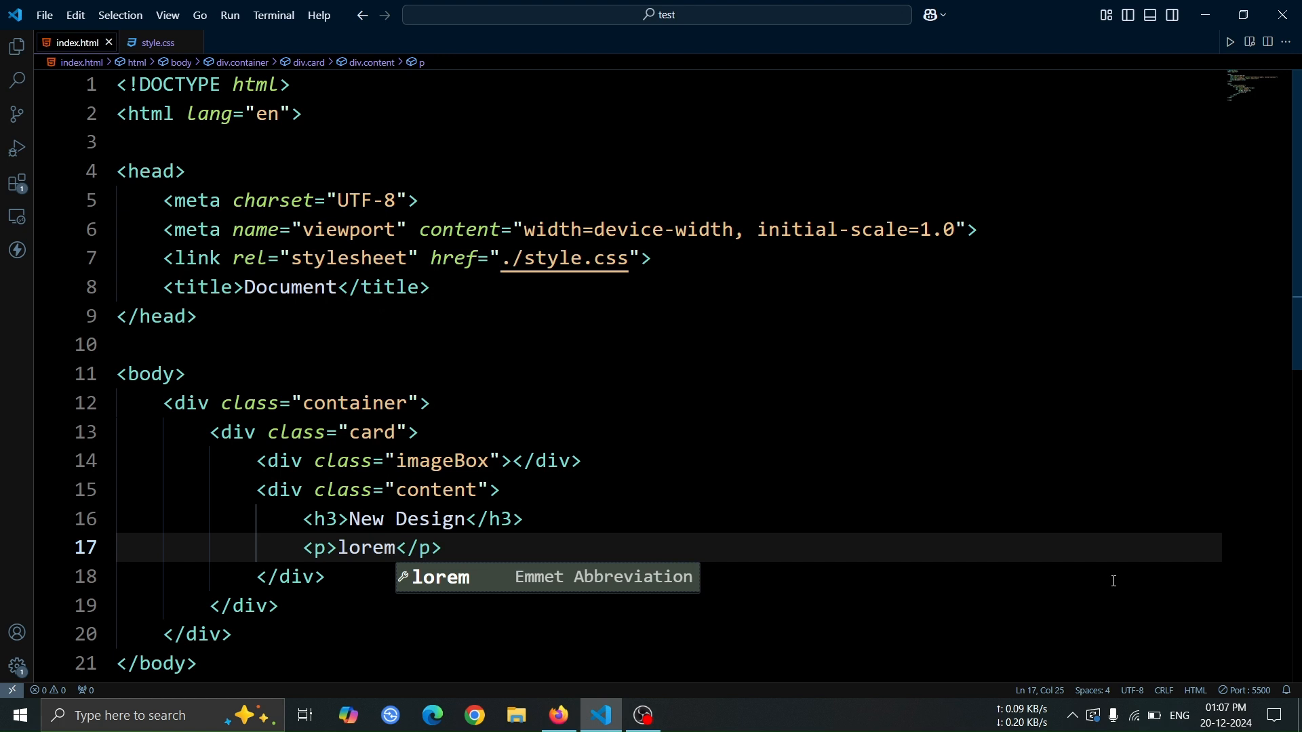
pyautogui.press('Tab')
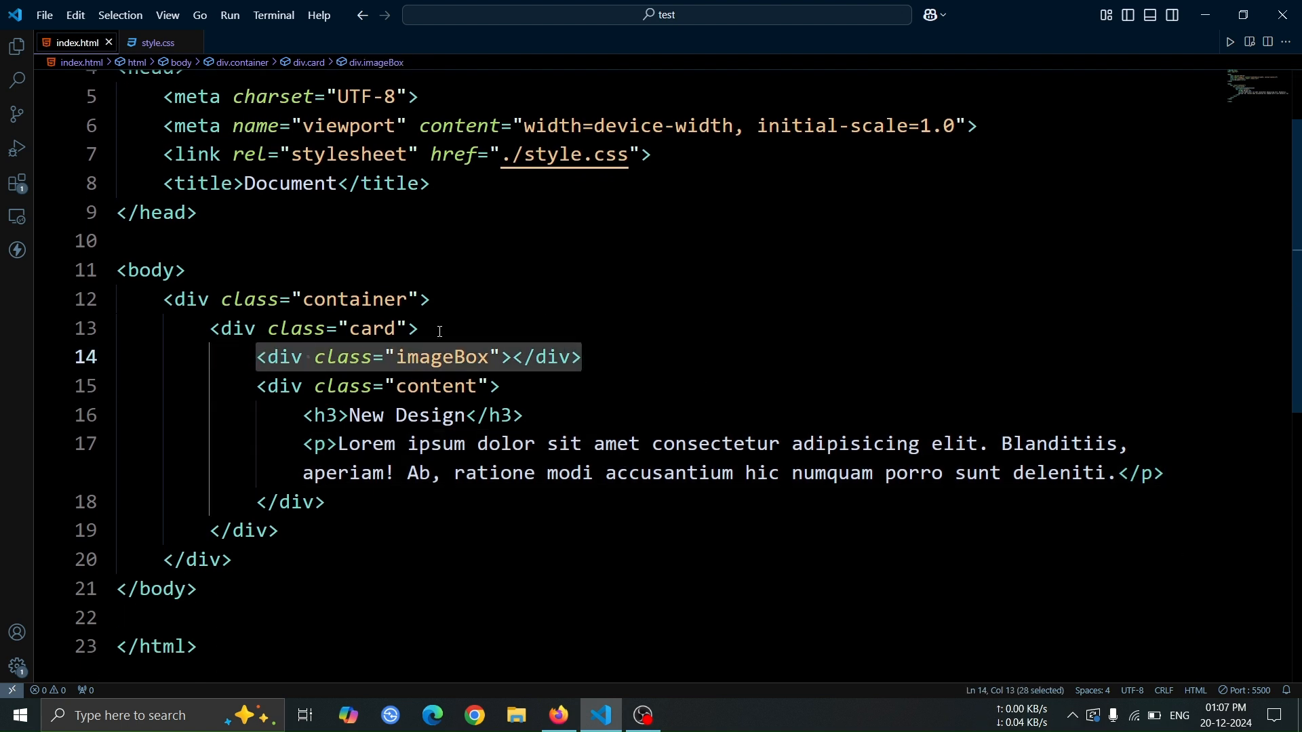
# Step: Give the imageBox div an inline style="--img: url('')" attribute
pyautogui.click(500, 357)
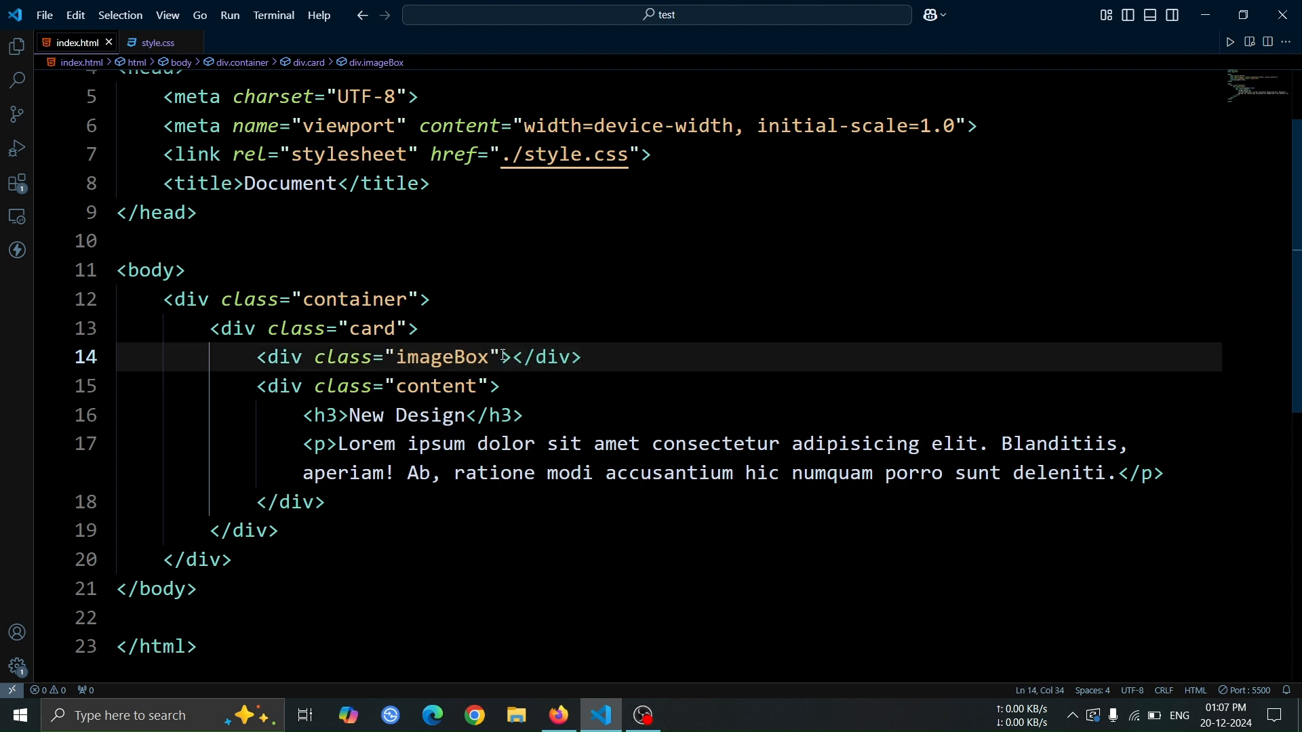
pyautogui.write('style="')
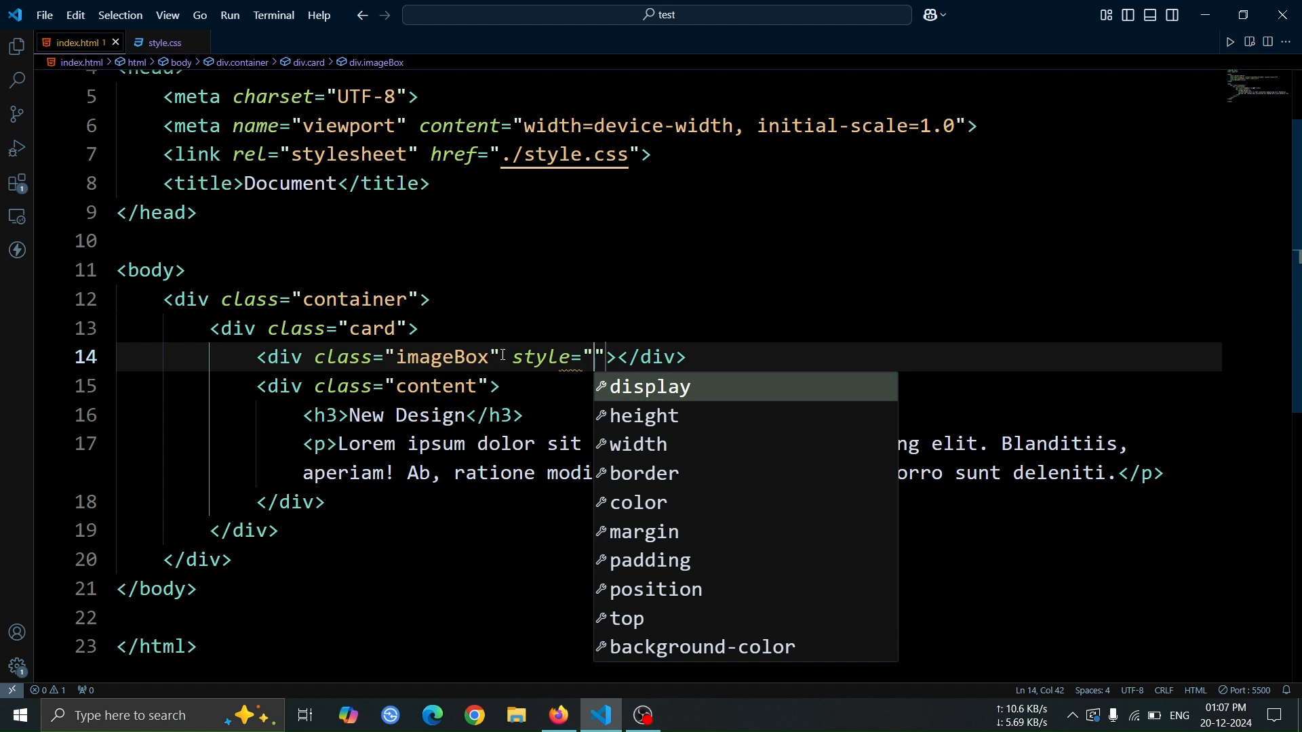
pyautogui.write('--img: ur')
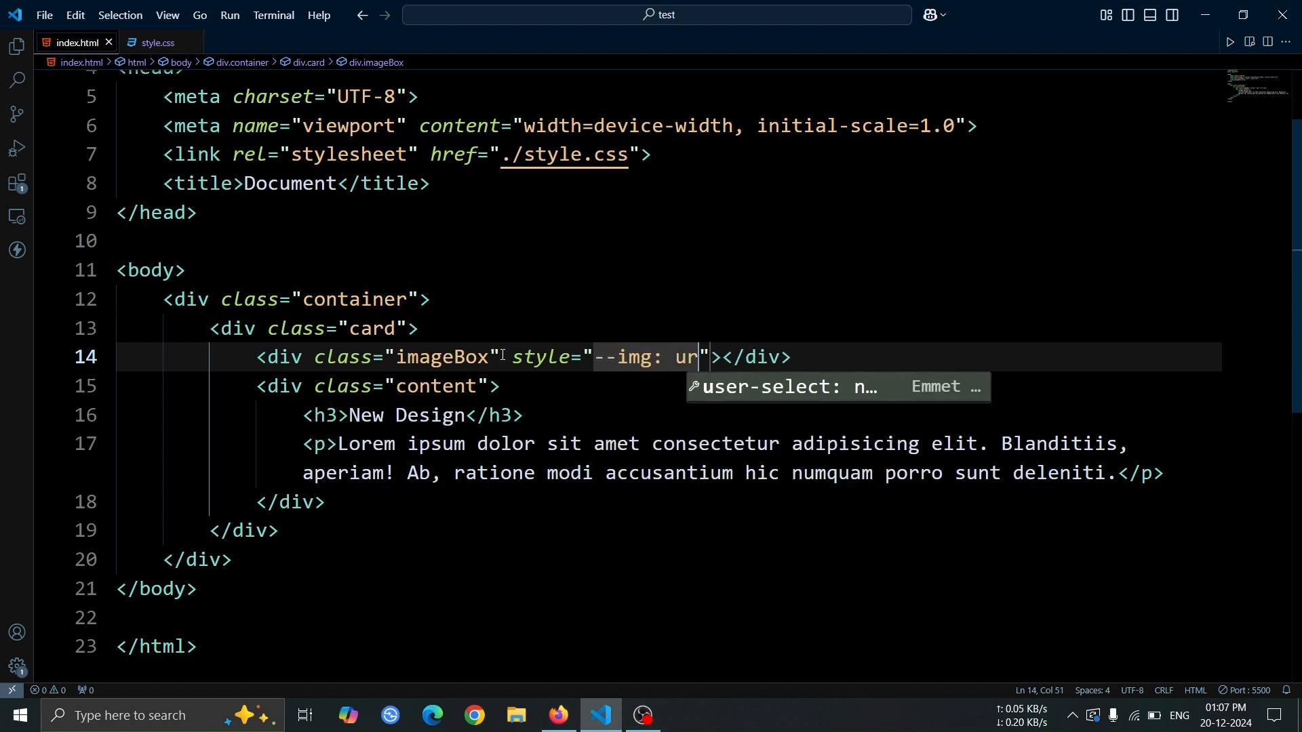
pyautogui.write("l('')")
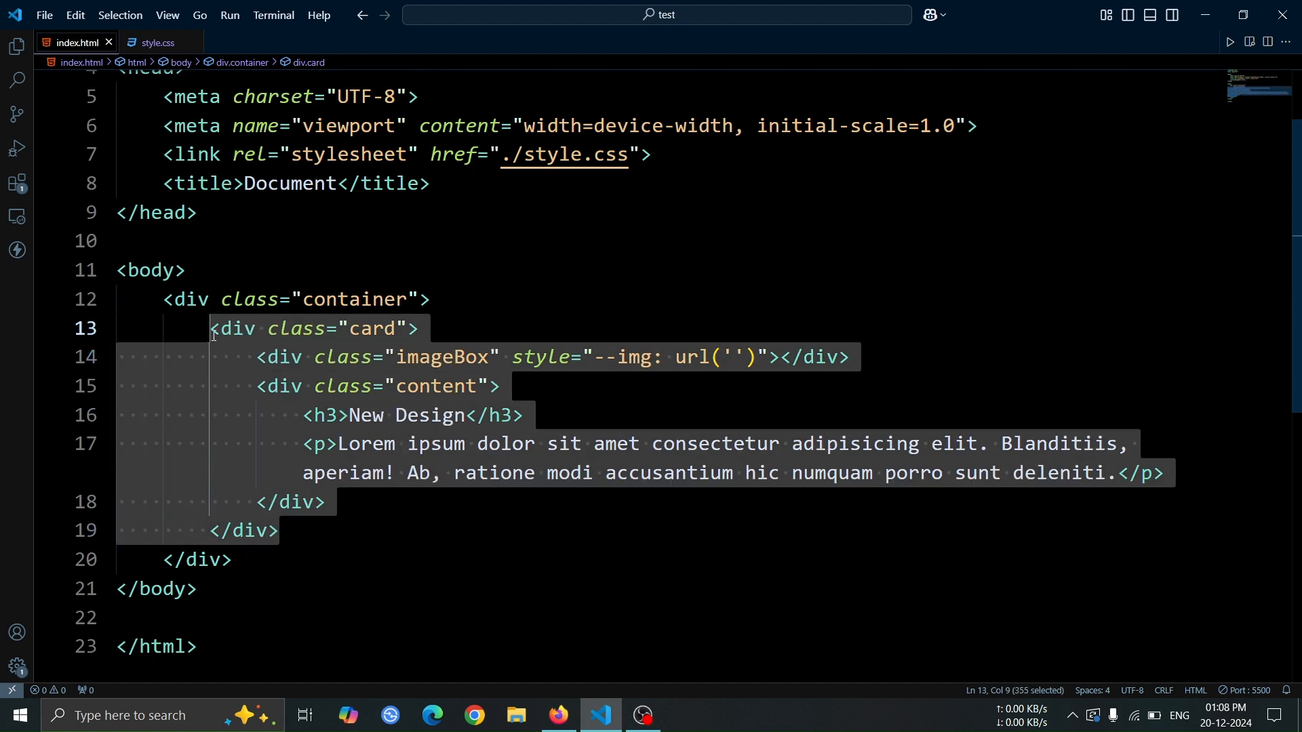
# Step: Duplicate the card block, imageBox and content included, below the first card
pyautogui.press('Ctrl+v')
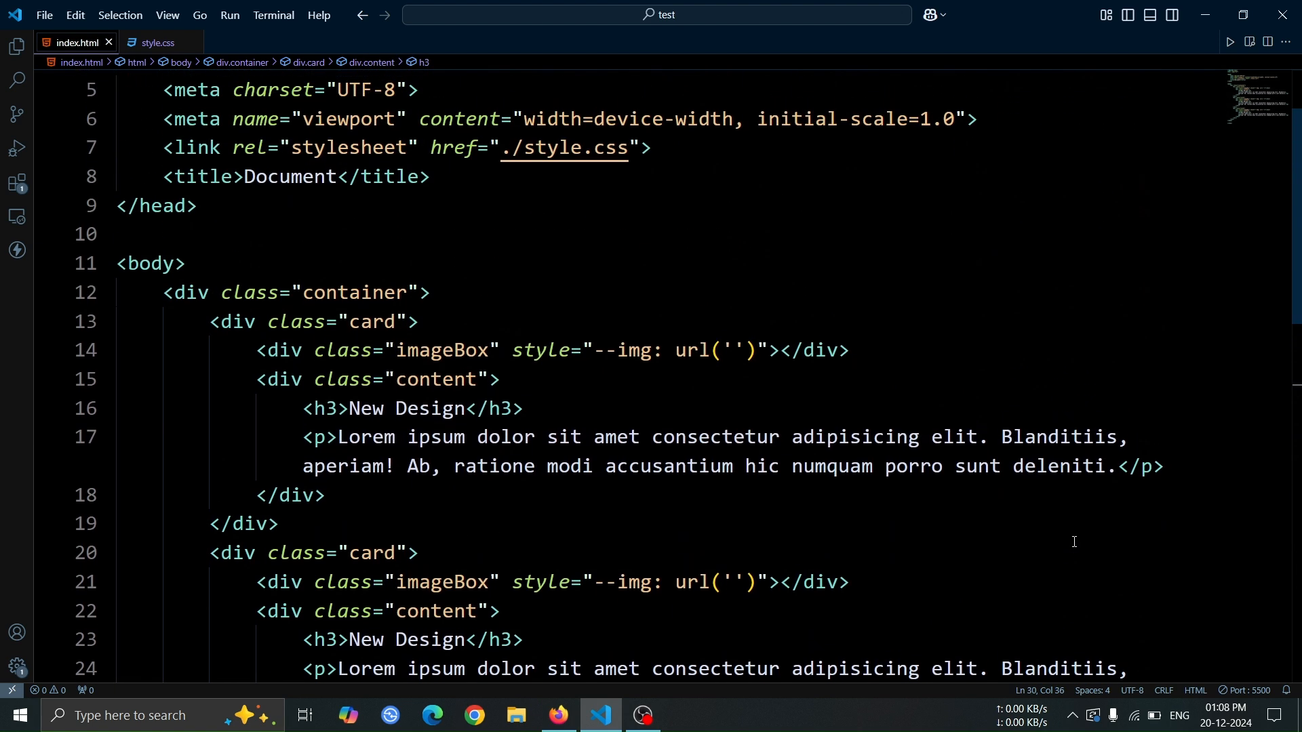
pyautogui.scroll(-3)
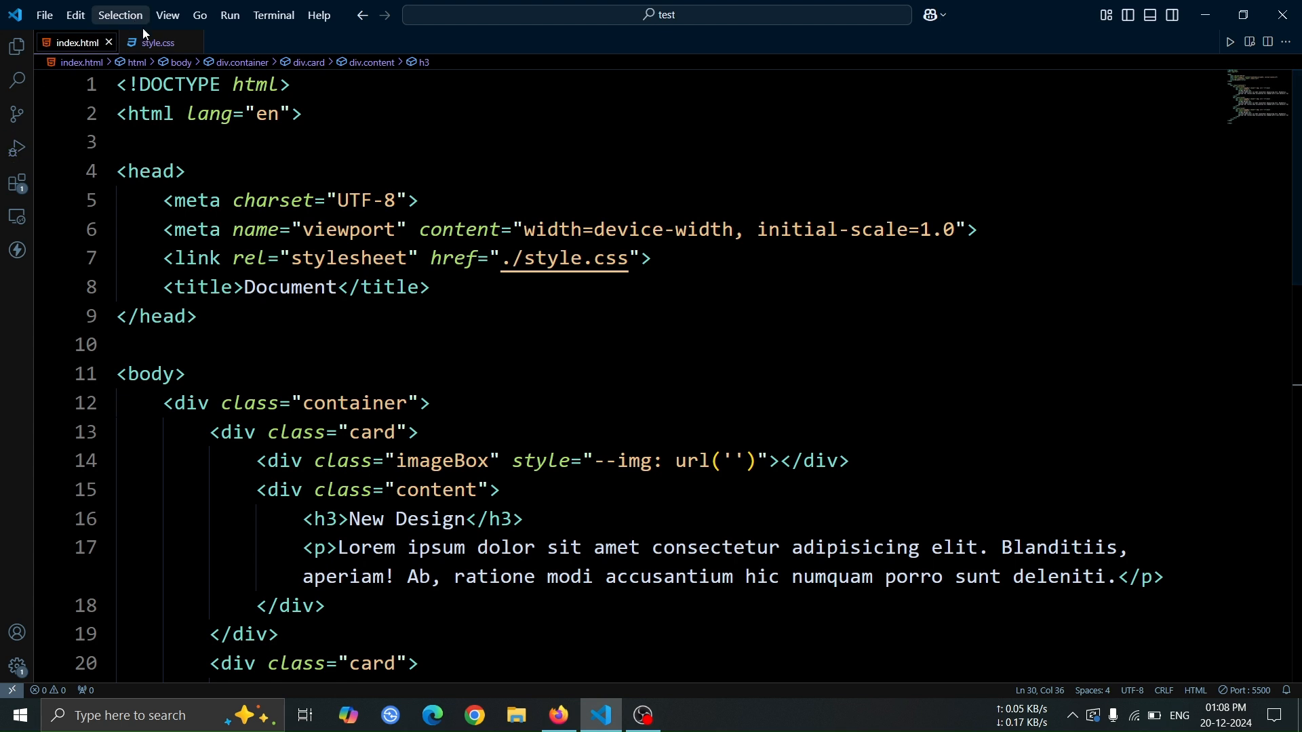
# Step: In style.css, add a * reset with sans-serif font and a full-size html, body rule with #111 background
pyautogui.click(158, 42)
pyautogui.write('fo')
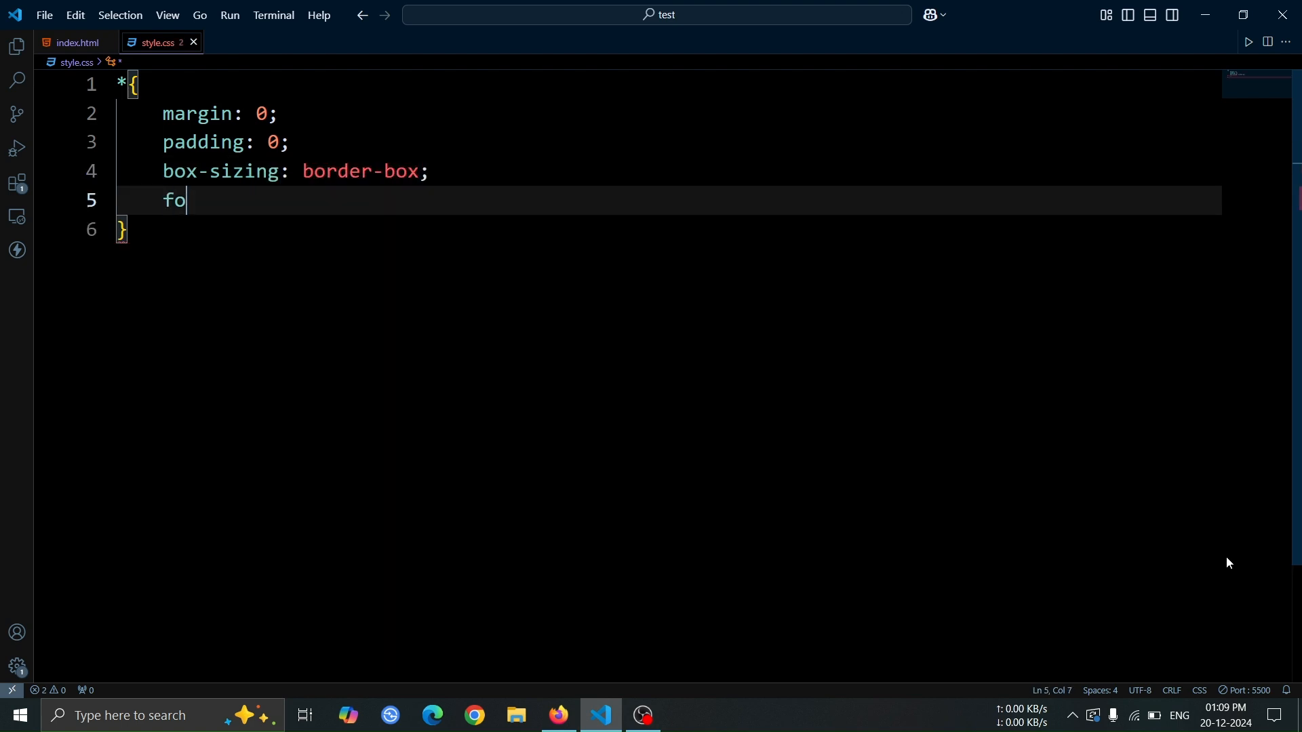
pyautogui.write('nt-family: sans-serif;')
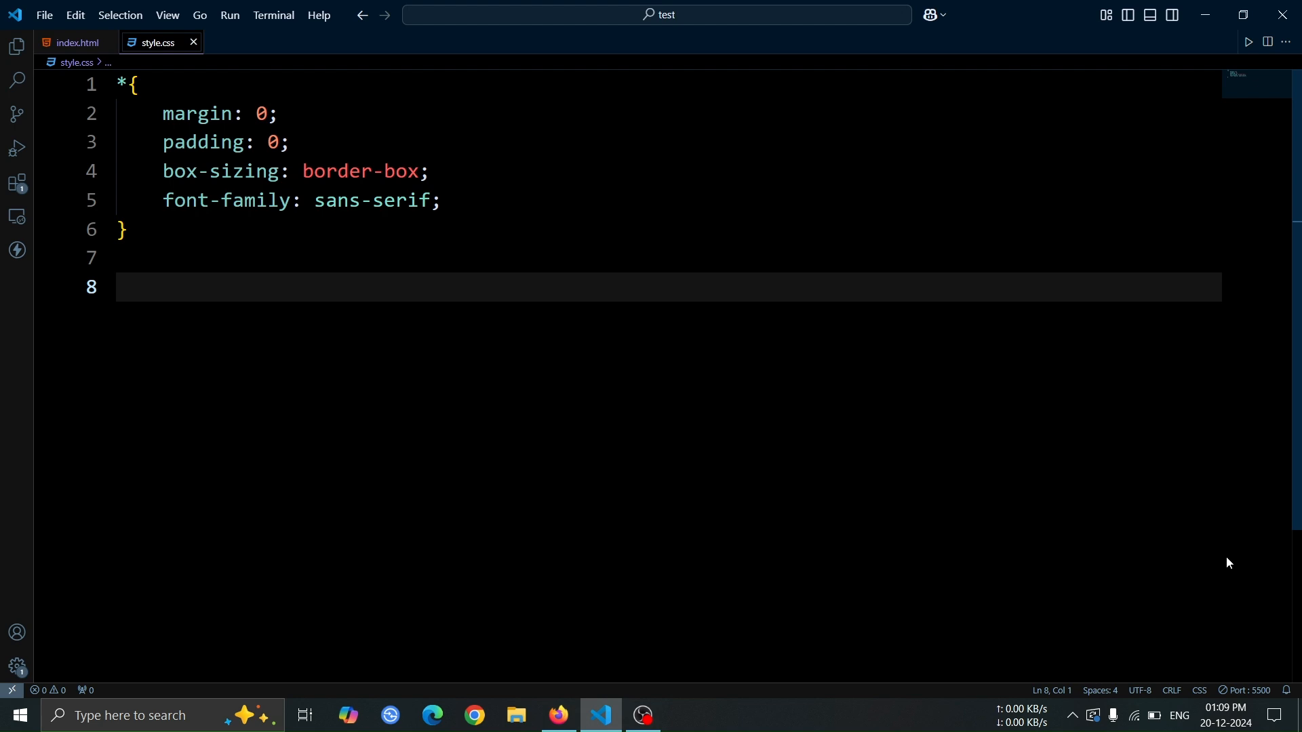
pyautogui.write('html, body{')
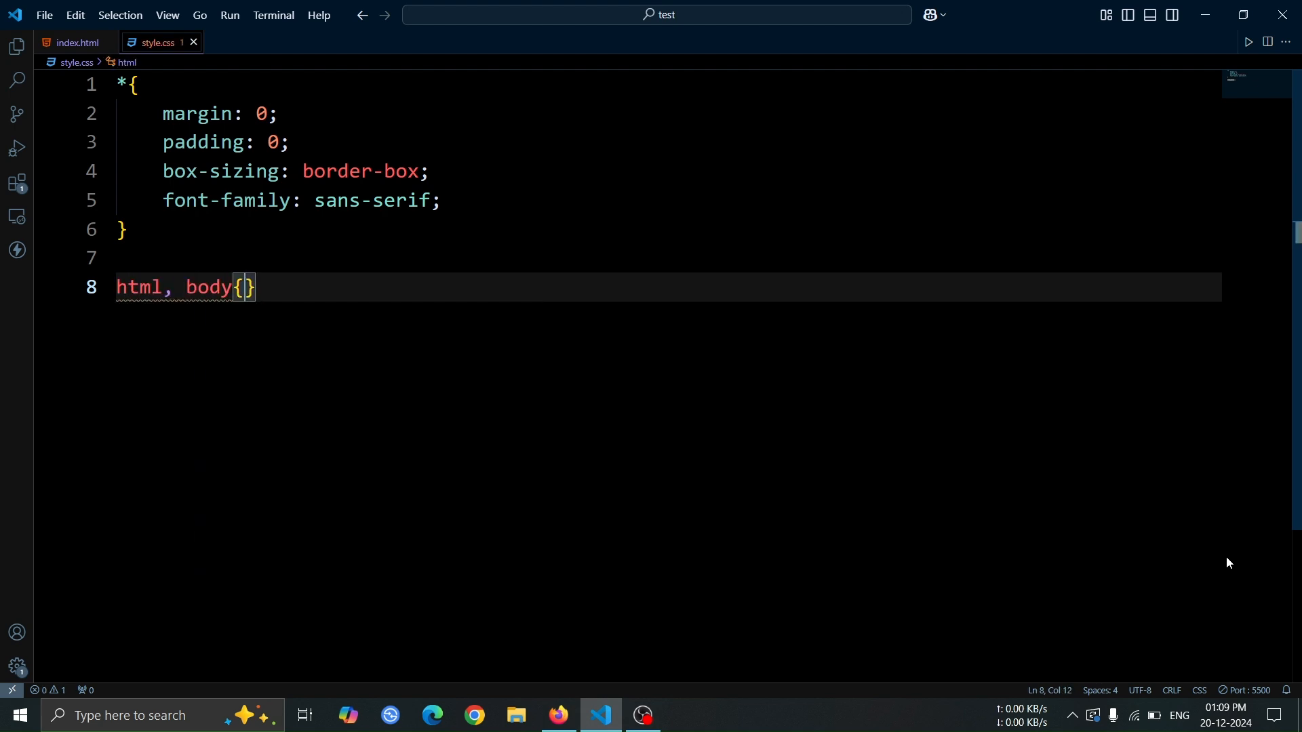
pyautogui.write('width: 100%;')
pyautogui.write('height')
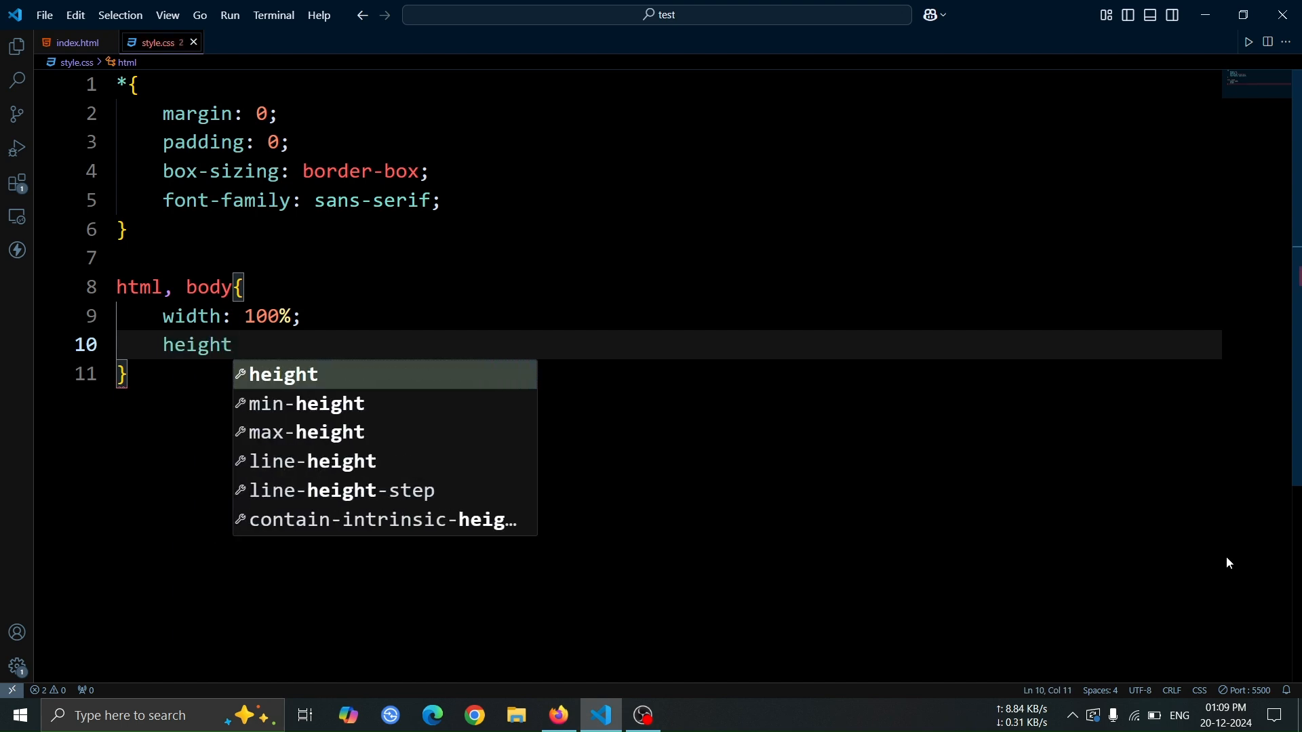
pyautogui.write(': 100%;')
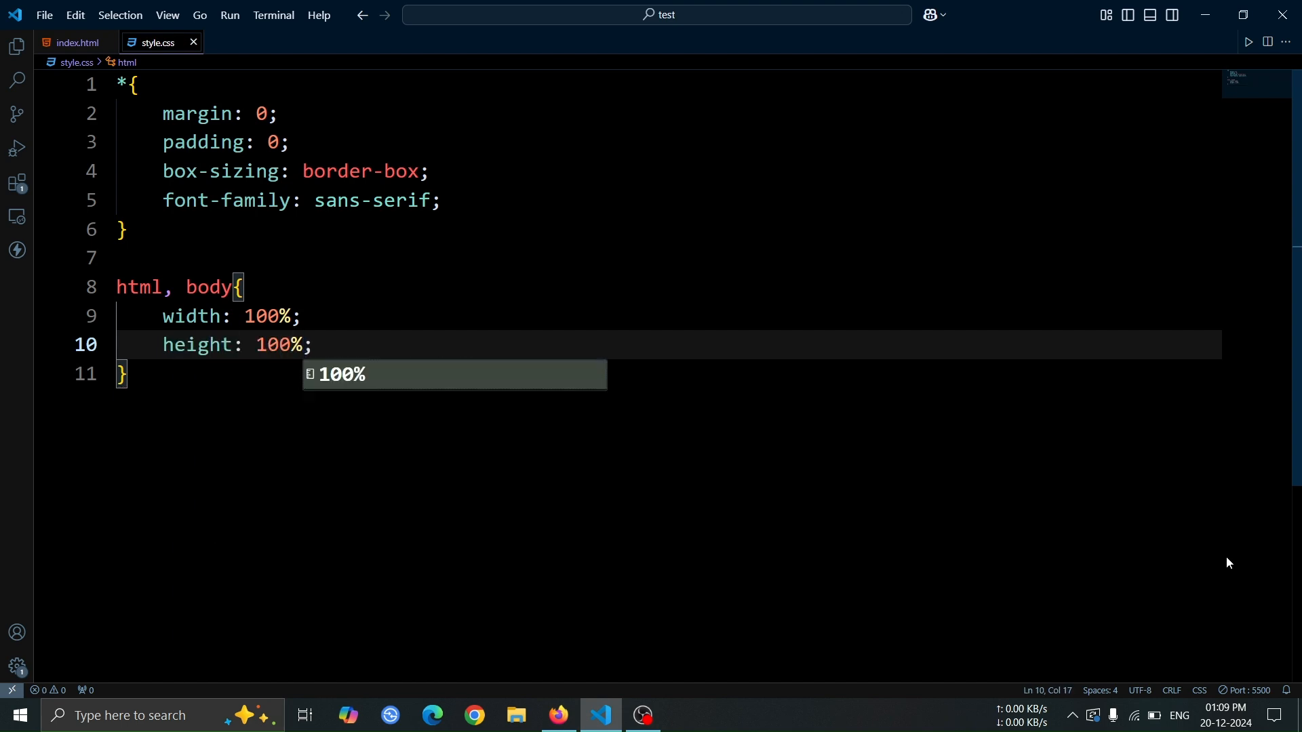
pyautogui.write('background')
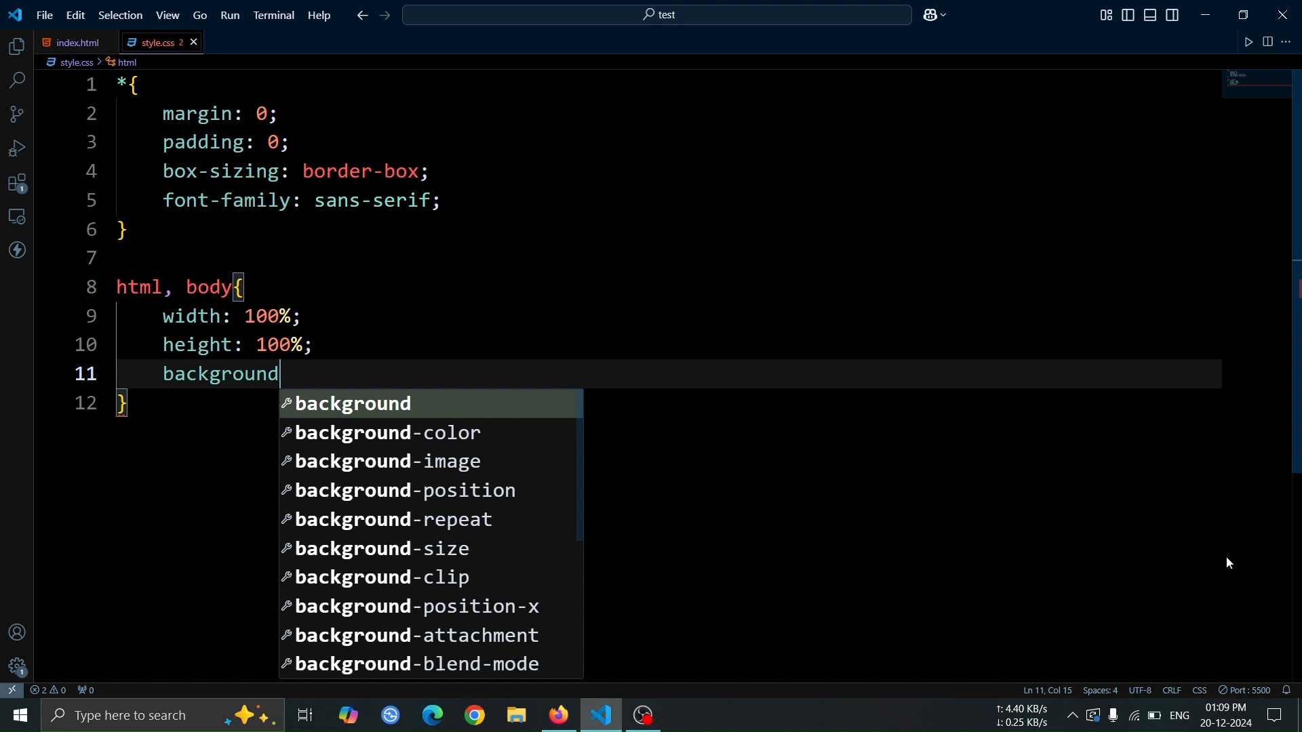
pyautogui.write(': #111;')
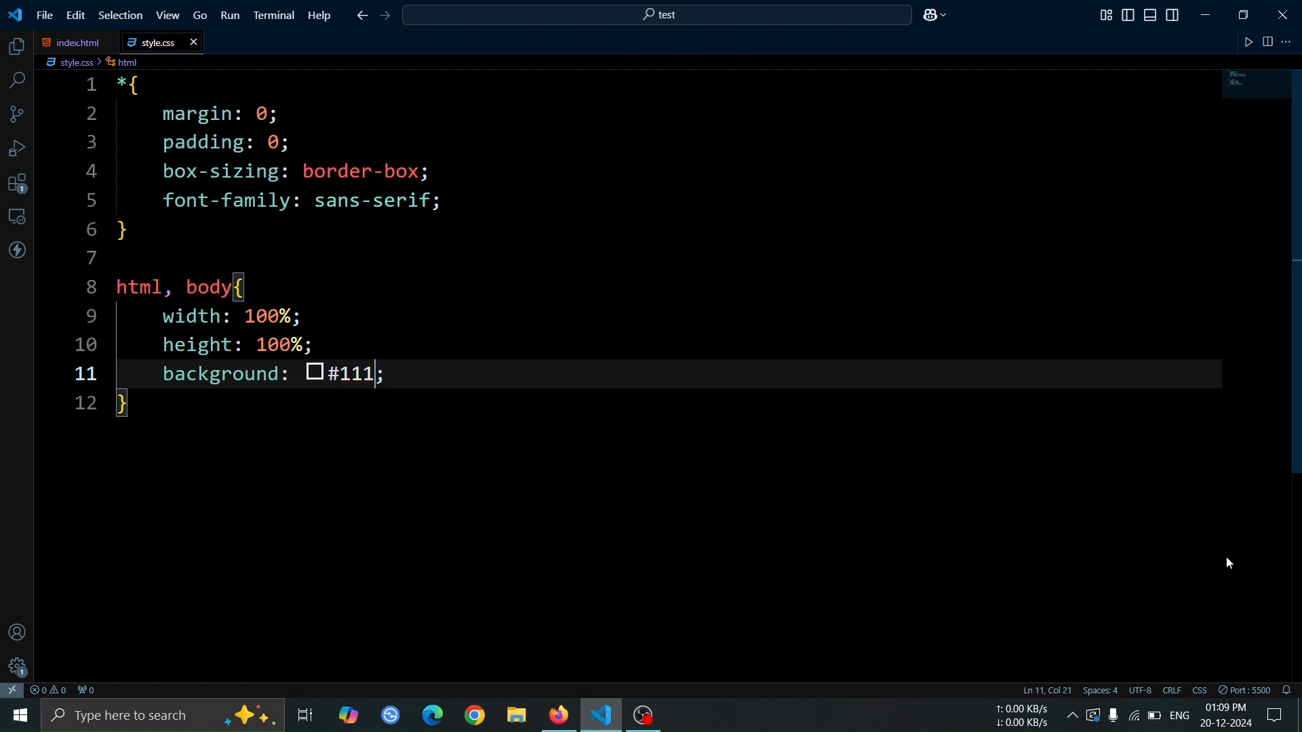
pyautogui.press('Enter')
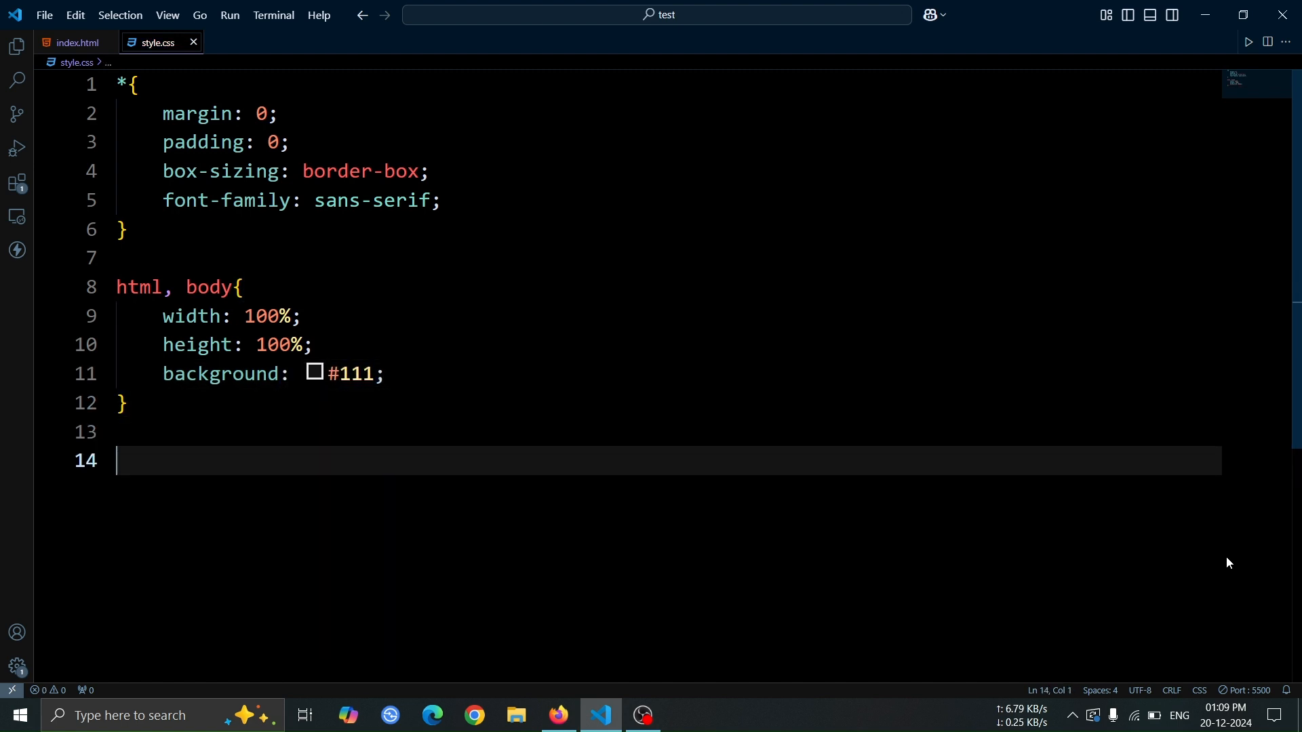
pyautogui.scroll(-3)
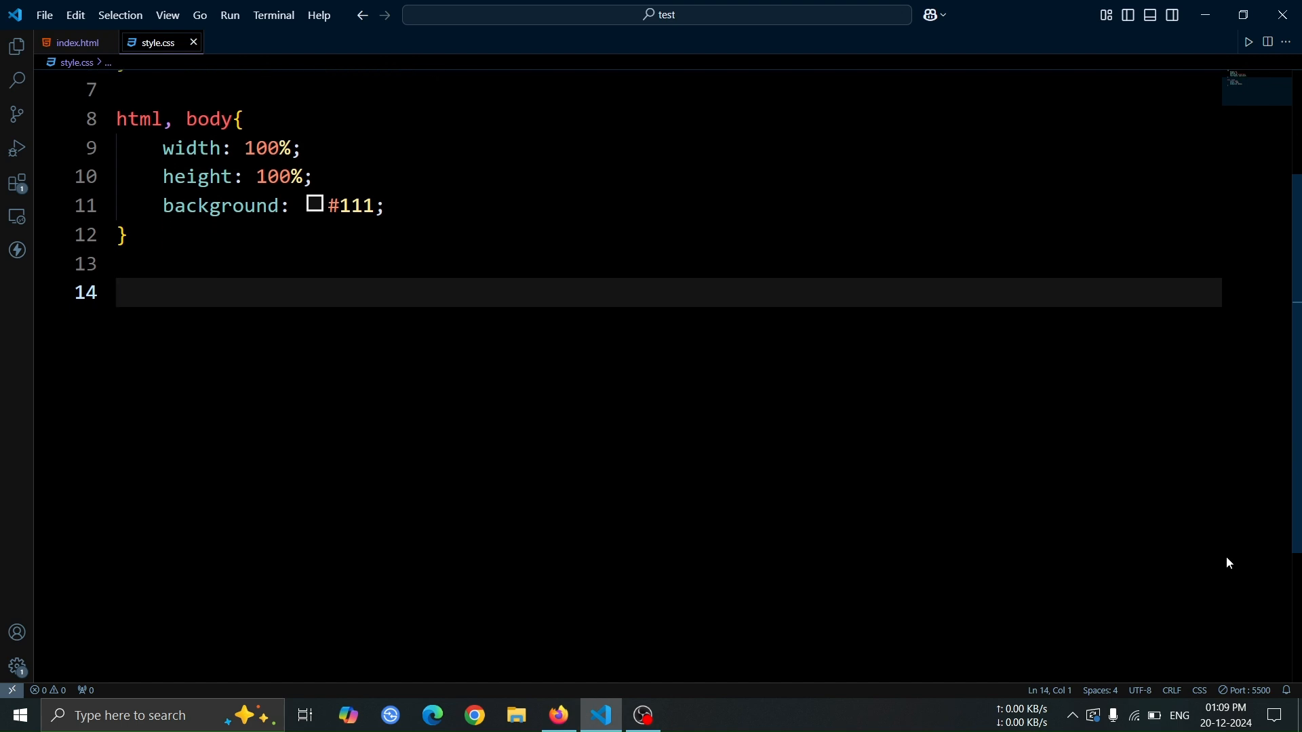
# Step: Add a .container rule: 100% width, 100vh height, flex centred on both axes, 4rem gap
pyautogui.write('.container{')
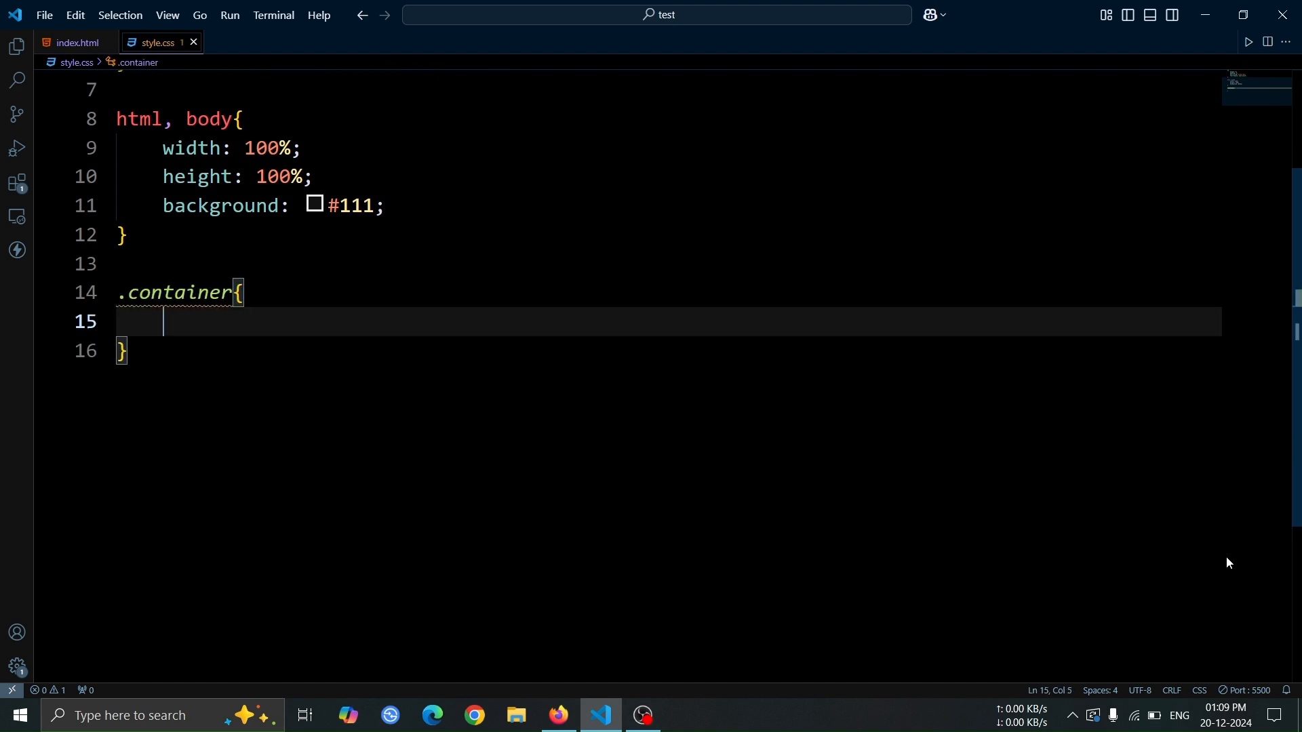
pyautogui.write('width: ;')
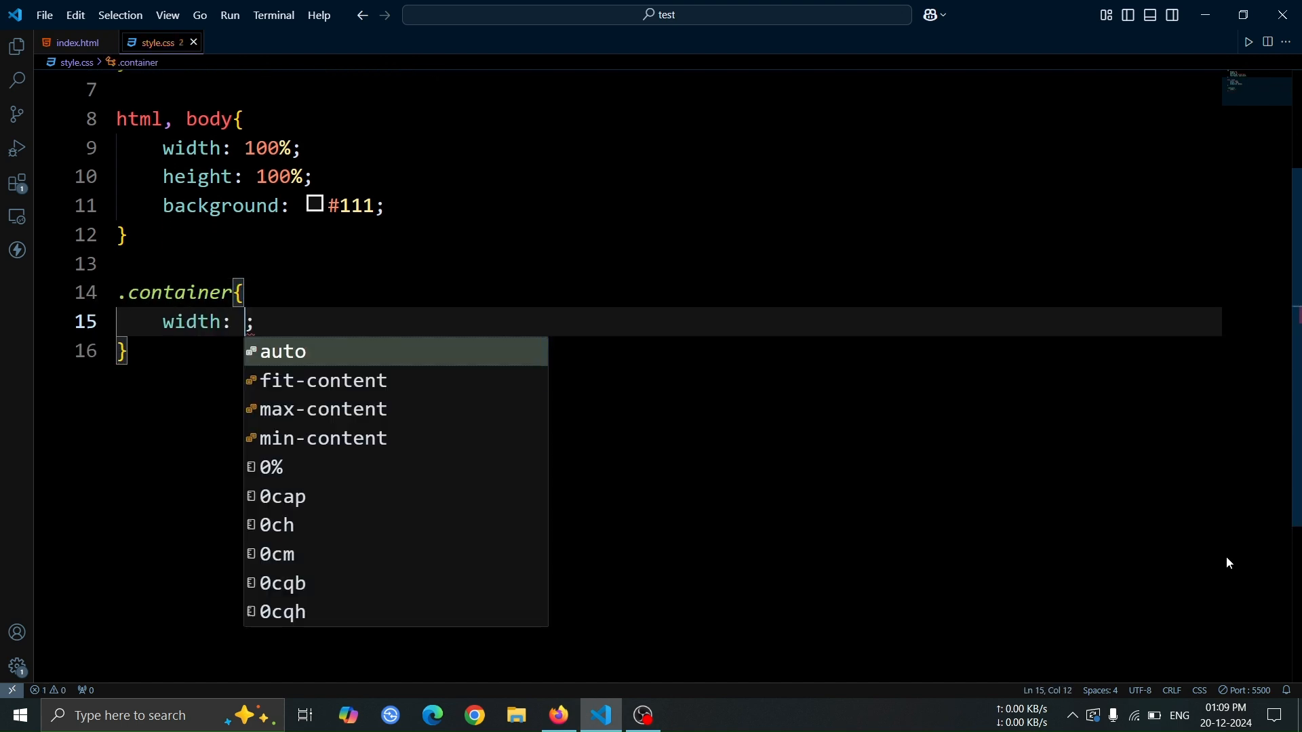
pyautogui.write('100%')
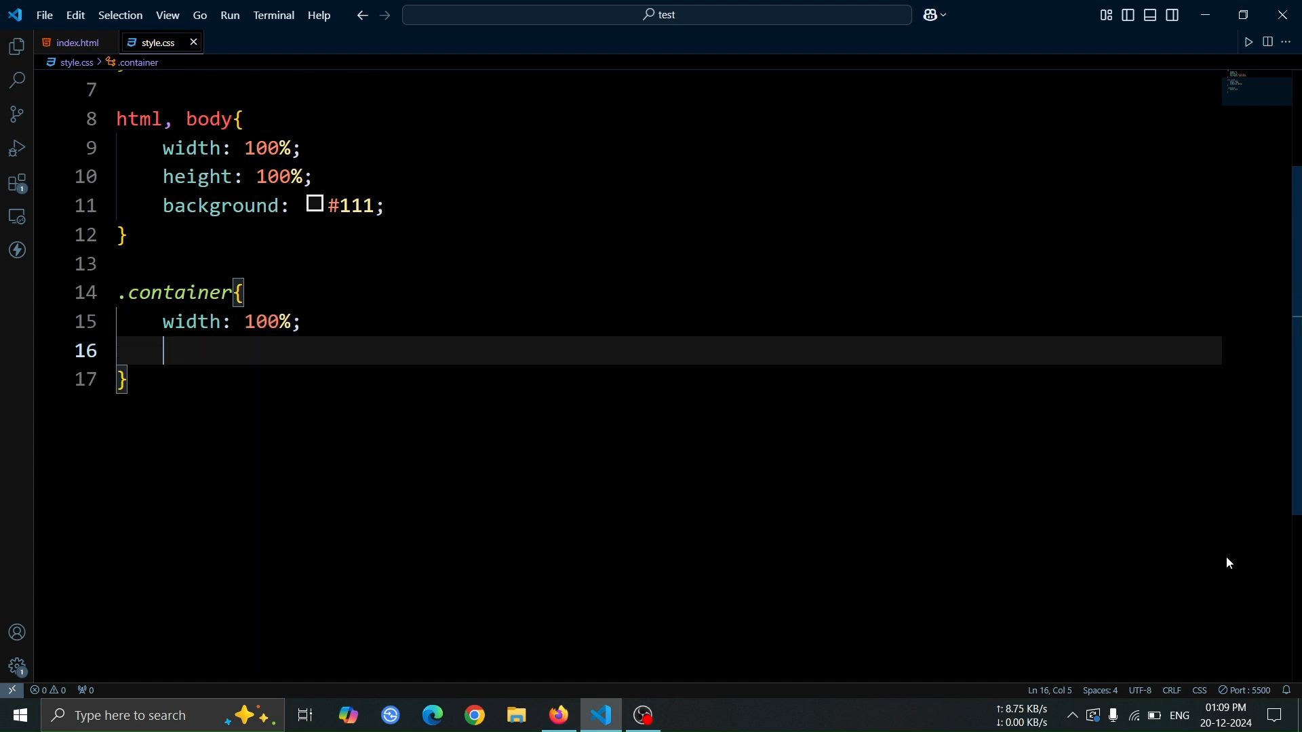
pyautogui.write('height: 100vh;')
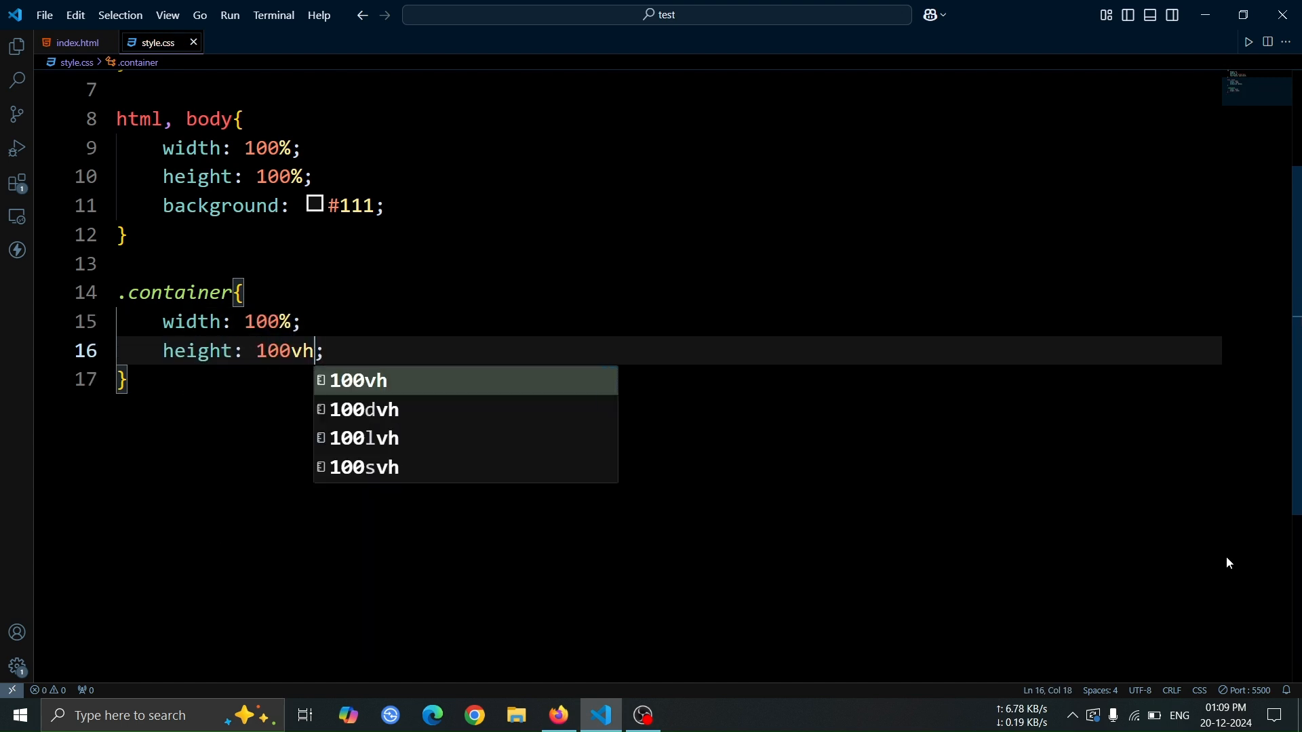
pyautogui.write('display: flex;')
pyautogui.write('j')
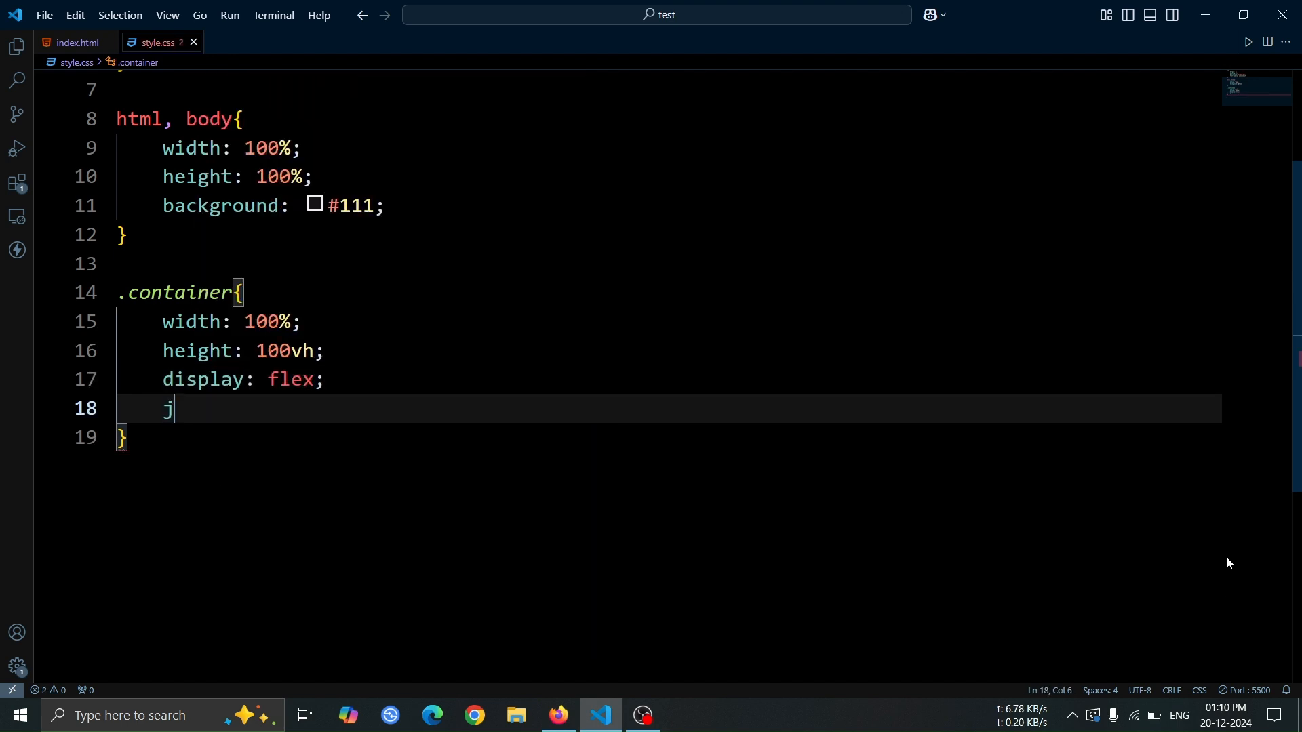
pyautogui.write('ustify-content')
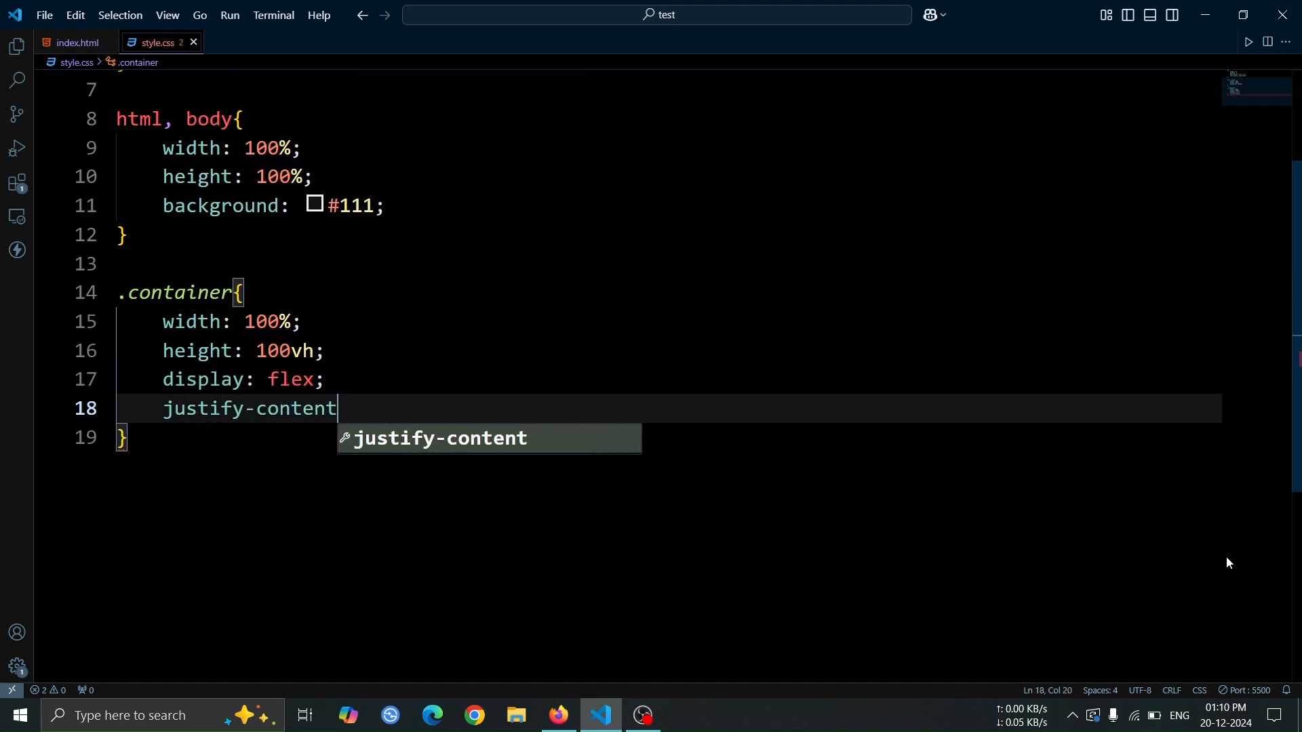
pyautogui.write(': center;')
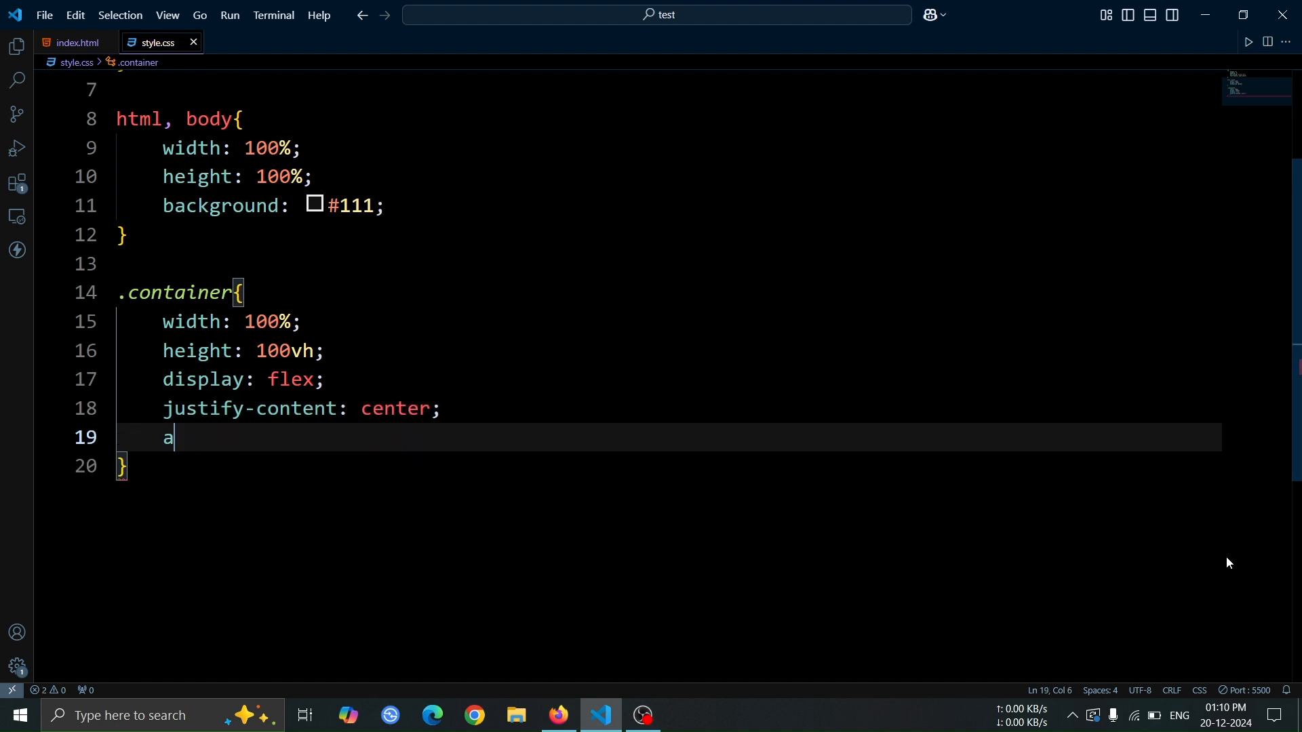
pyautogui.write('lign-items: center;')
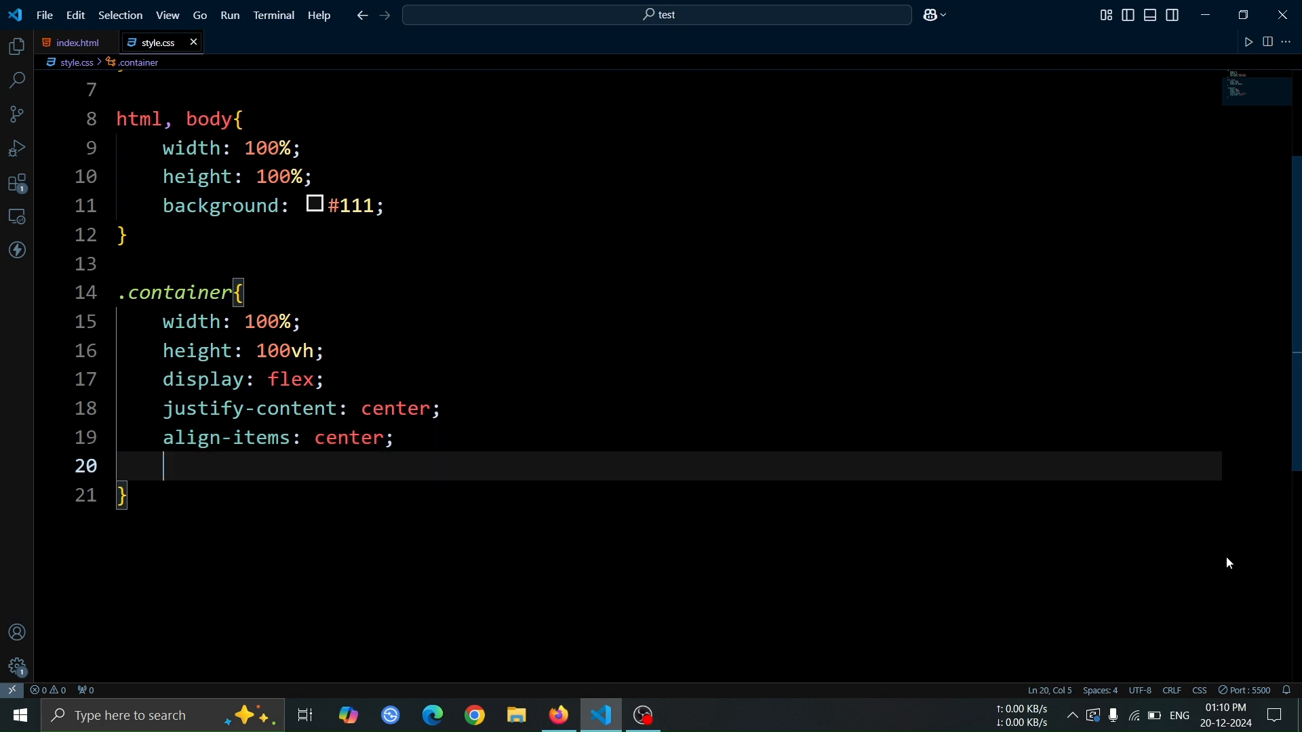
pyautogui.write('gap: 4rem;')
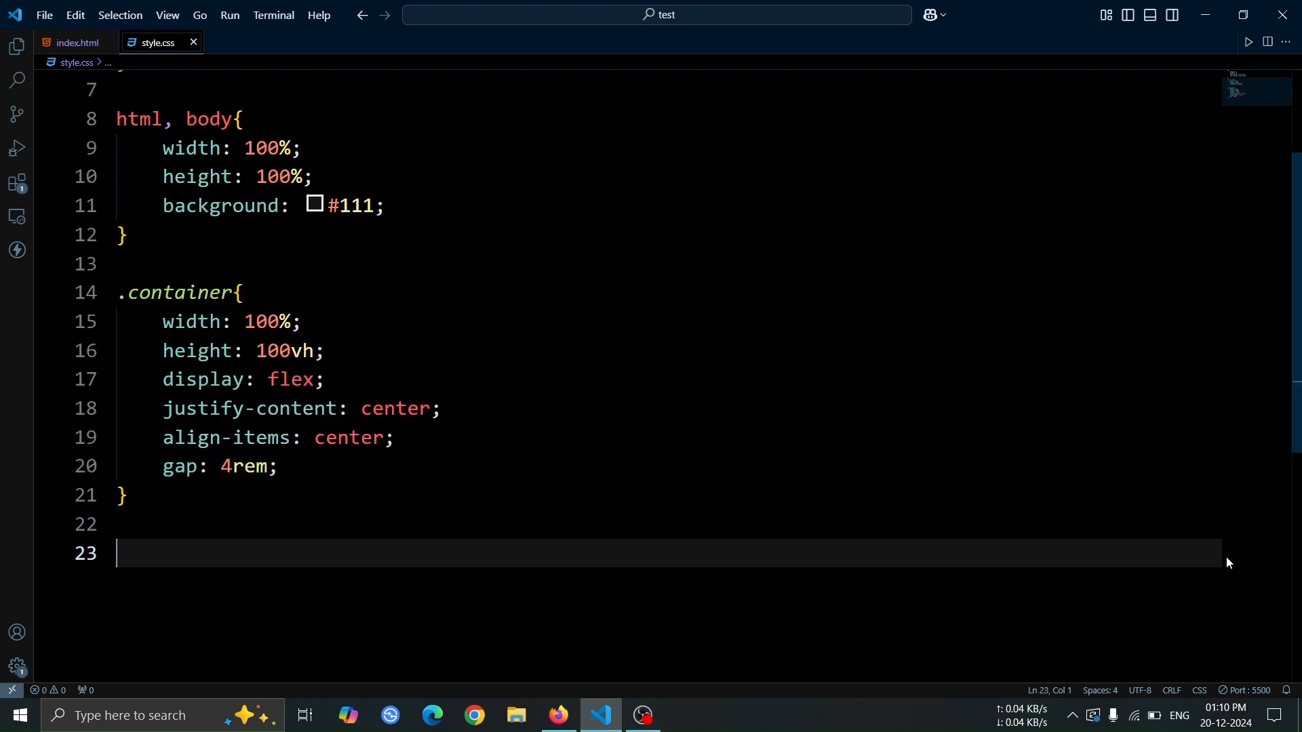
pyautogui.scroll(-3)
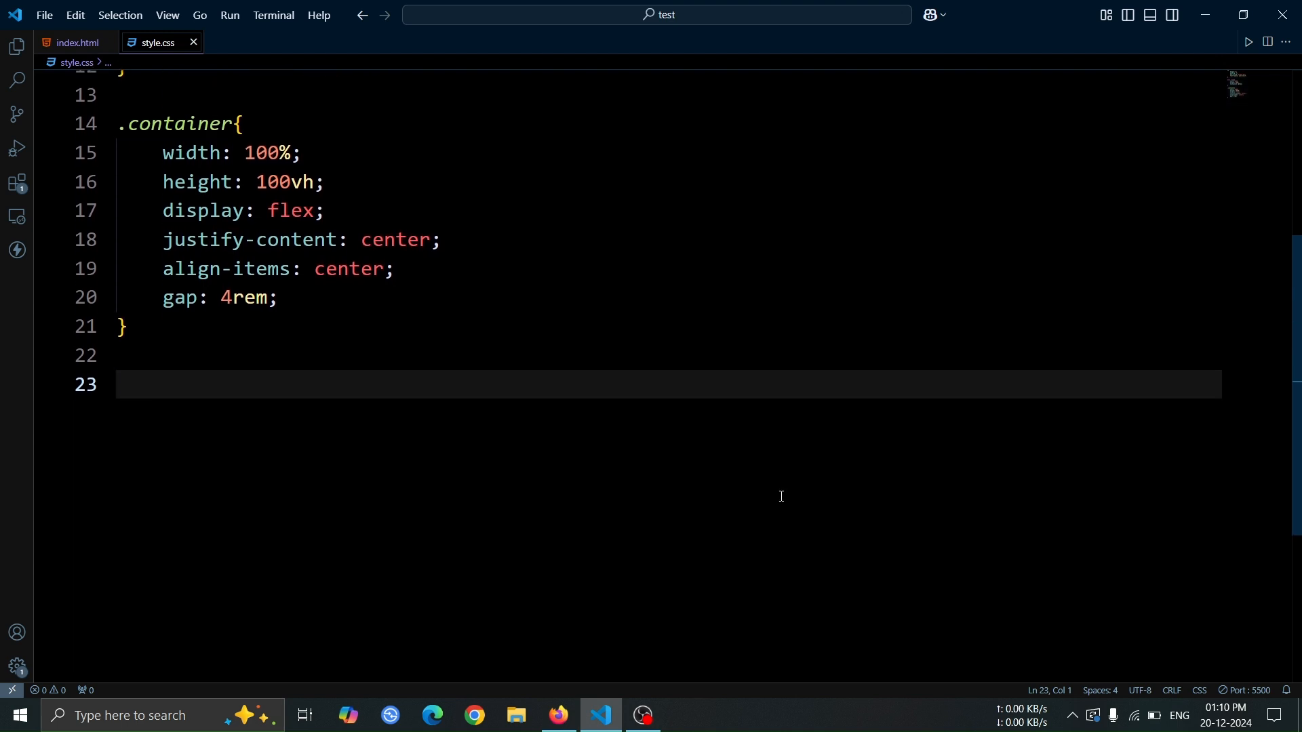
# Step: Add a .card rule: relative, 18rem square, #fff background, 40px radius, and preview in Firefox
pyautogui.write('.car')
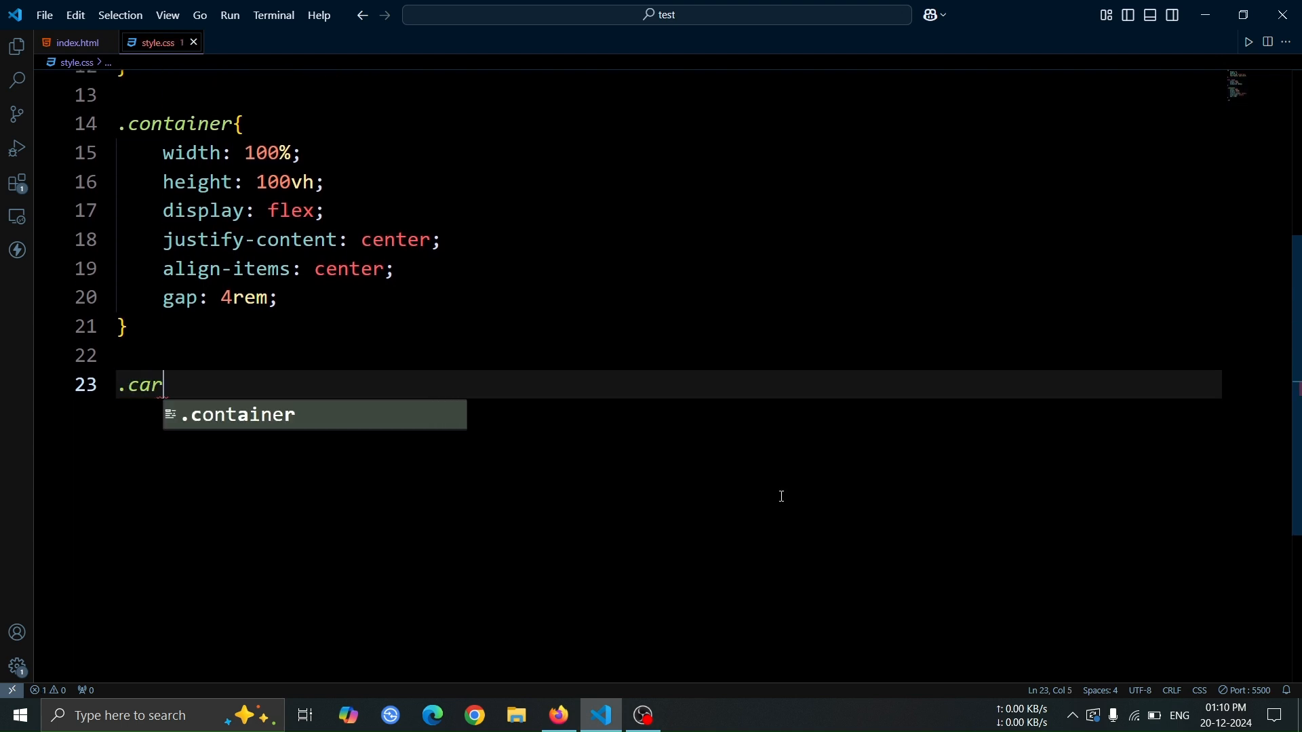
pyautogui.write('d{')
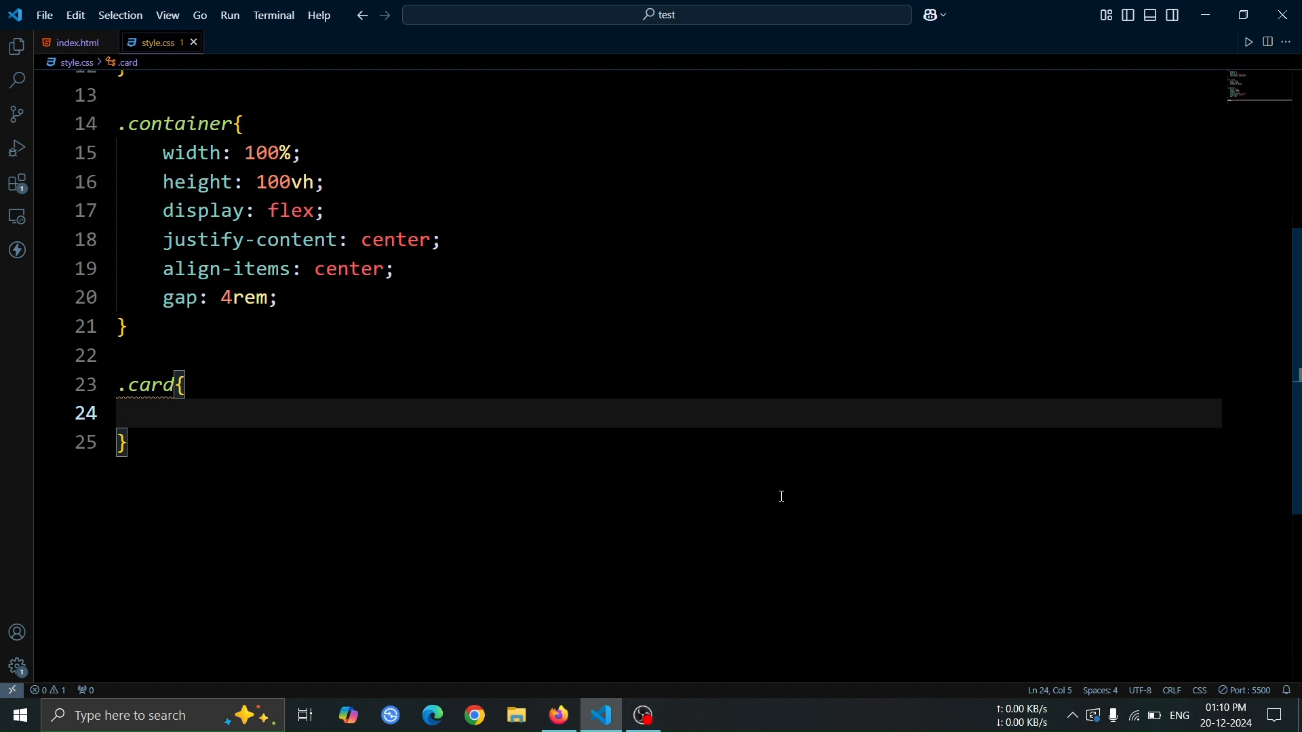
pyautogui.write('position: relative;')
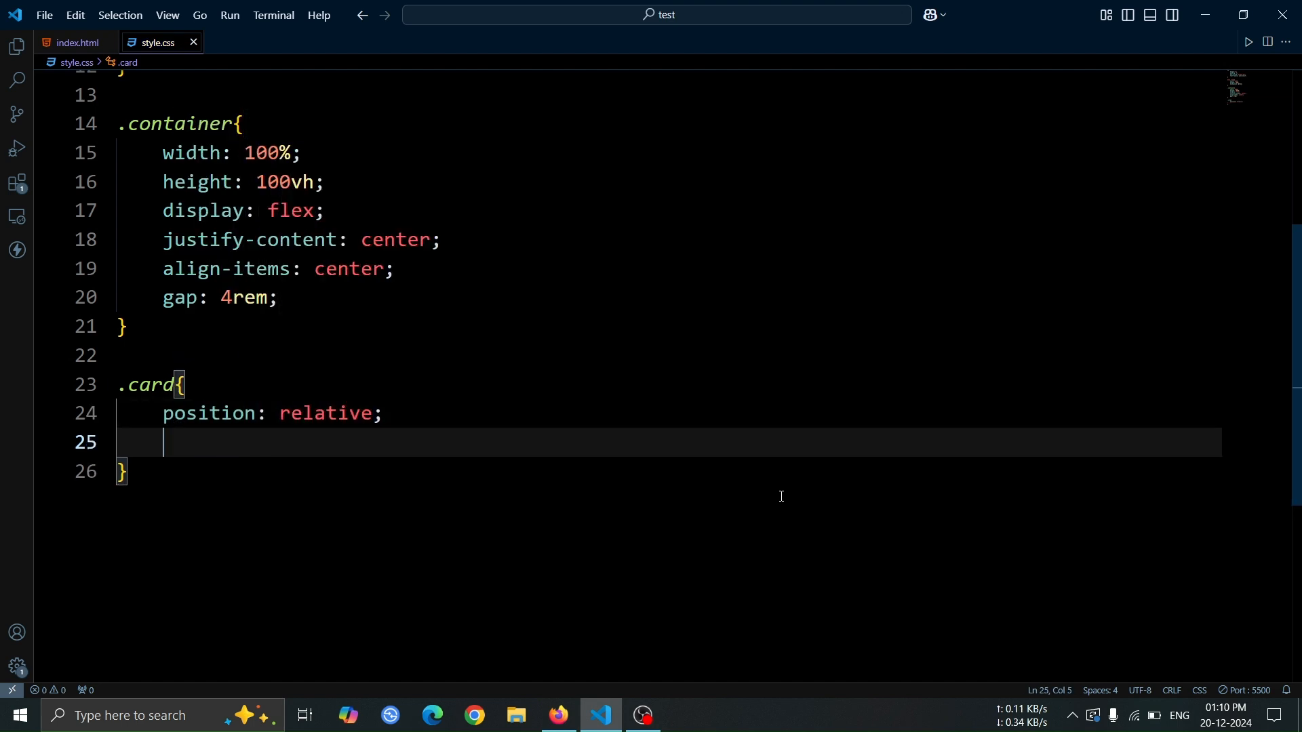
pyautogui.write('width: 18;')
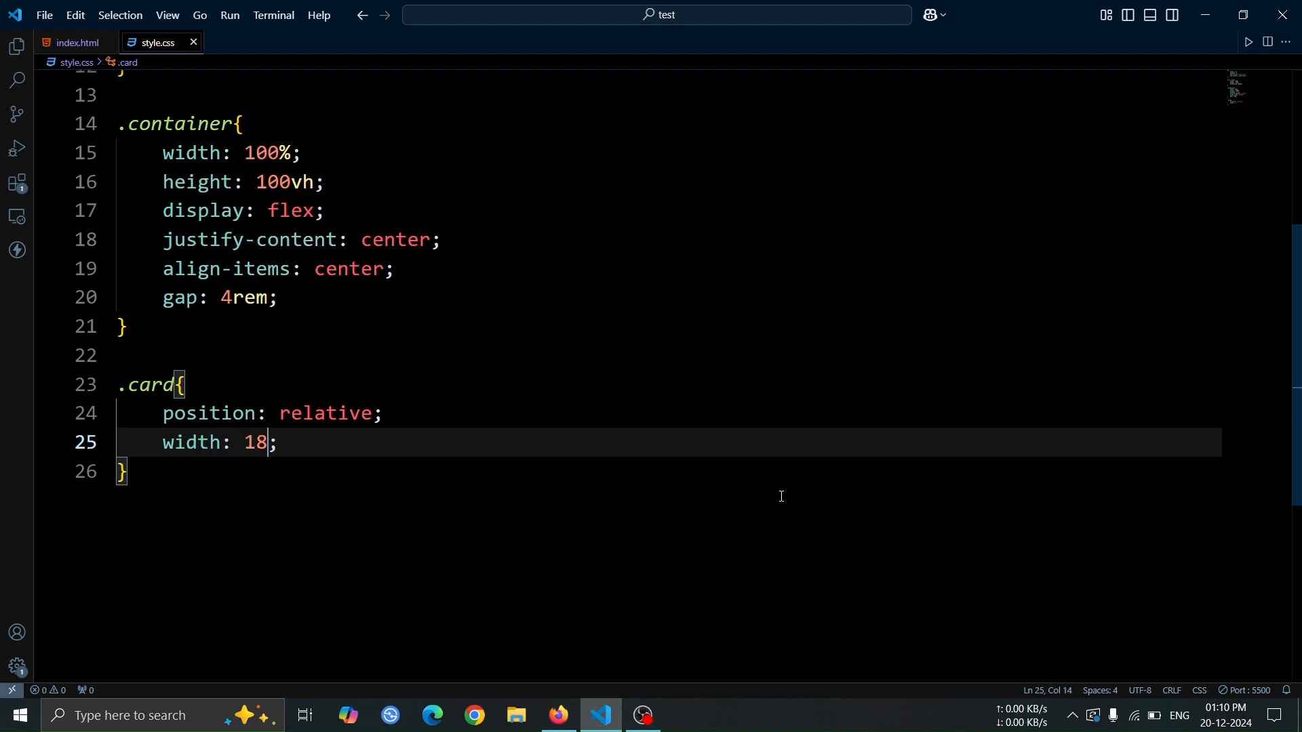
pyautogui.write('rem;')
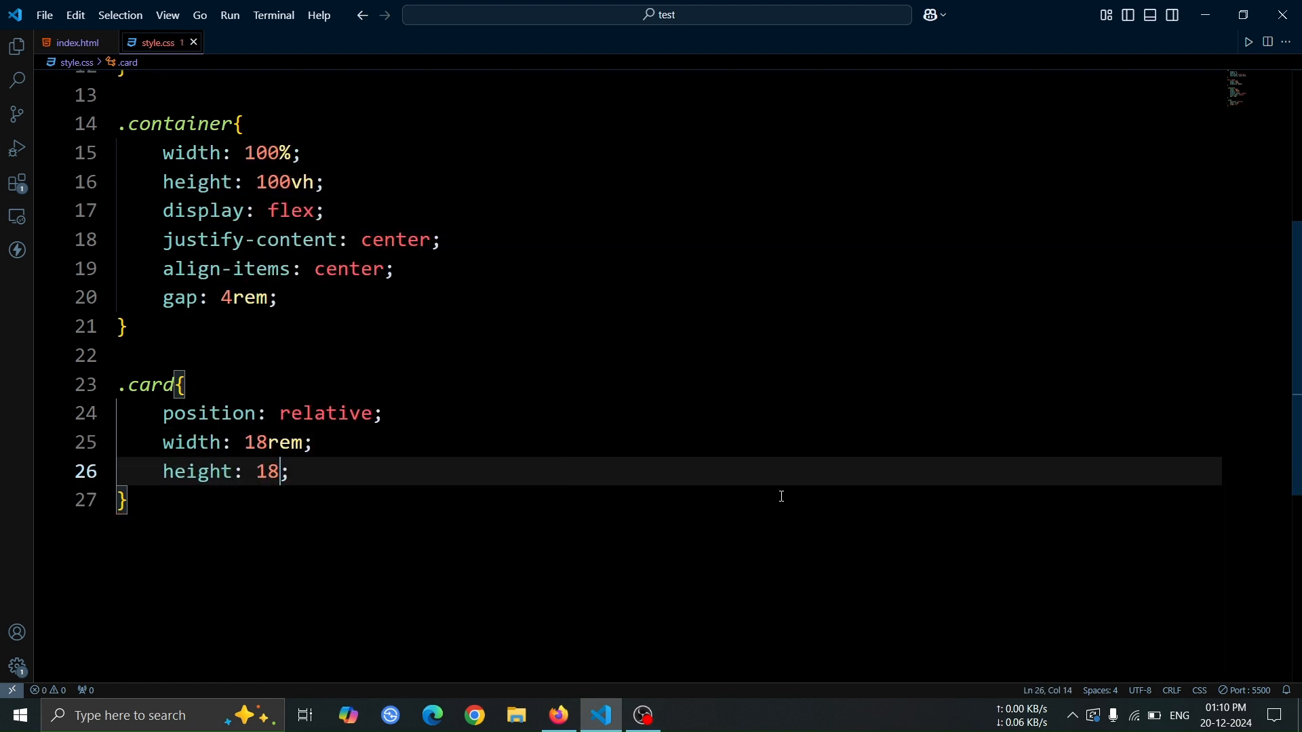
pyautogui.write('background: ;')
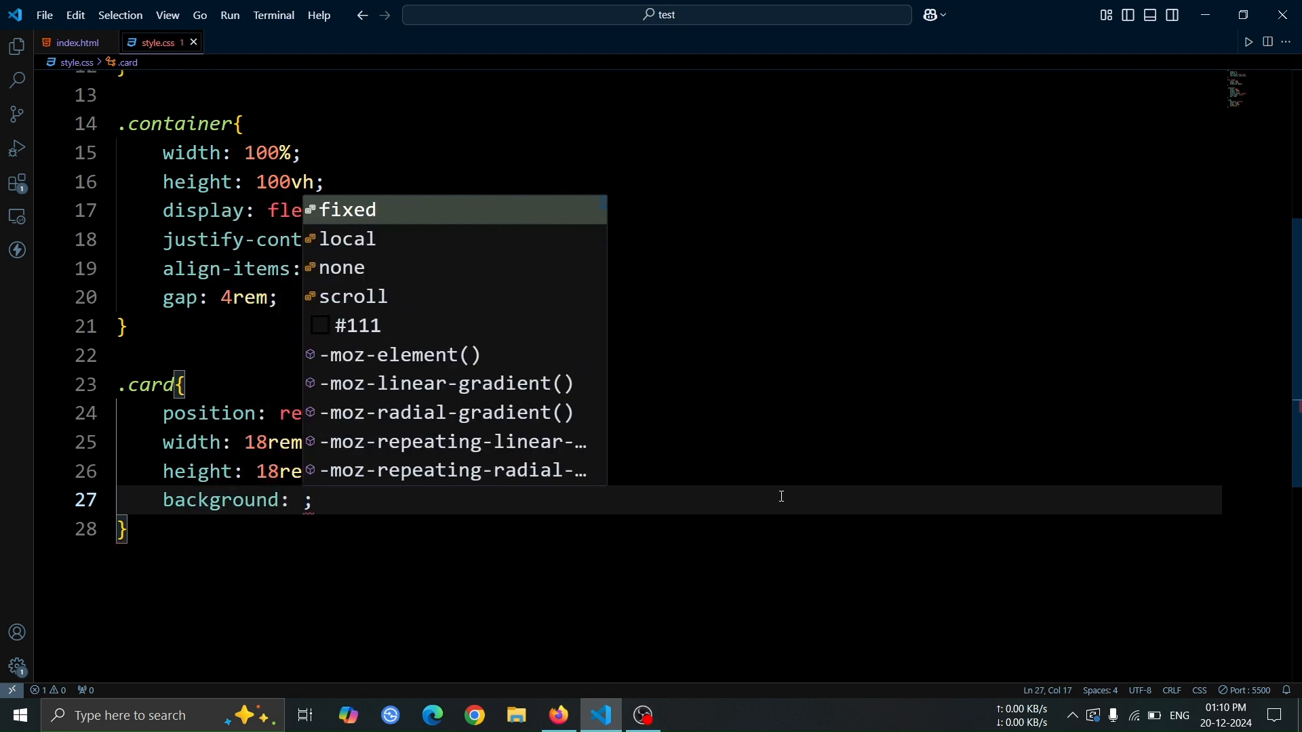
pyautogui.write('#fff;')
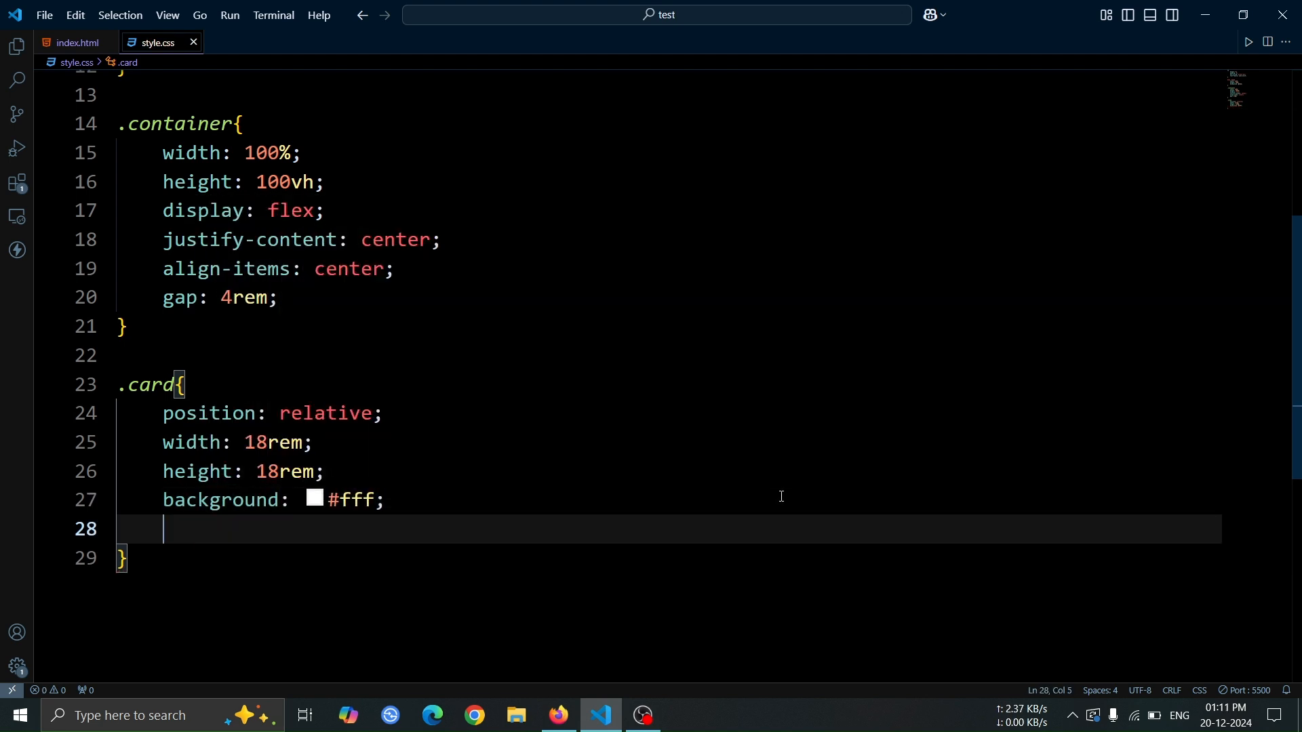
pyautogui.write('border-radius: 40px;')
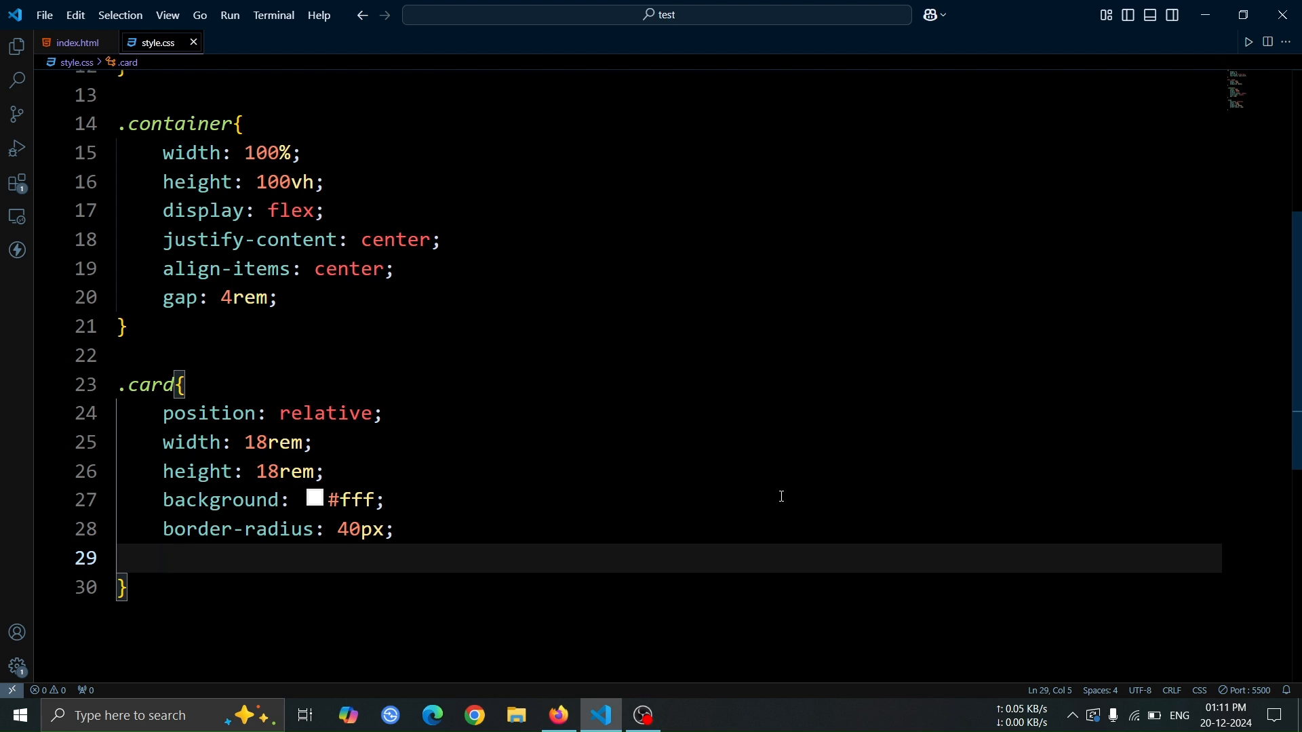
pyautogui.click(558, 715)
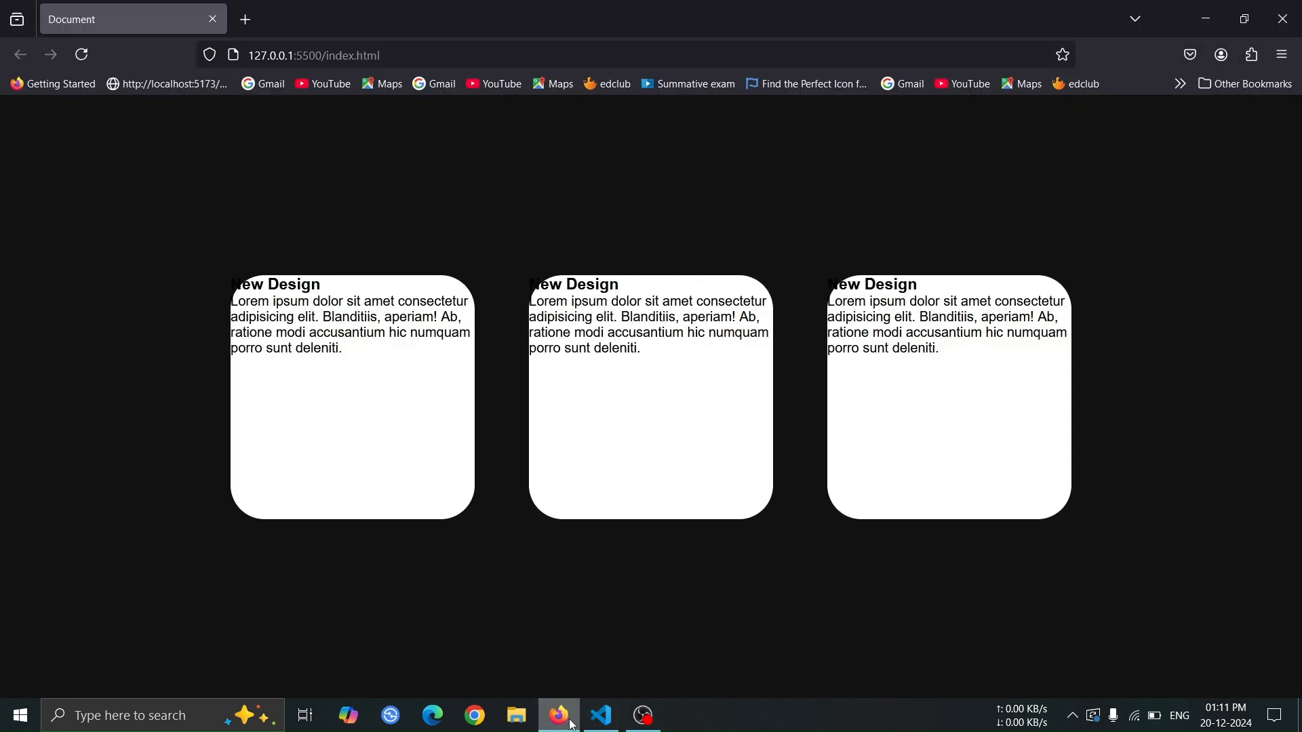
pyautogui.moveTo(501, 388)
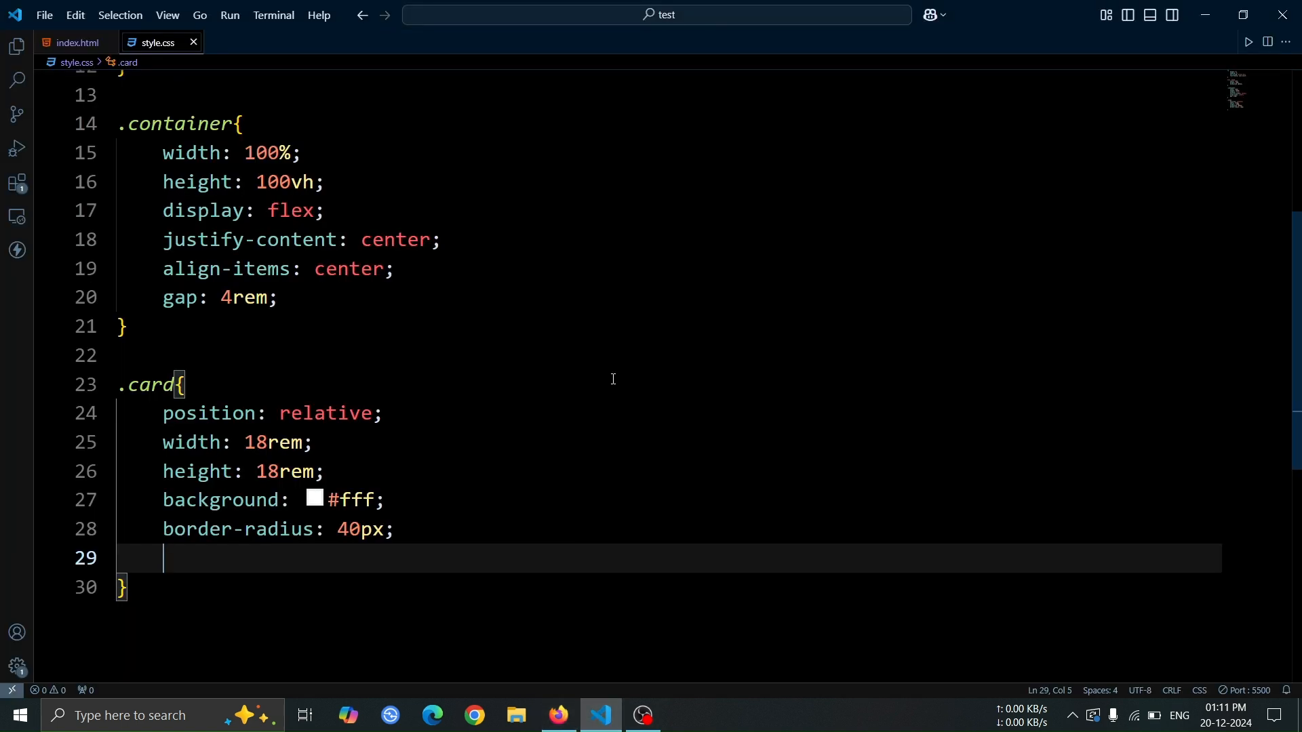
# Step: Add a 0.5s transition, hidden overflow and pointer cursor to .card, checking Firefox
pyautogui.write('transition')
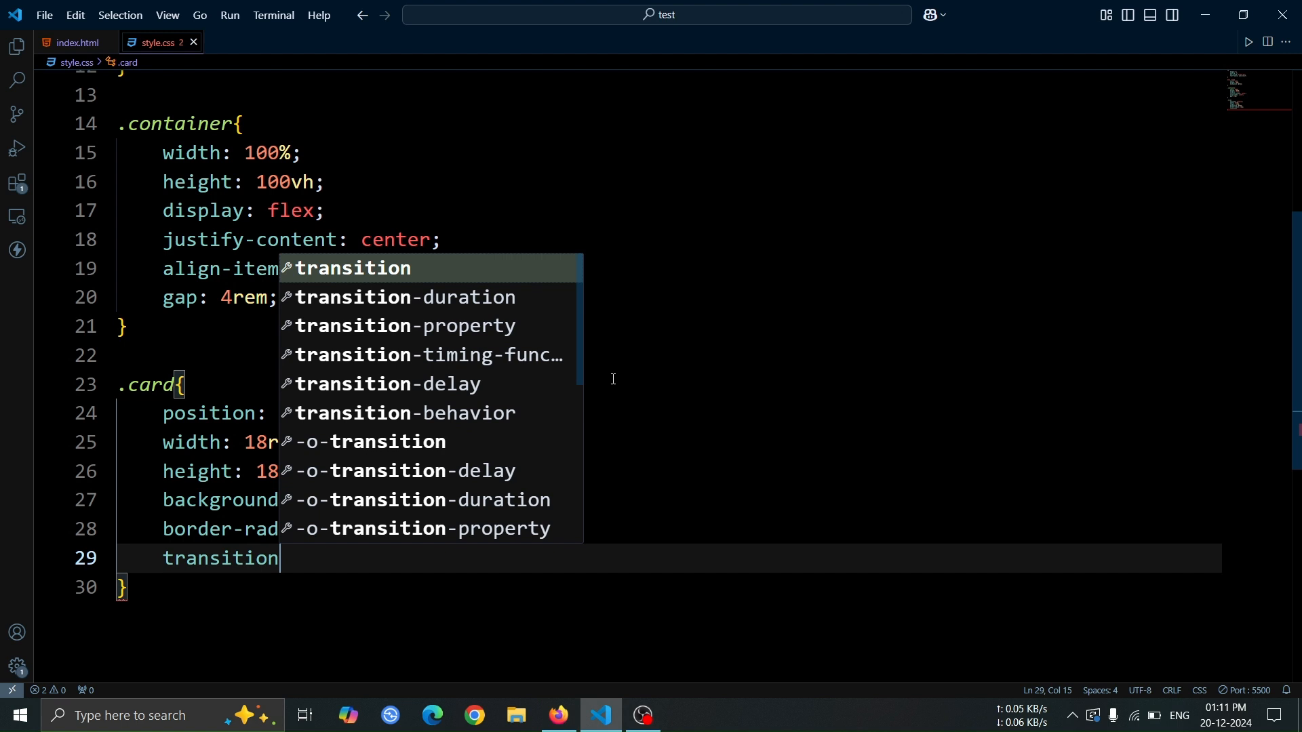
pyautogui.write(': 0.5s;')
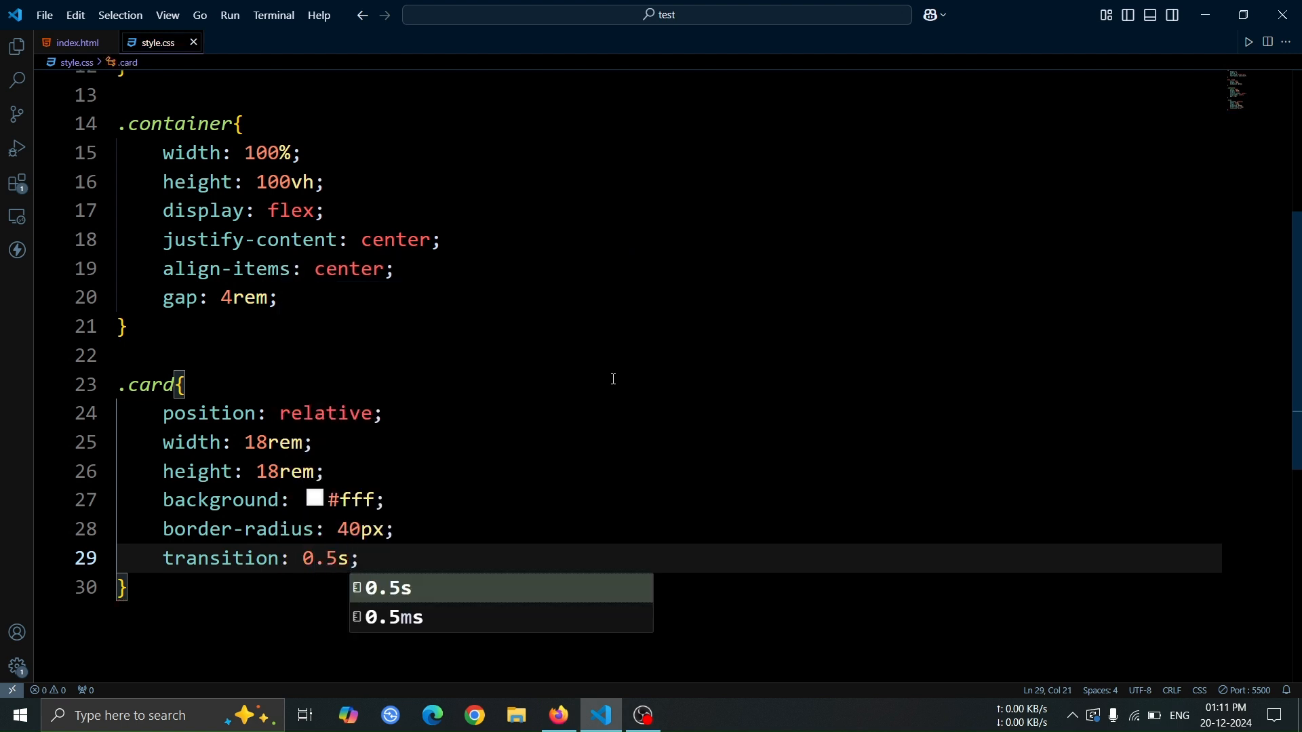
pyautogui.write('overflow: hid;')
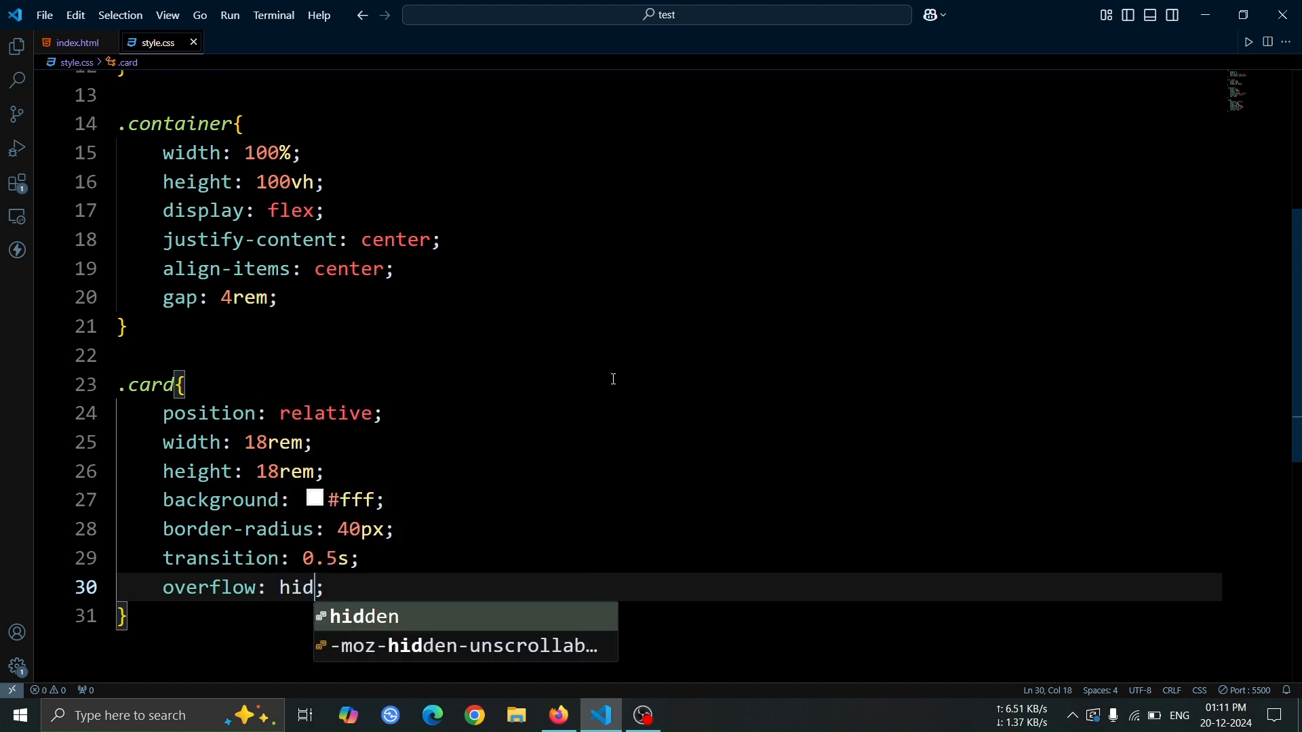
pyautogui.press('Enter')
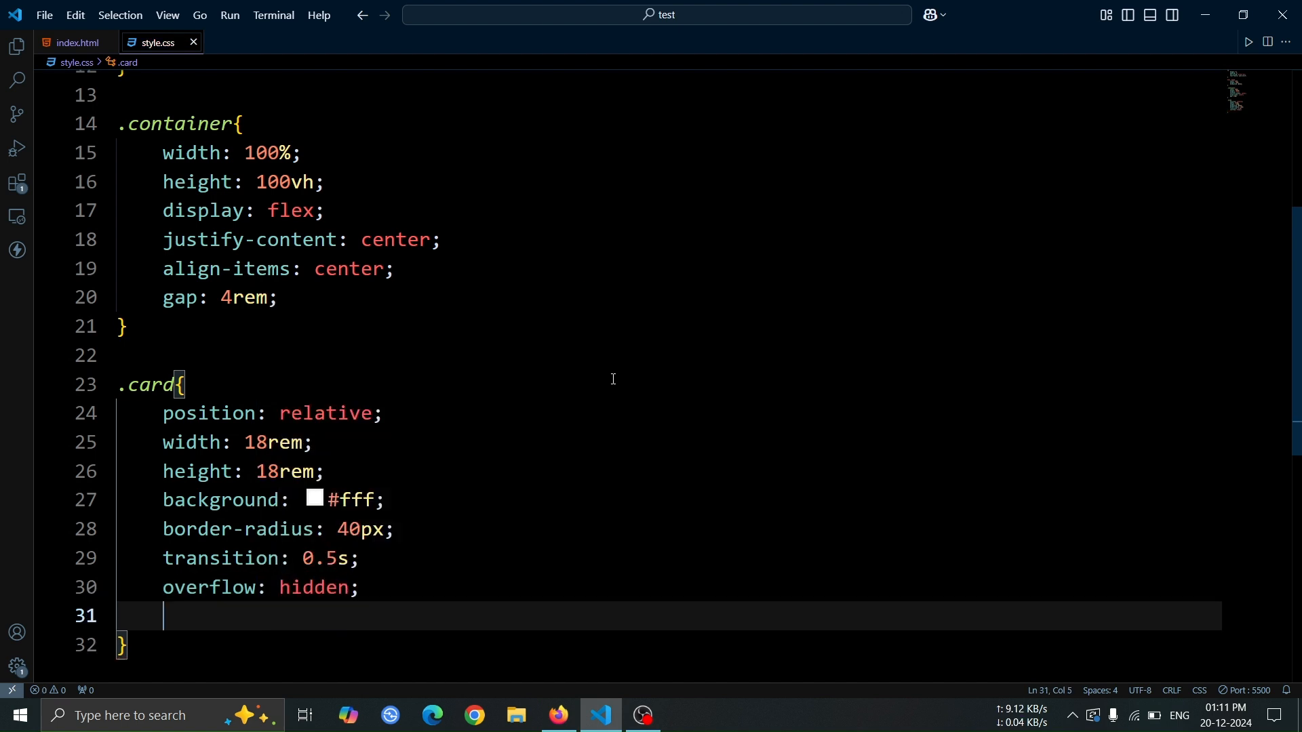
pyautogui.write('cursor: ;')
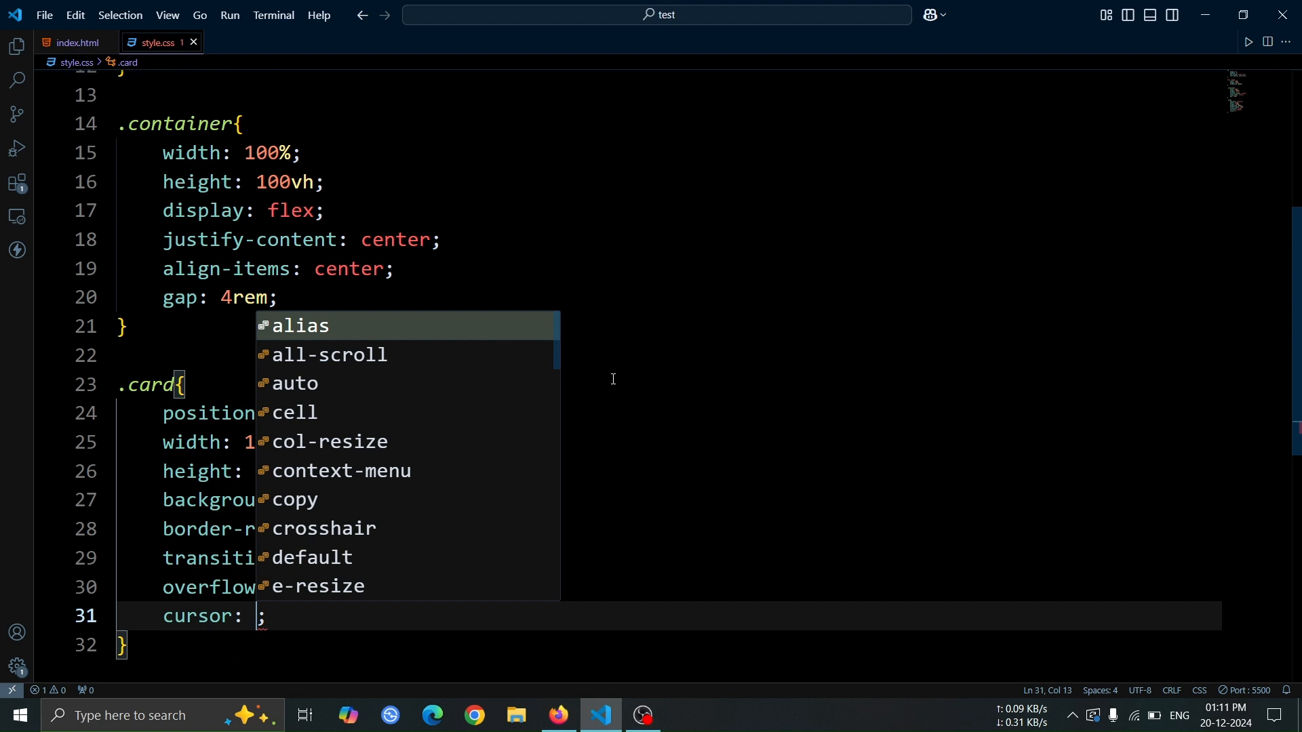
pyautogui.write('pointer')
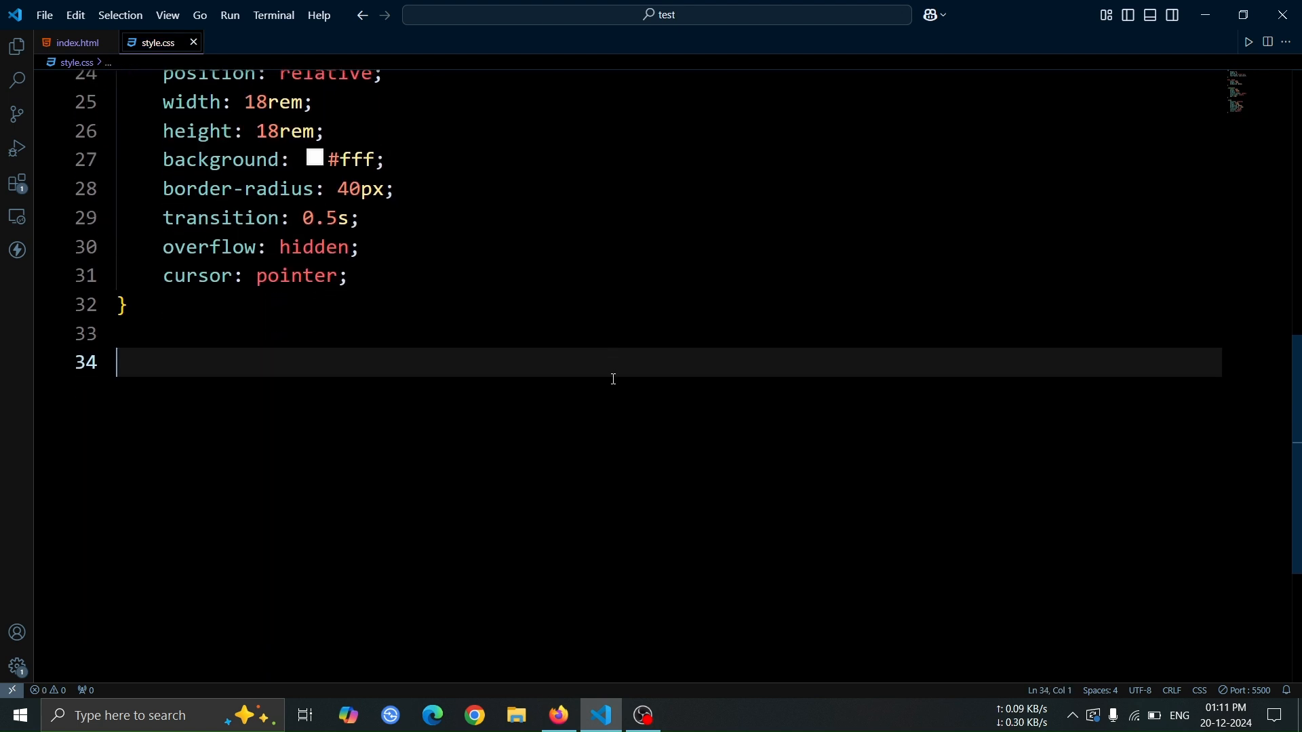
pyautogui.click(558, 715)
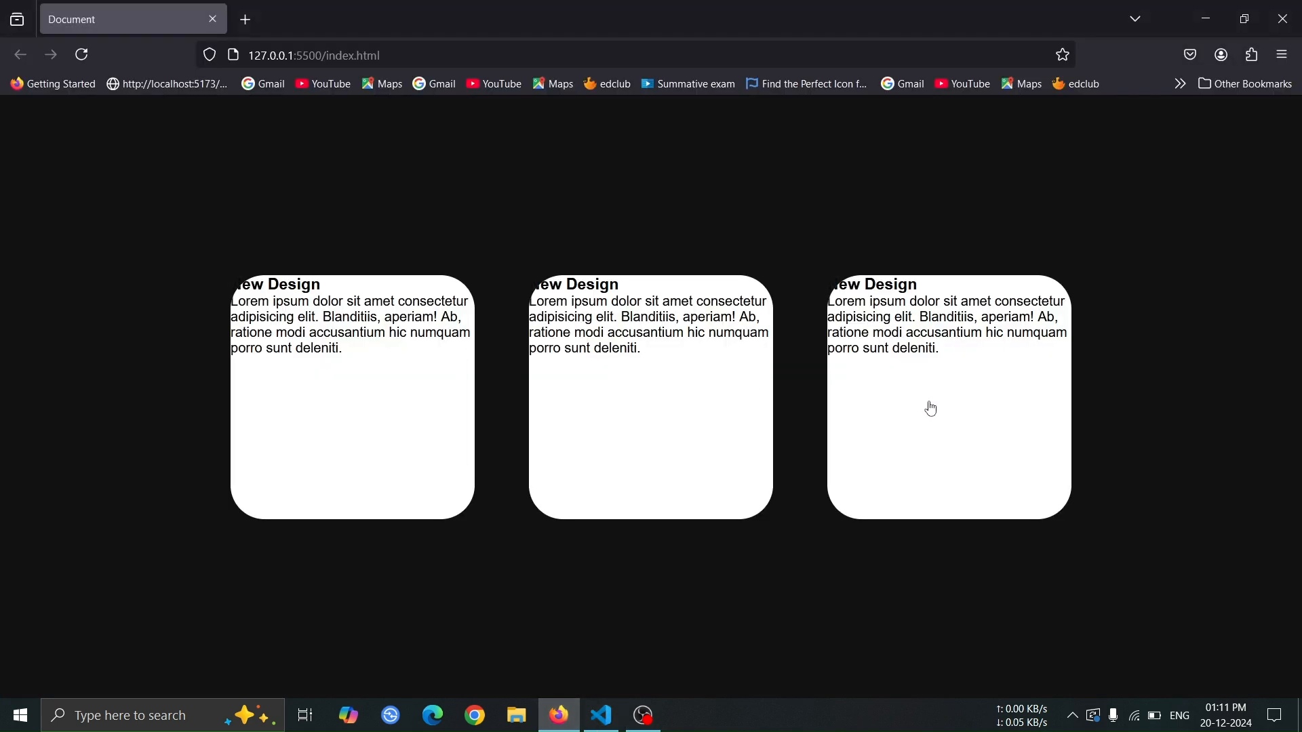
pyautogui.click(600, 715)
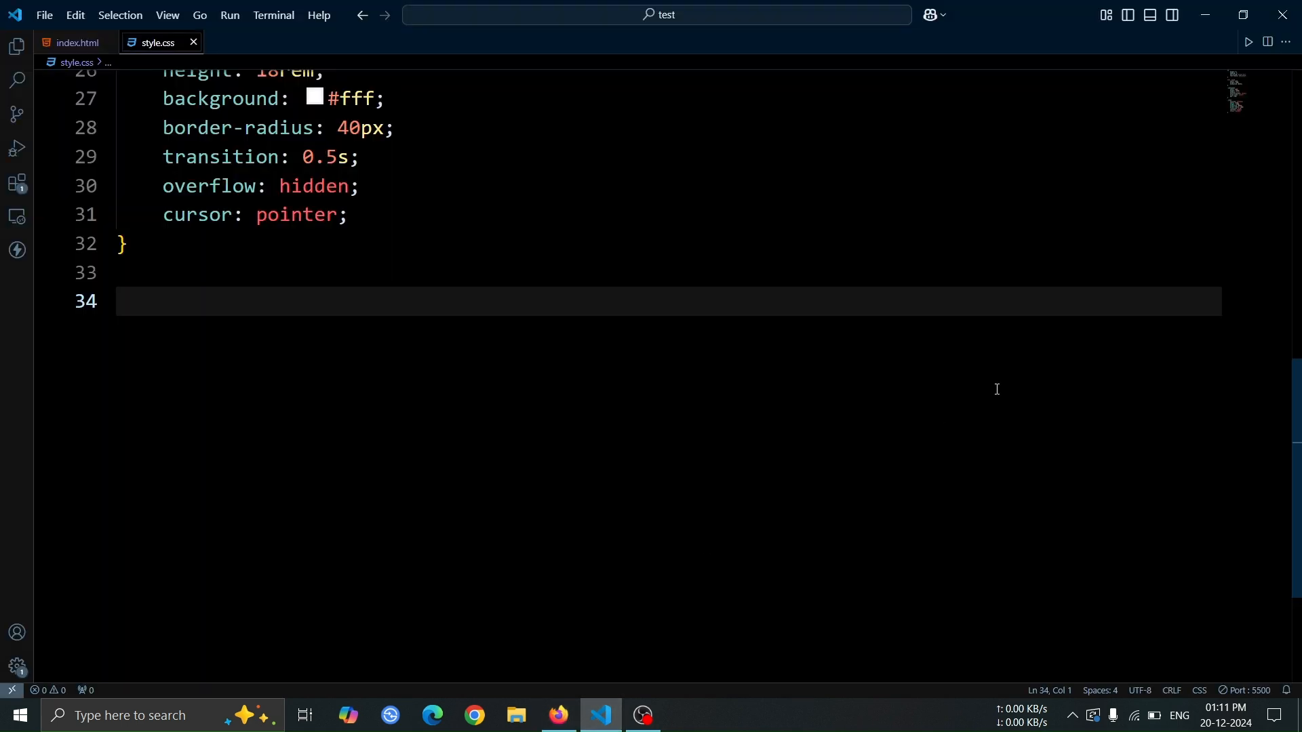
# Step: Add a .card:hover rule raising card height to 26rem and recheck the Firefox preview
pyautogui.write('.card:hover{')
pyautogui.write('height: 26rem;')
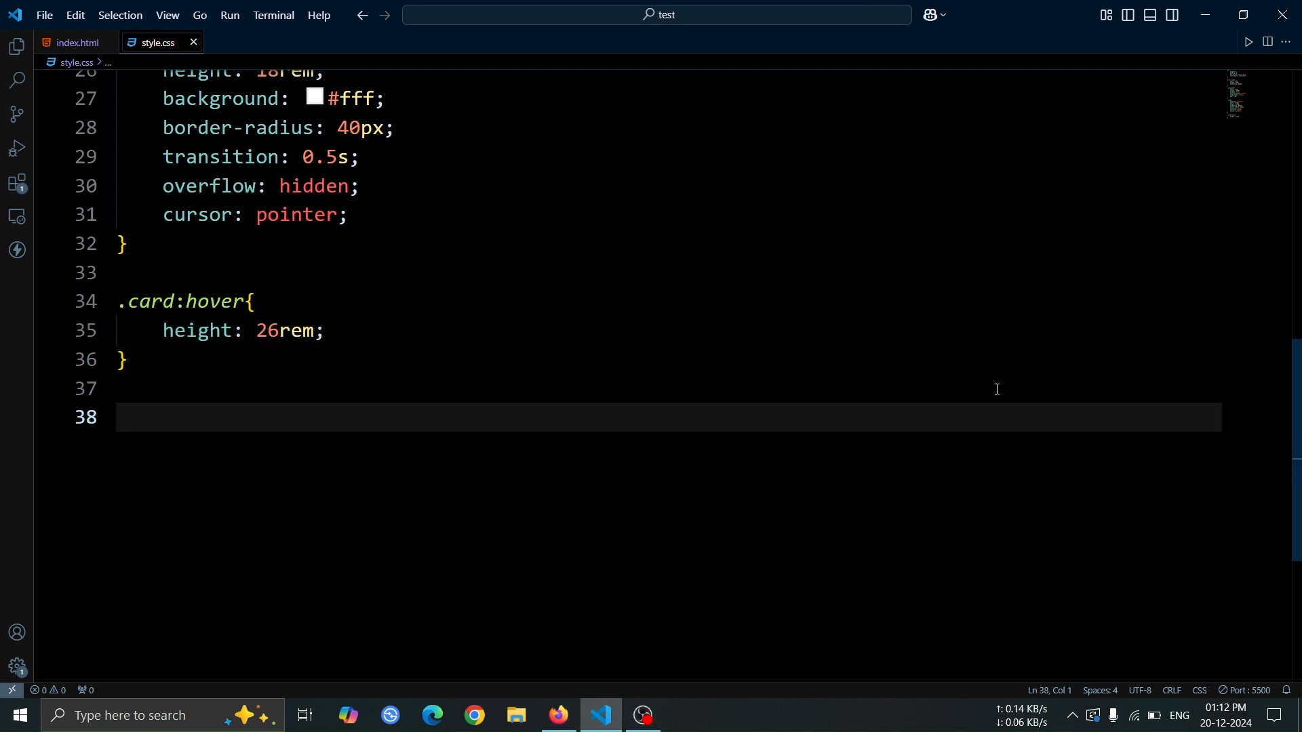
pyautogui.click(557, 714)
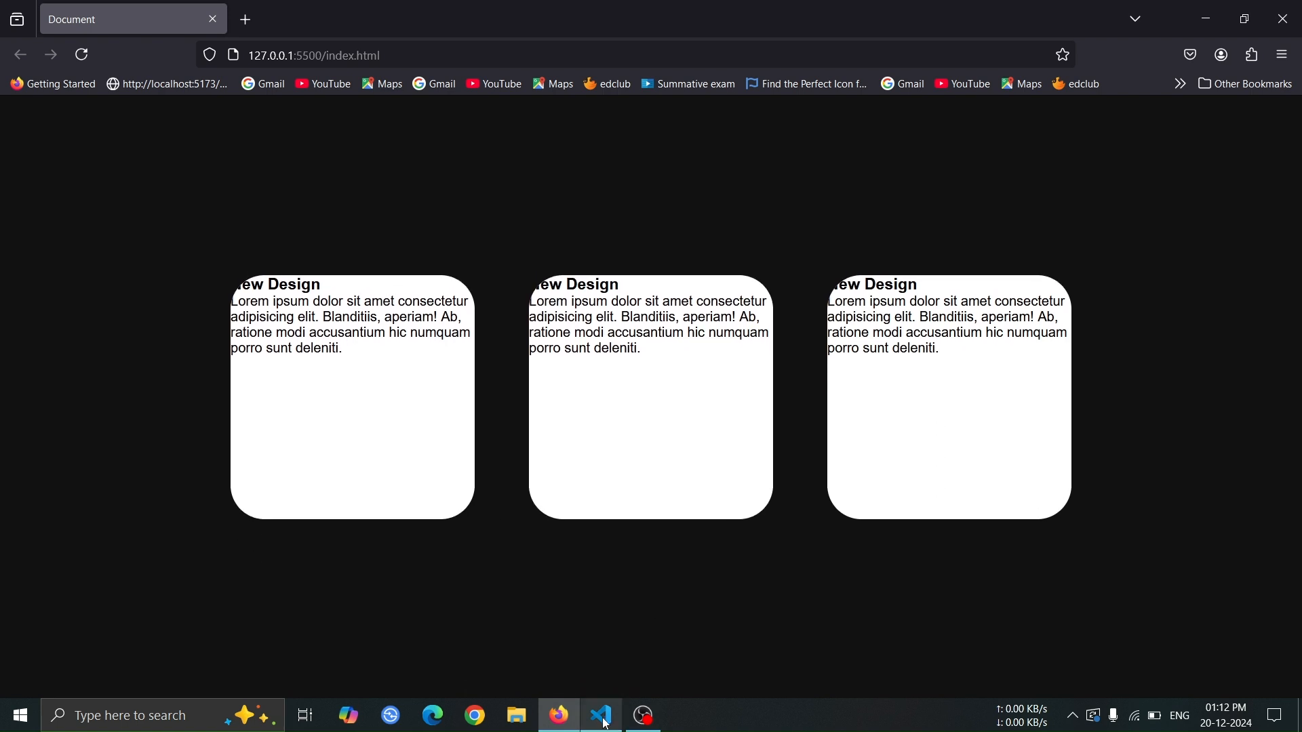
pyautogui.click(600, 715)
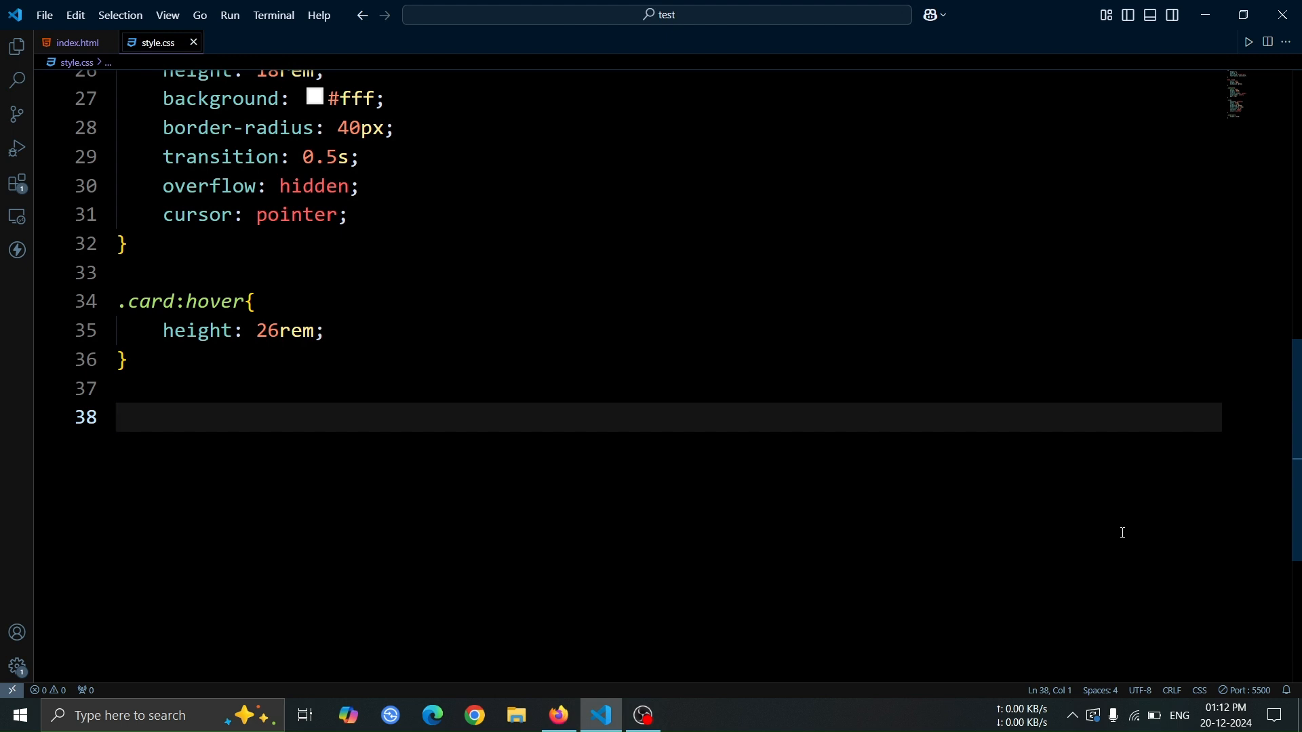
# Step: Add .card .imageBox: relative, 100% width, 16rem height, #555 background, then preview in Firefox
pyautogui.write('.card')
pyautogui.write('po')
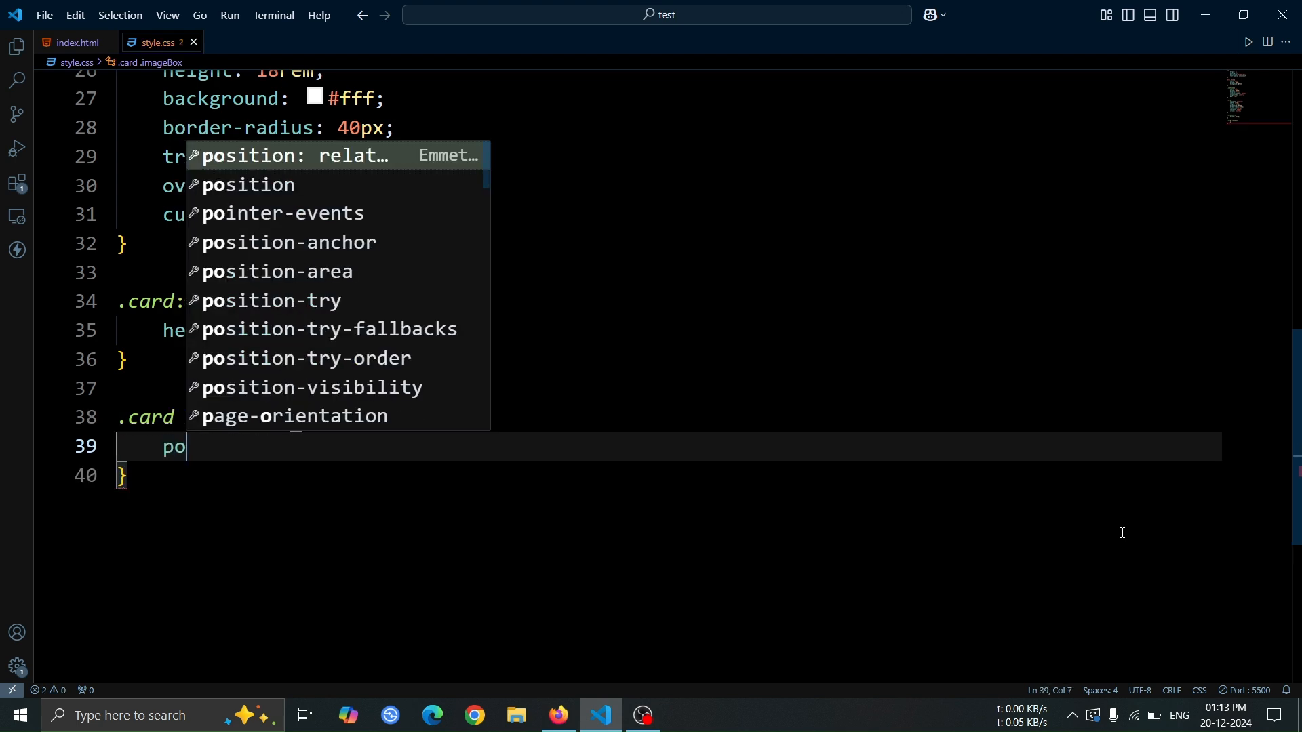
pyautogui.write('sition: relat;')
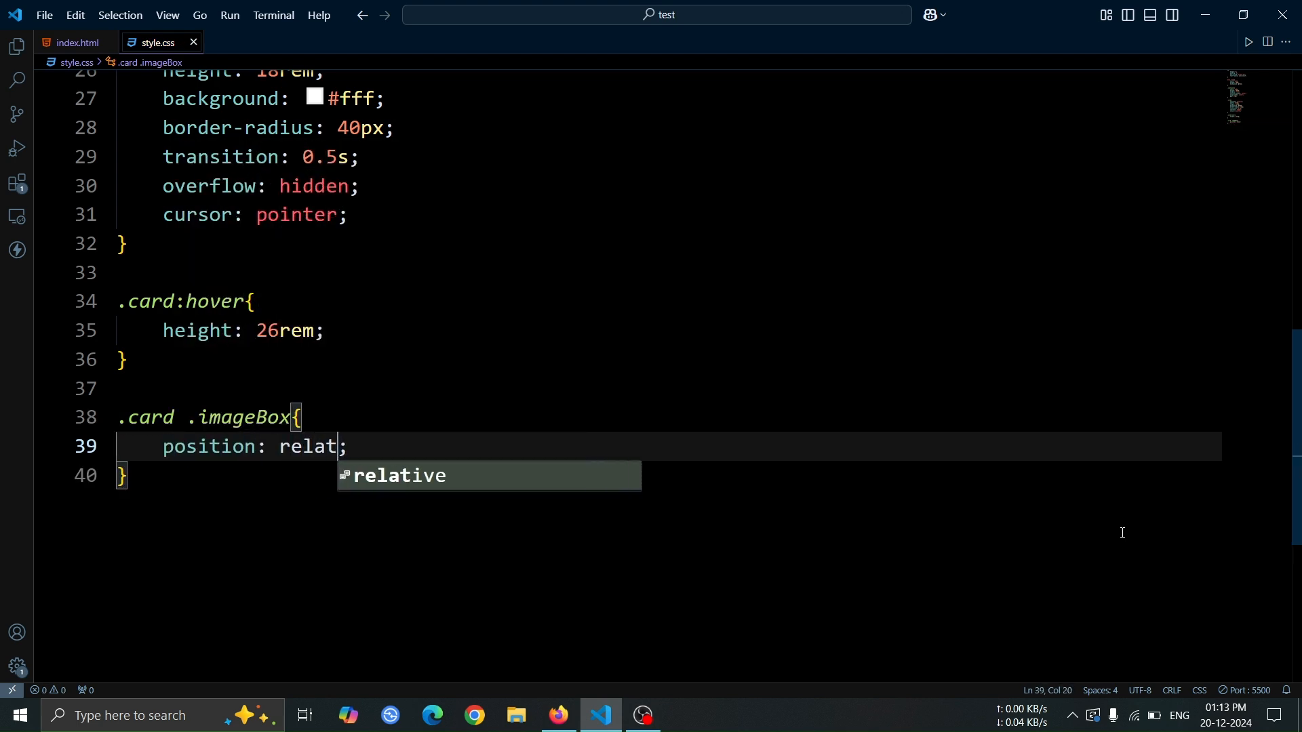
pyautogui.write('relative;')
pyautogui.write('width: 100%;')
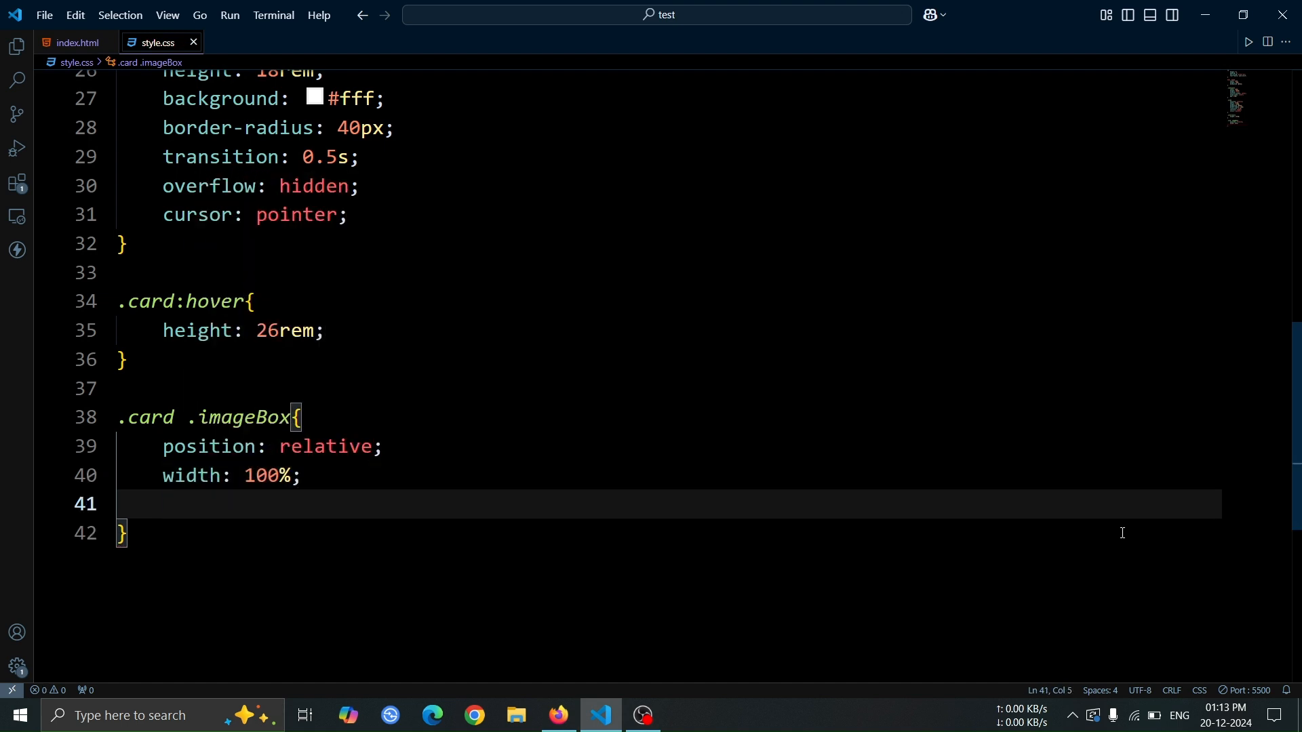
pyautogui.write('height: 16r;')
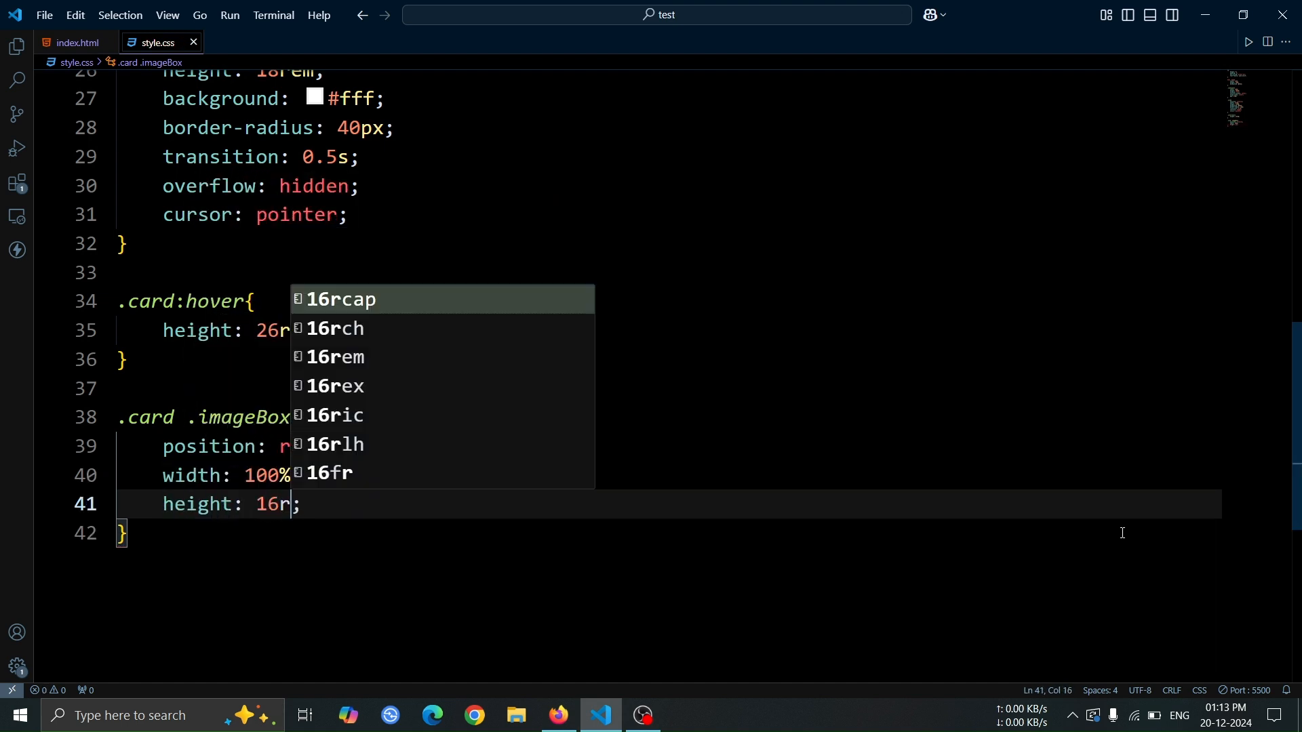
pyautogui.write('background: #;')
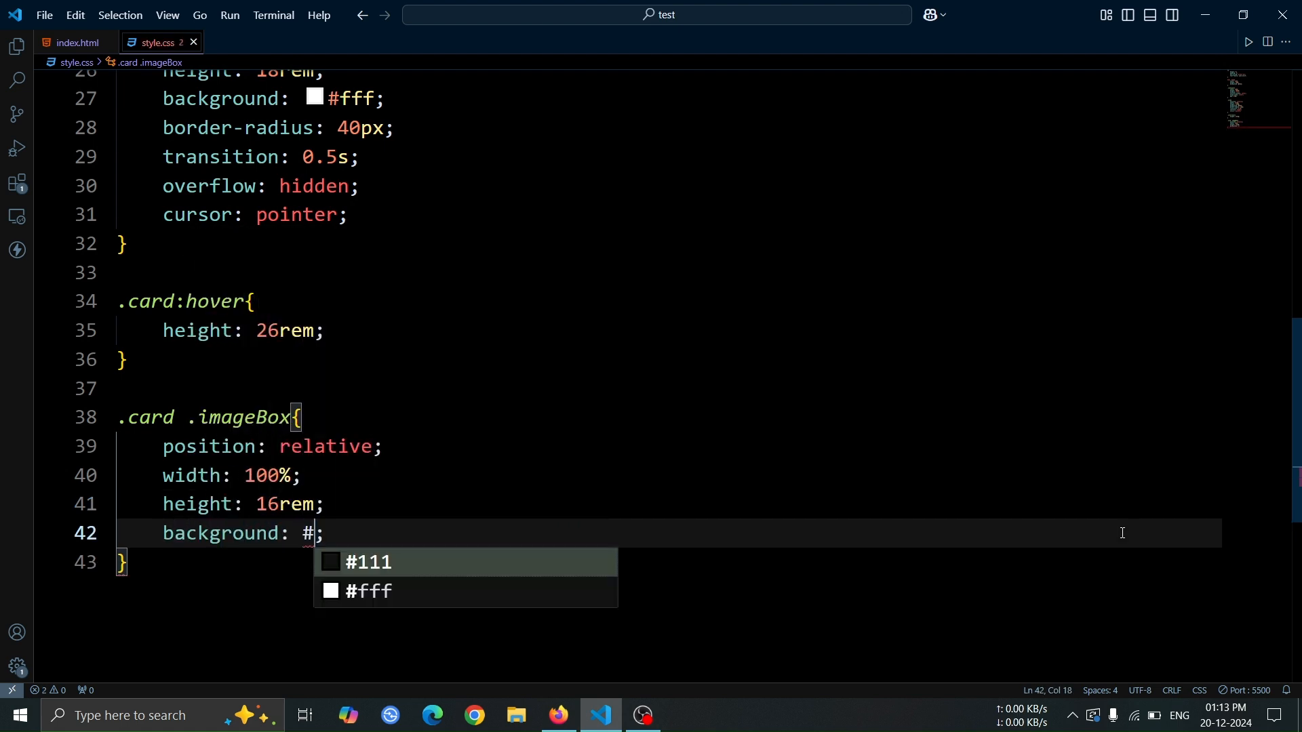
pyautogui.write('555')
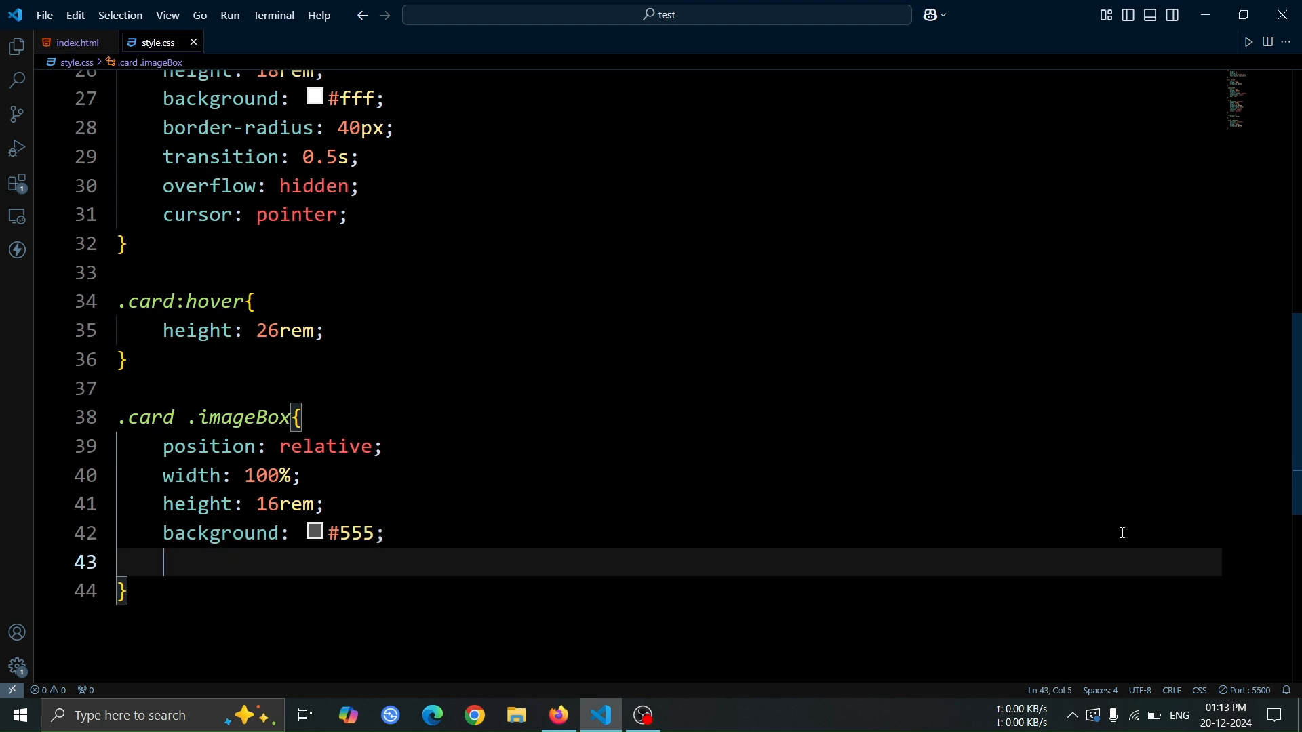
pyautogui.click(558, 715)
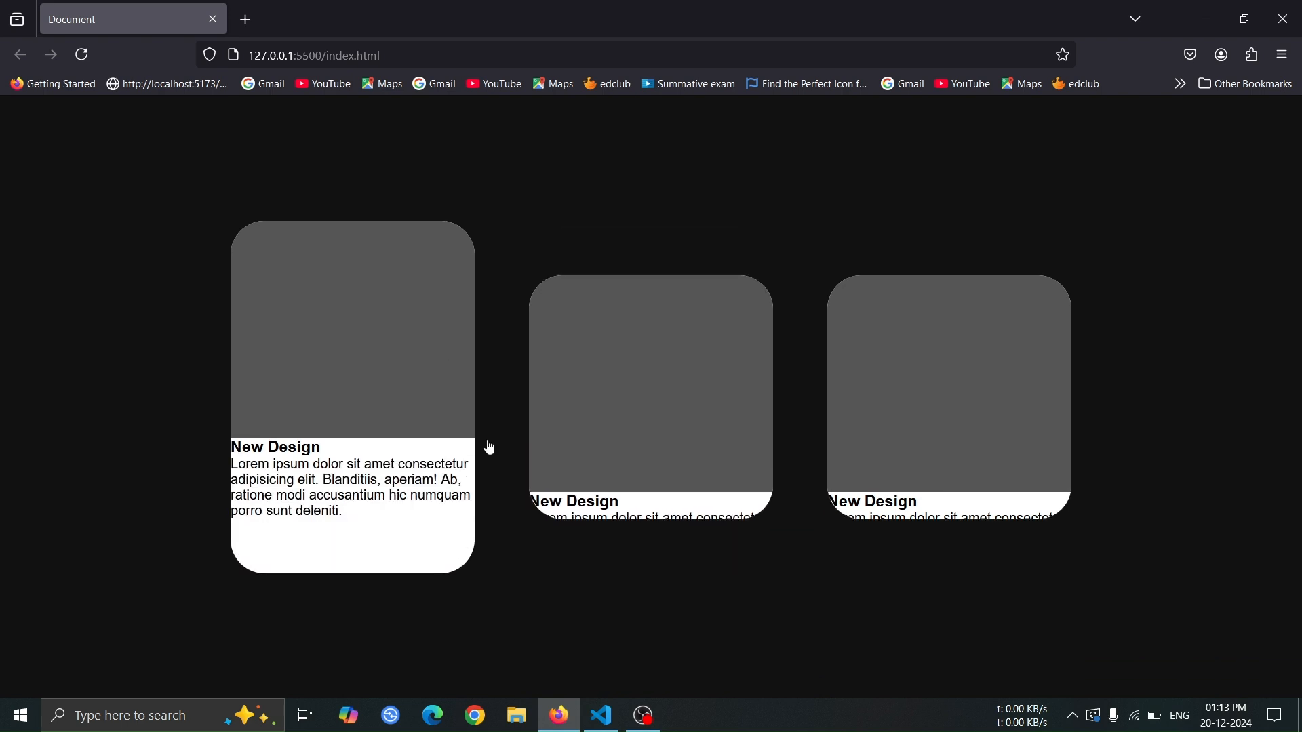
pyautogui.click(600, 721)
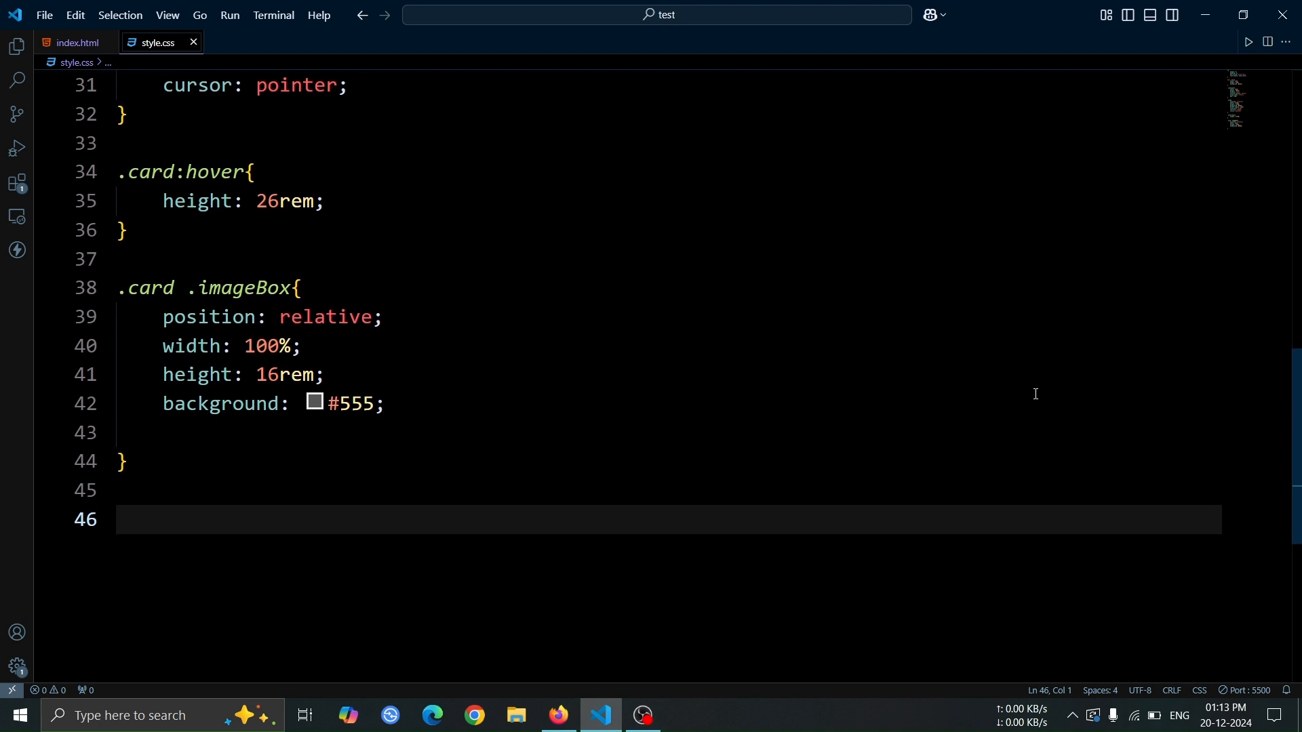
# Step: Add .card .imageBox::before: absolute, empty content, 100% width, 4rem height, 40px radius, #fff; preview
pyautogui.write('.')
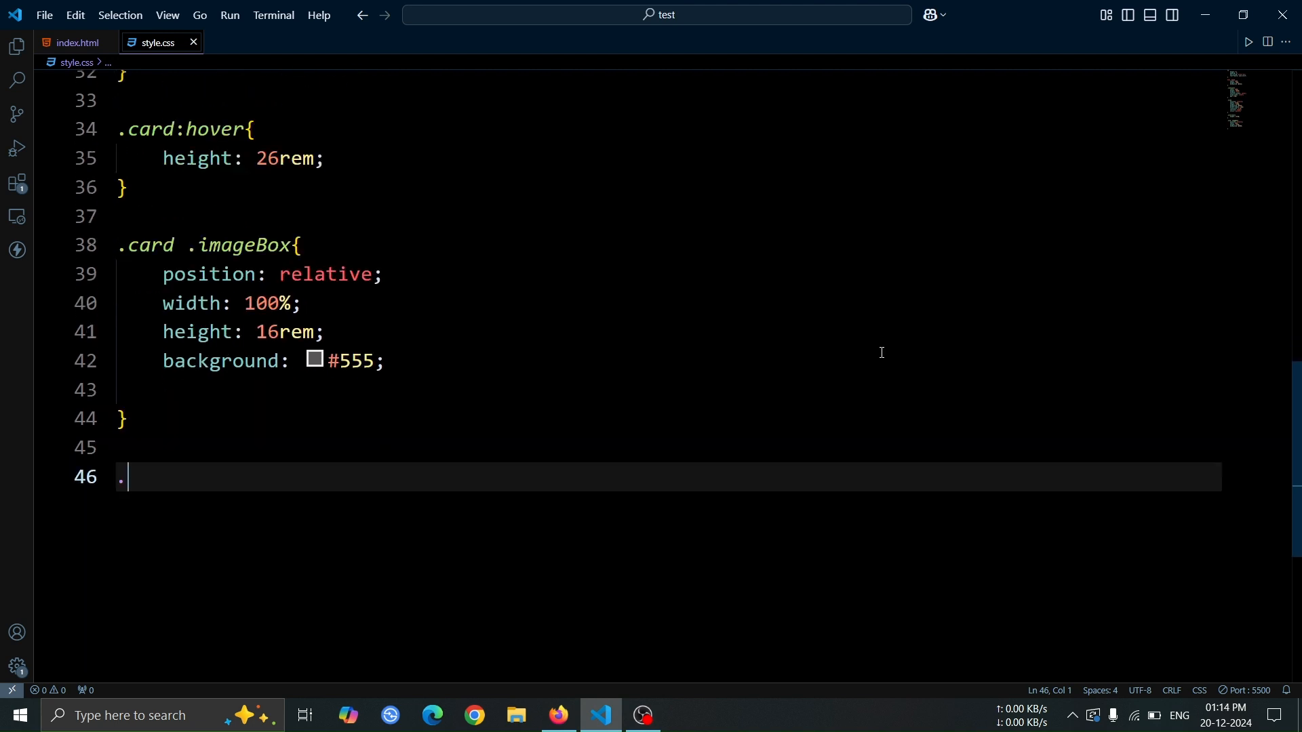
pyautogui.write('card .ima')
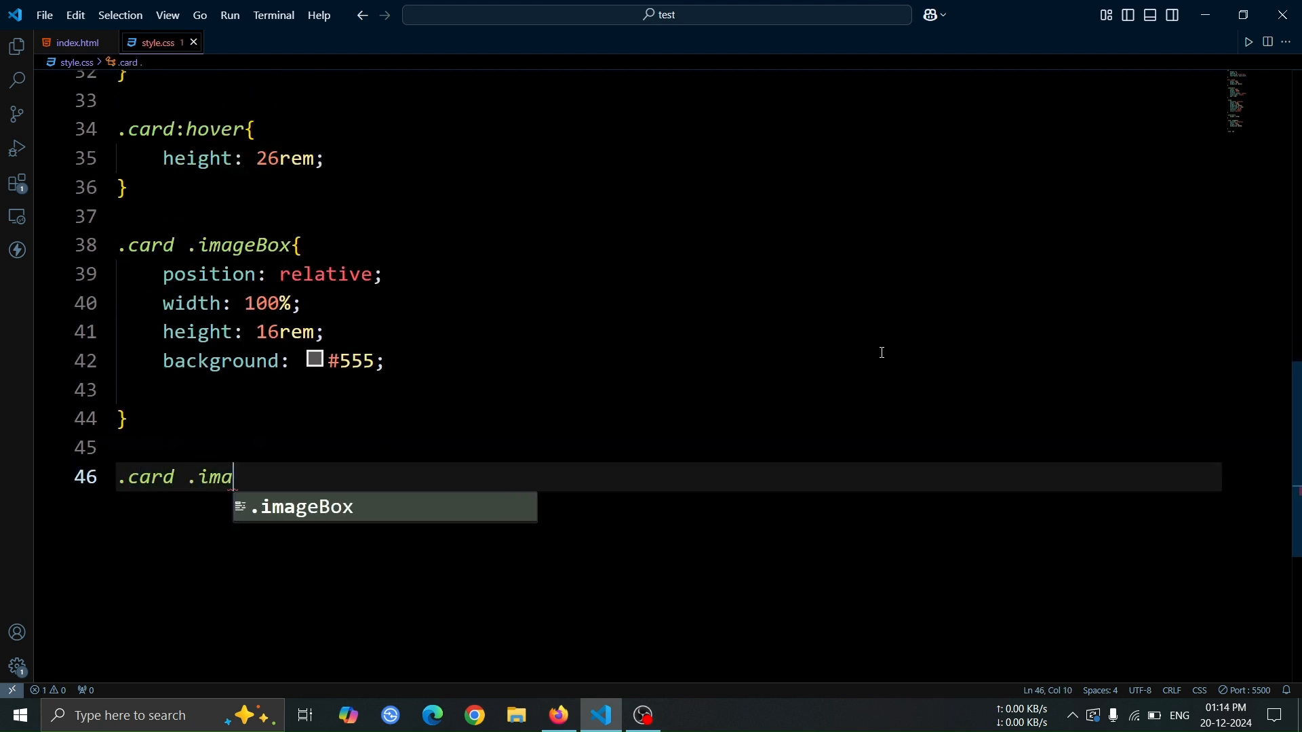
pyautogui.write('geBox::before{')
pyautogui.write('p')
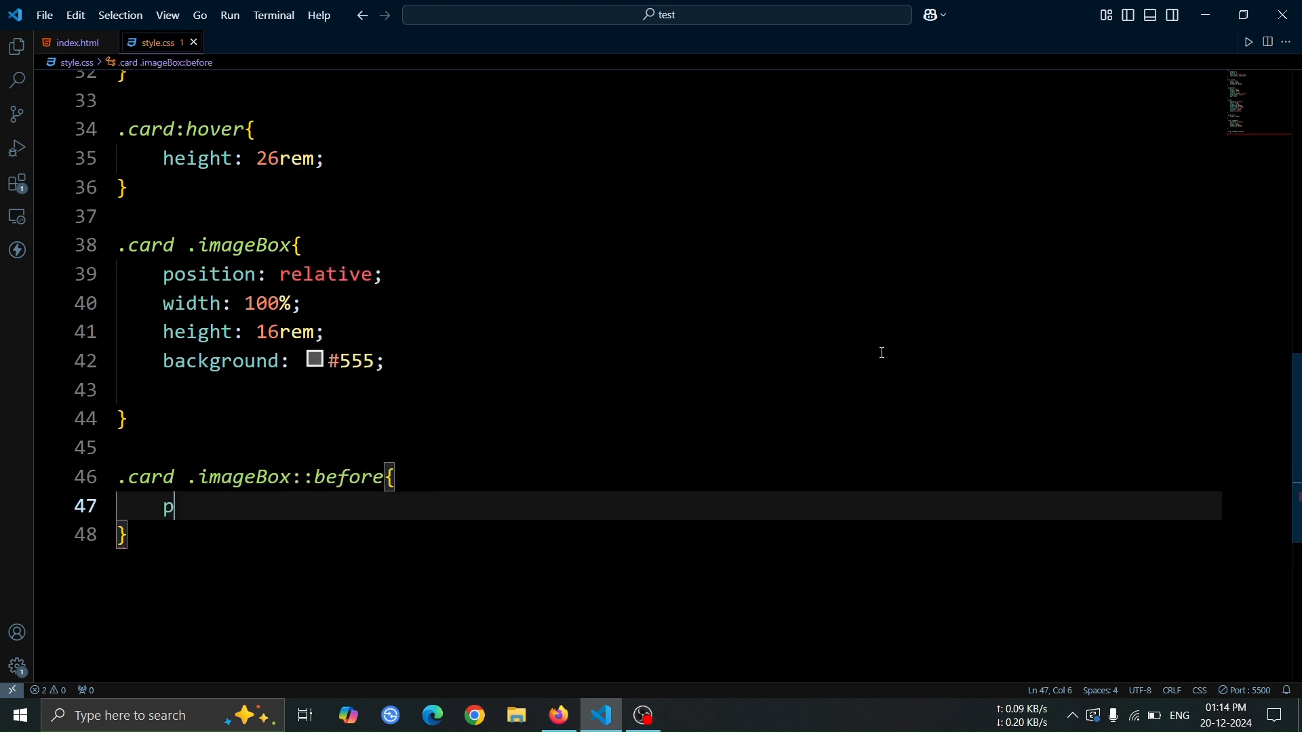
pyautogui.write('osition: absolute;')
pyautogui.write("content: '';")
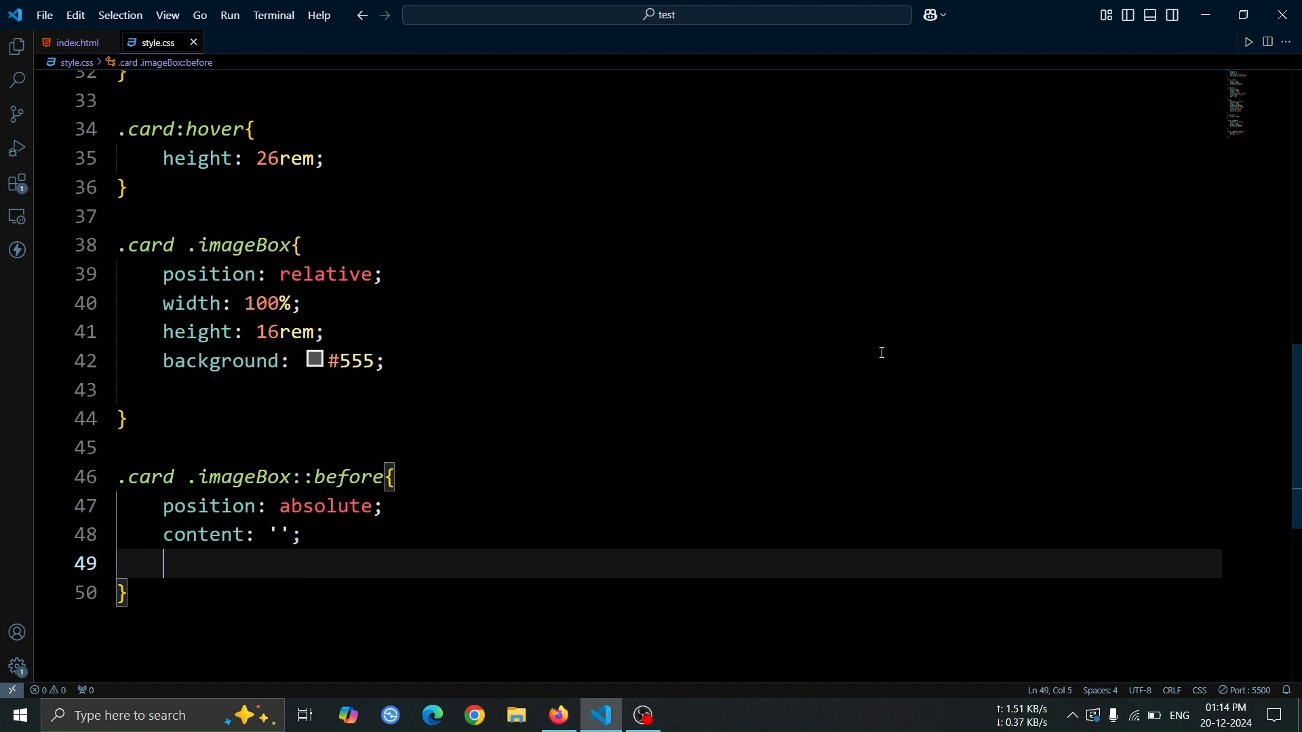
pyautogui.write('width: 100%;')
pyautogui.write('height: 4rem;')
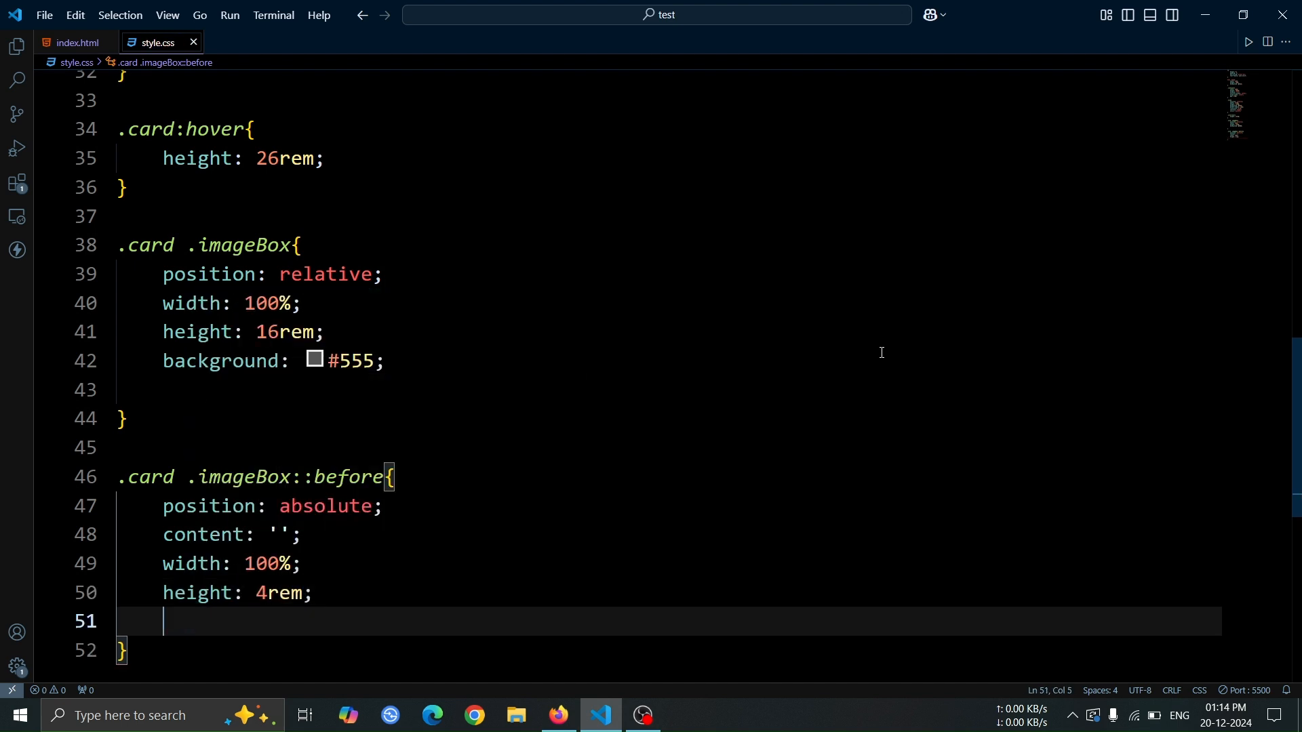
pyautogui.write('border-ra')
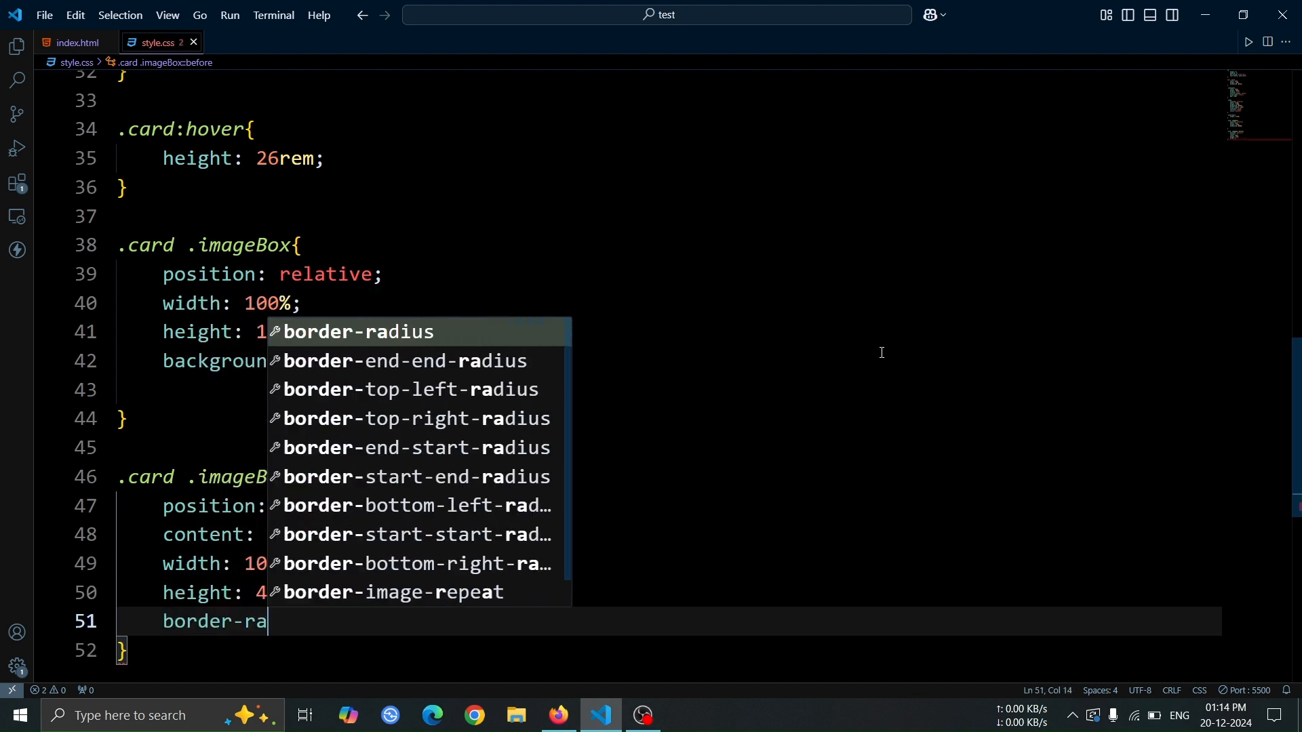
pyautogui.write('dius: 40px;')
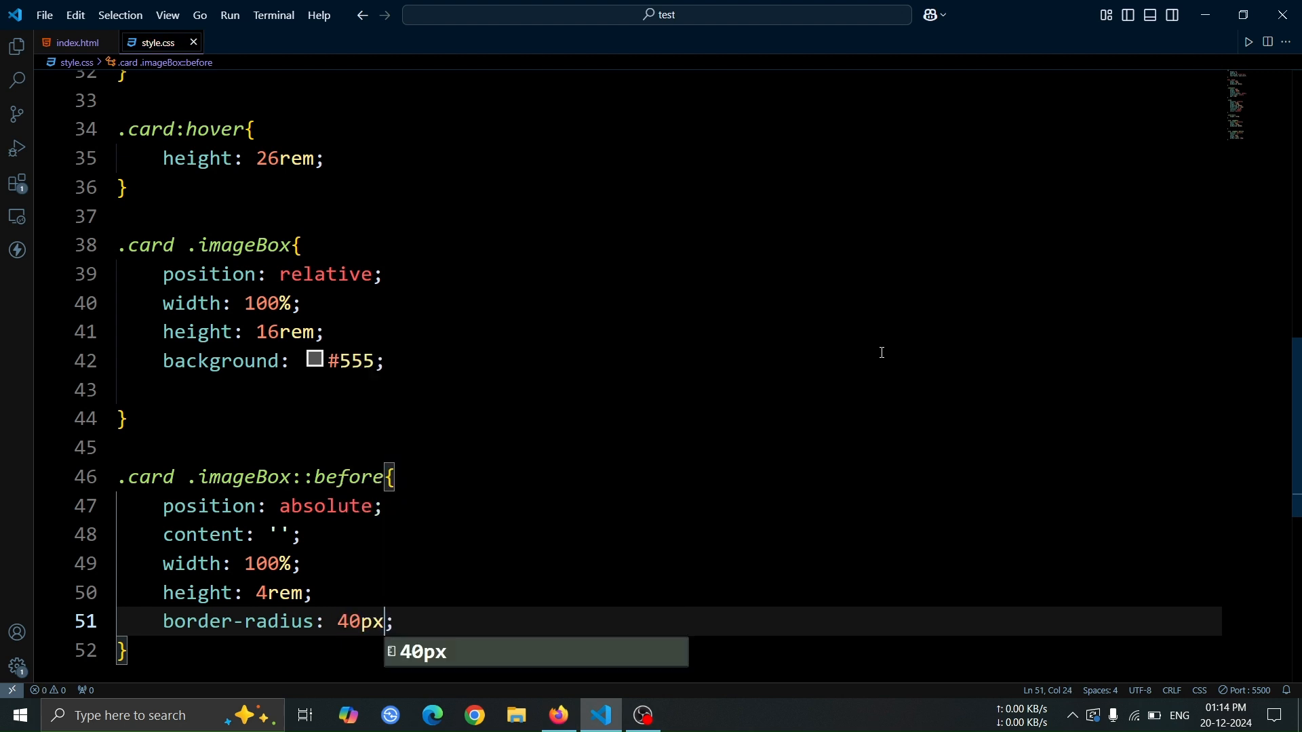
pyautogui.write('background: #fff;')
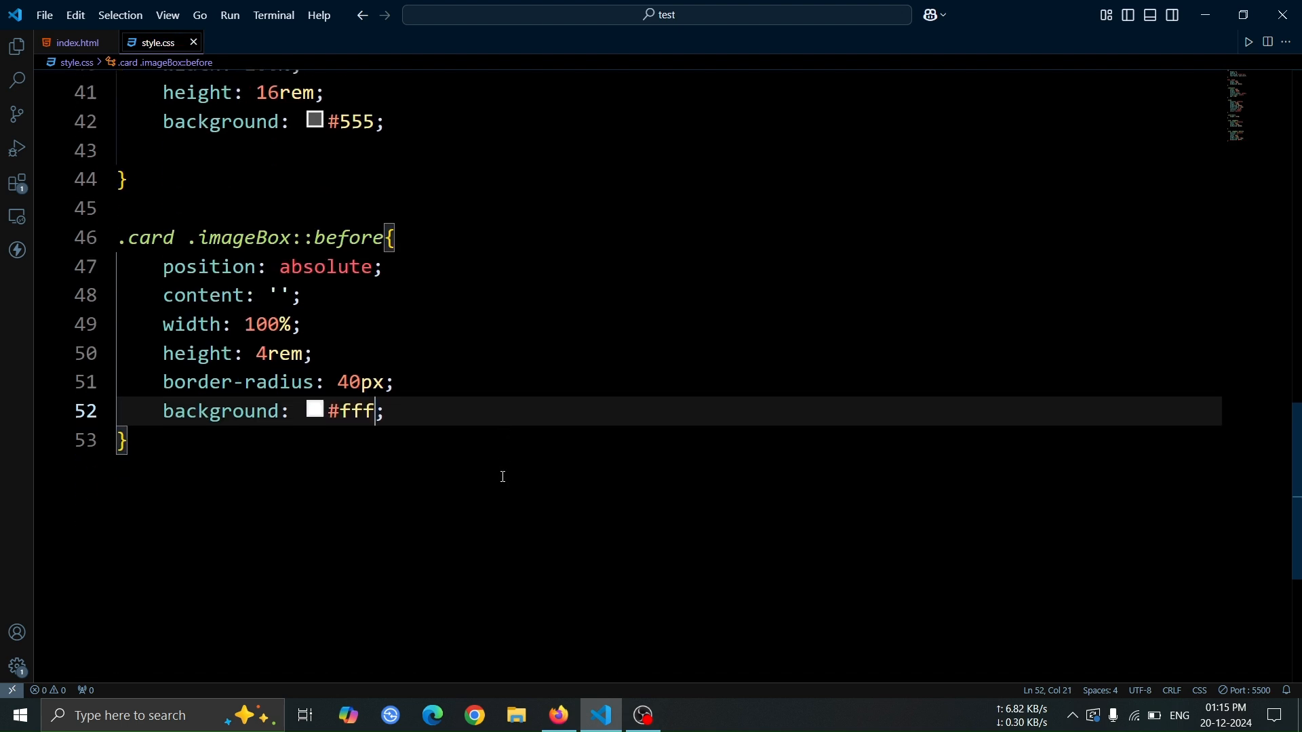
pyautogui.click(558, 714)
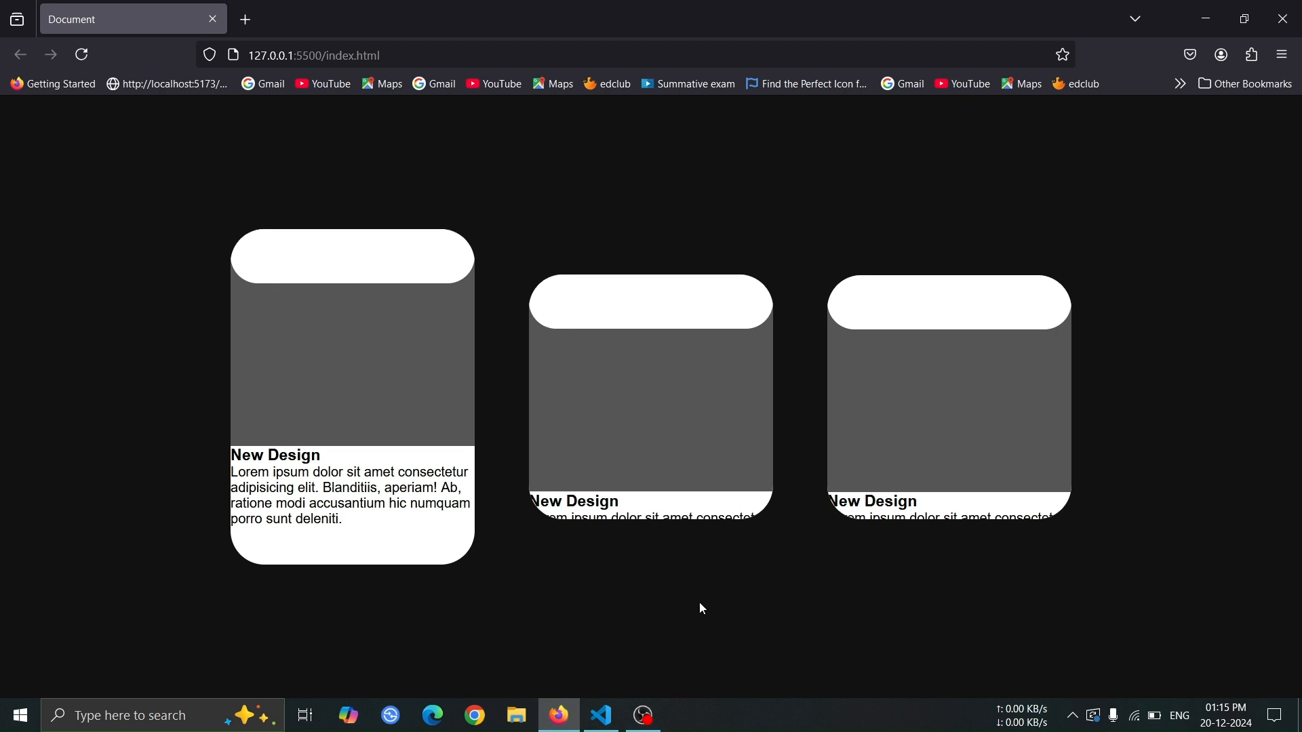
pyautogui.click(600, 715)
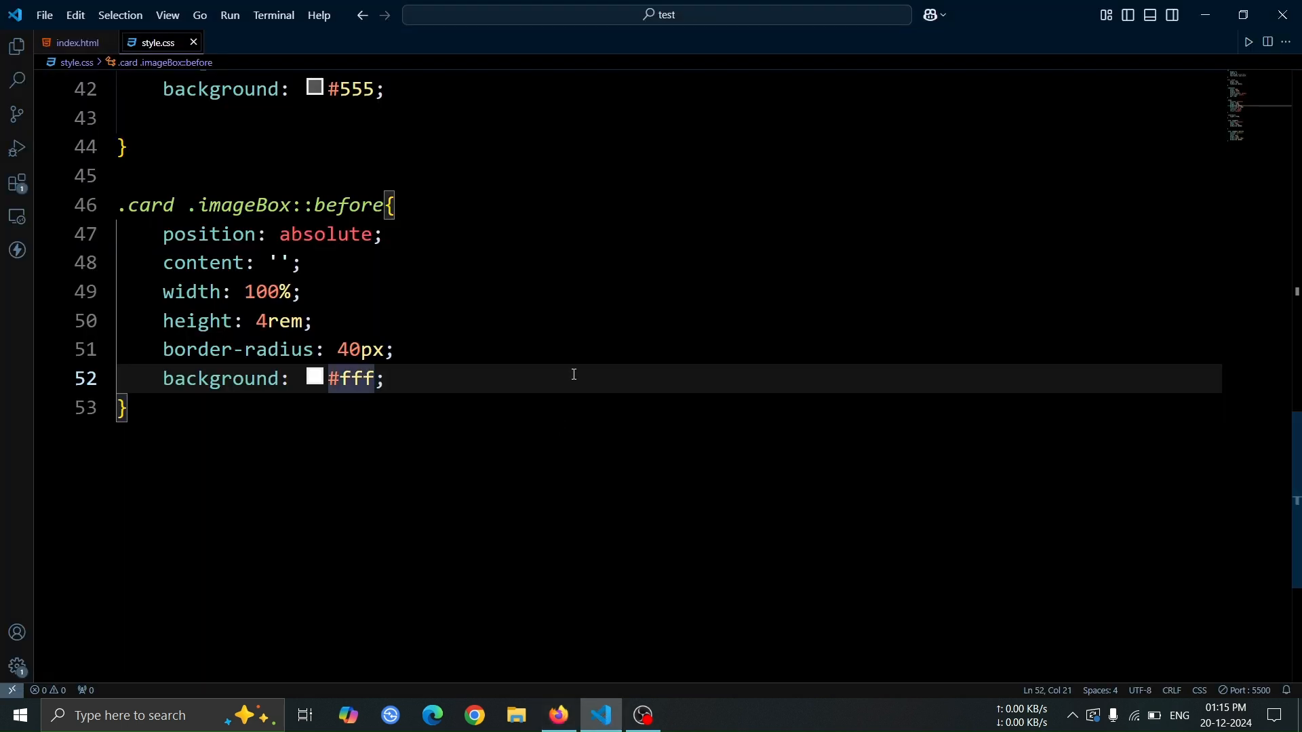
# Step: Add bottom: 0 to the ::before rule and check the bar's position in Firefox
pyautogui.write('bo')
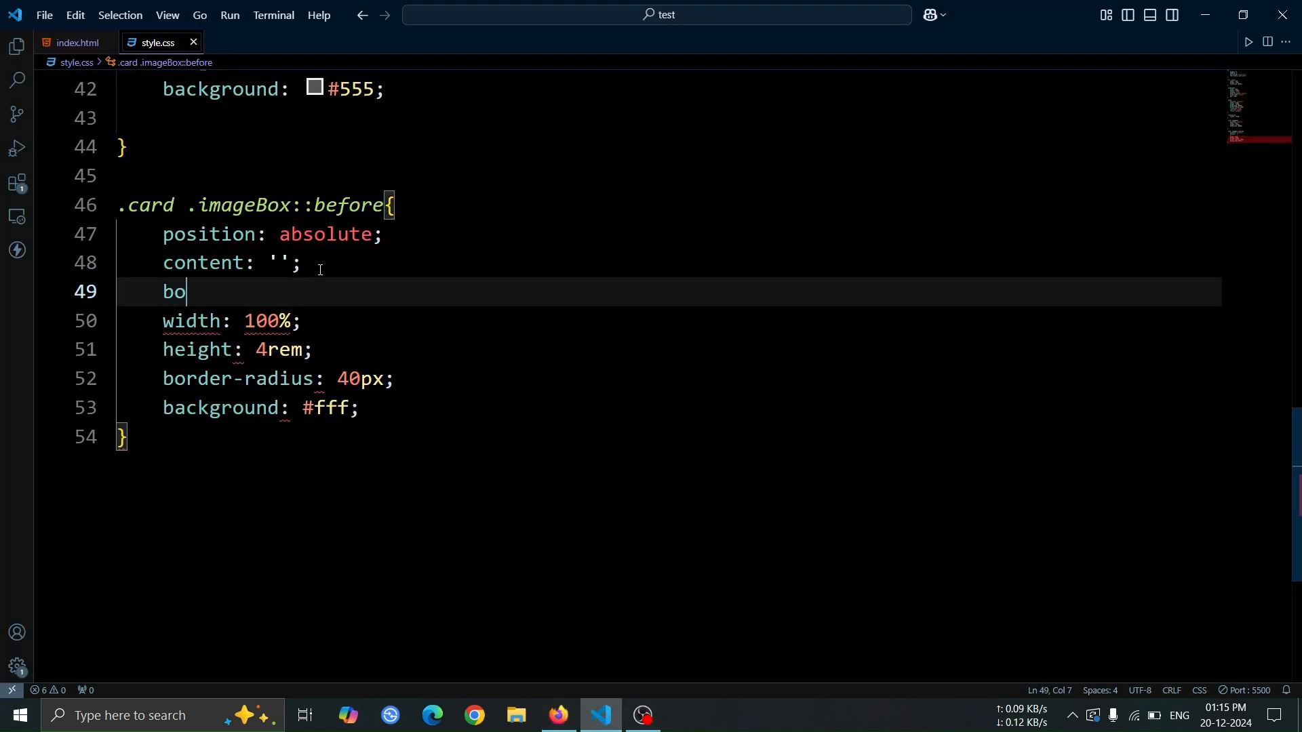
pyautogui.write('ttom: 0;')
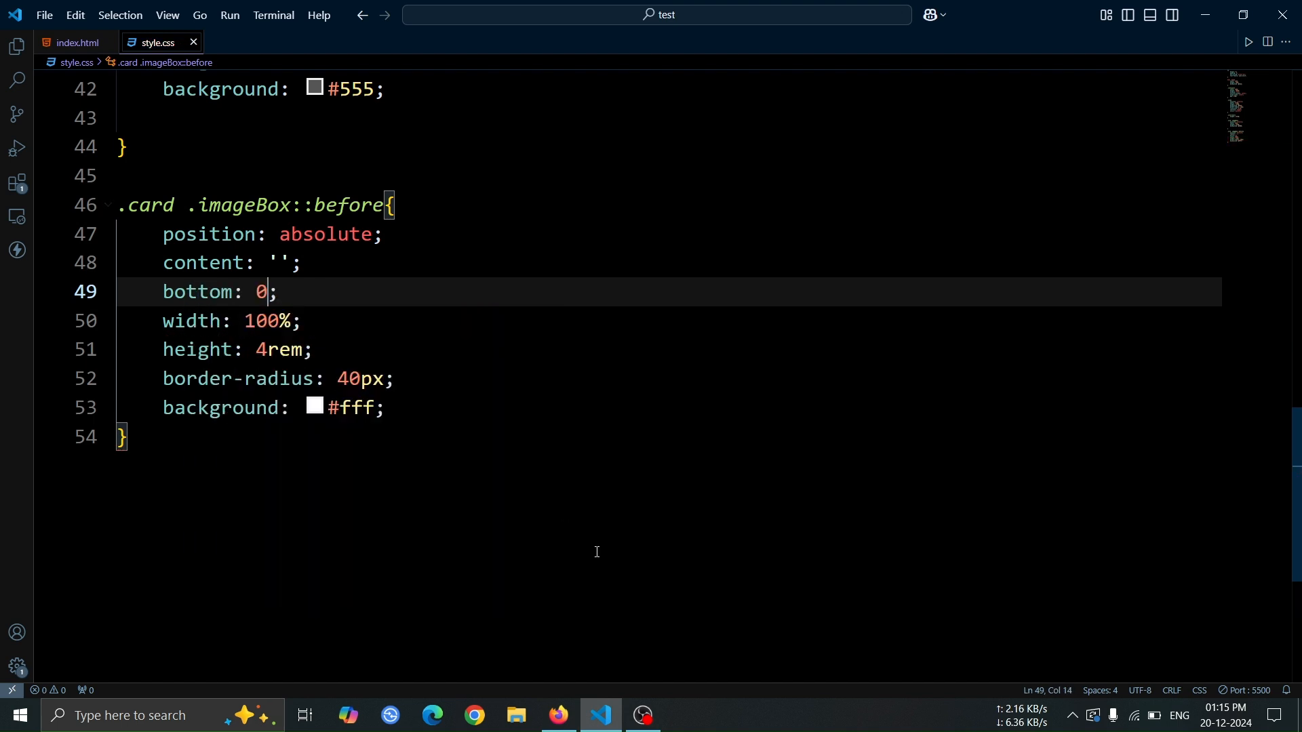
pyautogui.click(558, 715)
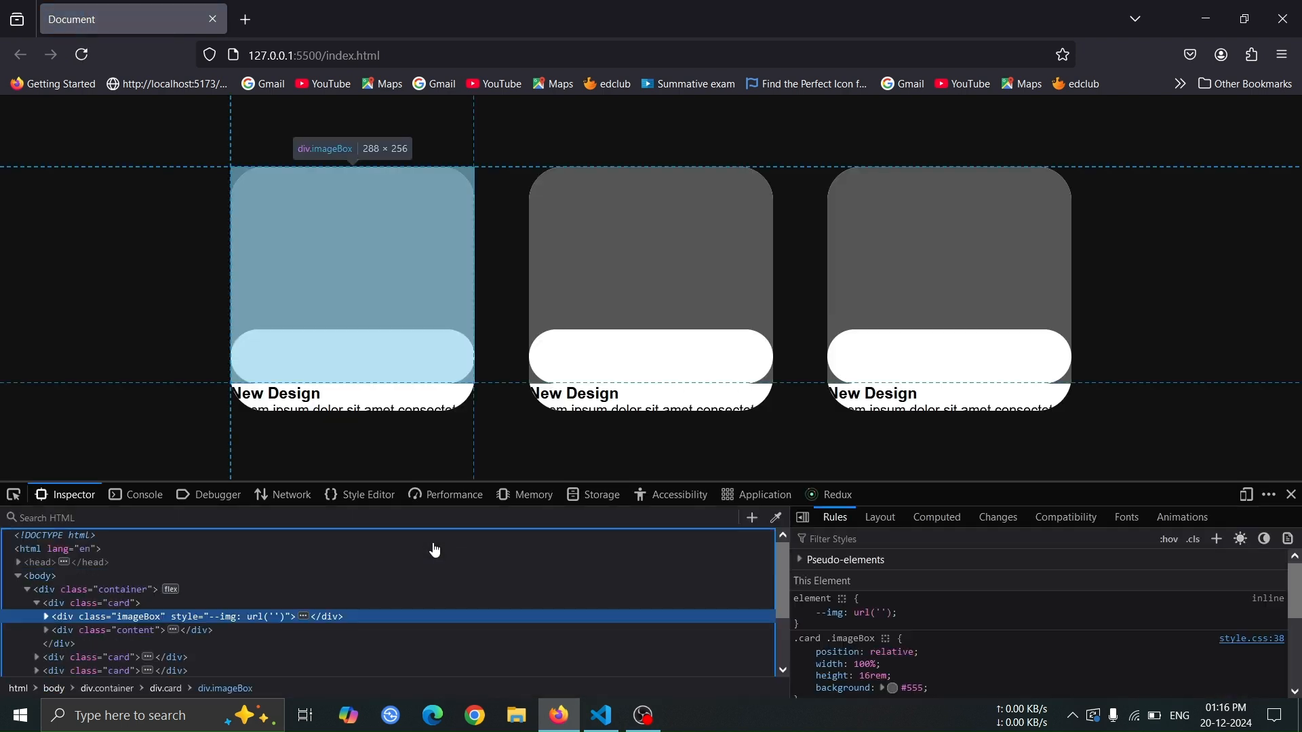
# Step: Inspect the imageBox ::before bar in Firefox and try a negative bottom value live
pyautogui.click(46, 621)
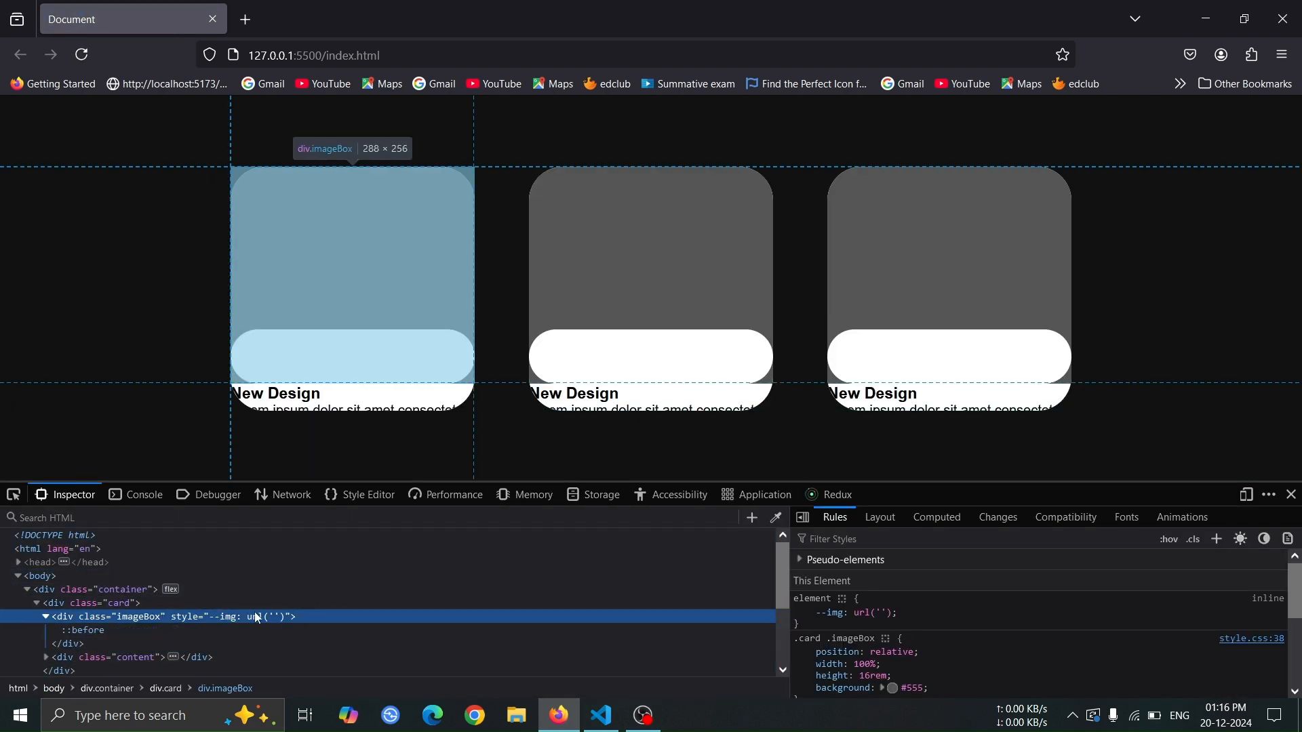
pyautogui.click(85, 632)
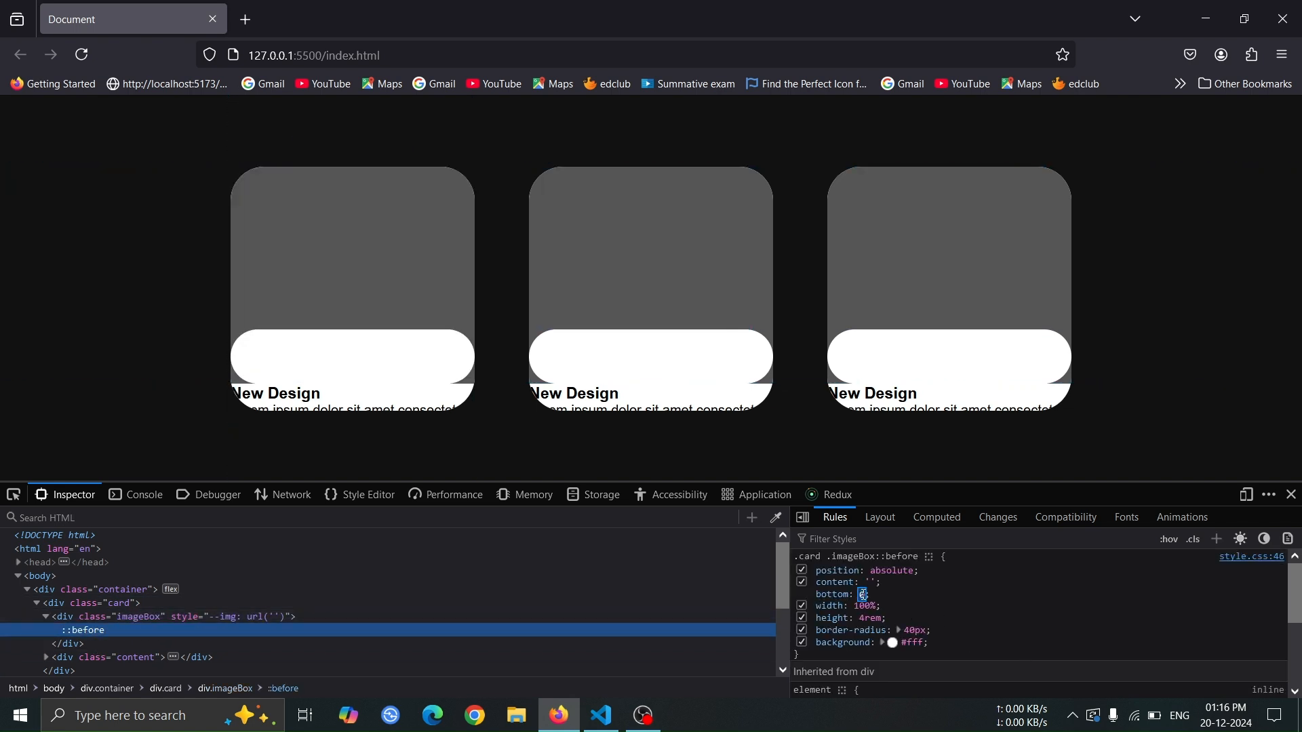
pyautogui.write('-1')
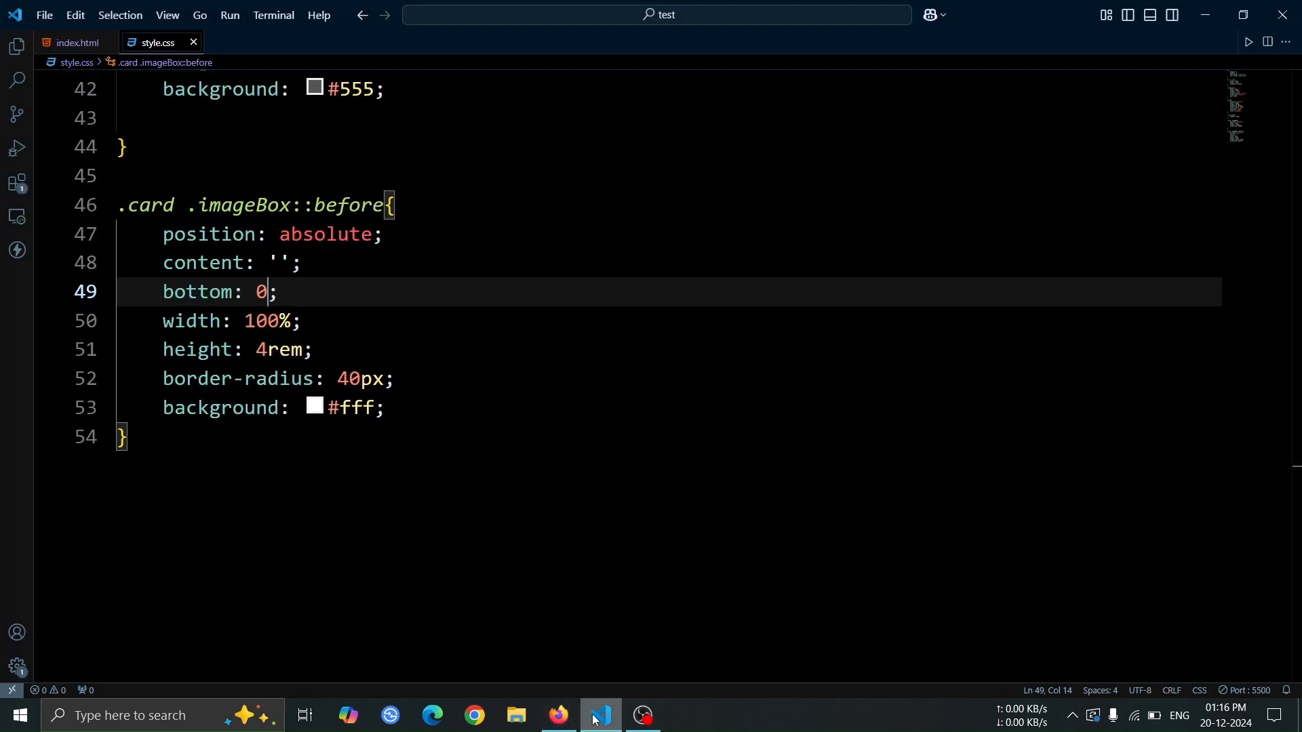
# Step: Change the ::before bar's bottom to -2rem, verify in Firefox, and start a .card rule
pyautogui.write('-2re')
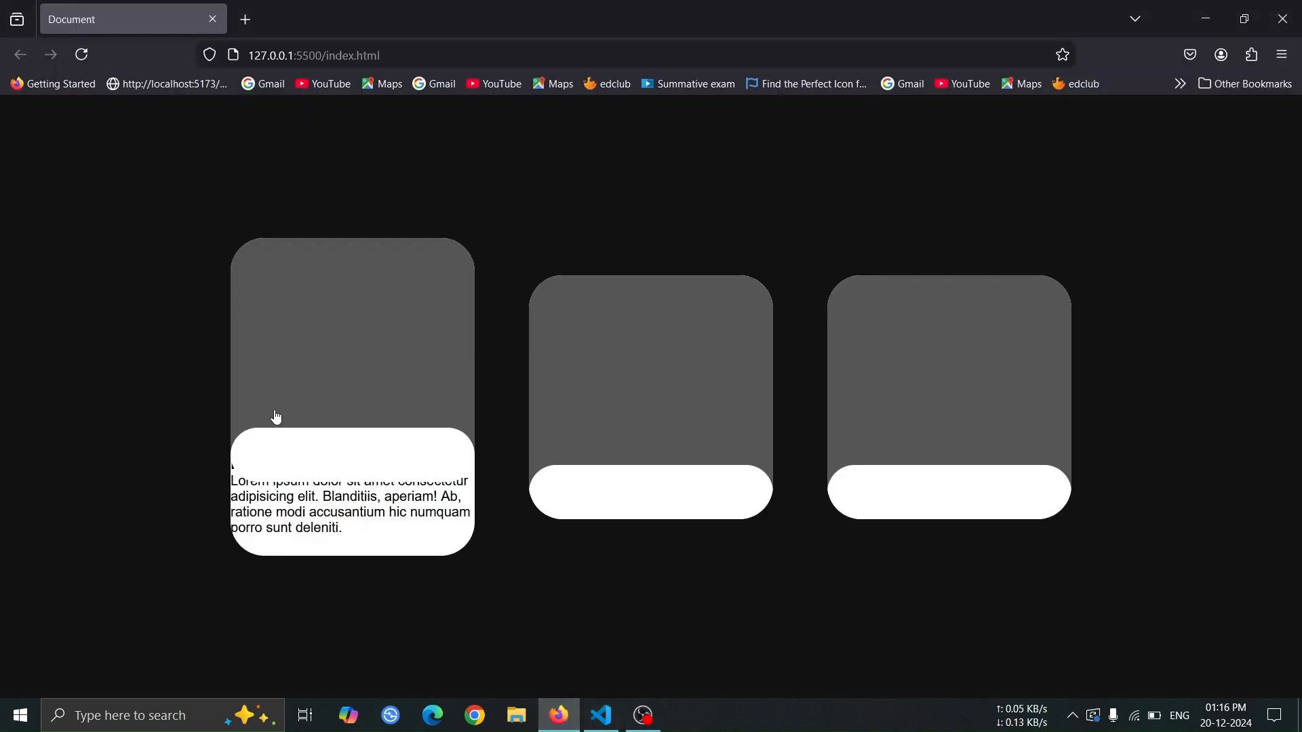
pyautogui.click(600, 715)
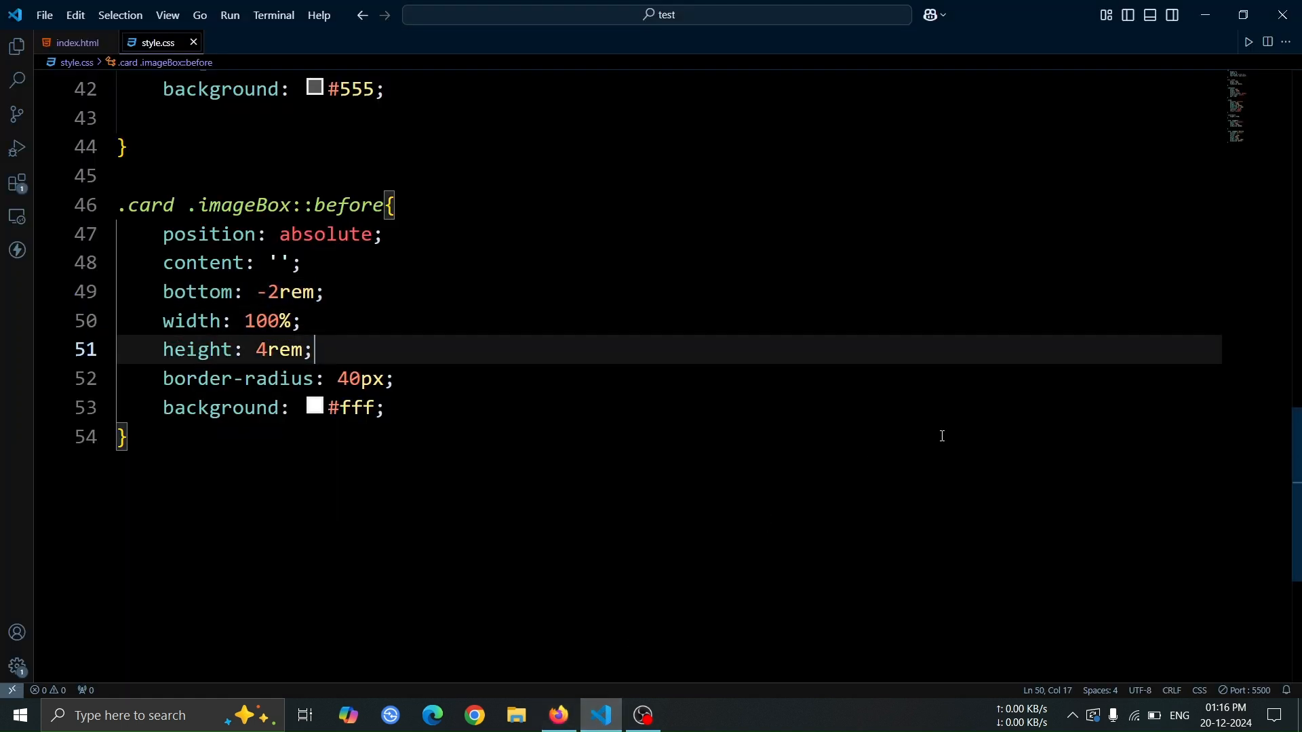
pyautogui.write('.card')
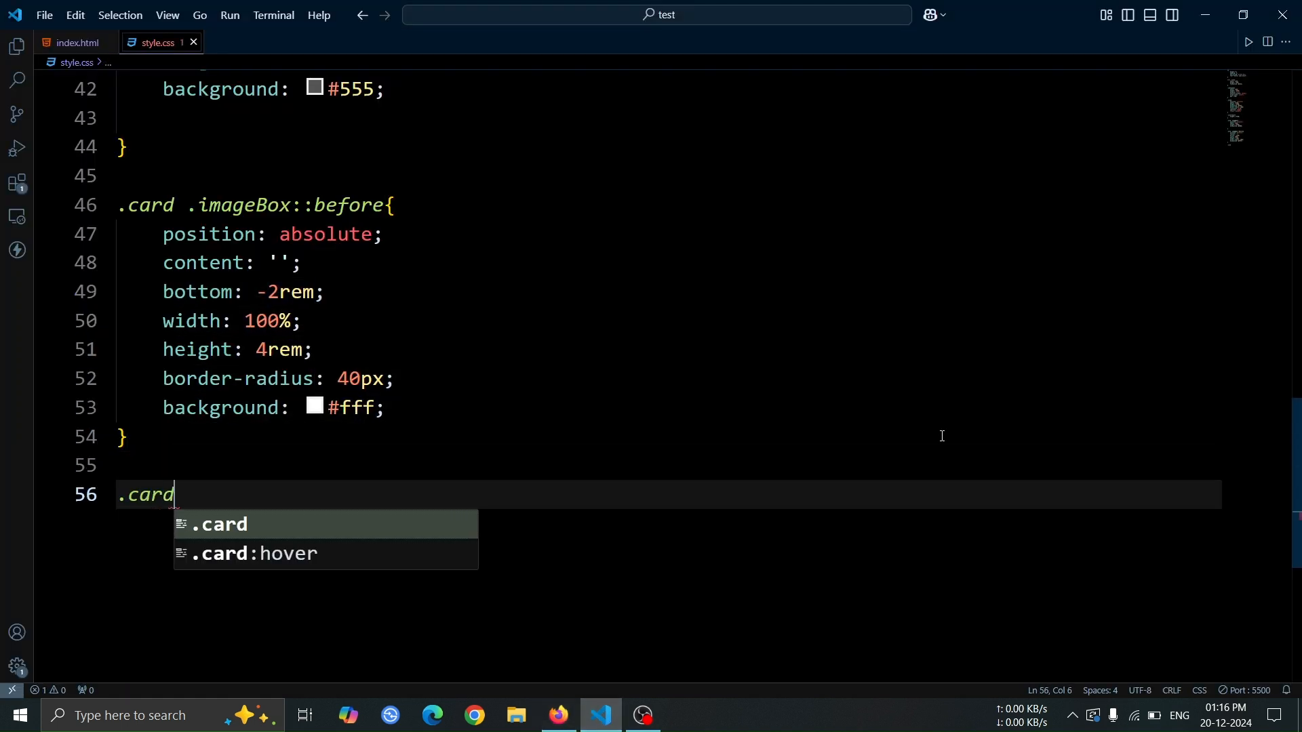
# Step: Write .card .imageBox::after: absolute, empty content, 4rem square, yellow background, 50% radius
pyautogui.write('.imageBox::after{')
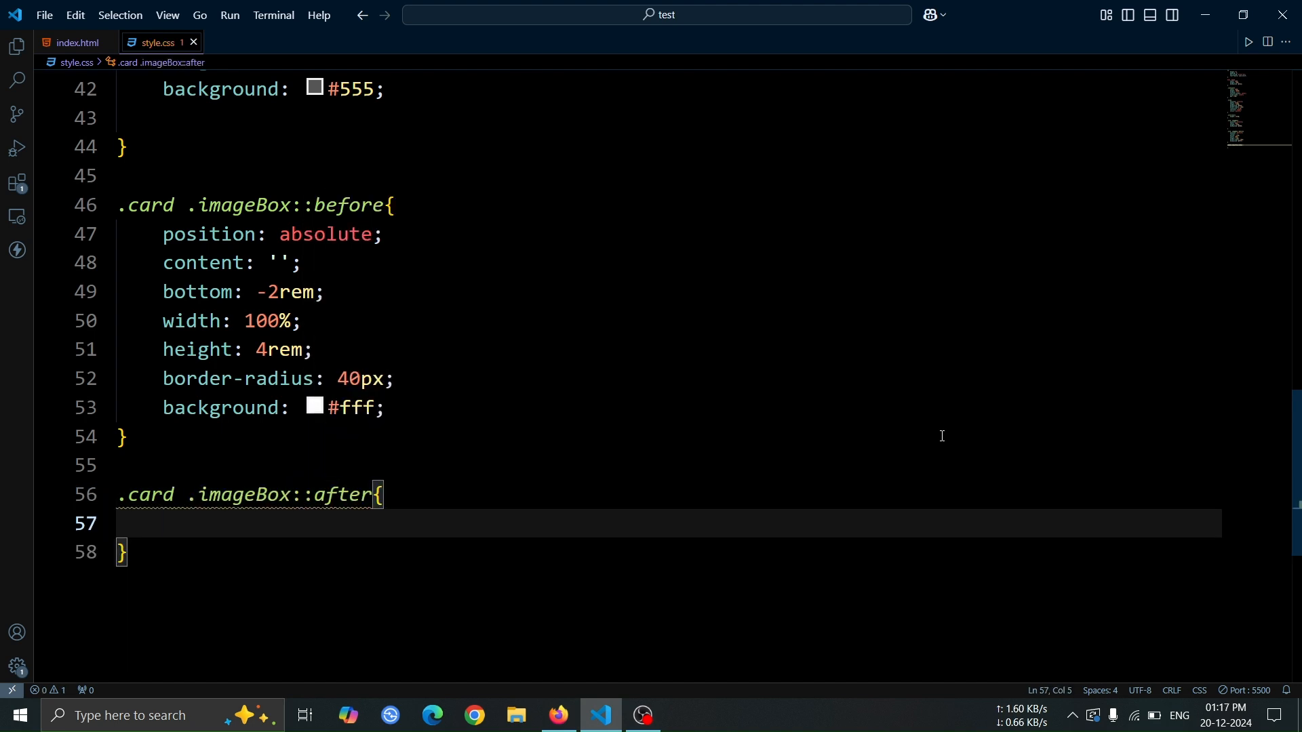
pyautogui.write('position: absolute;')
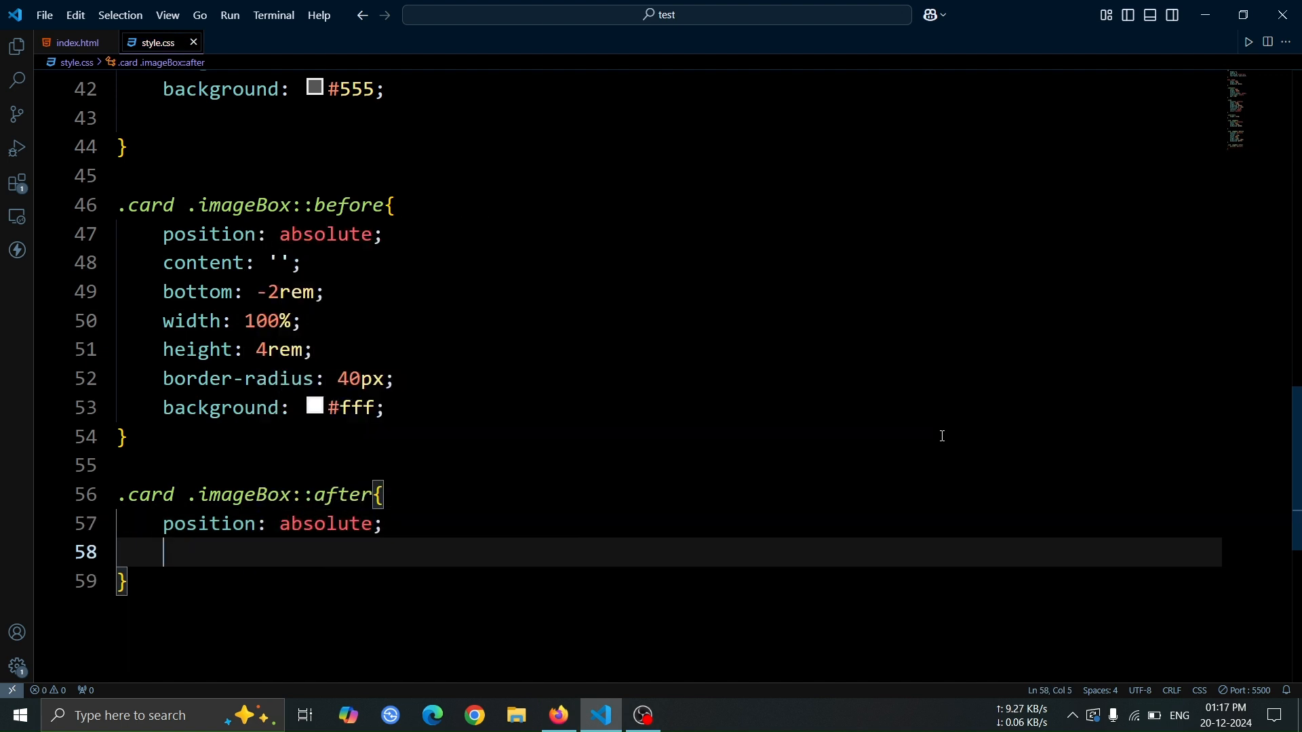
pyautogui.write("content: '';")
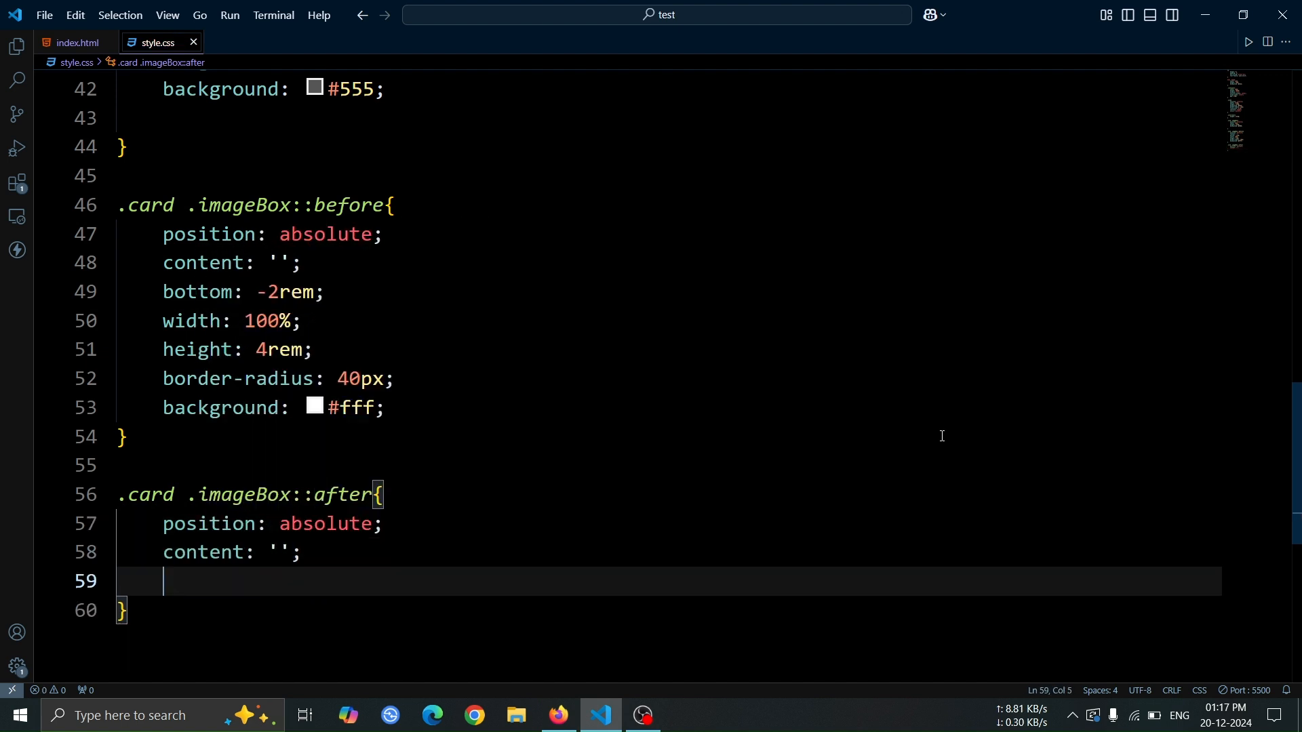
pyautogui.write('width: 4rem;')
pyautogui.write('height: 4rem;')
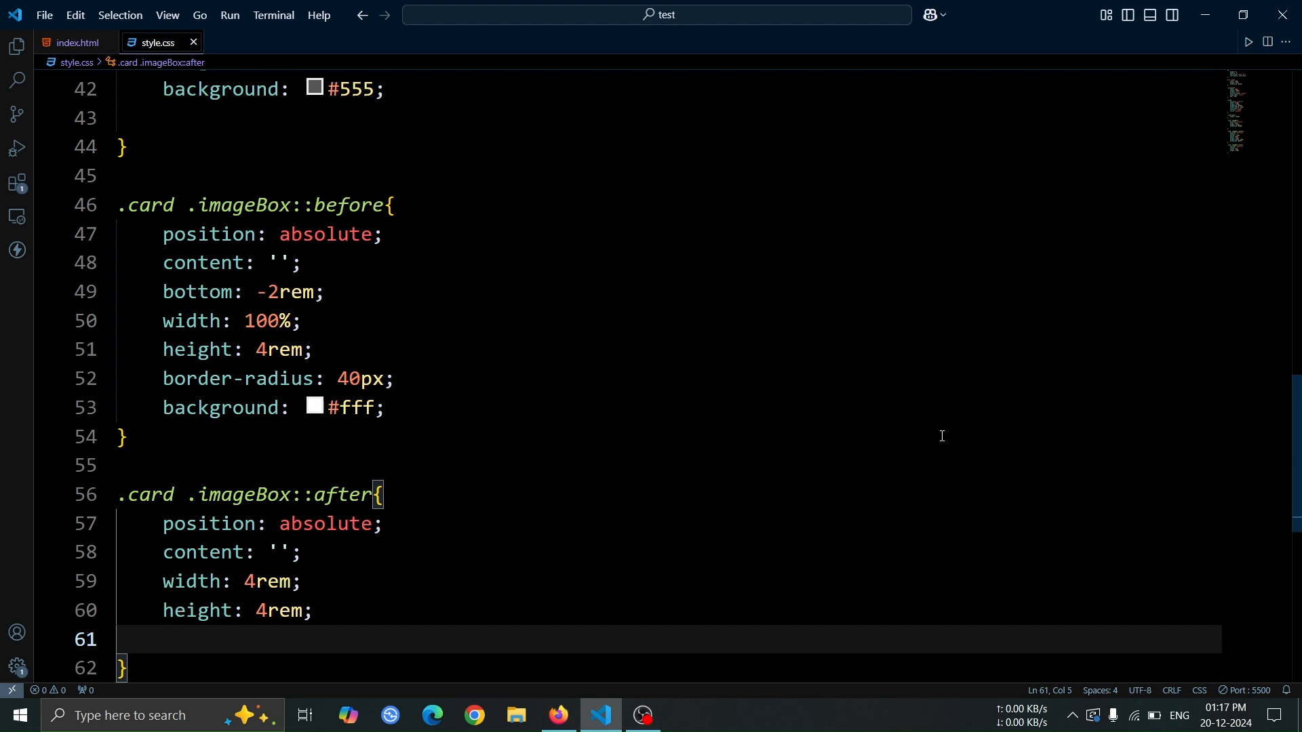
pyautogui.write('background: yellow;')
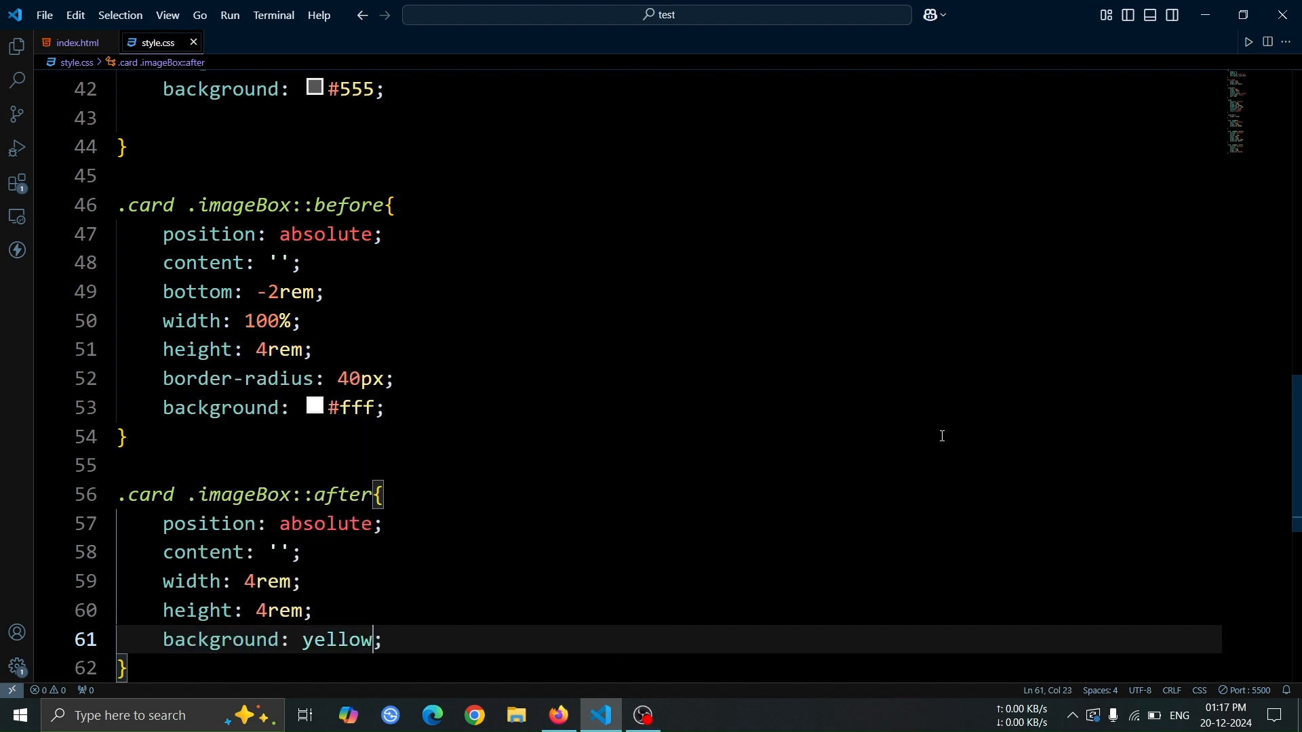
pyautogui.write('bord')
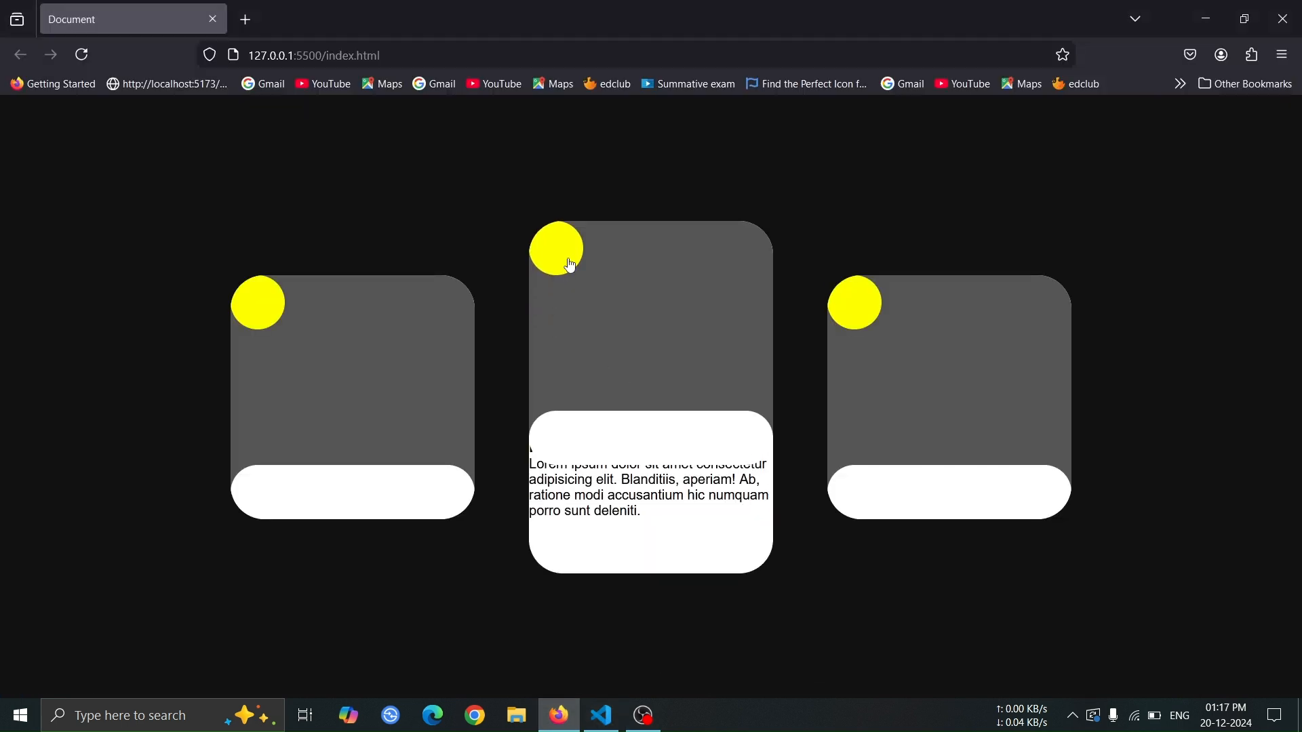
pyautogui.click(600, 714)
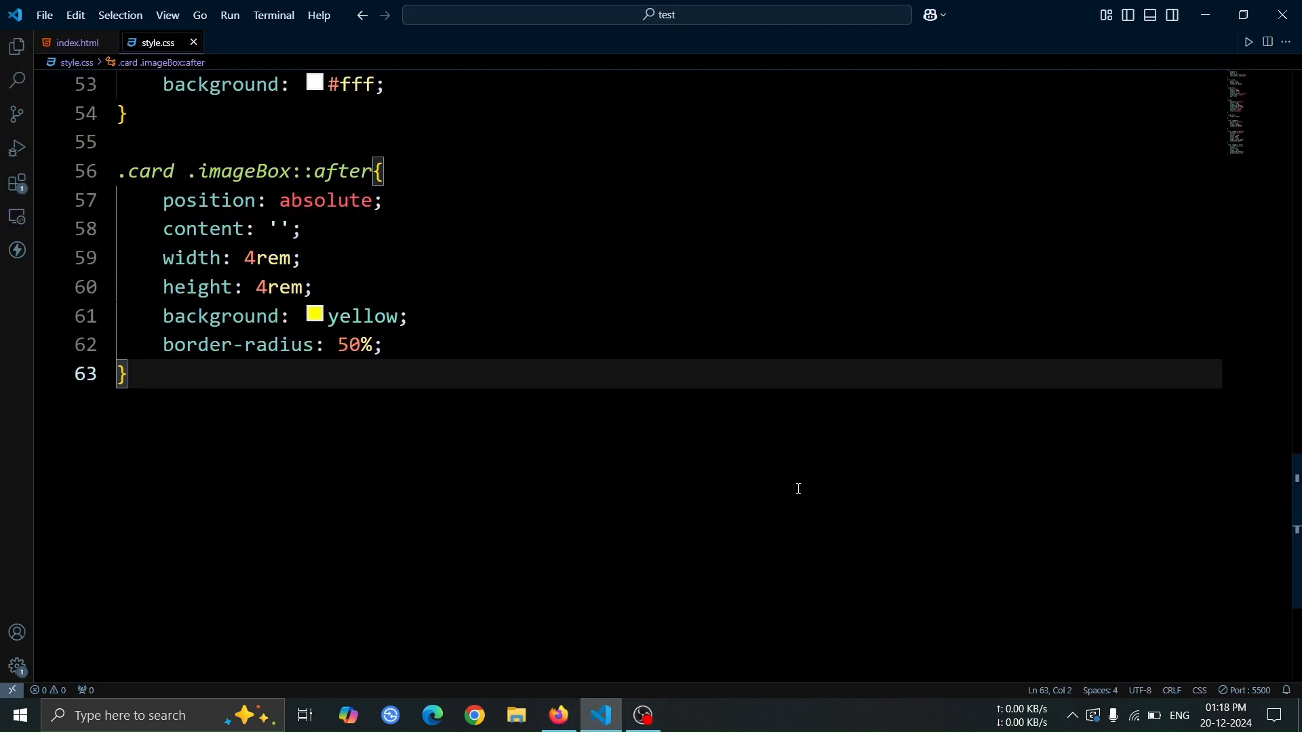
# Step: Position the yellow circle with right: 0 and bottom: 2rem, checking it in Firefox
pyautogui.press('Enter')
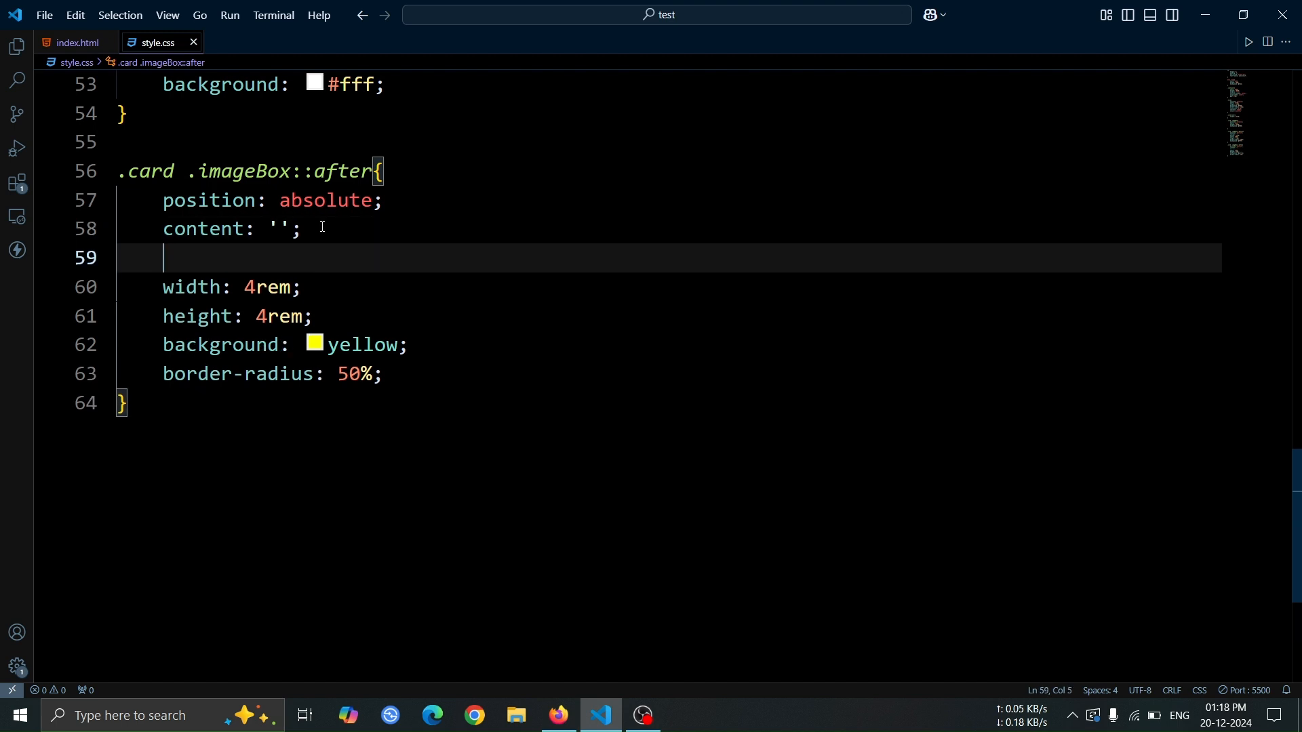
pyautogui.write('right: 0;')
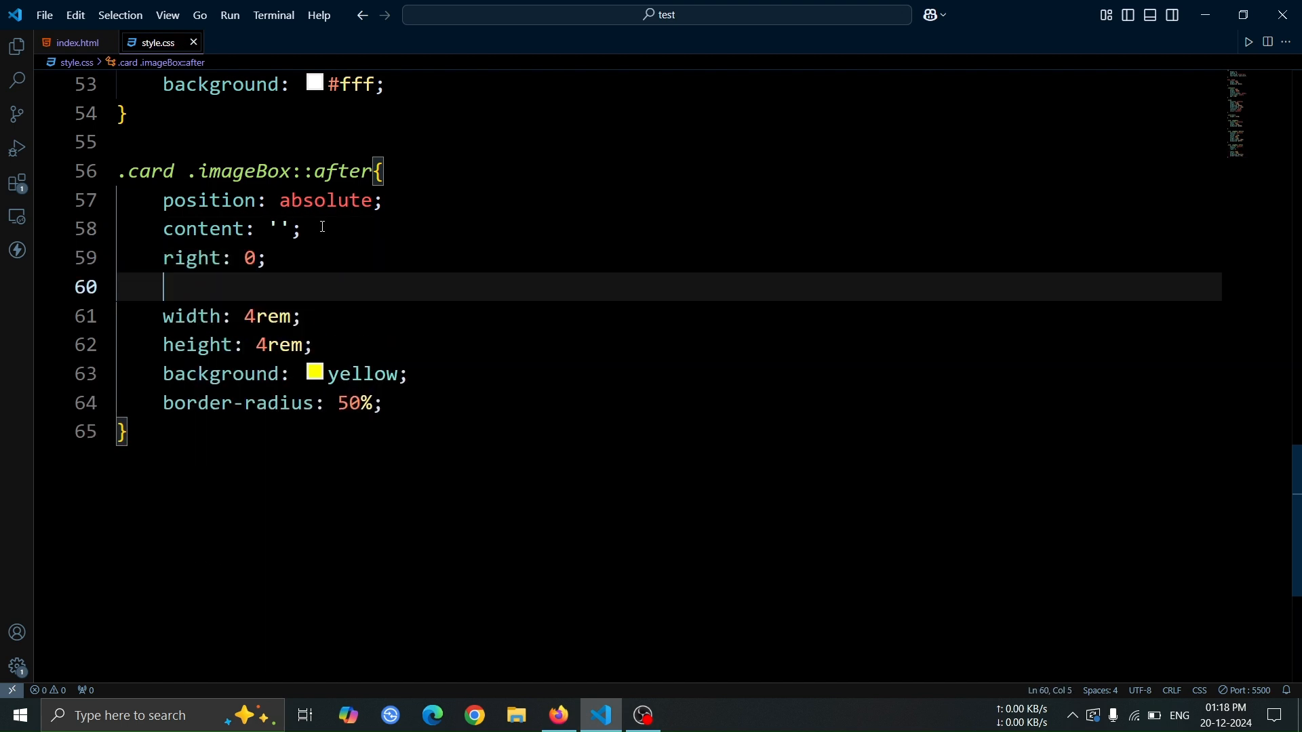
pyautogui.write('bottom: 2rem;')
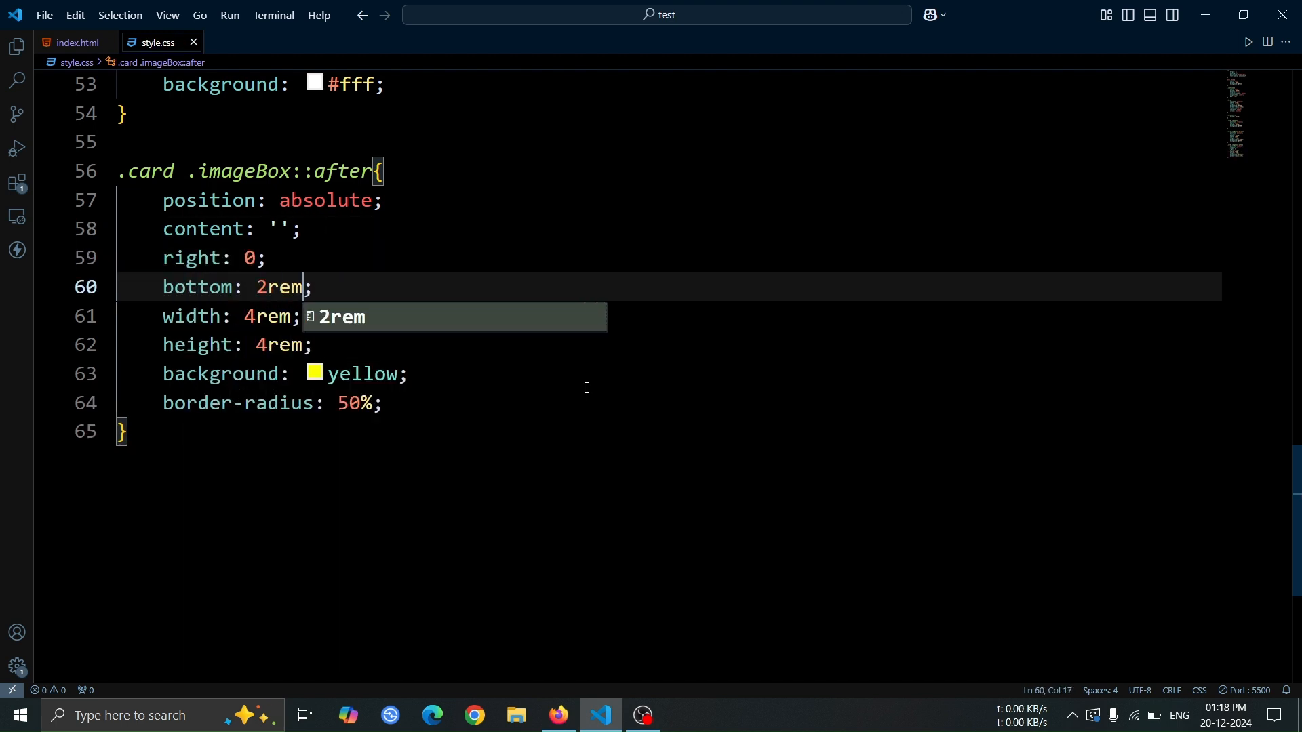
pyautogui.click(557, 715)
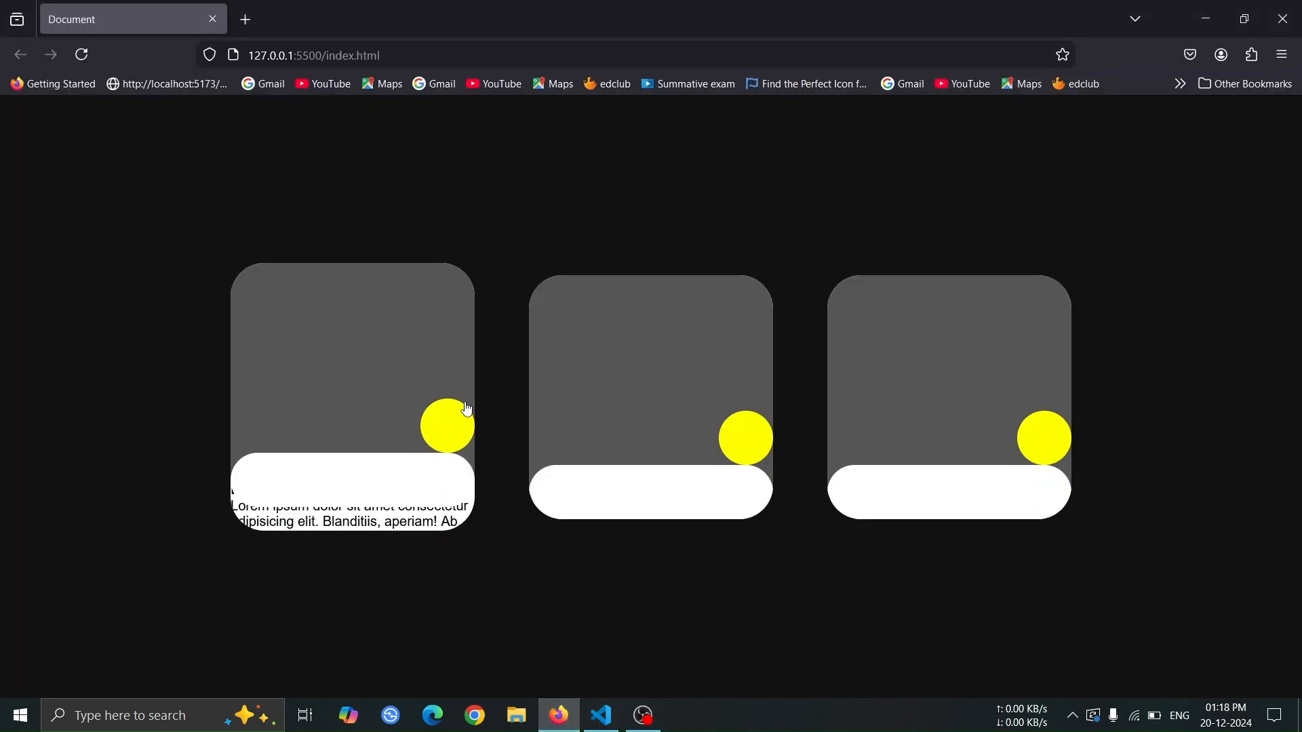
pyautogui.moveTo(581, 588)
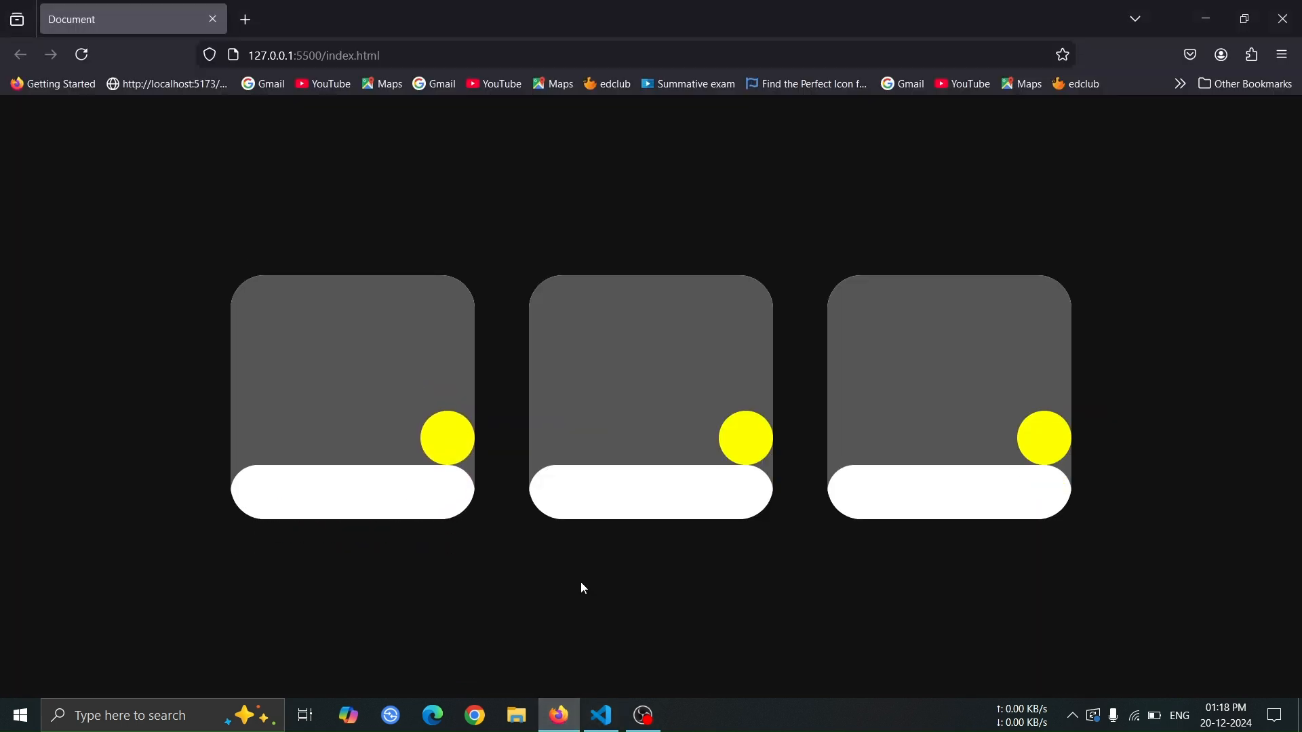
pyautogui.moveTo(606, 672)
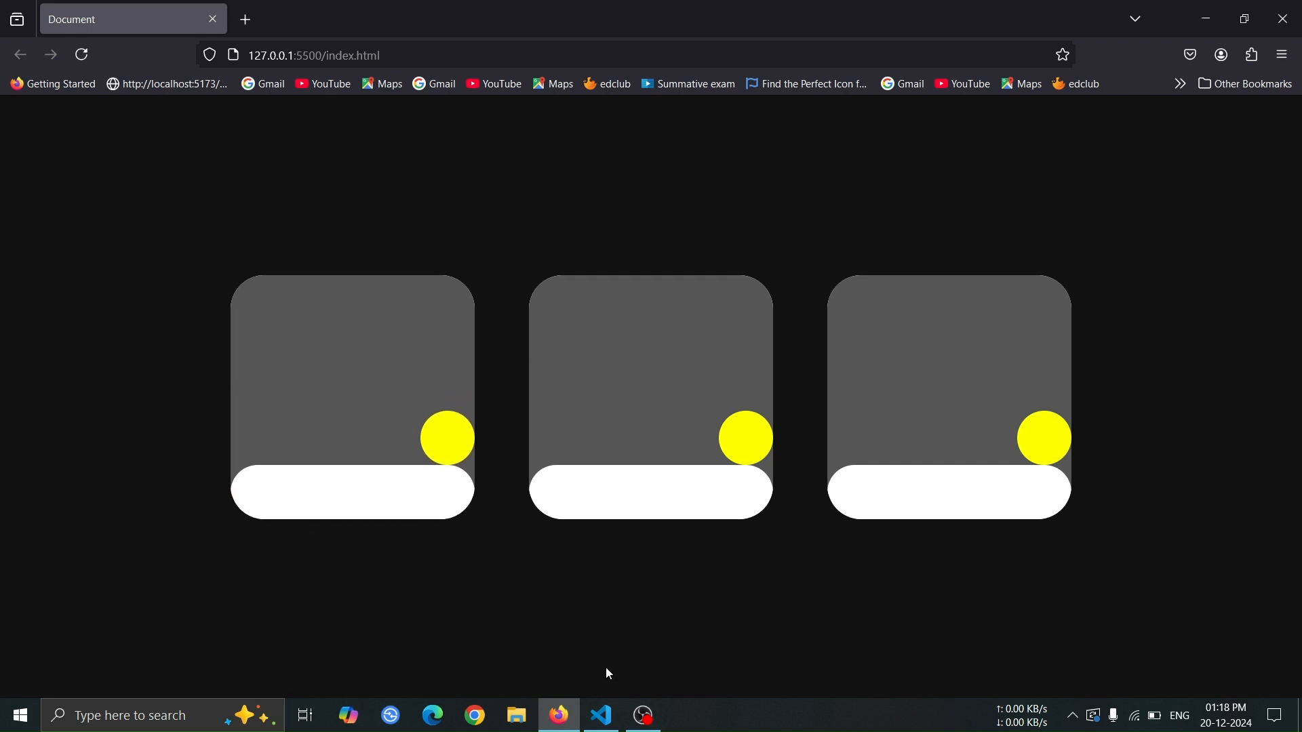
pyautogui.click(600, 715)
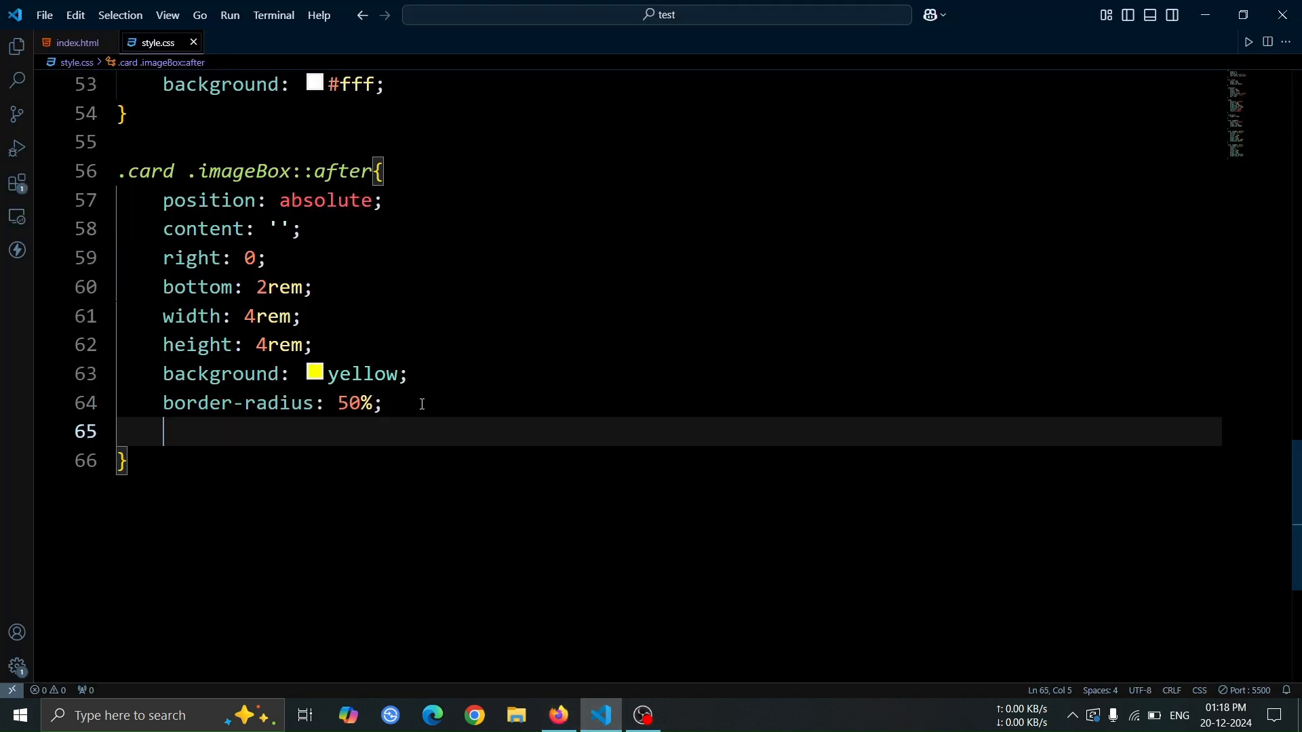
# Step: Give the circle a 10px 10px 0 40px #fff box-shadow and preview the cards
pyautogui.write('box-s')
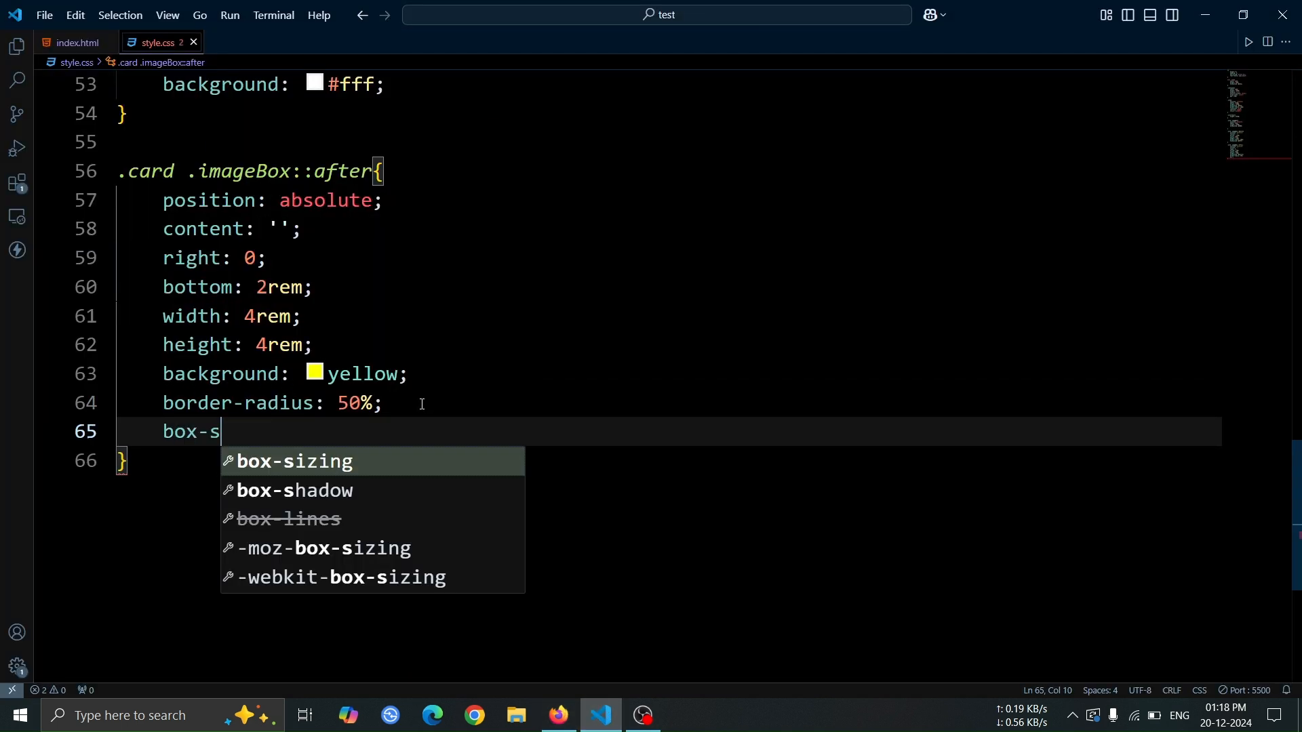
pyautogui.write('hadow: 10;')
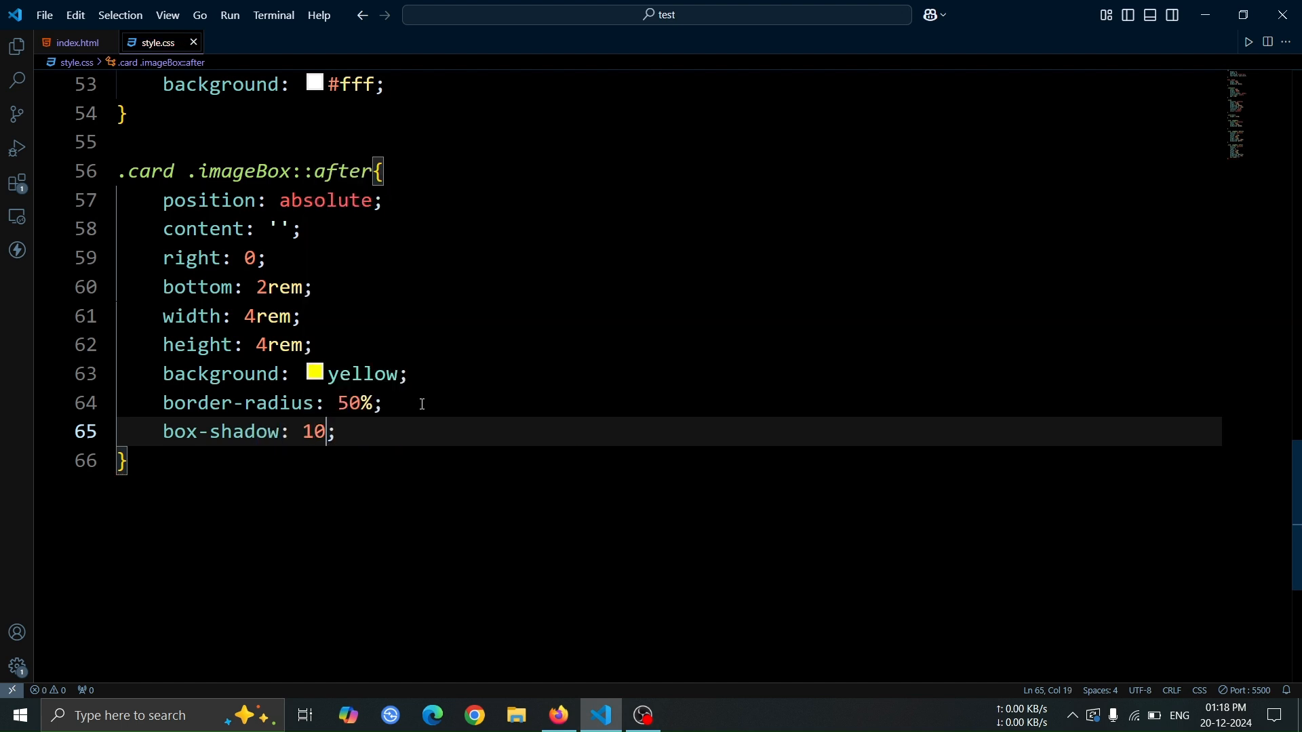
pyautogui.write('px 10px 0')
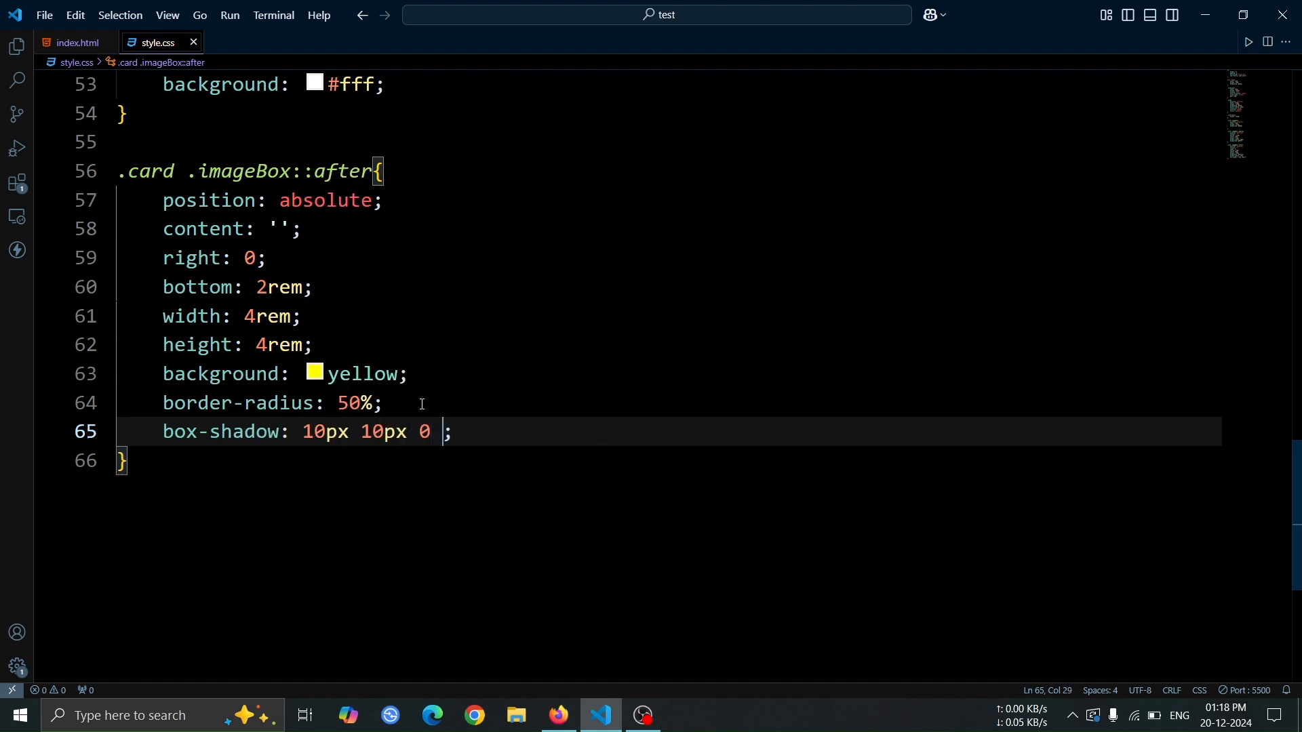
pyautogui.write('40px #fff')
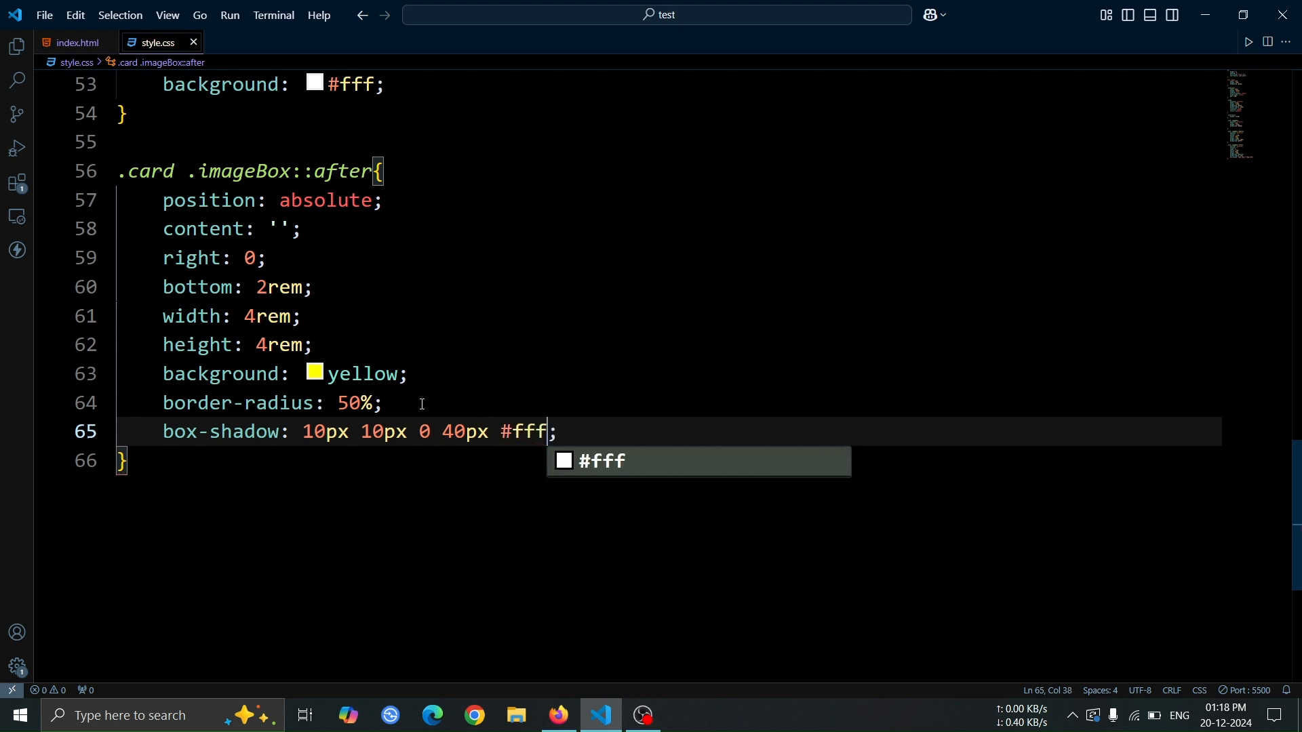
pyautogui.click(558, 714)
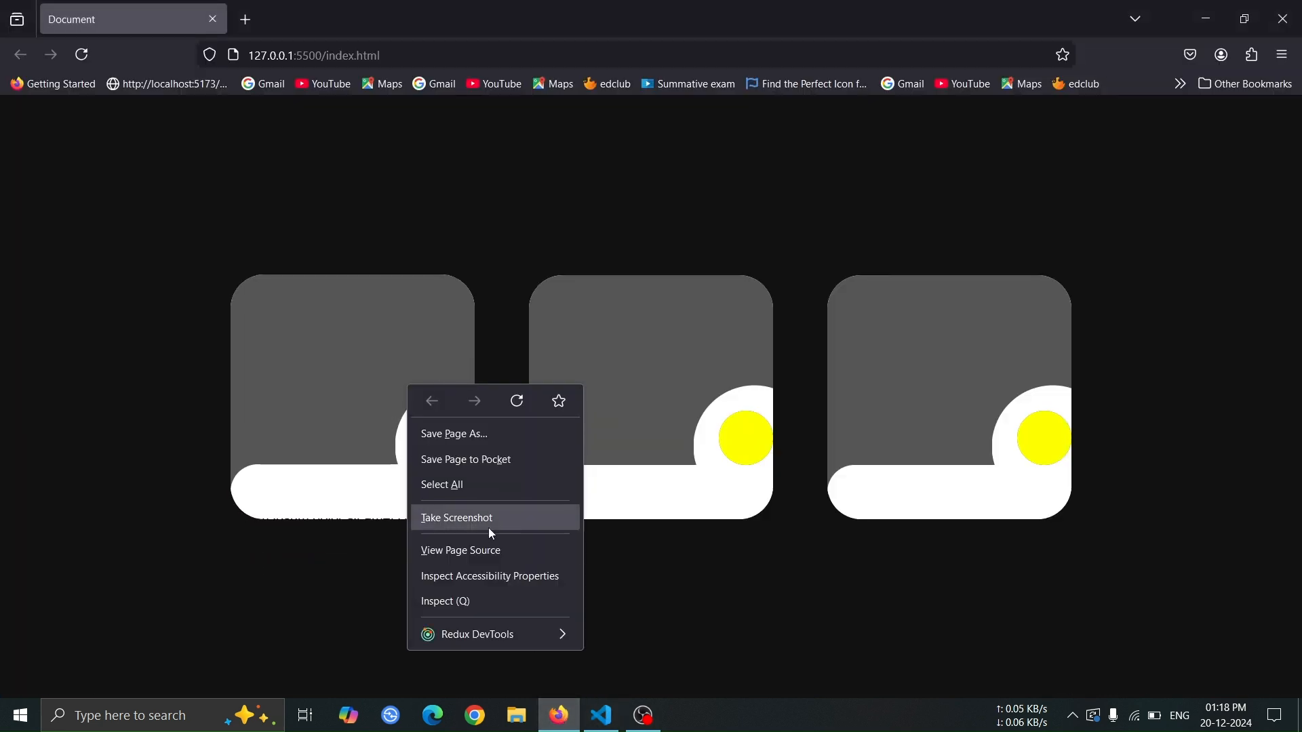
# Step: In Firefox's inspector, raise the ::after shadow offsets toward 60px and disable its yellow background
pyautogui.click(444, 606)
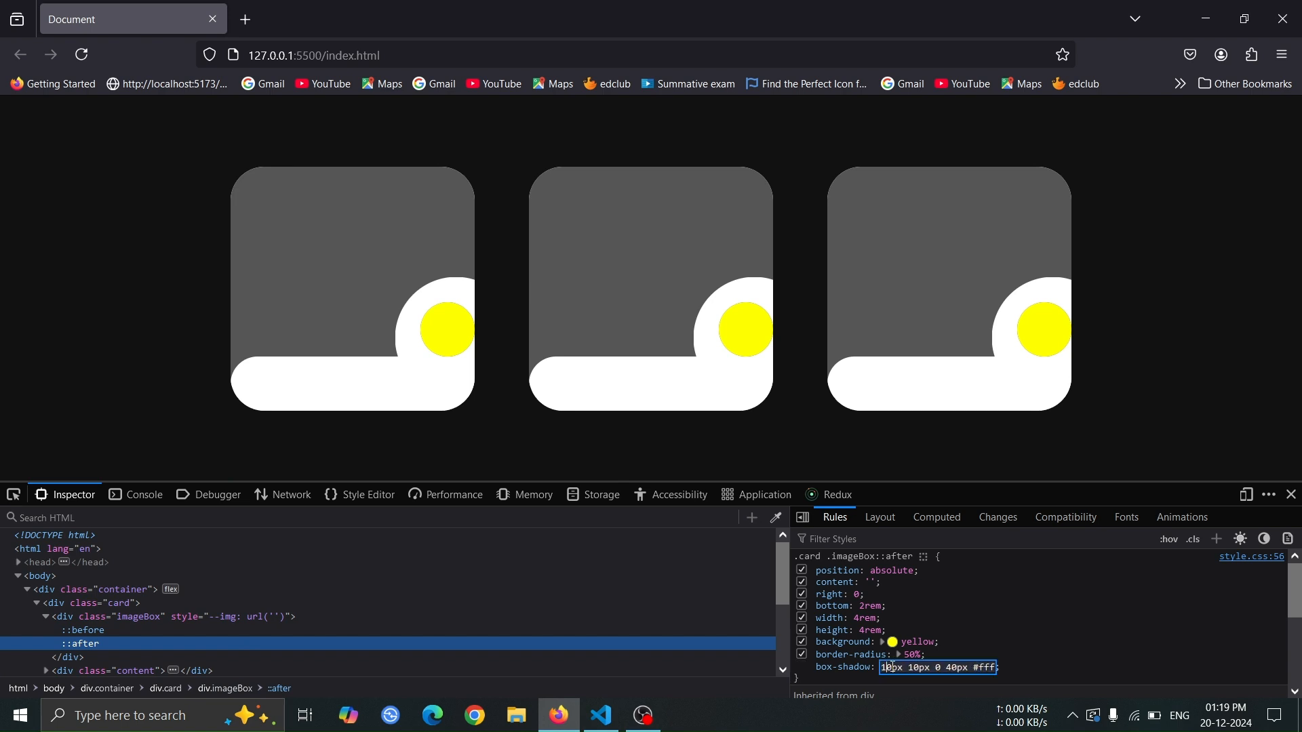
pyautogui.write('28px')
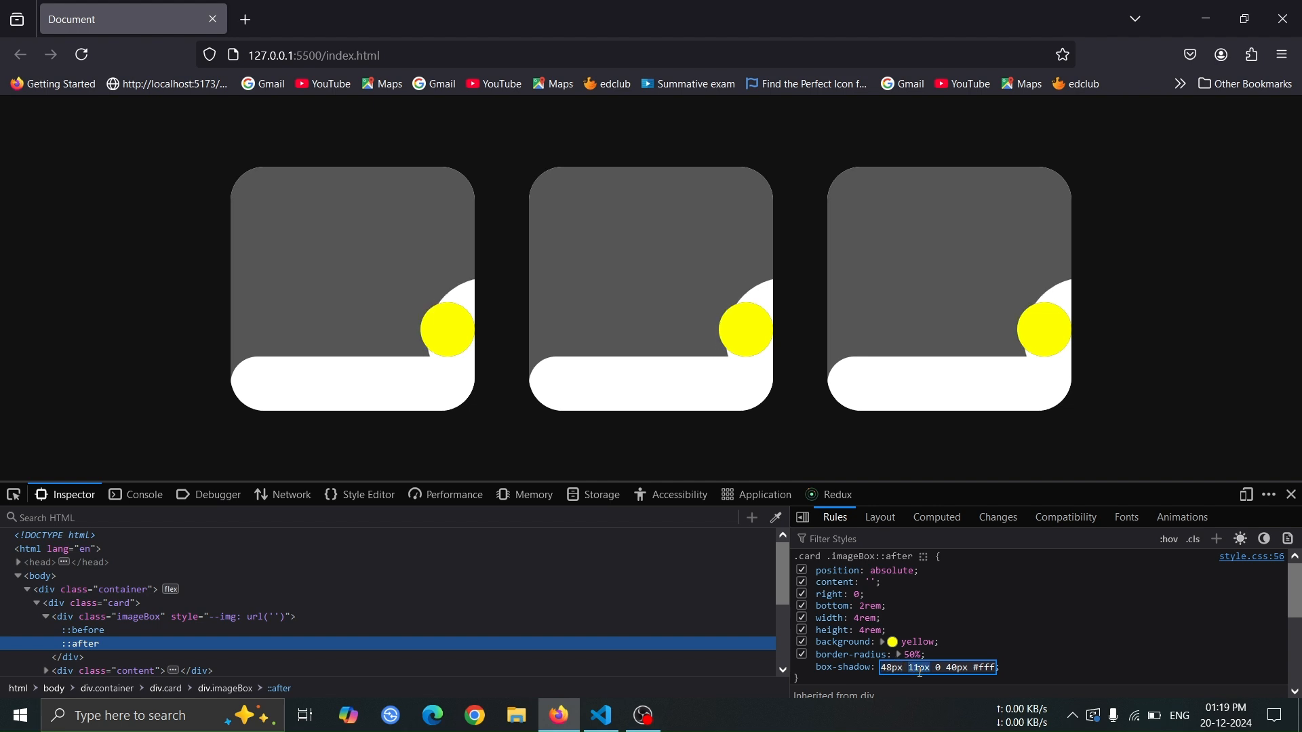
pyautogui.write('50px')
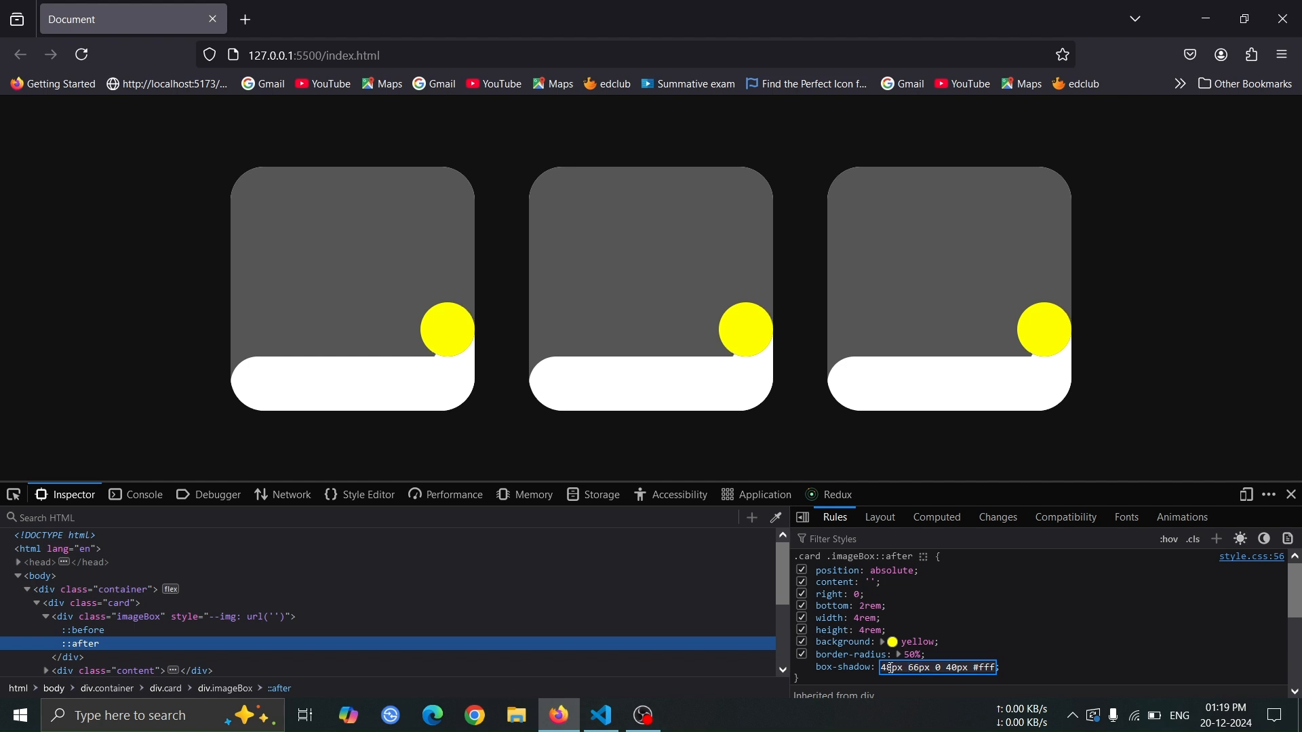
pyautogui.write('63')
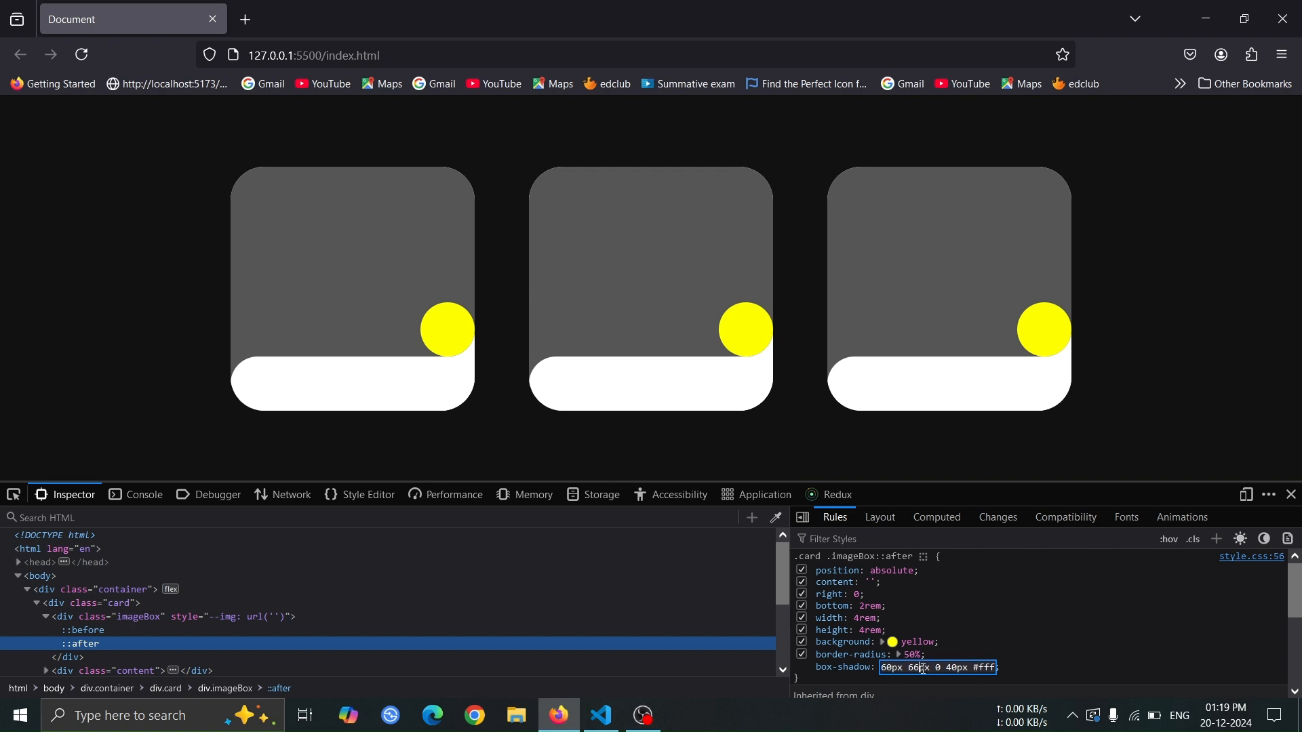
pyautogui.click(800, 642)
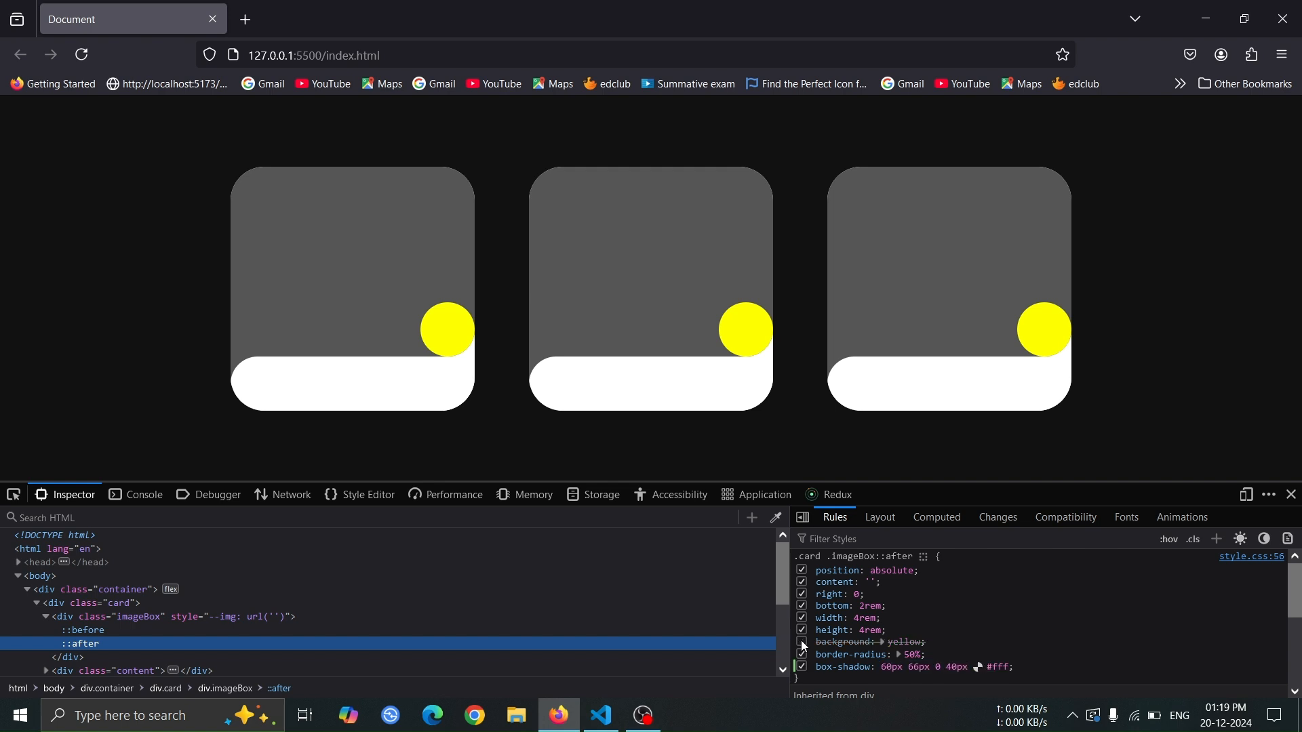
pyautogui.click(800, 642)
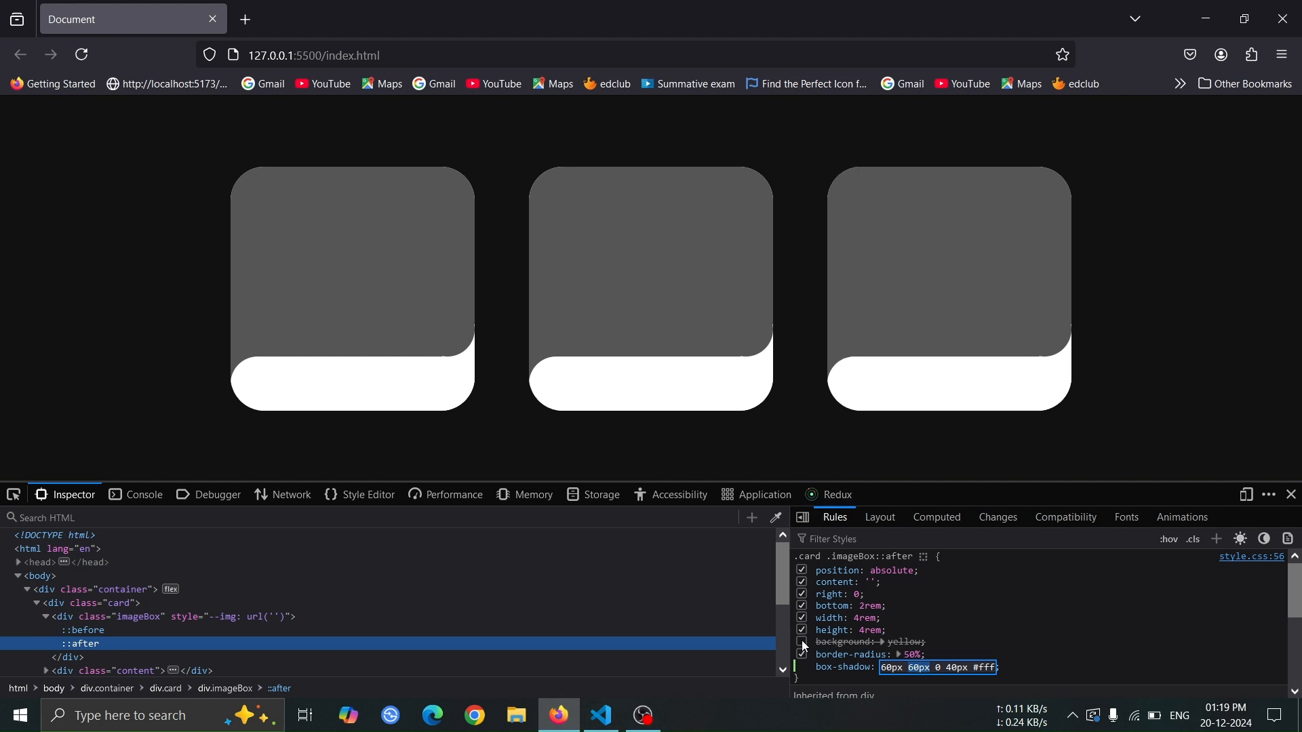
pyautogui.click(802, 641)
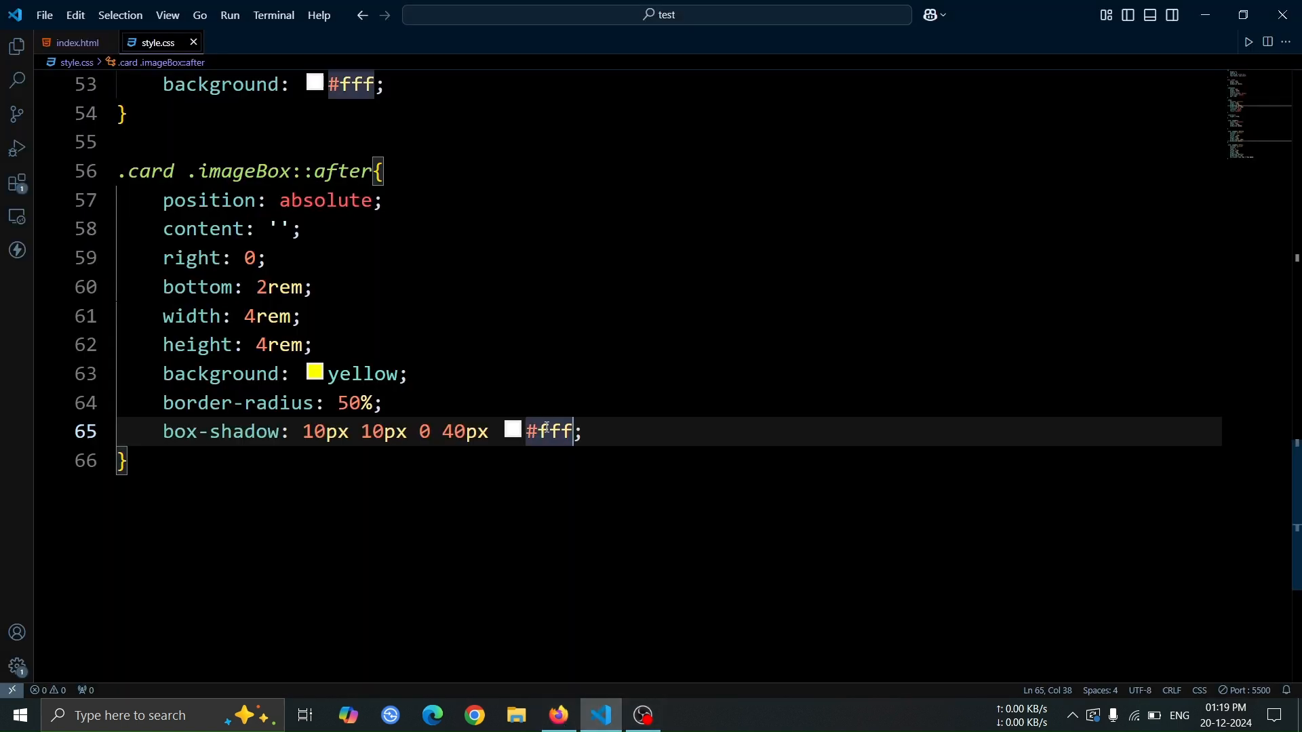
# Step: Set the ::after circle's background value to transparent in style.css
pyautogui.doubleClick(225, 431)
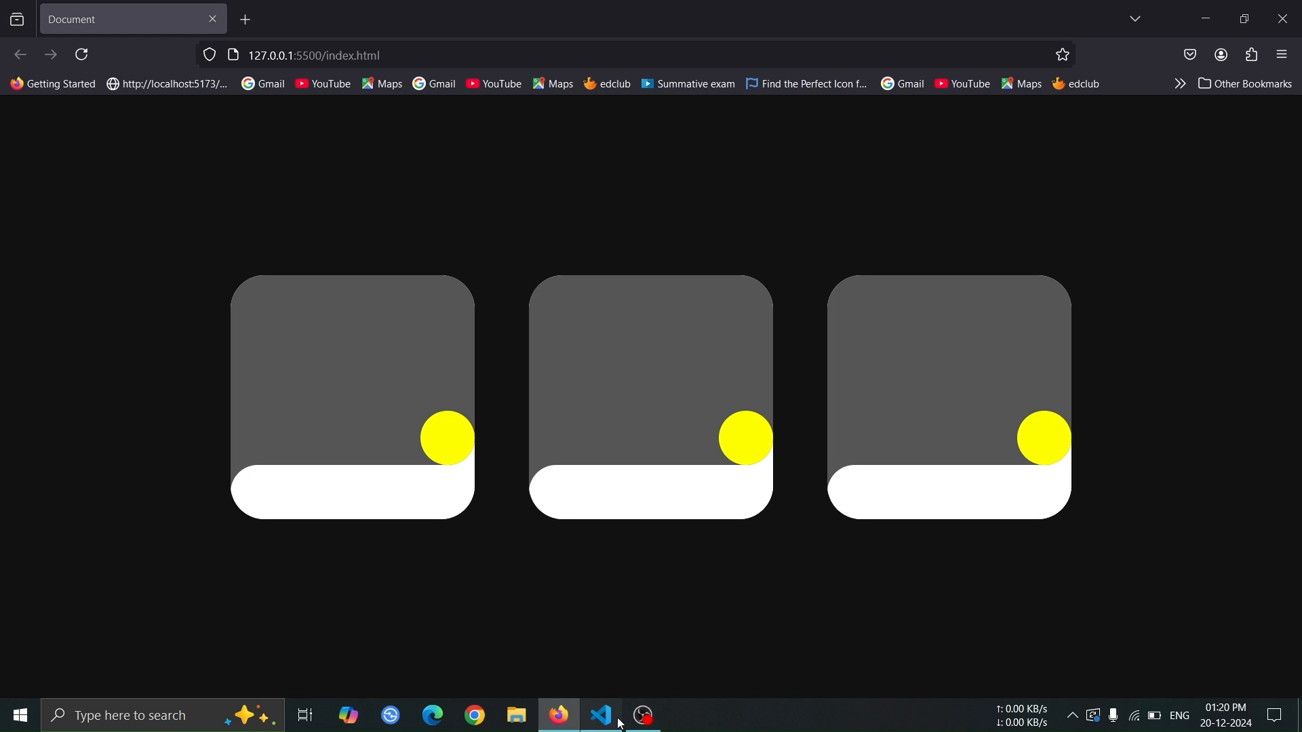
pyautogui.click(600, 715)
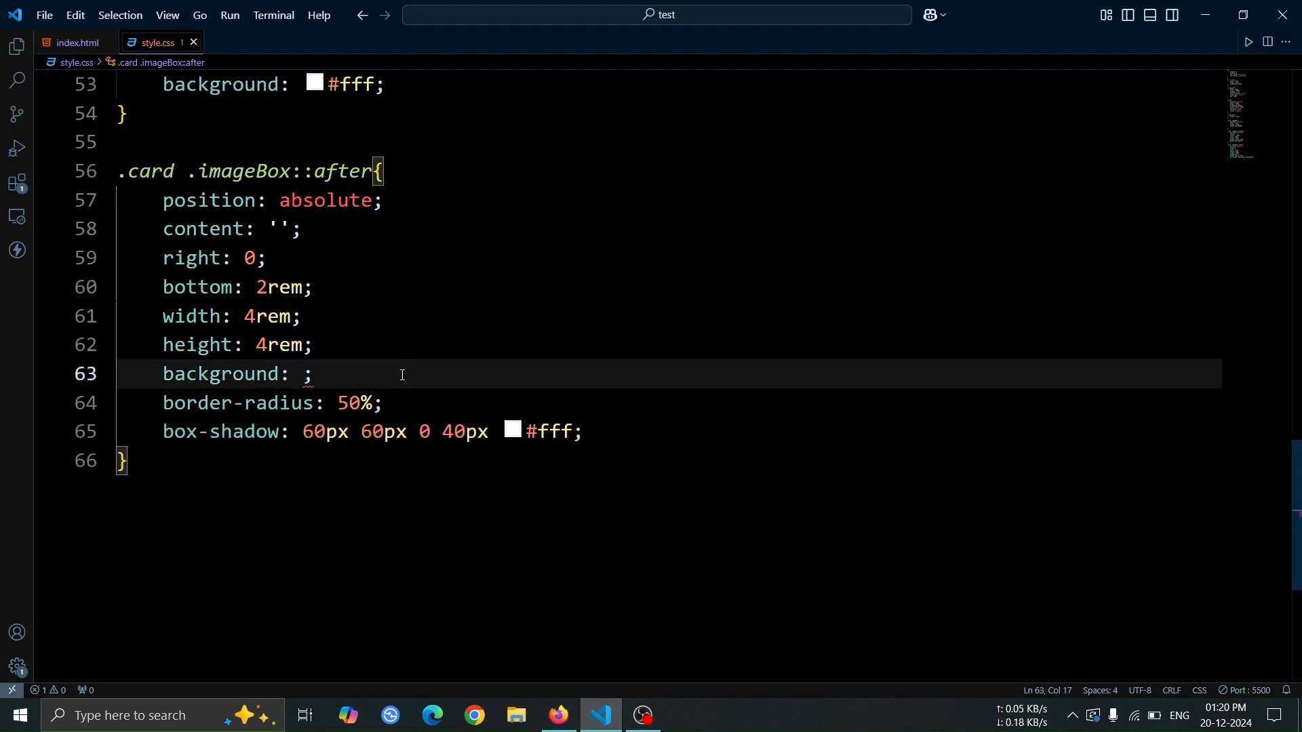
pyautogui.write('transparent')
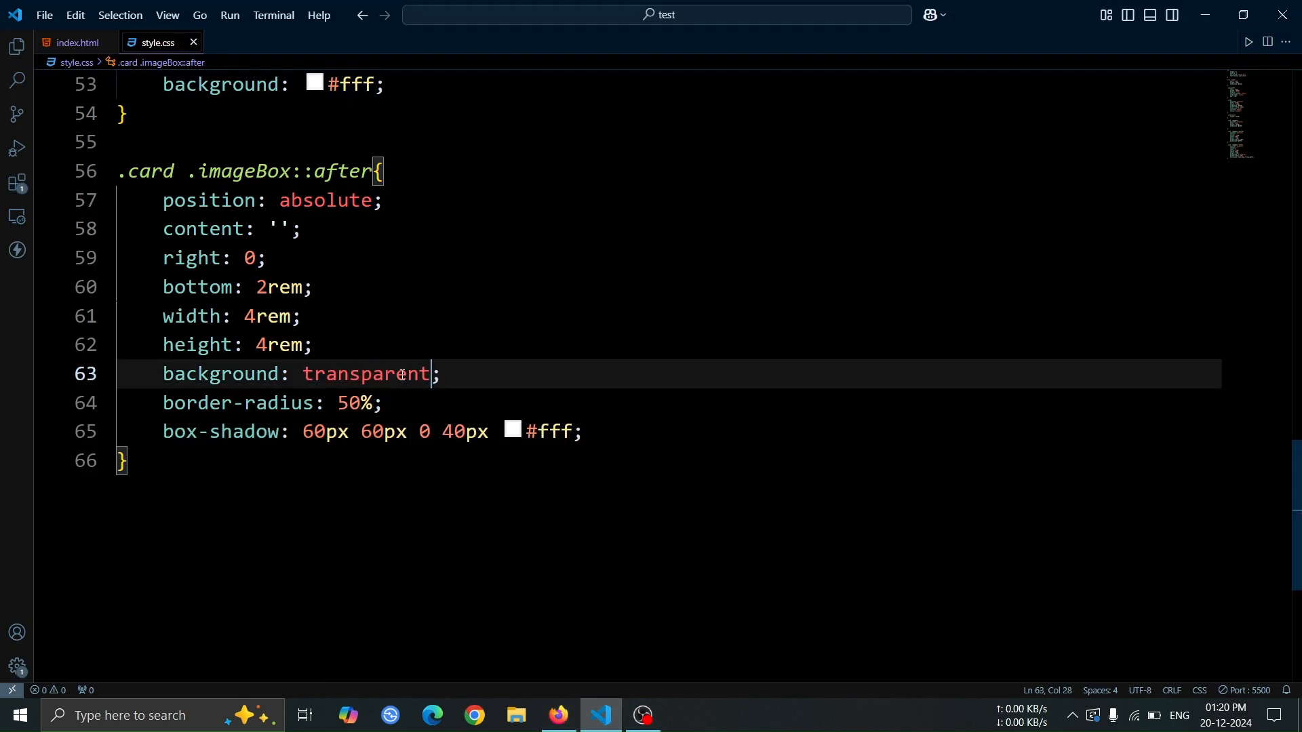
pyautogui.click(558, 714)
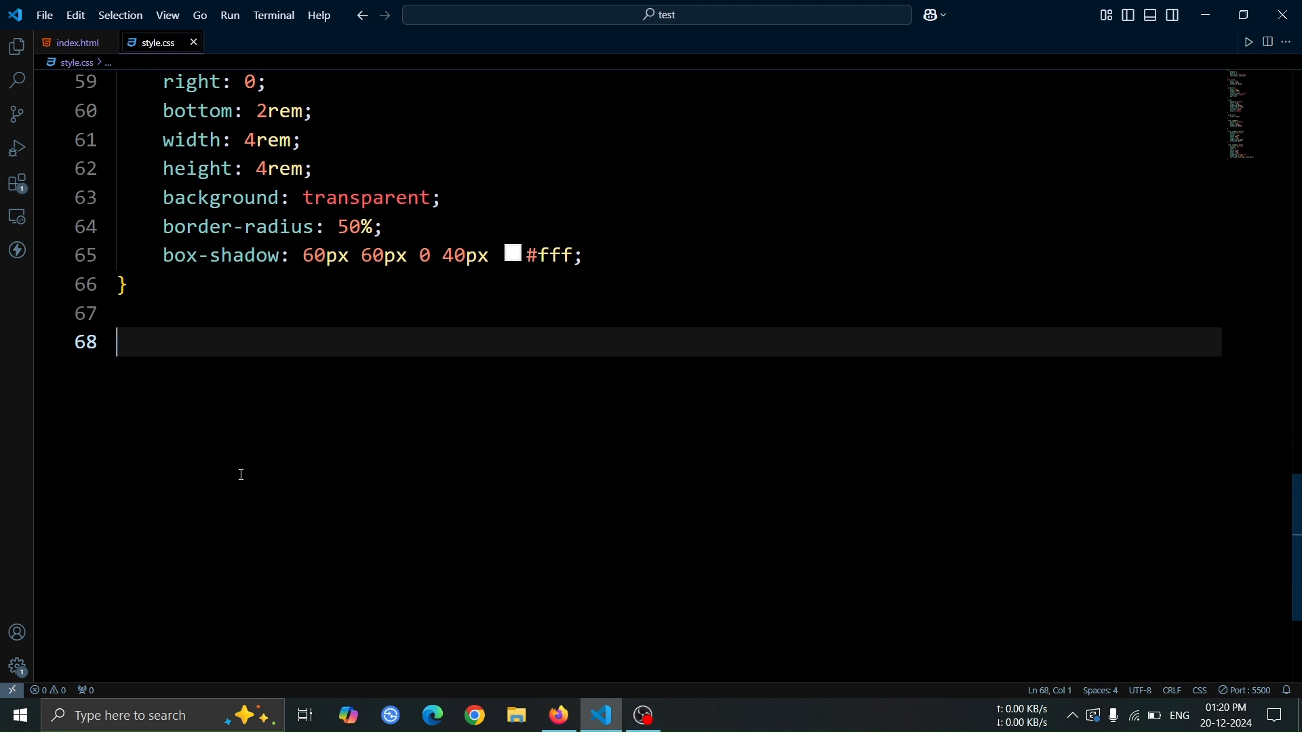
# Step: Write .card .content with relative position, top -1rem, 0 30px padding, 0.5s transition, z-index 1
pyautogui.write('.card .')
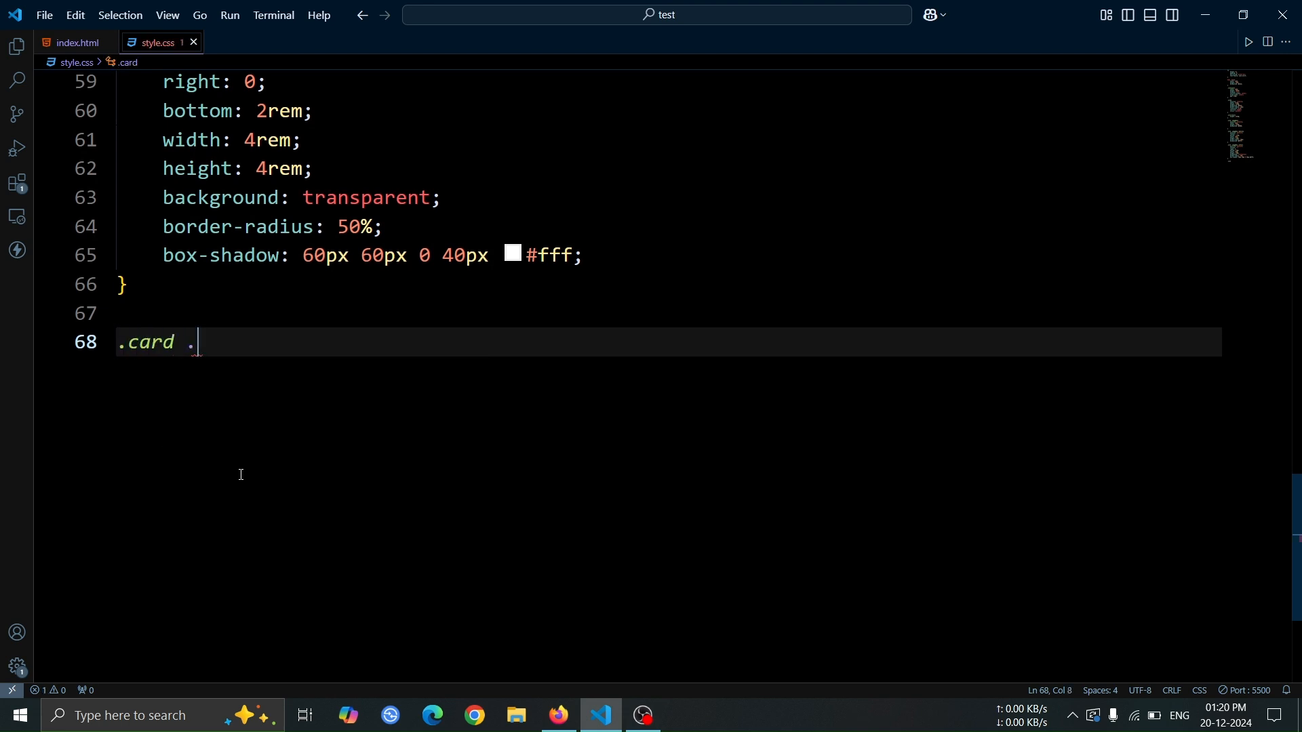
pyautogui.write('content{')
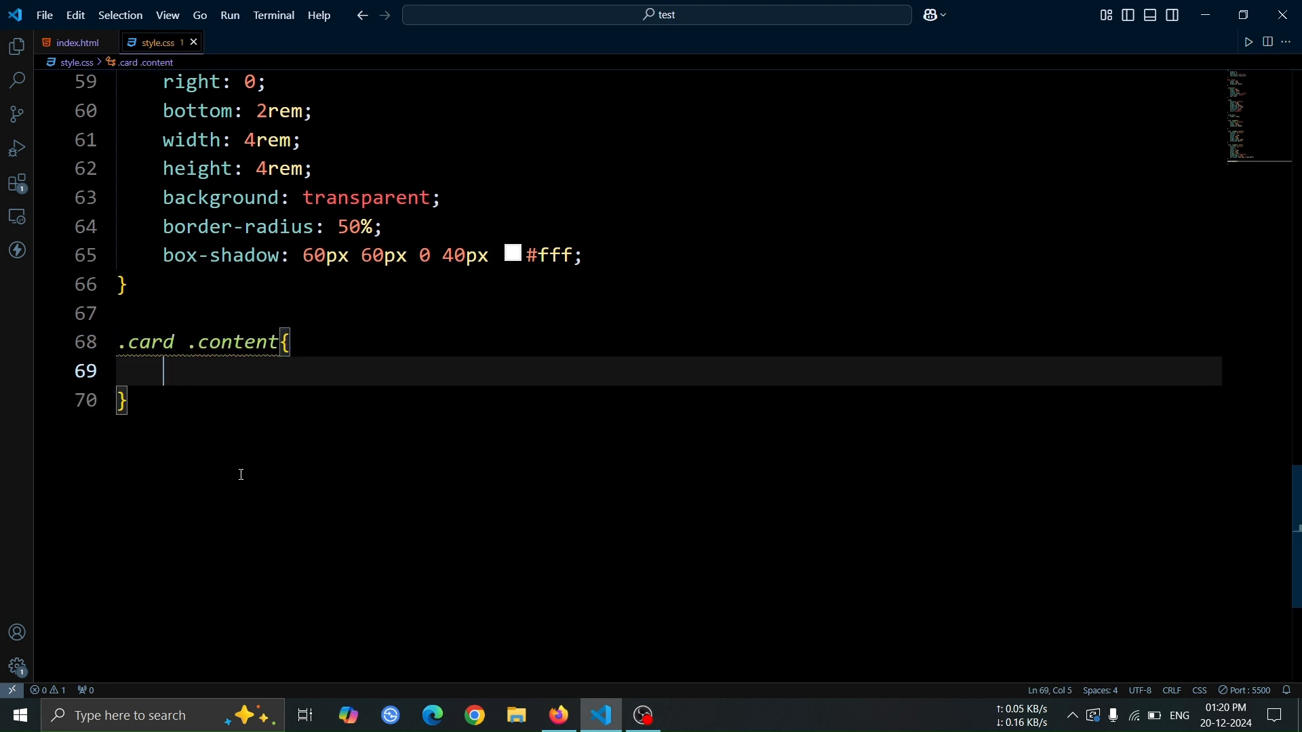
pyautogui.write('position: rela;')
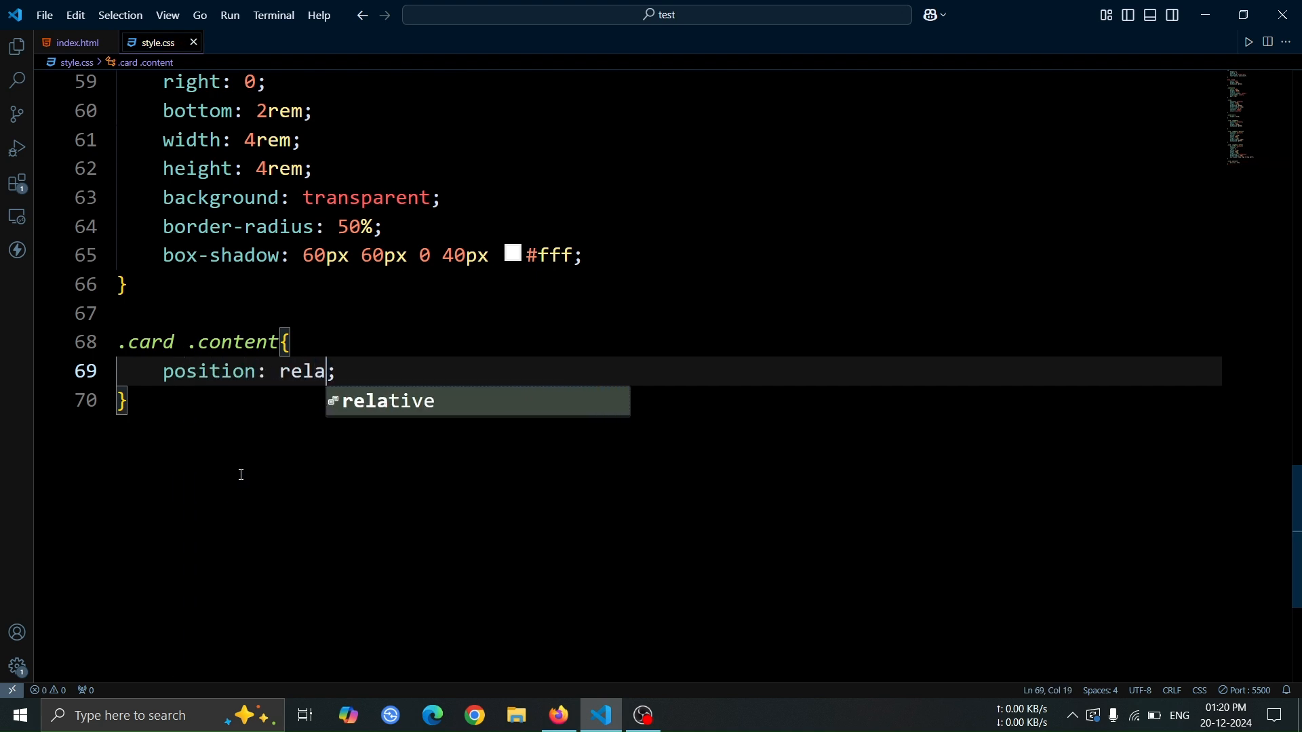
pyautogui.write('top: -1rem;')
pyautogui.write('padding: 0 30px;')
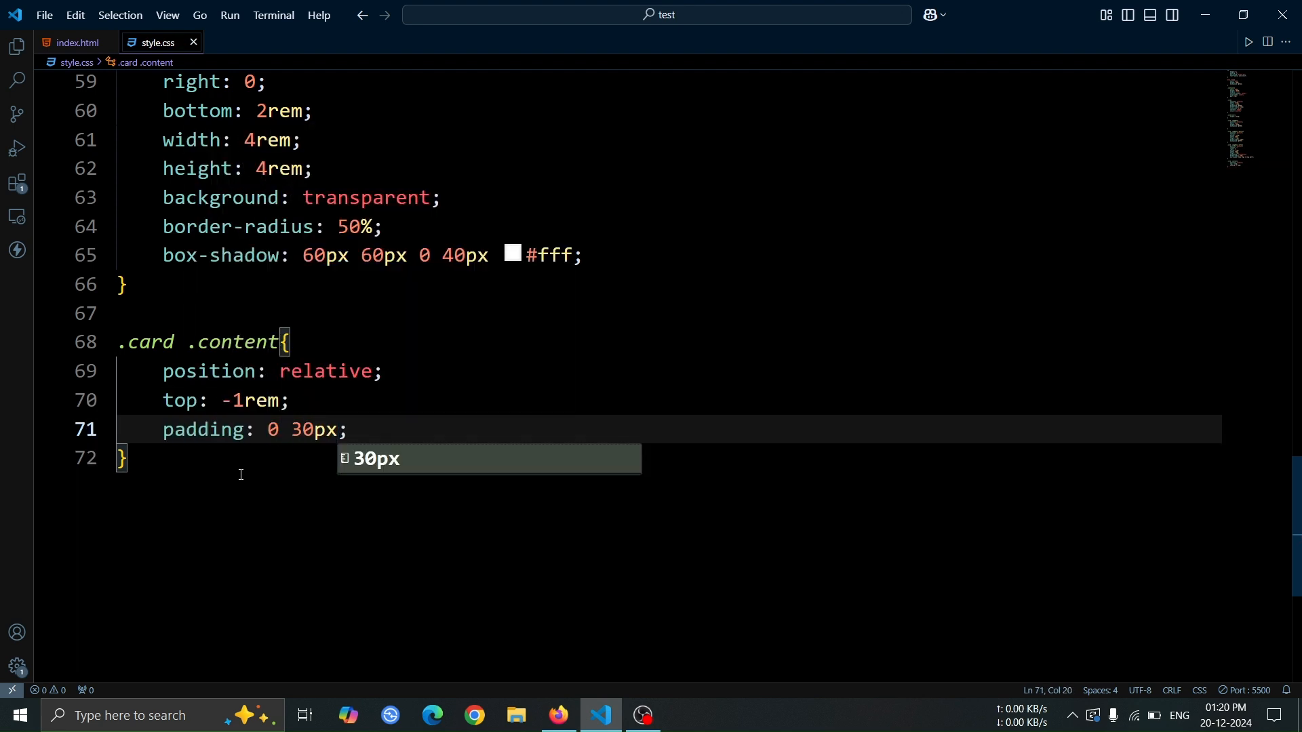
pyautogui.write('transiti')
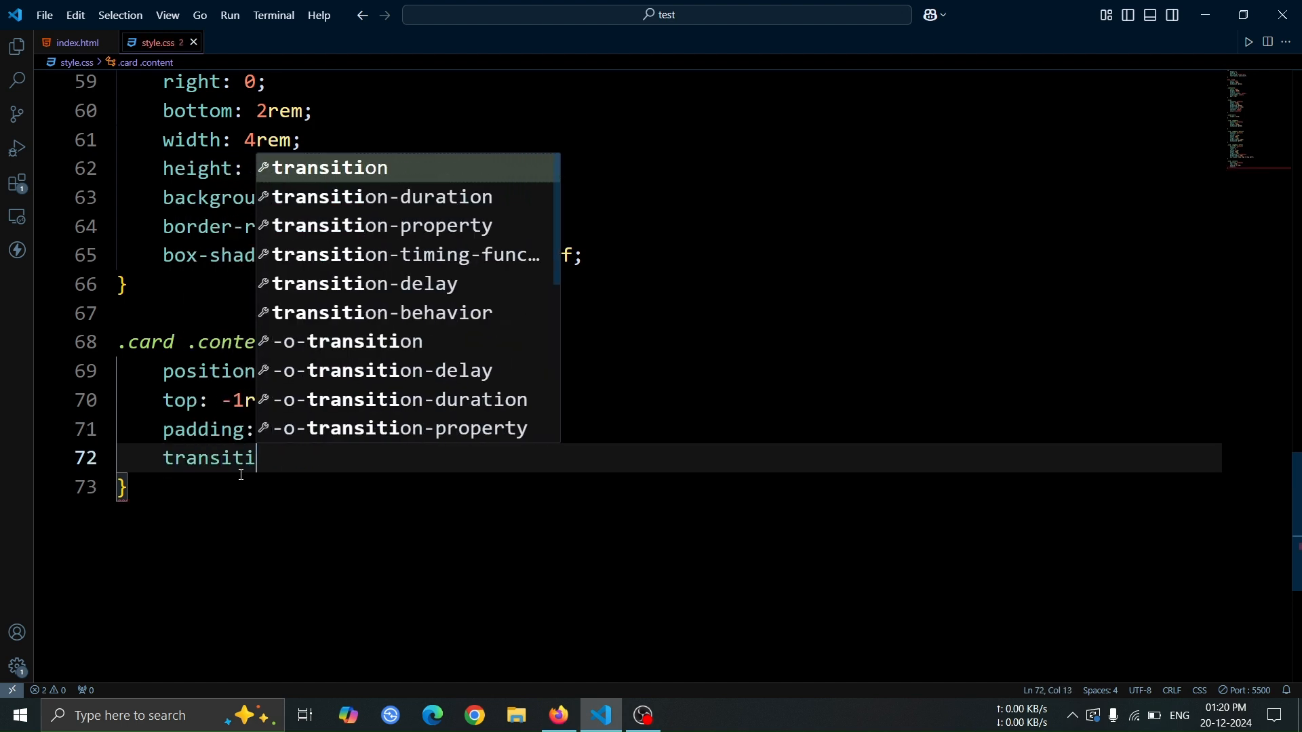
pyautogui.write('on: 0.5s;')
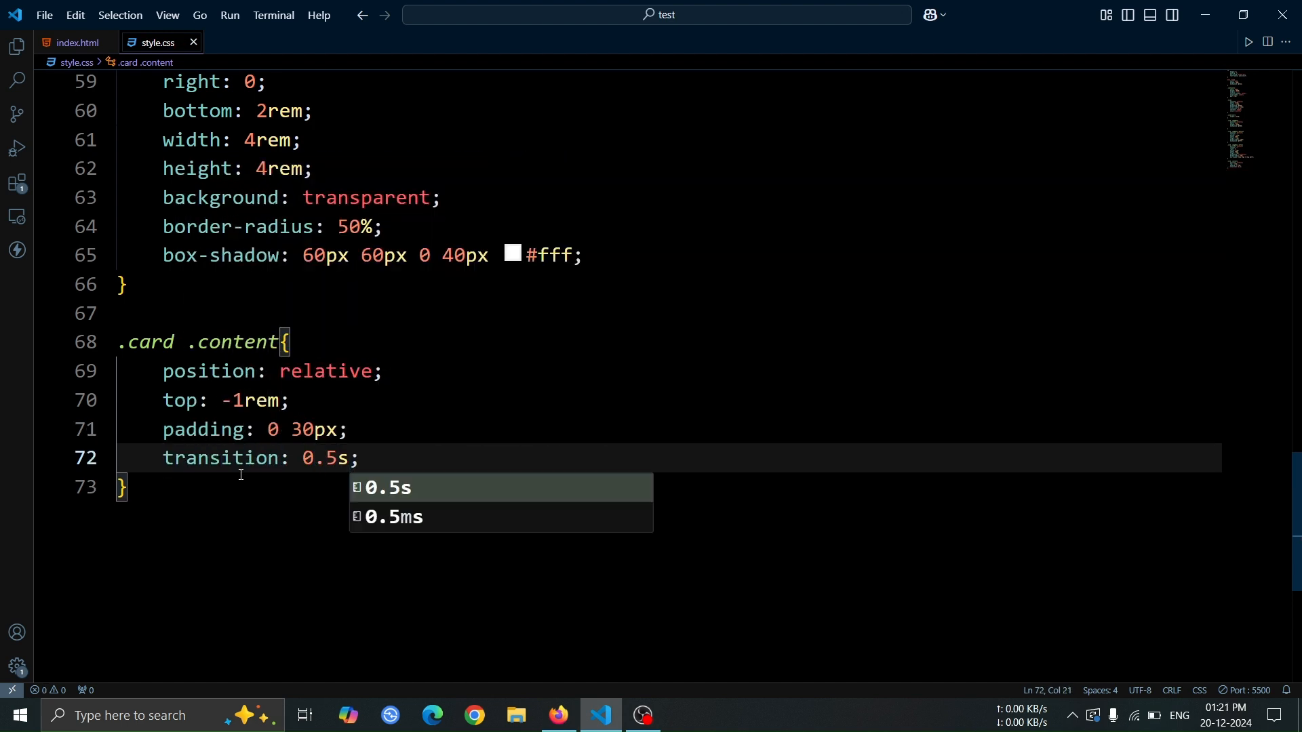
pyautogui.write('z-in')
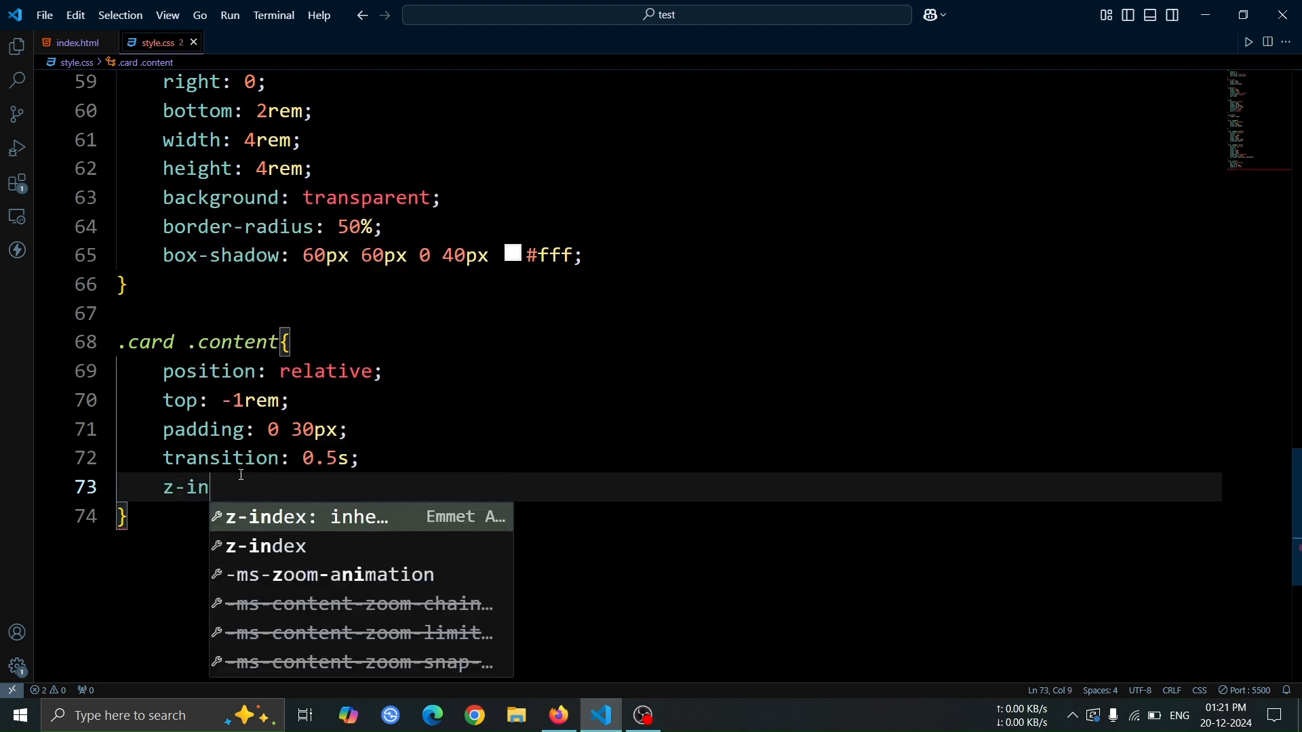
pyautogui.write('dex: 1;')
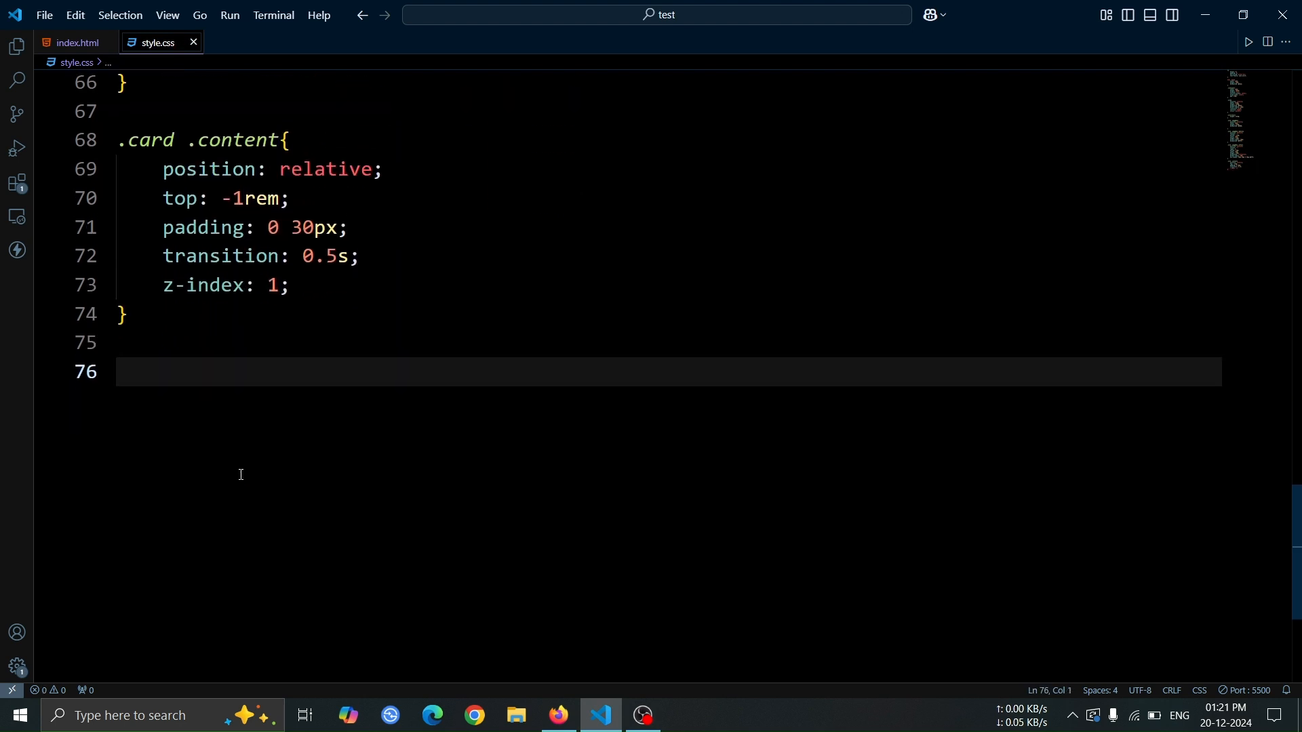
pyautogui.click(557, 714)
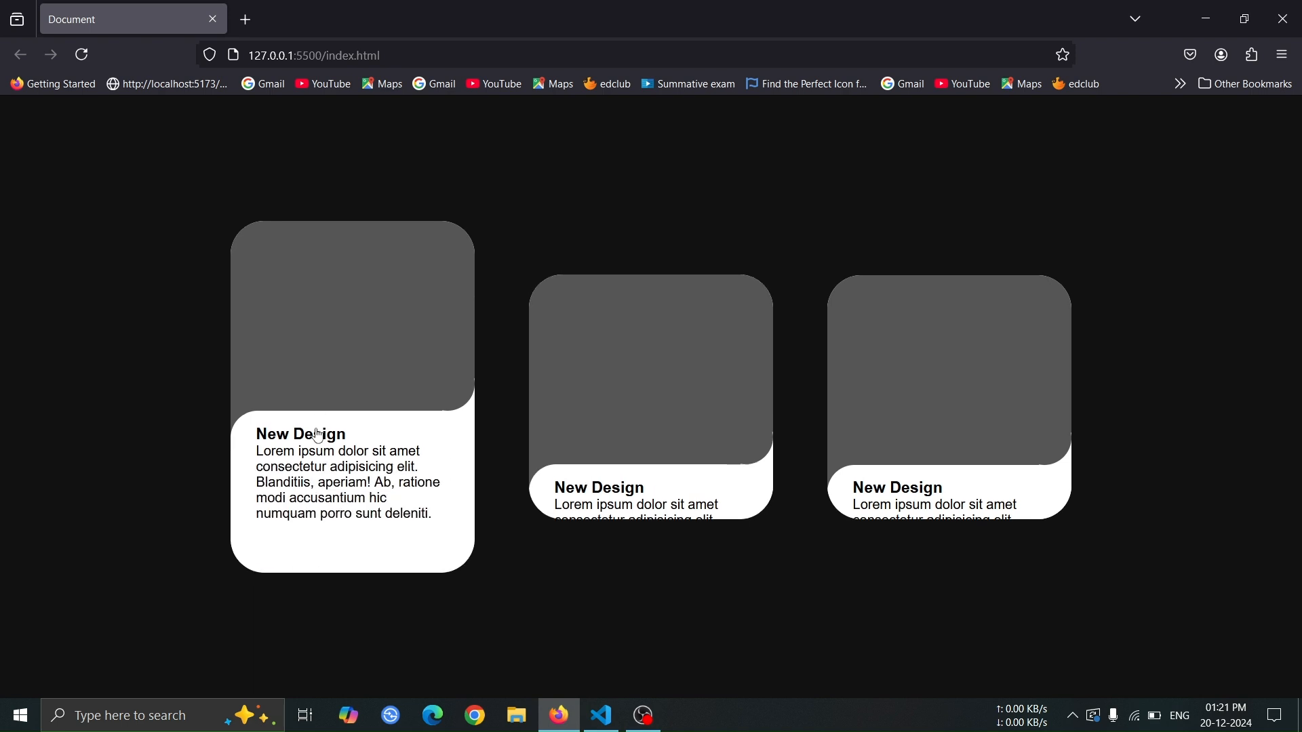
pyautogui.click(600, 714)
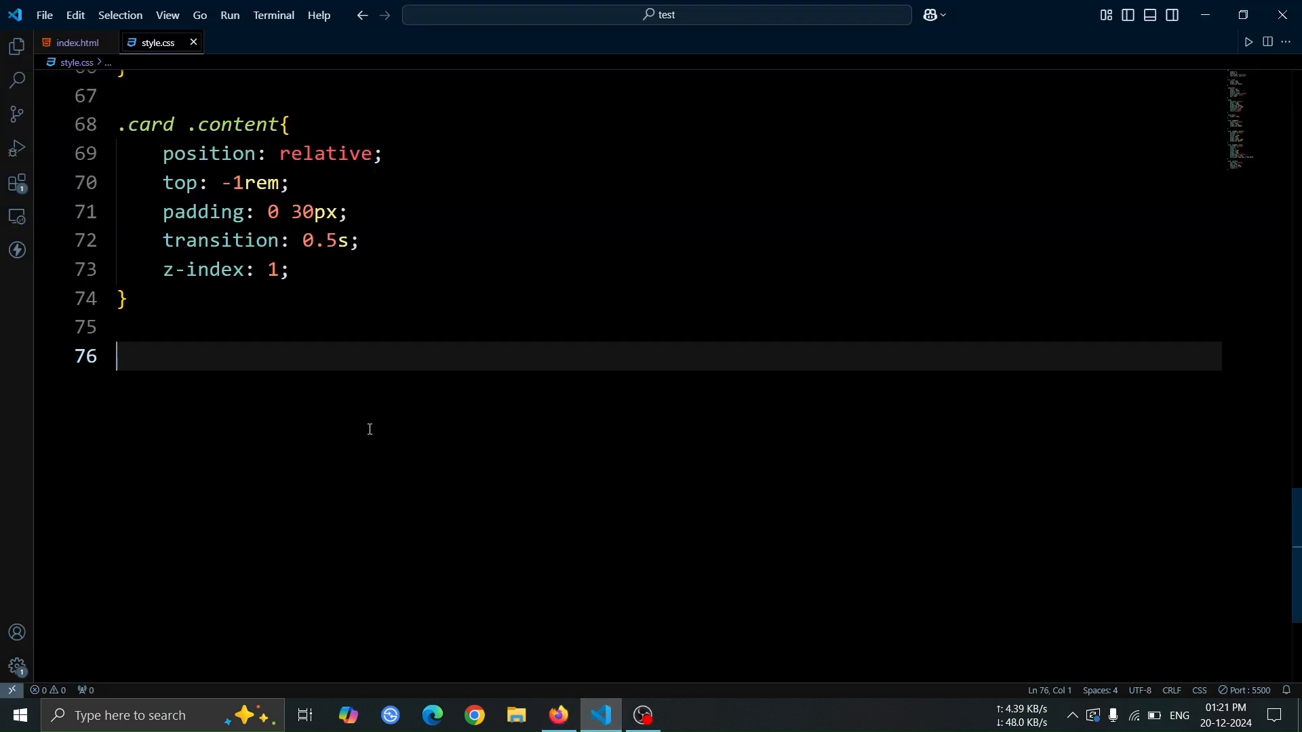
# Step: Write the .content h3 rule with font-size 1.2rem and color #333
pyautogui.write('.content h')
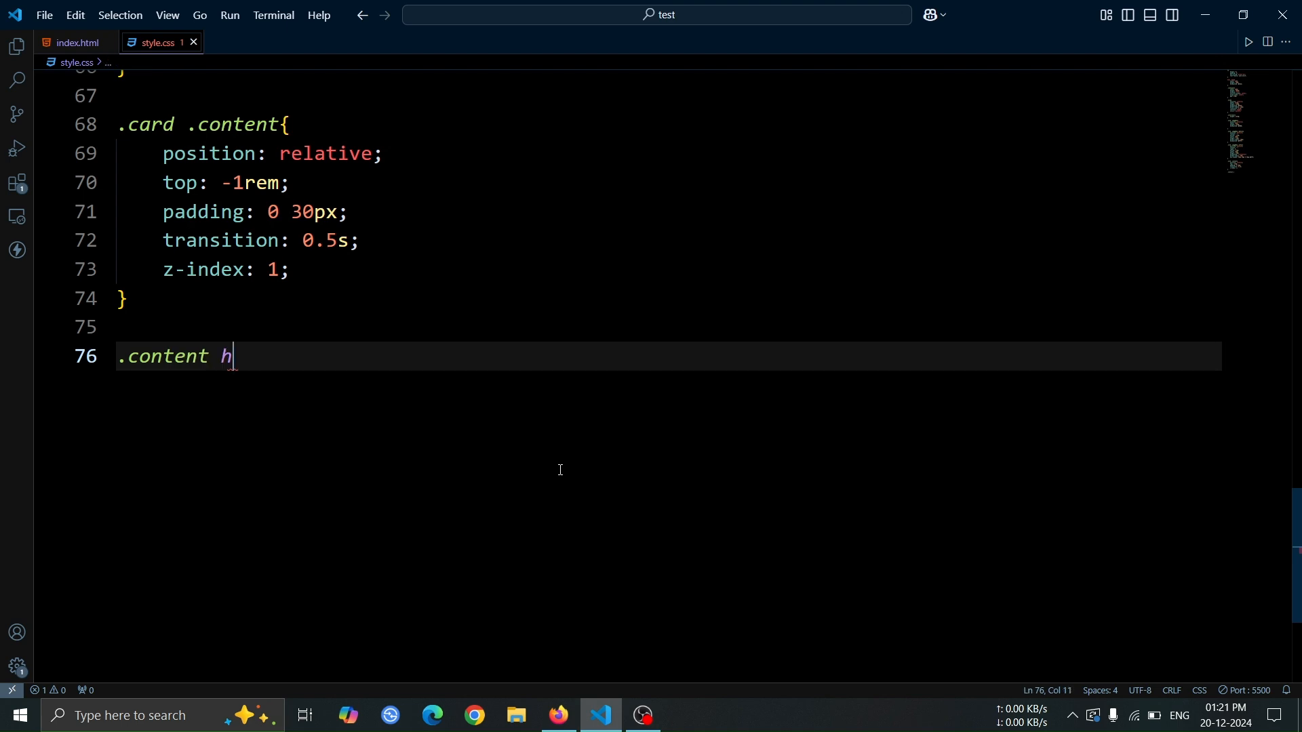
pyautogui.write('3{')
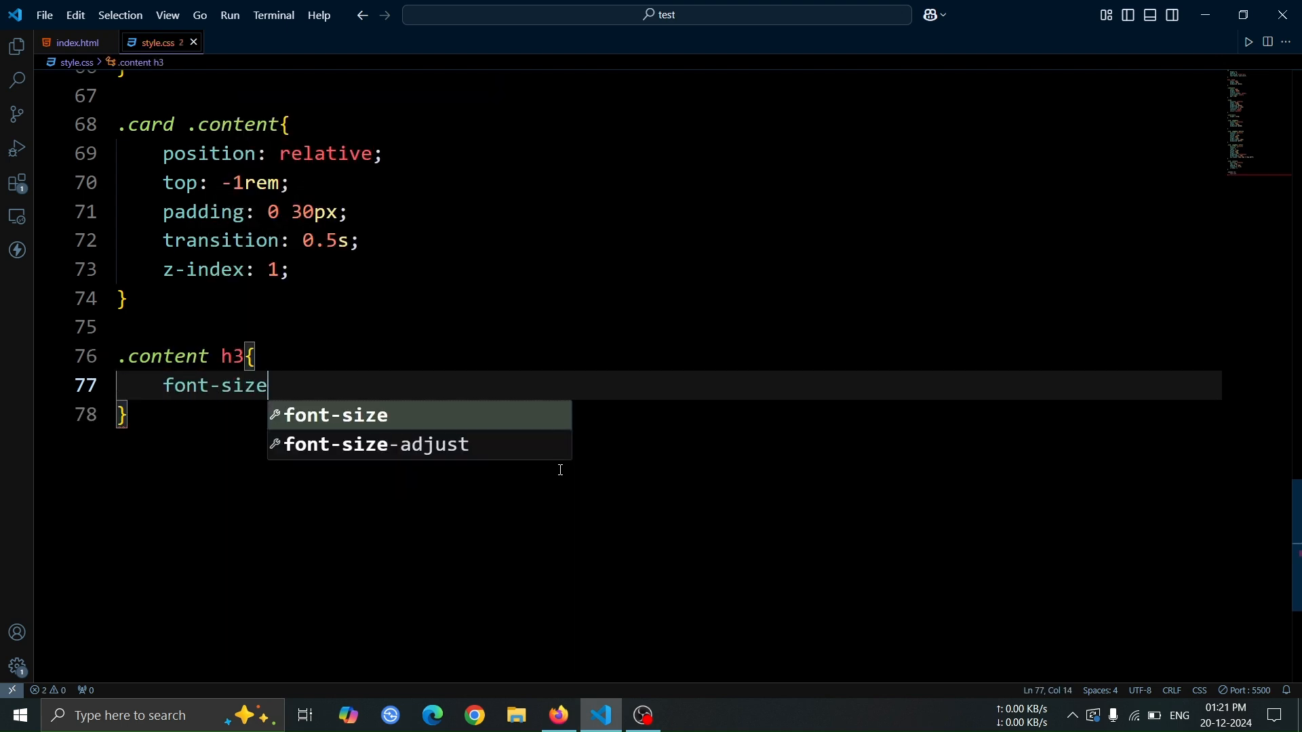
pyautogui.write(': 1.2rem;')
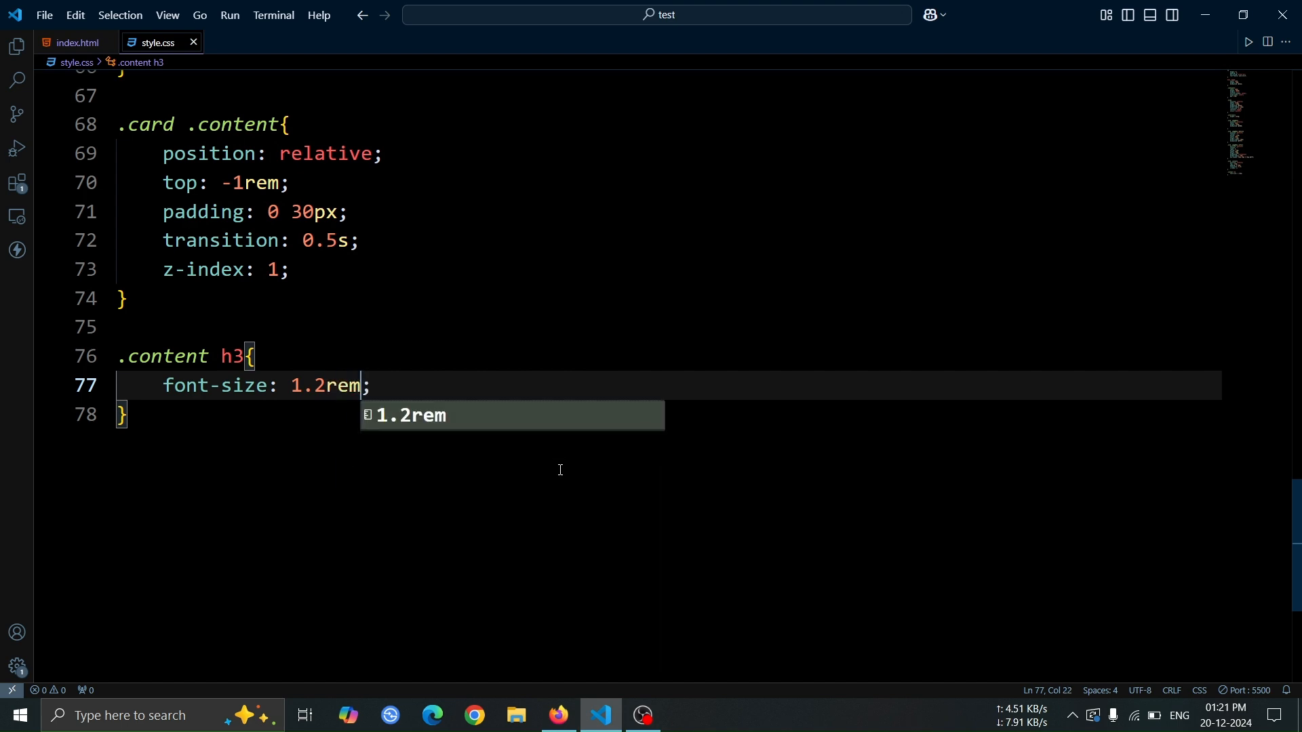
pyautogui.write('color: #;')
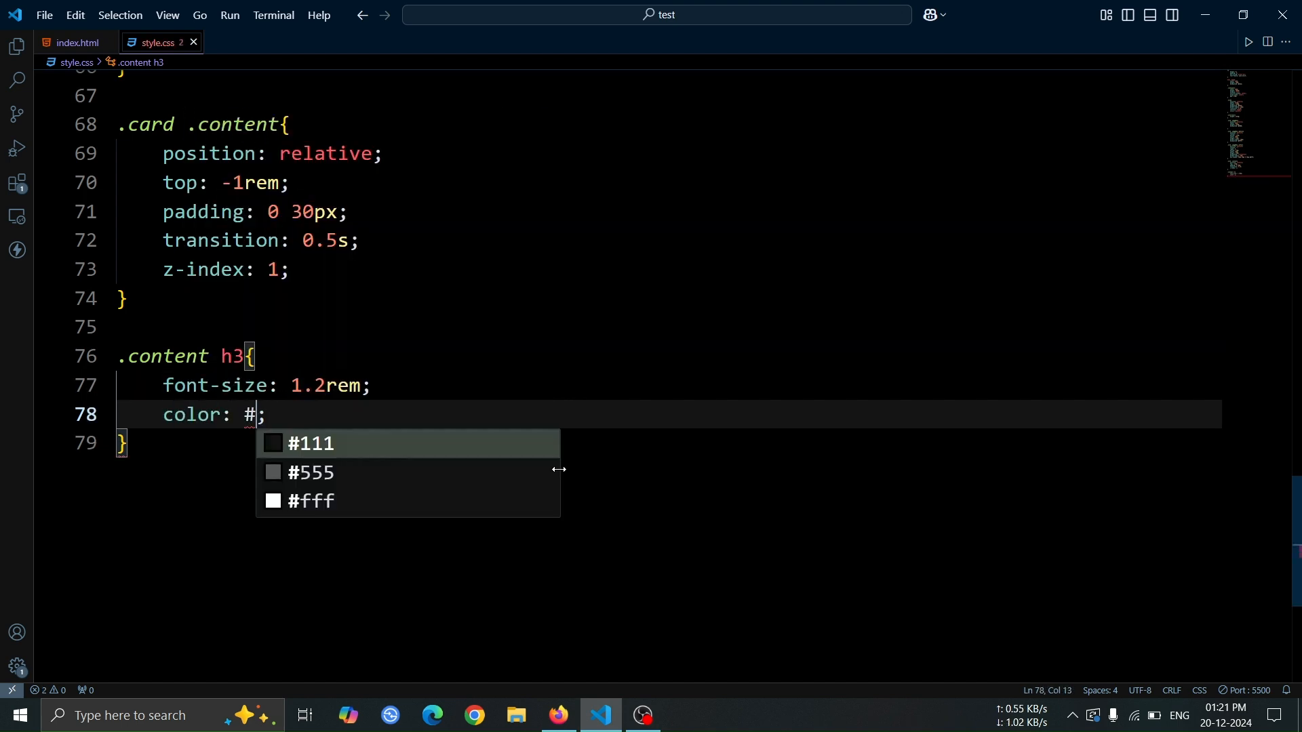
pyautogui.write('333')
pyautogui.write('.content p{')
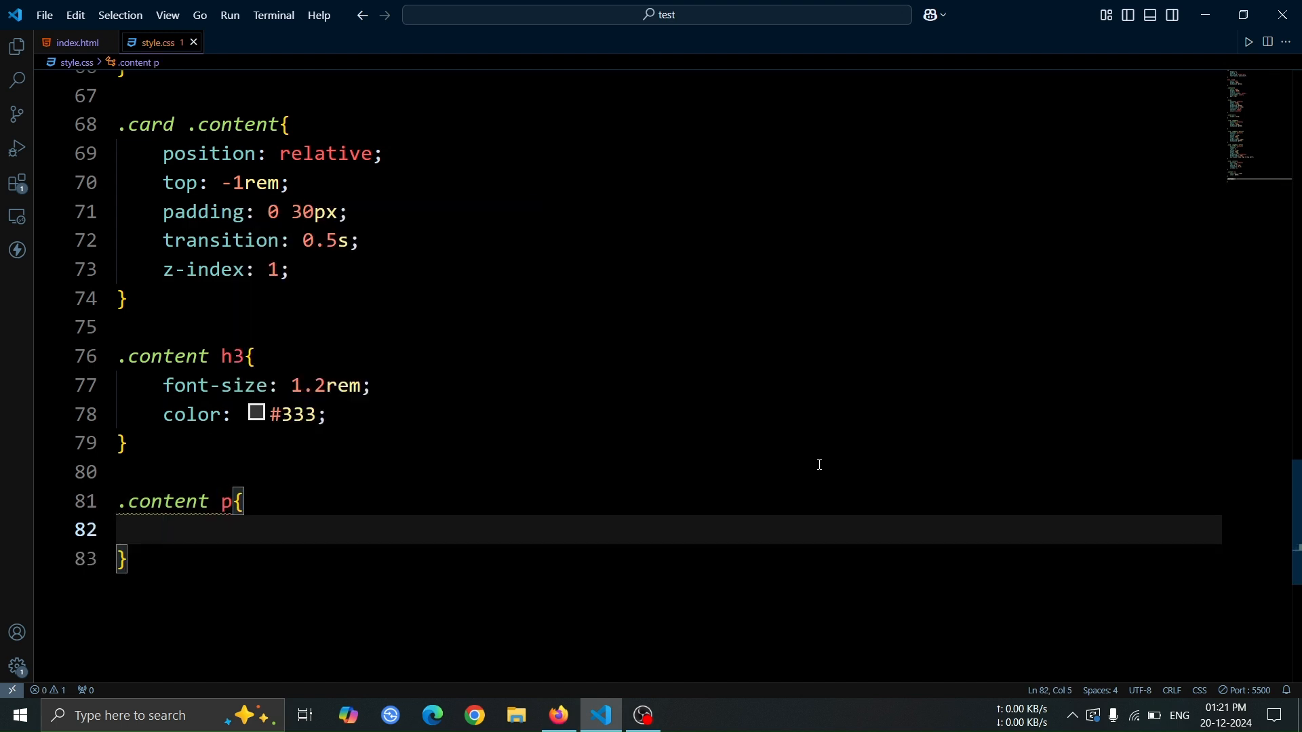
# Step: Give card paragraphs a 1rem top margin and 0.5s transition, previewing in Firefox
pyautogui.write('margin-top: 1rem;')
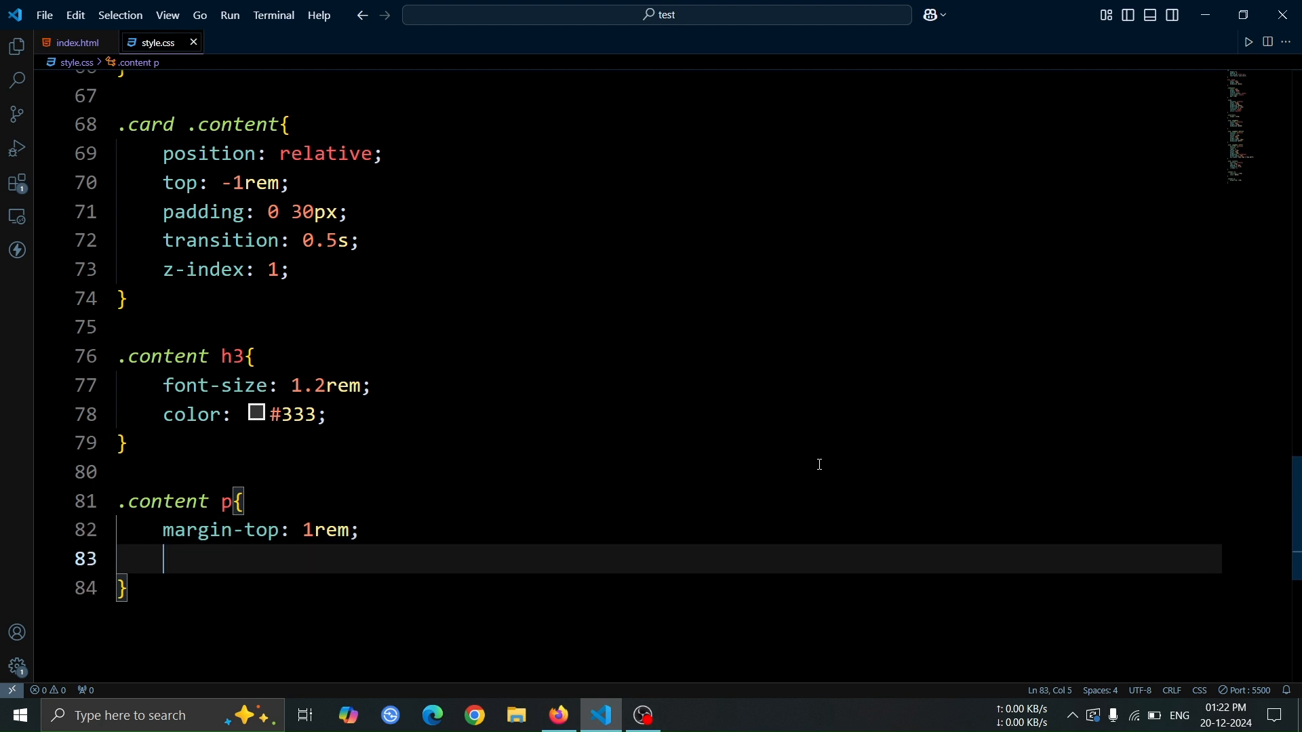
pyautogui.write('transitio')
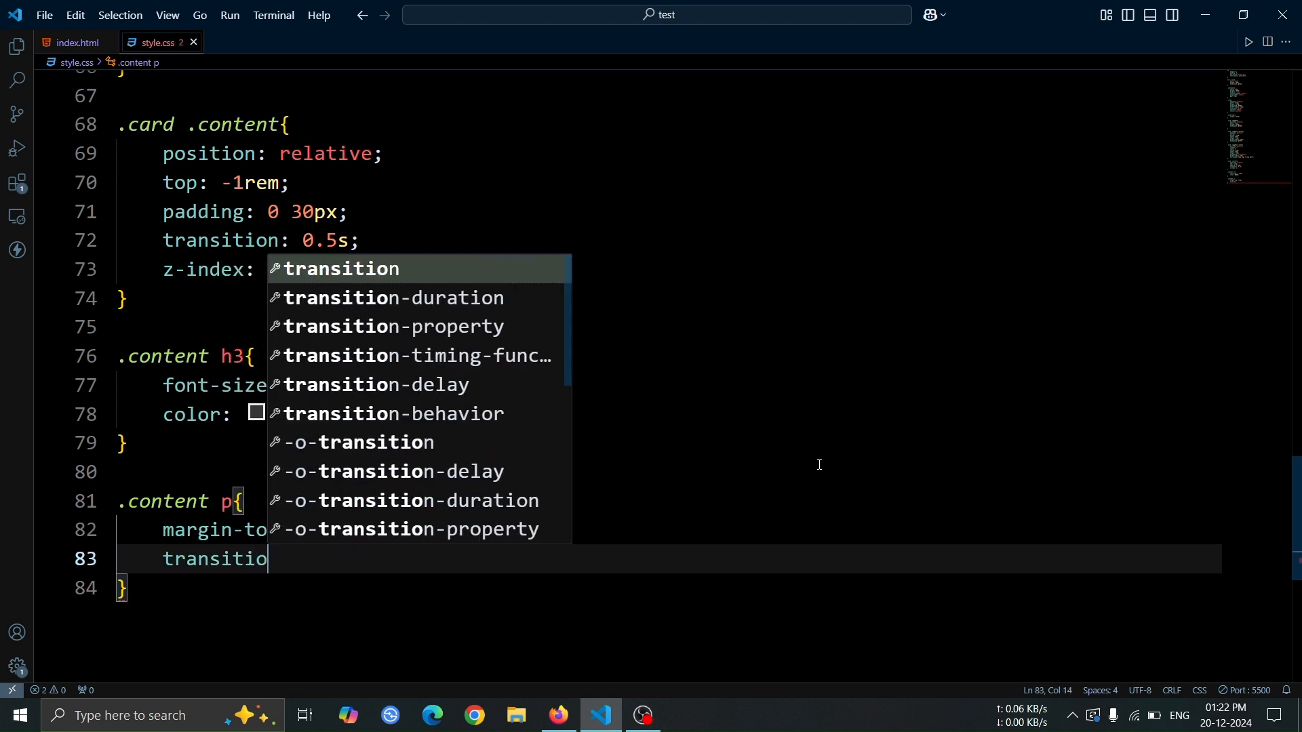
pyautogui.write(': 0.5s;')
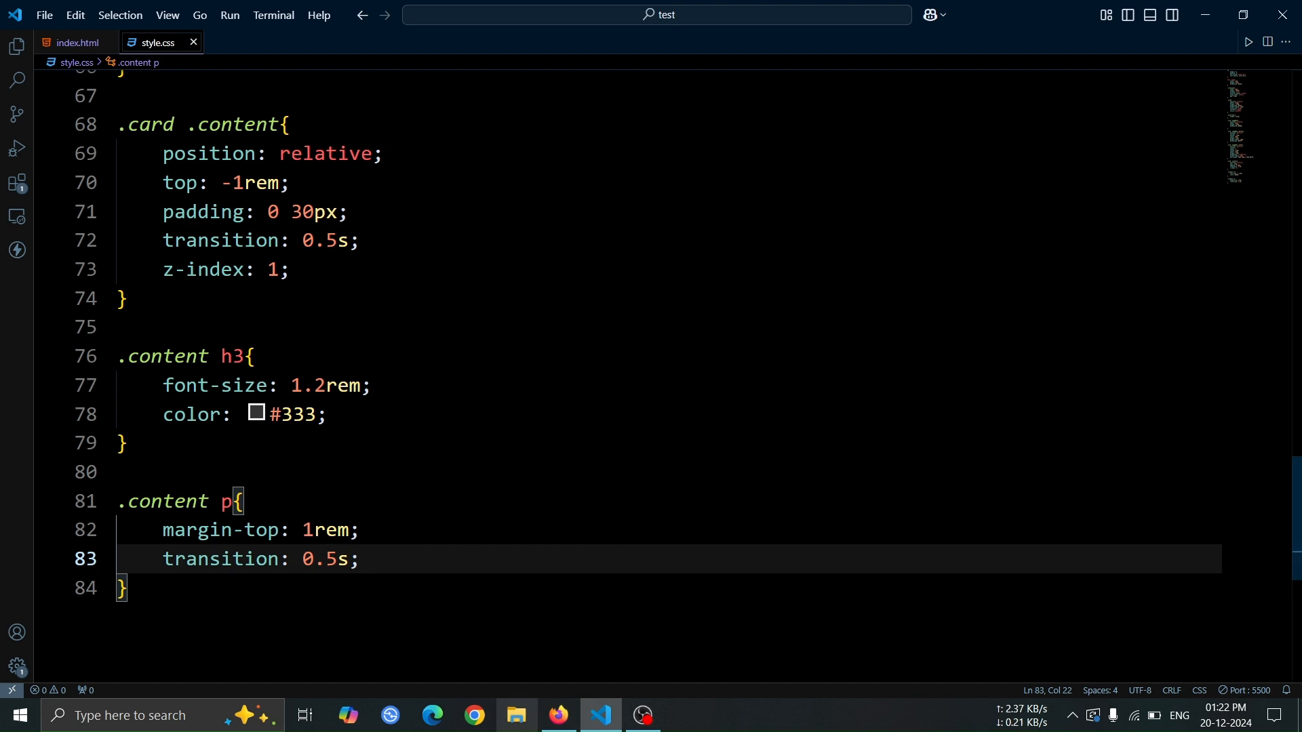
pyautogui.click(558, 714)
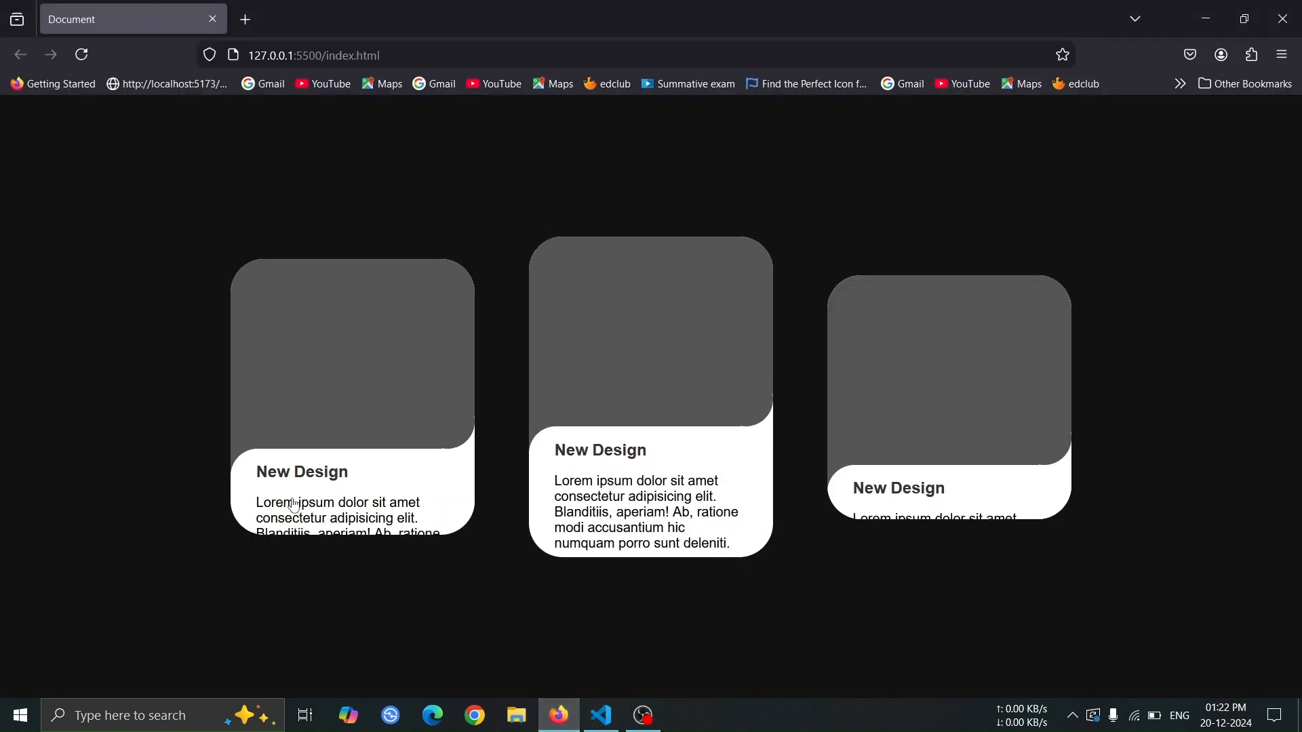
pyautogui.click(600, 714)
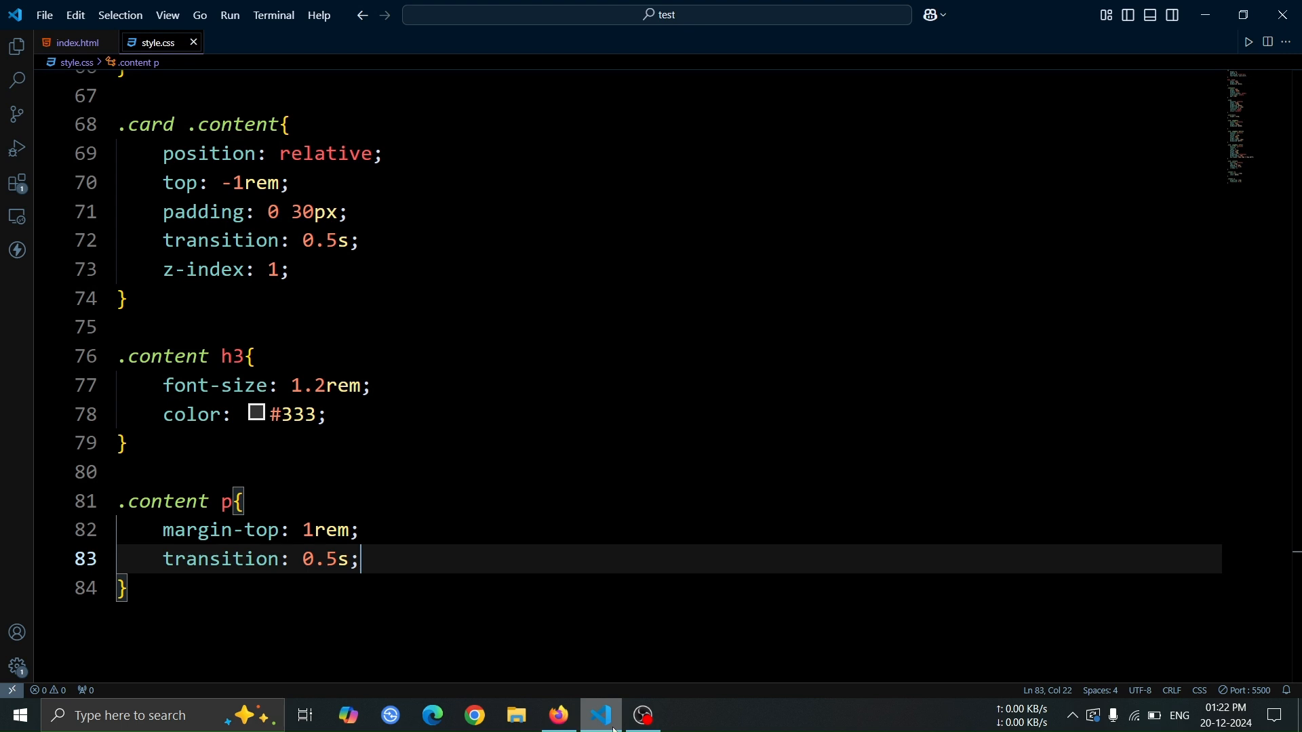
# Step: Hide the paragraphs by adding opacity: 0 to the .content p rule
pyautogui.press('Enter')
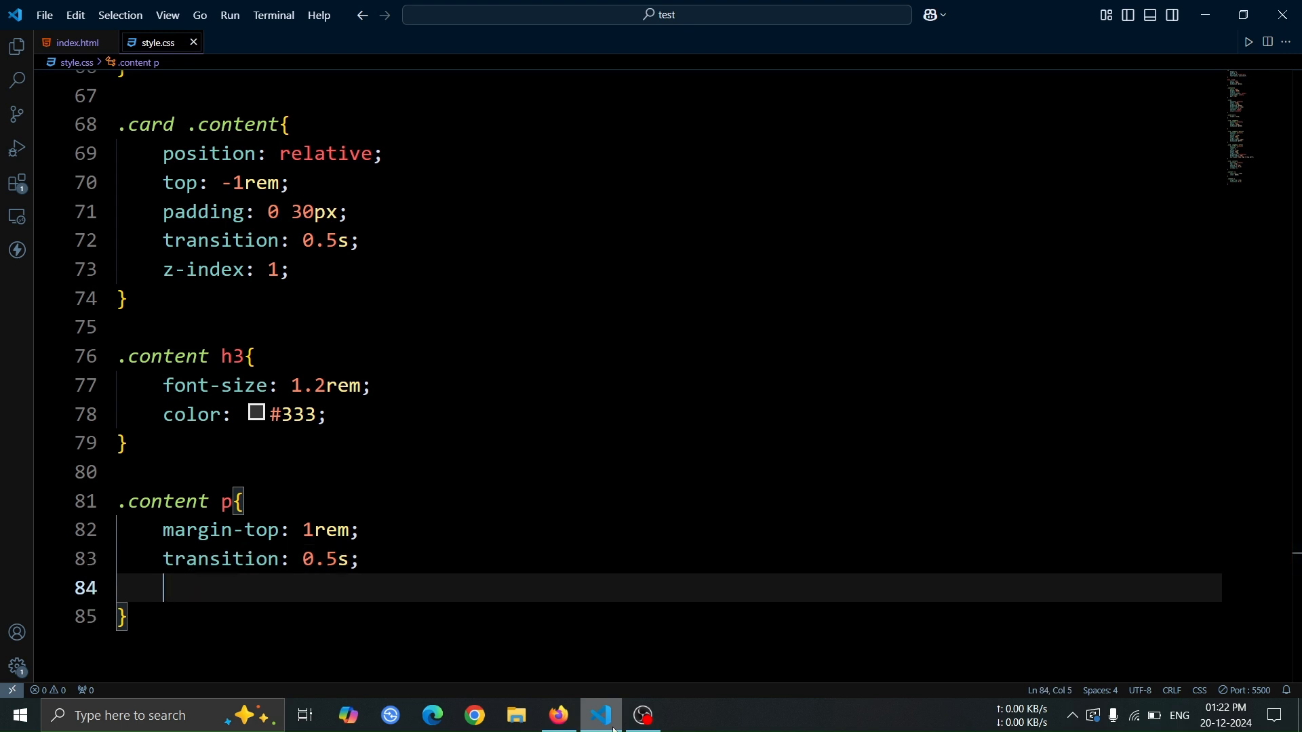
pyautogui.write('opacity: 0;')
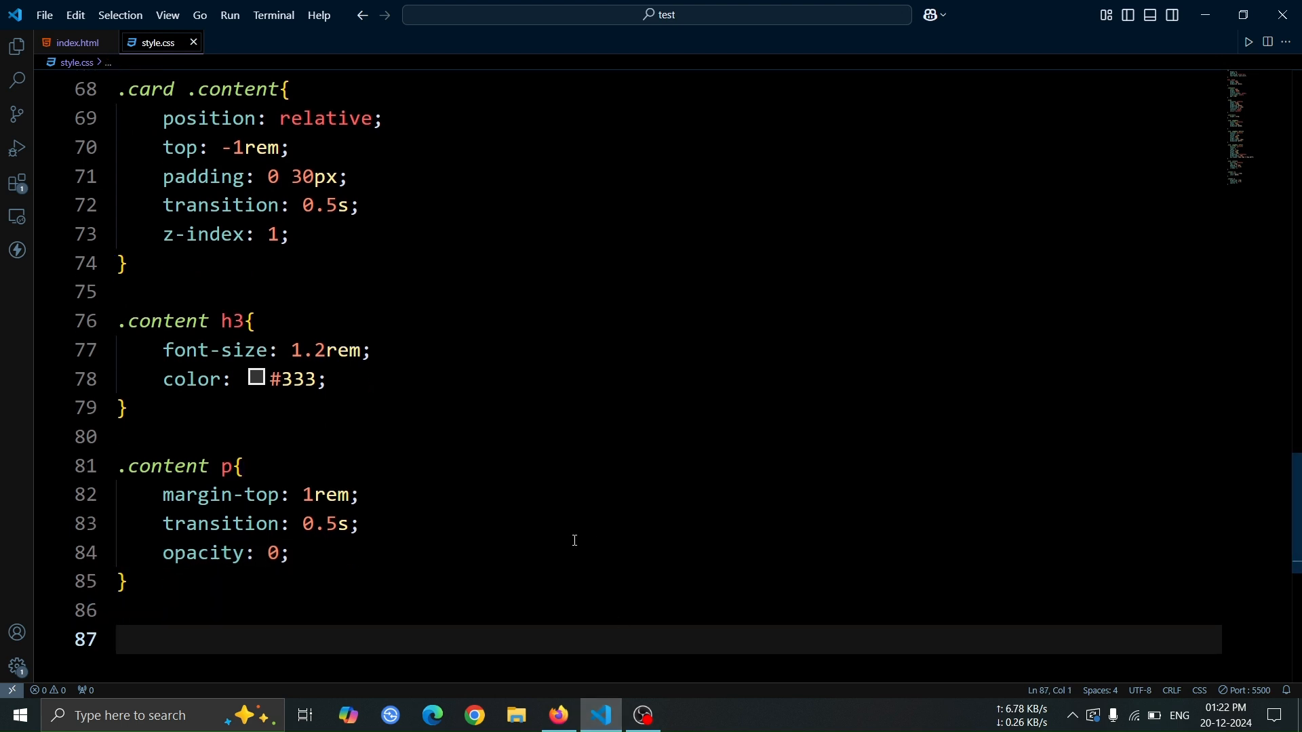
pyautogui.click(558, 714)
pyautogui.write('.card:')
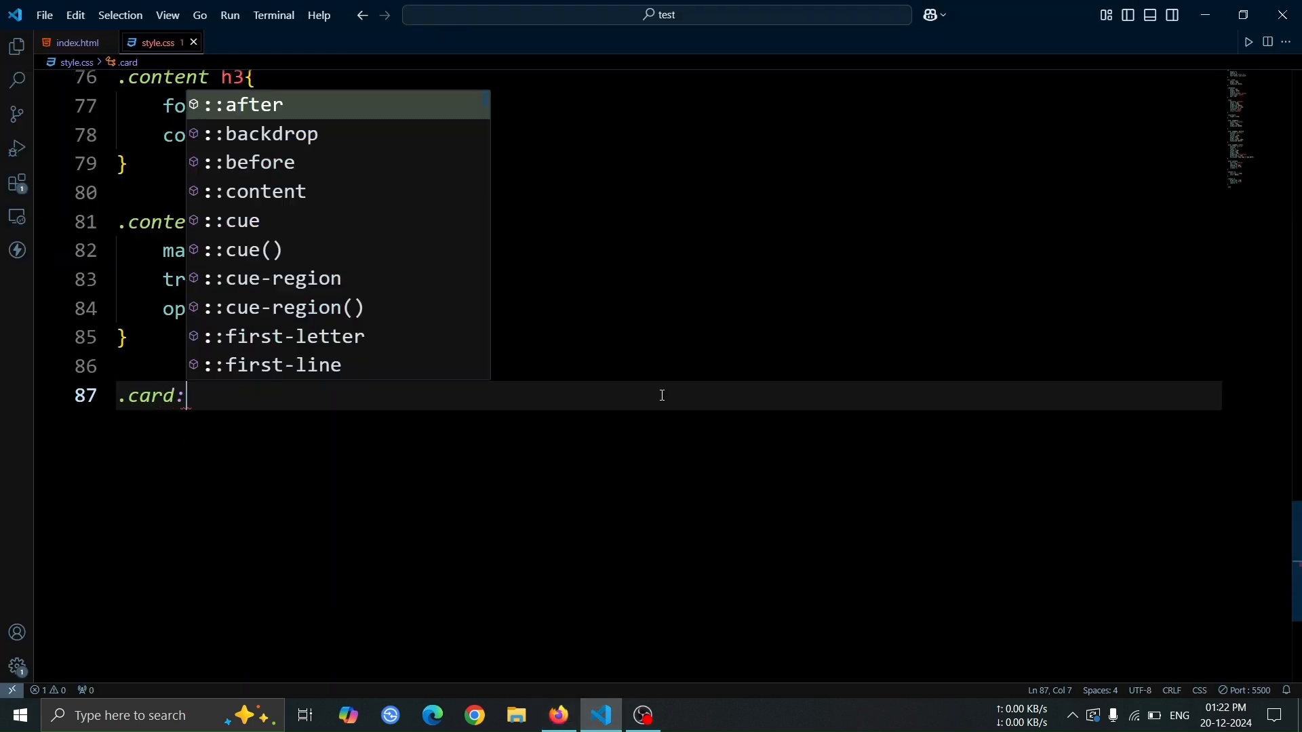
# Step: Write .card:hover .content p { opacity: 1; } so hovered cards reveal their paragraph
pyautogui.write('hover .content p{')
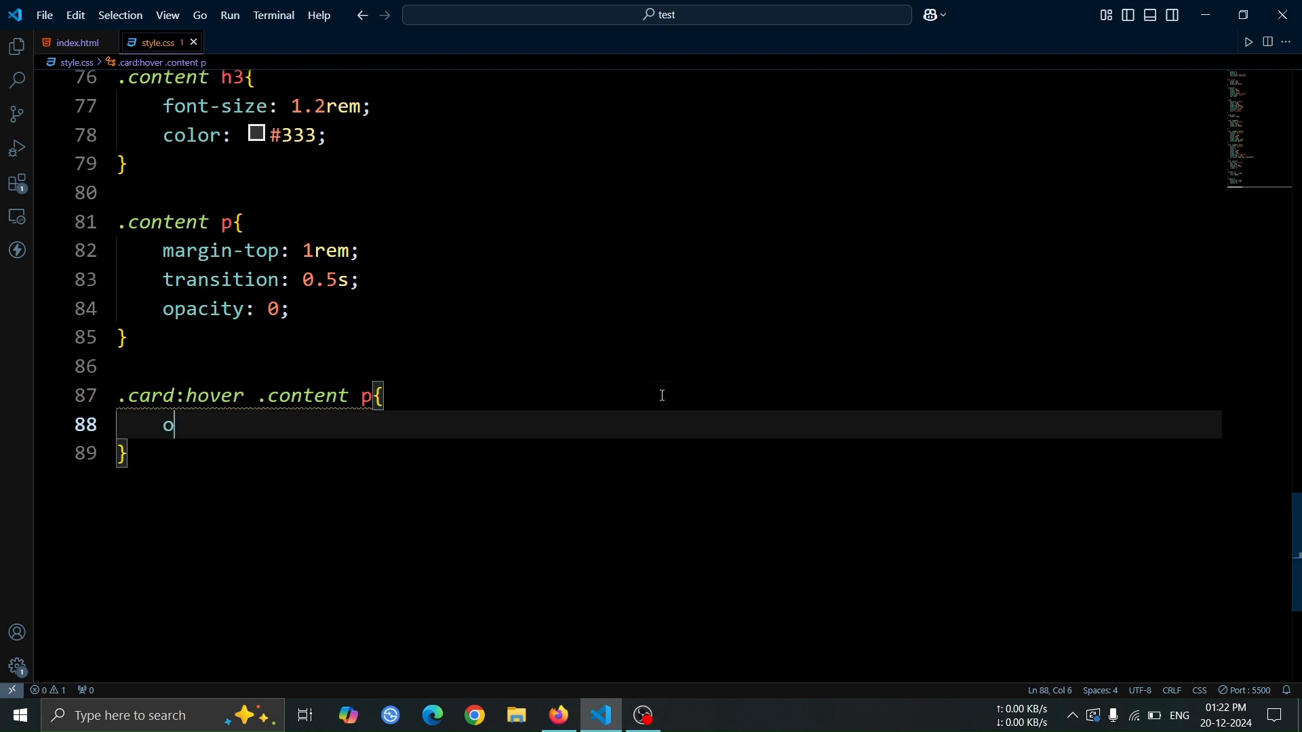
pyautogui.write('pacity: 1;')
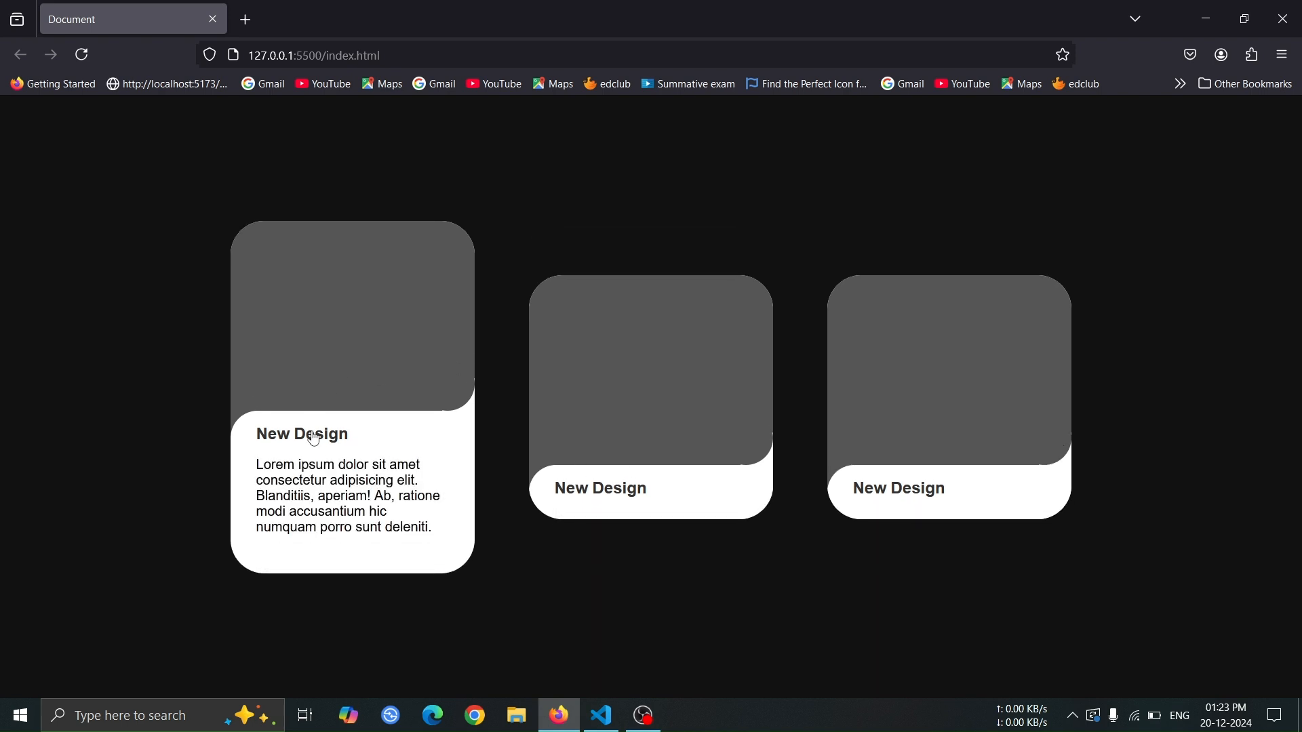
pyautogui.click(600, 714)
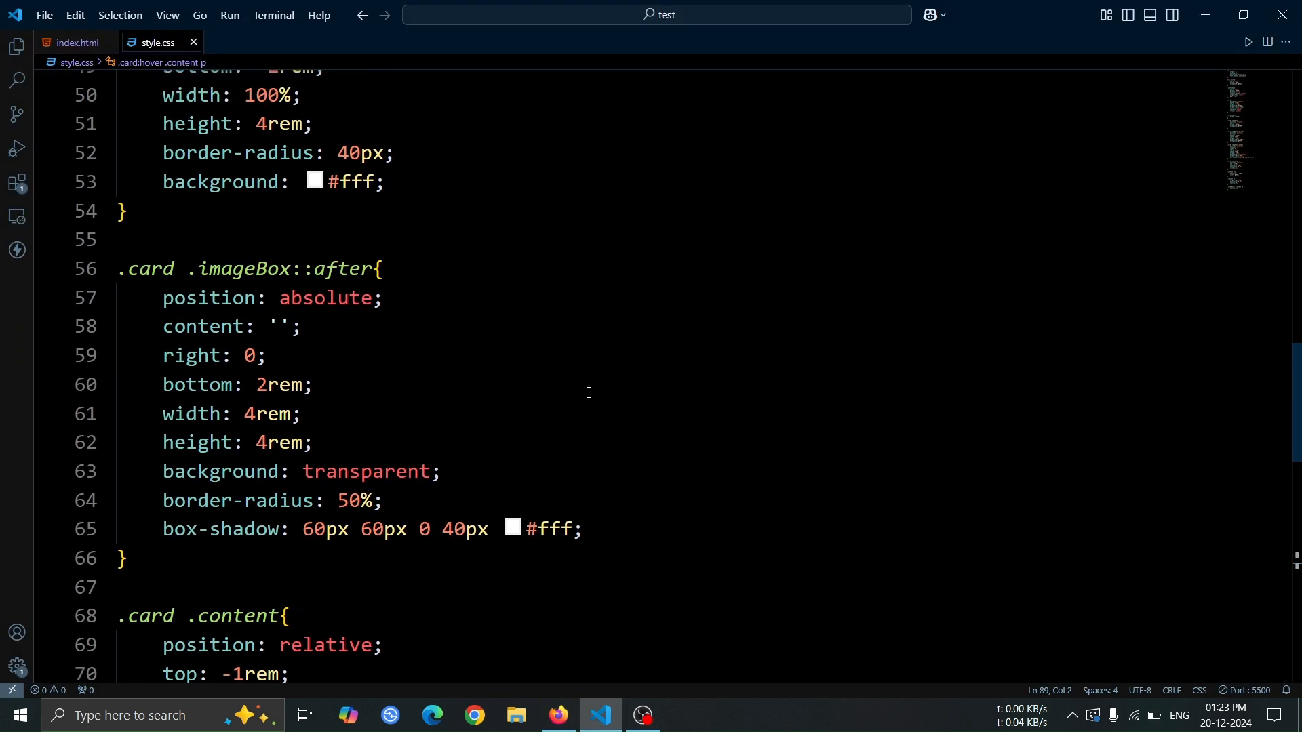
pyautogui.scroll(3)
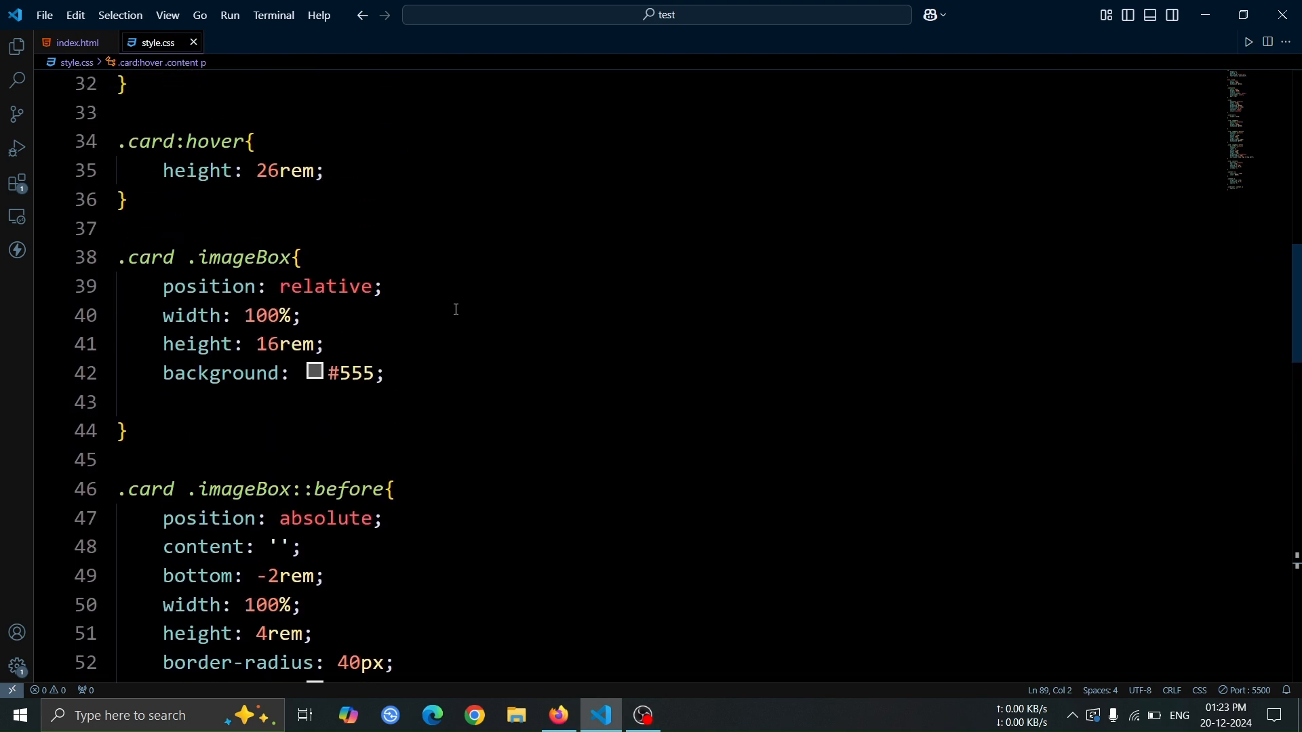
pyautogui.click(262, 518)
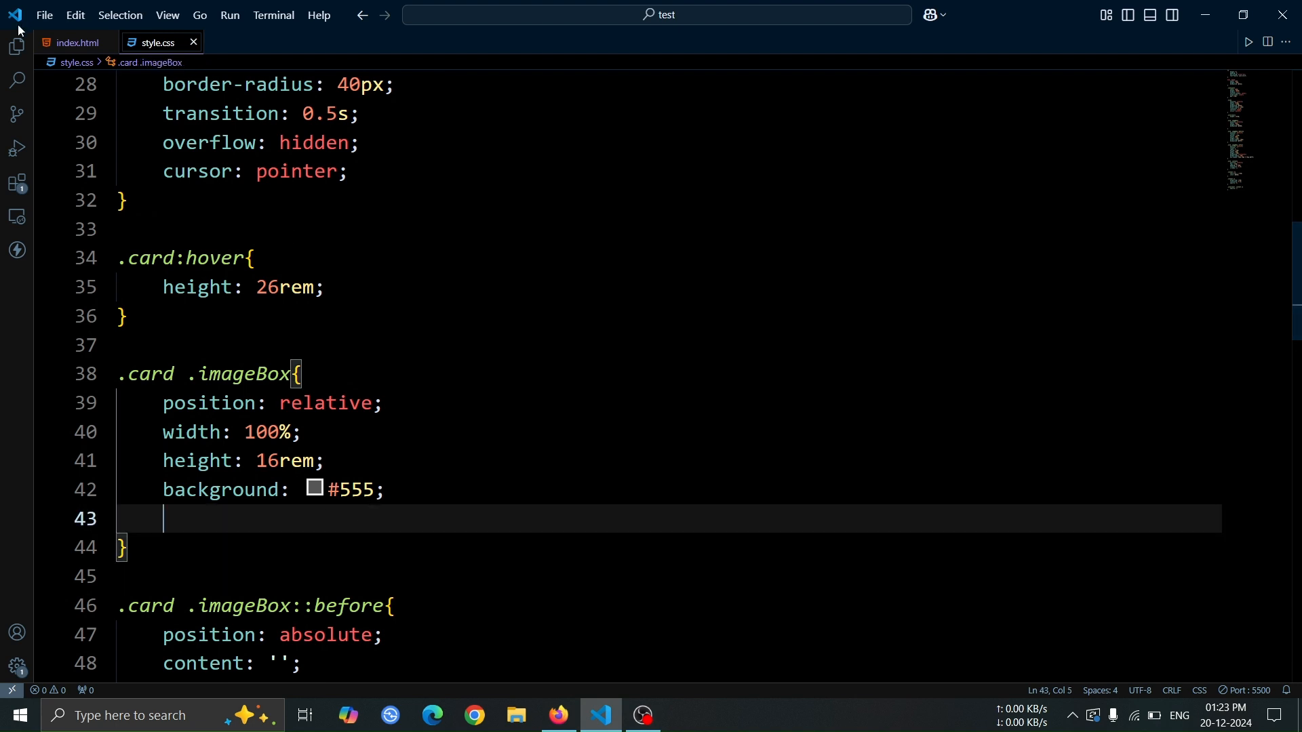
pyautogui.click(74, 42)
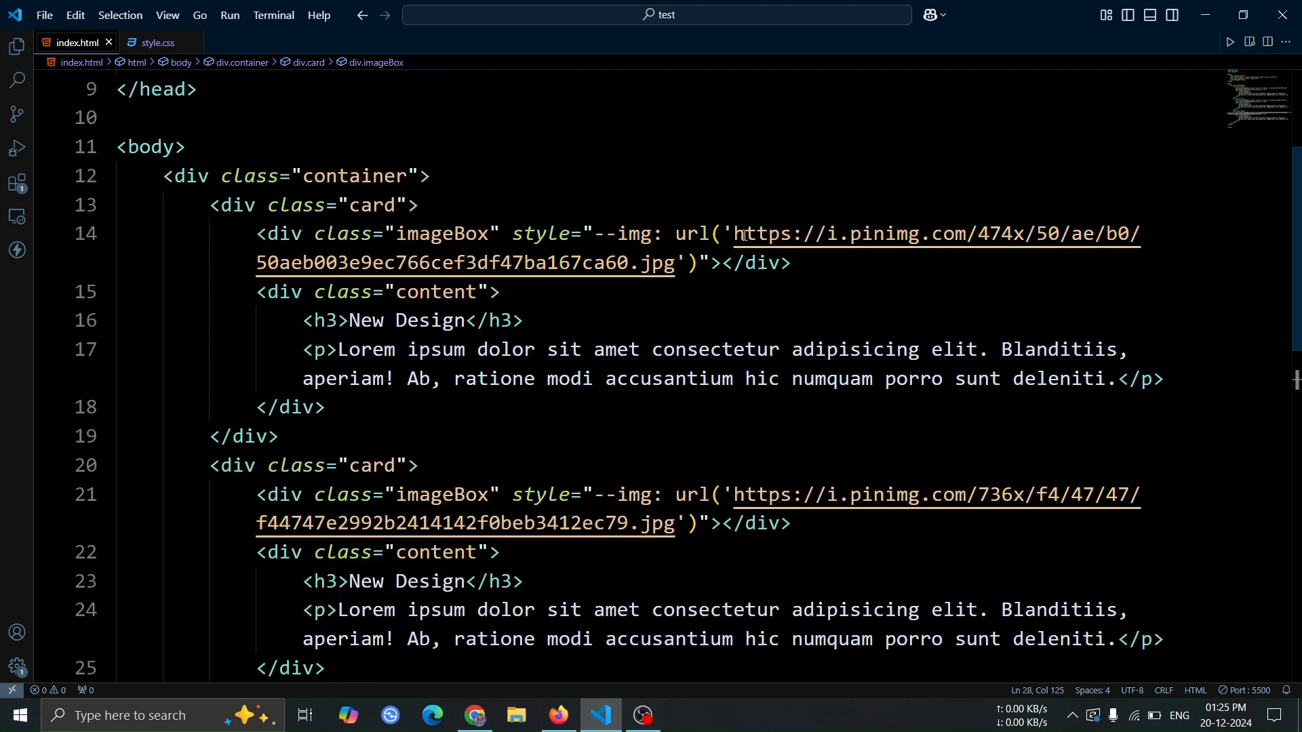
pyautogui.moveTo(739, 233); pyautogui.dragTo(676, 264)
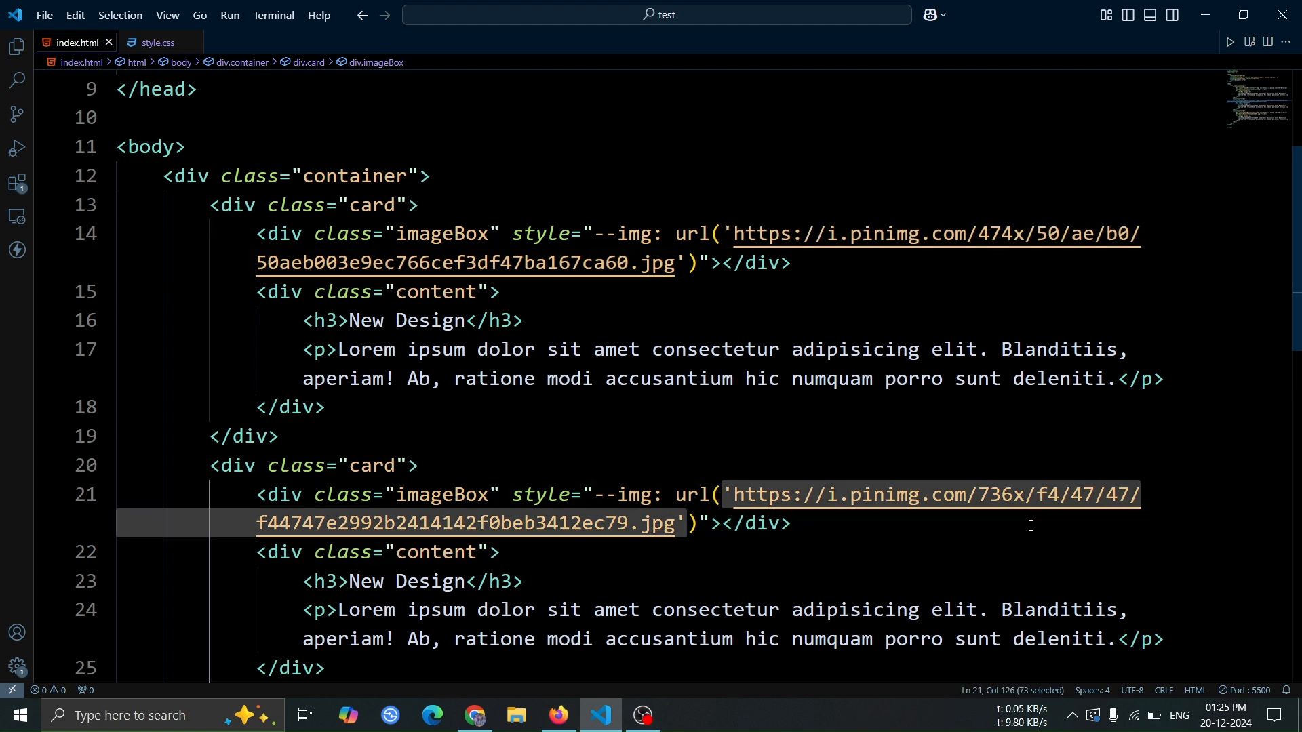
pyautogui.scroll(-3)
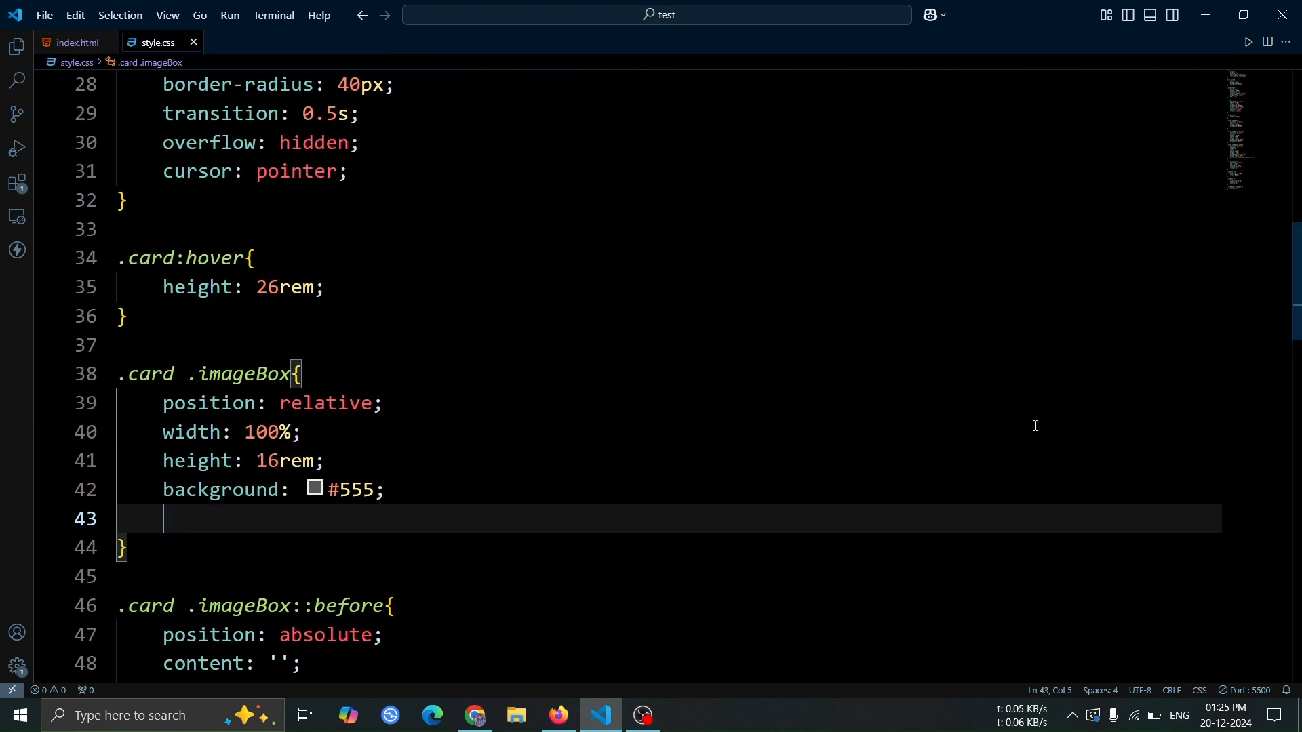
# Step: Give .card .imageBox background-image var(--img), background-position center and background-size 100%
pyautogui.write('bac')
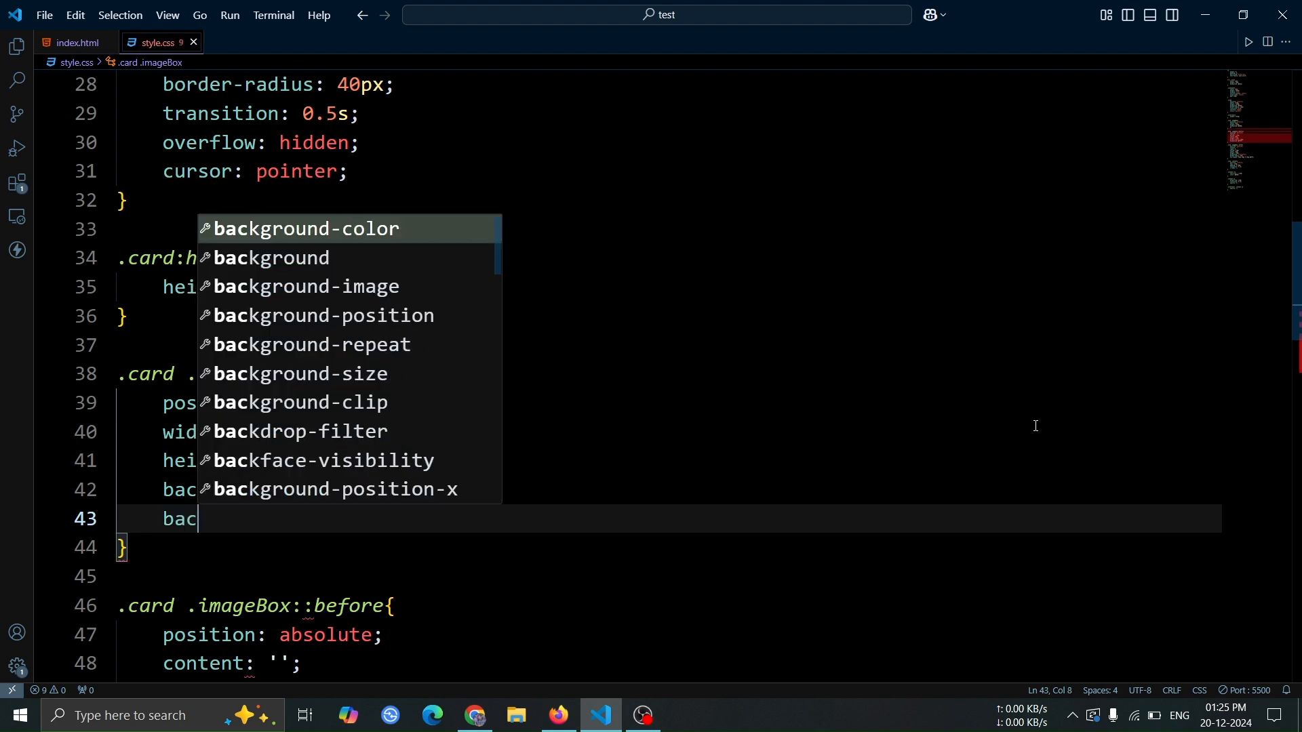
pyautogui.write('kground-image: ;')
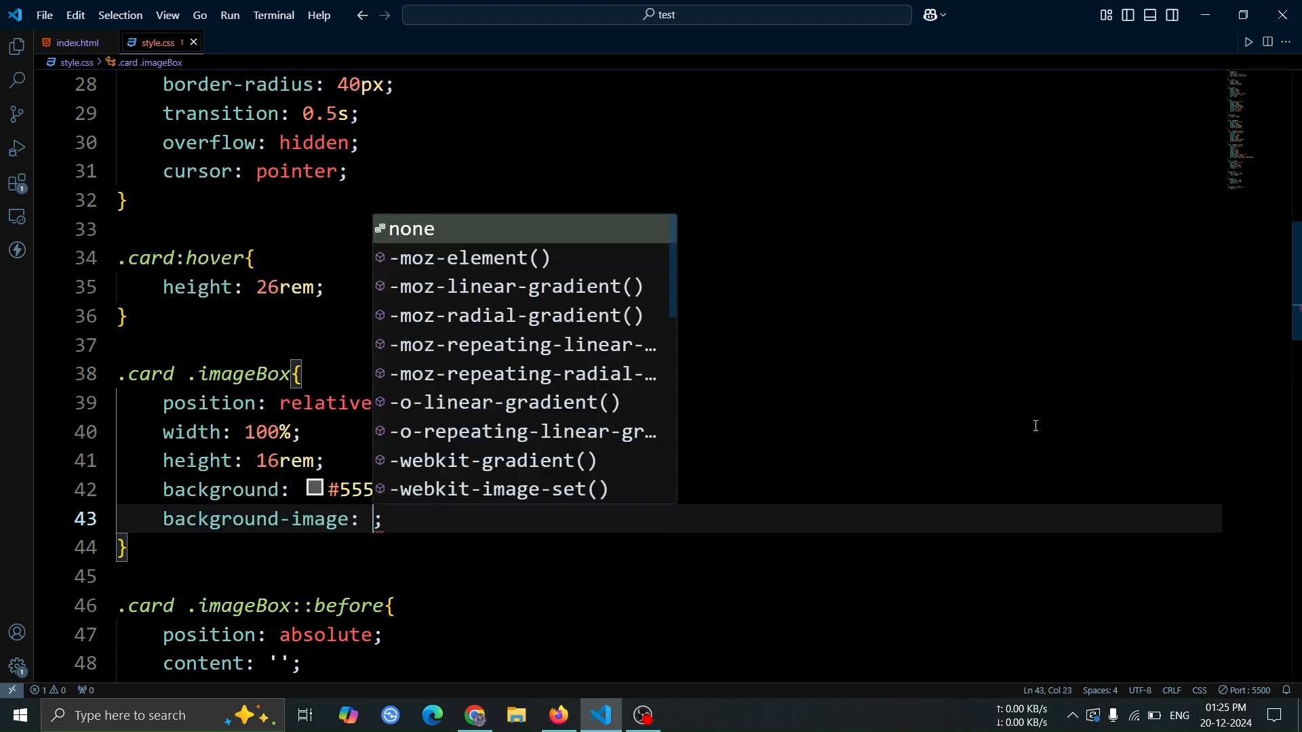
pyautogui.write('var(--i')
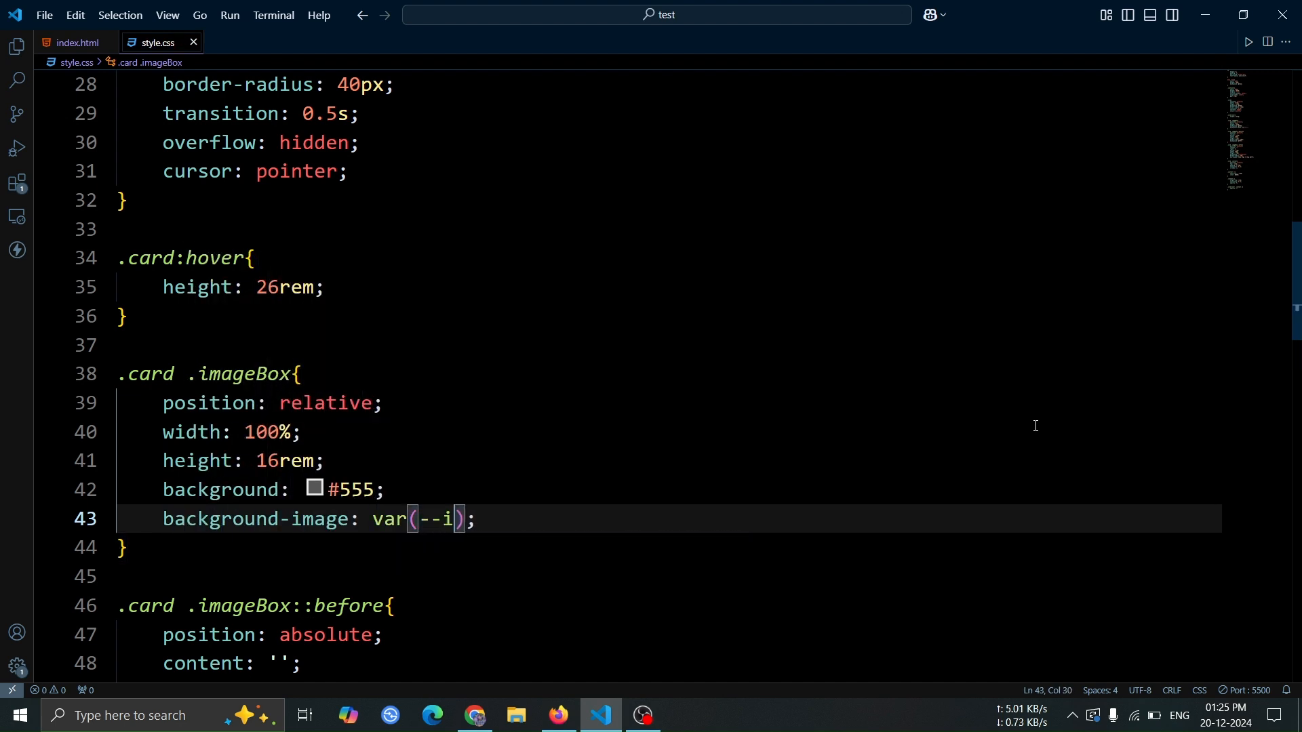
pyautogui.write('mg')
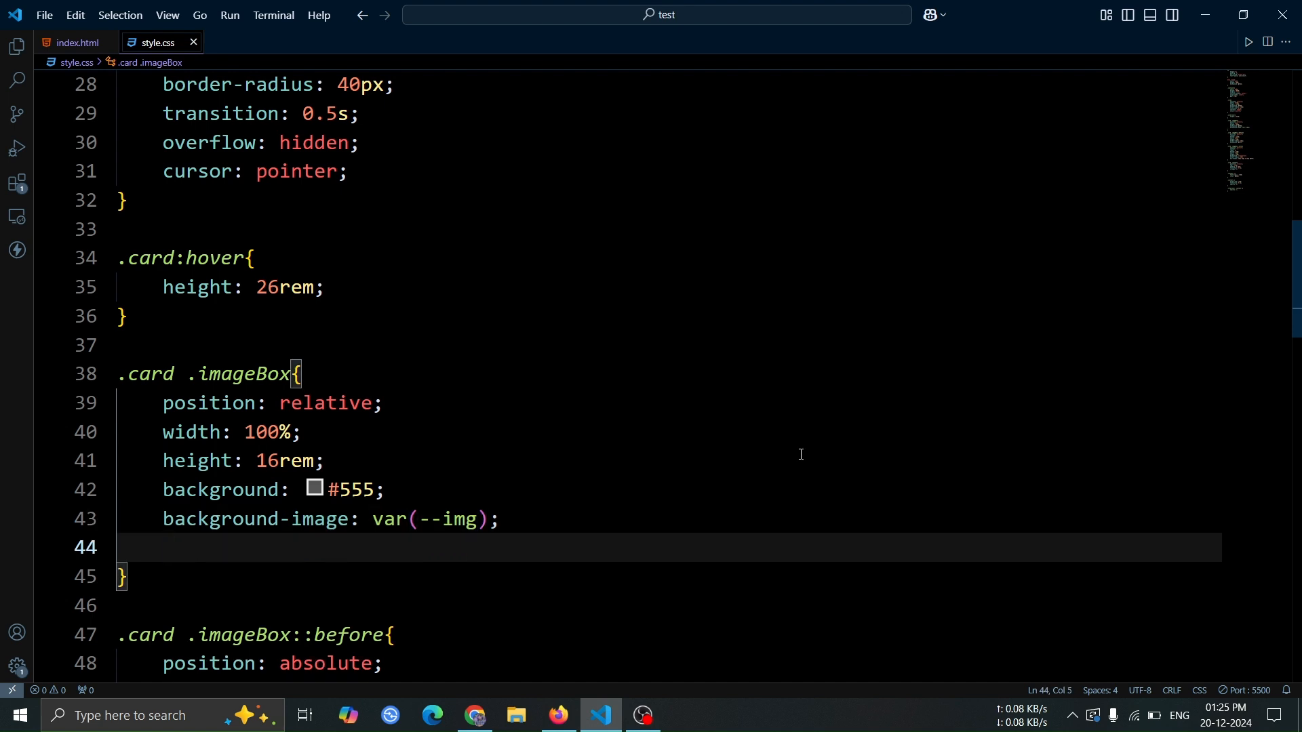
pyautogui.write('background-')
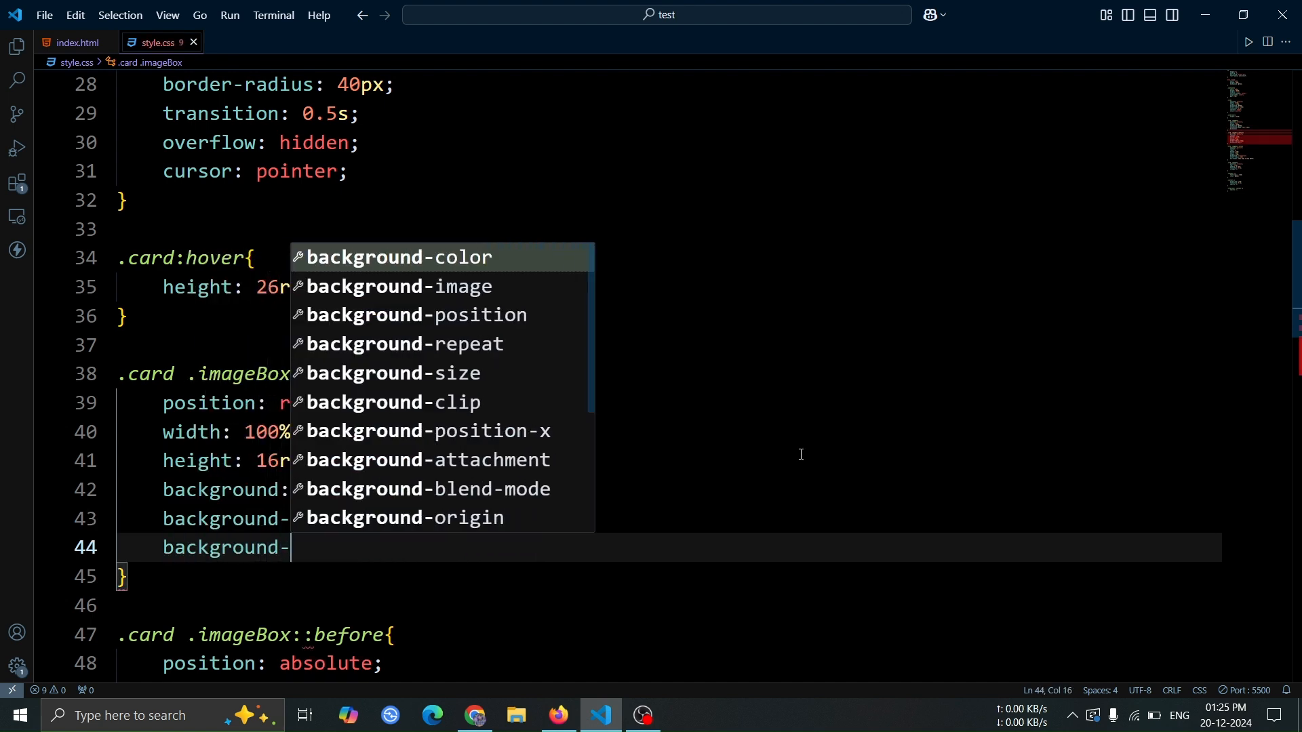
pyautogui.write('position: cent;')
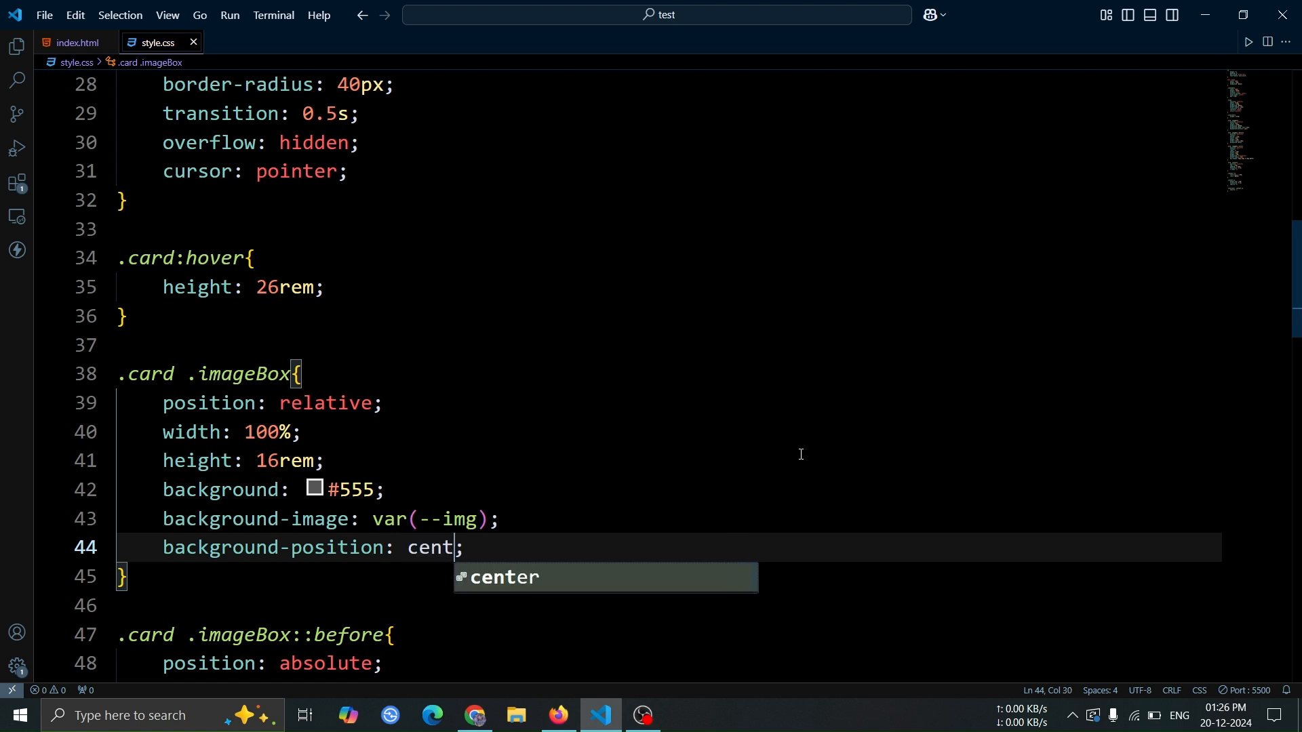
pyautogui.write('backg')
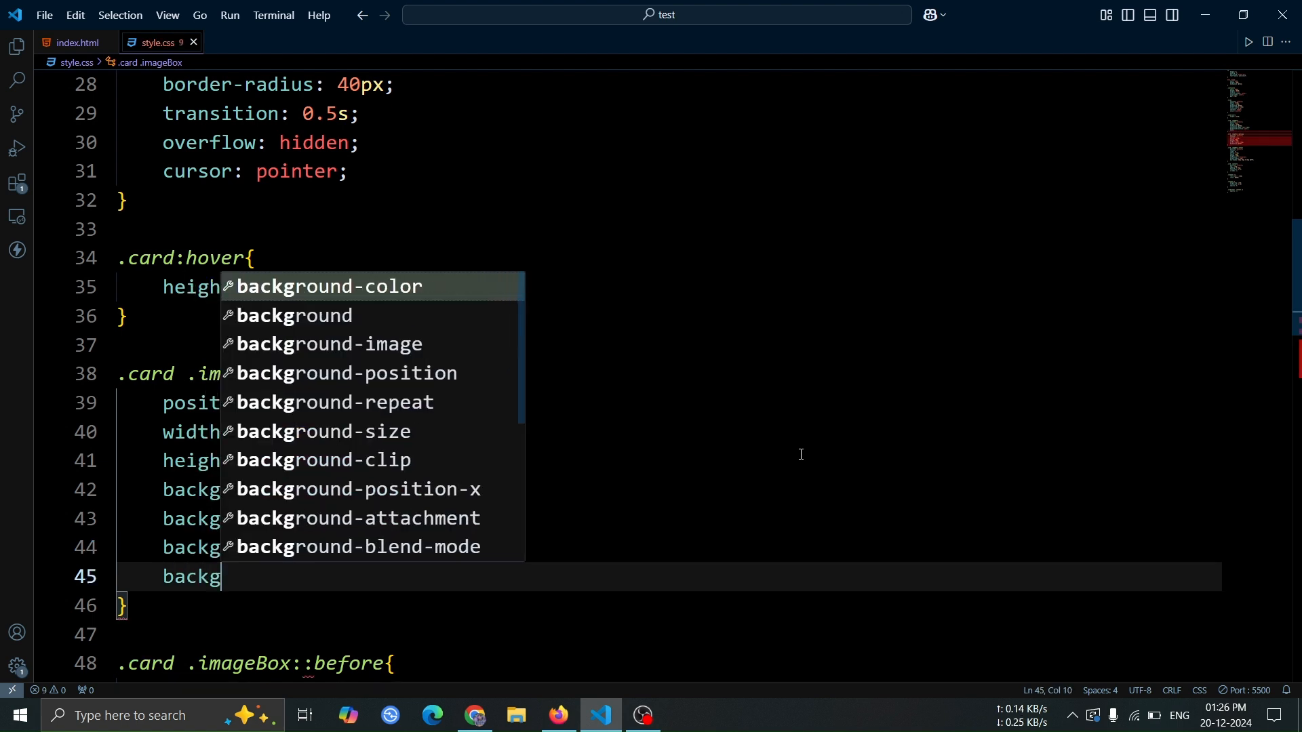
pyautogui.write('background-size: 100%;')
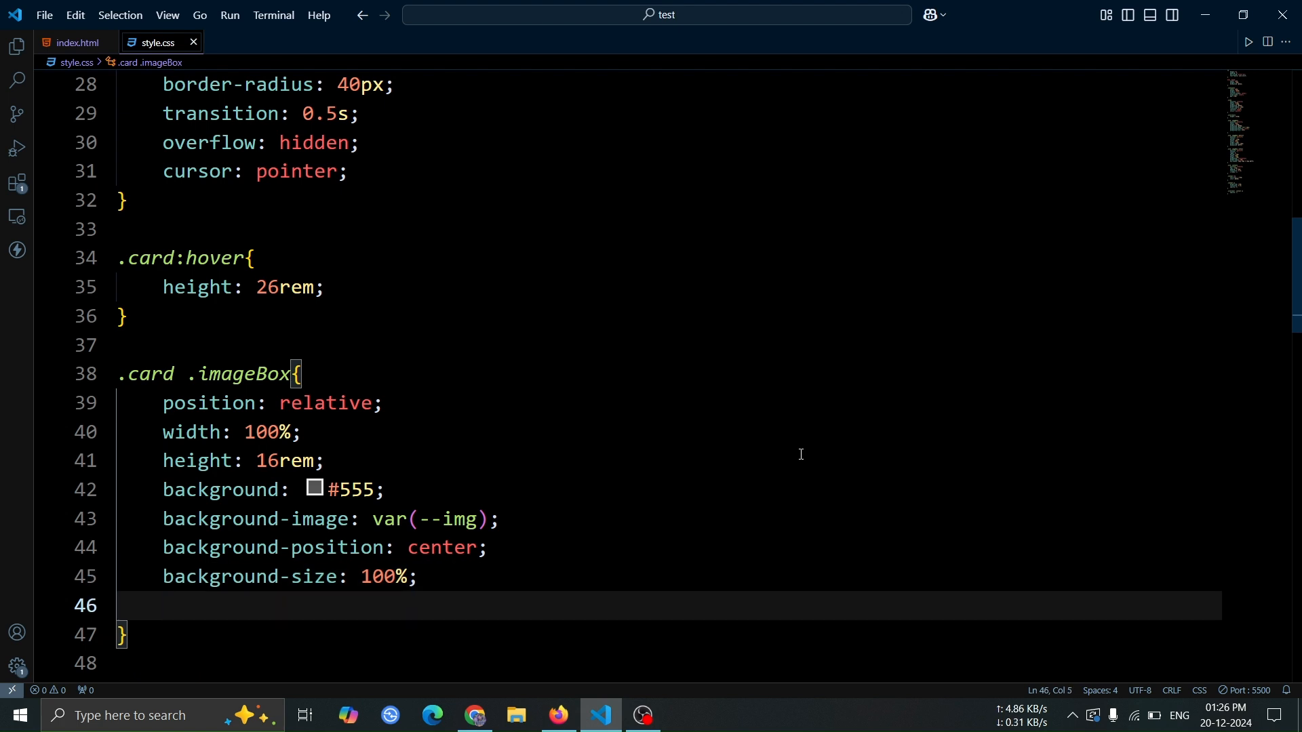
pyautogui.click(558, 715)
pyautogui.write('tr')
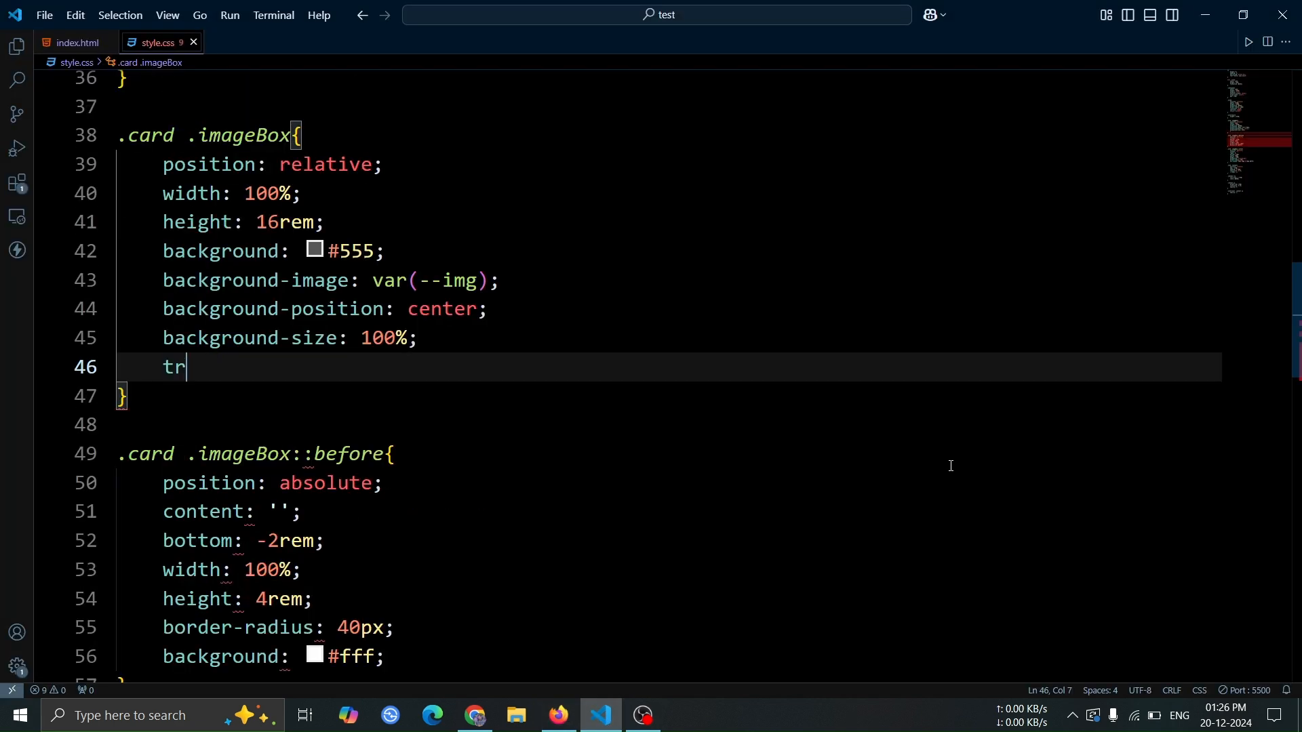
# Step: Add transition: 0.5s and filter: blur(3px) to .card .imageBox and check Firefox
pyautogui.write('ansition: 0.5s;')
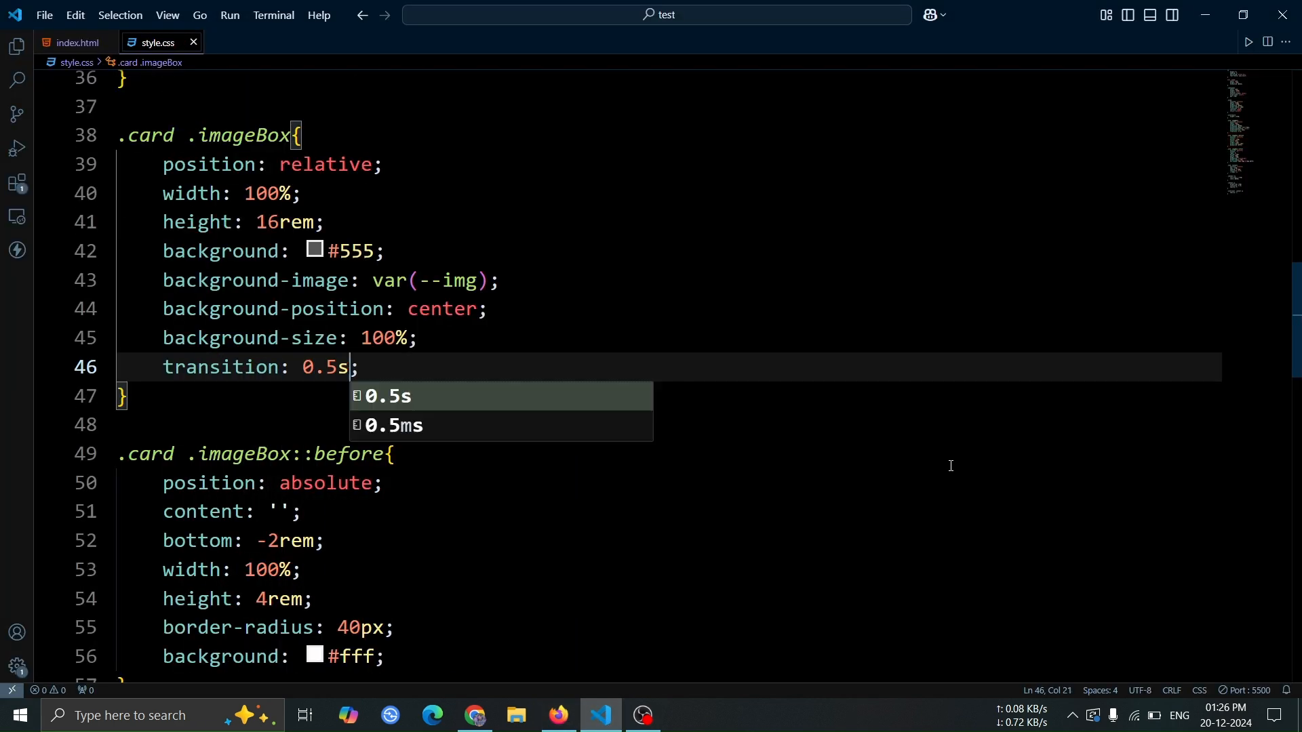
pyautogui.write('filter: blur();')
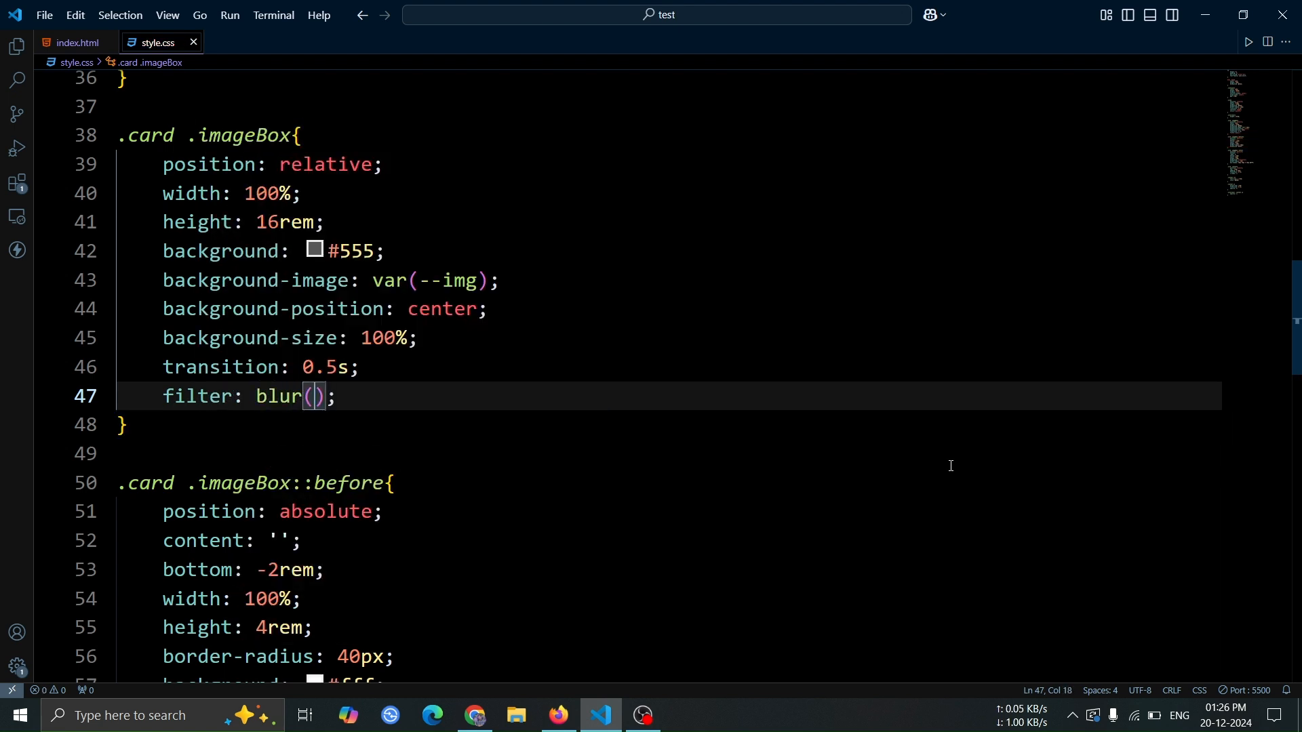
pyautogui.write('3px')
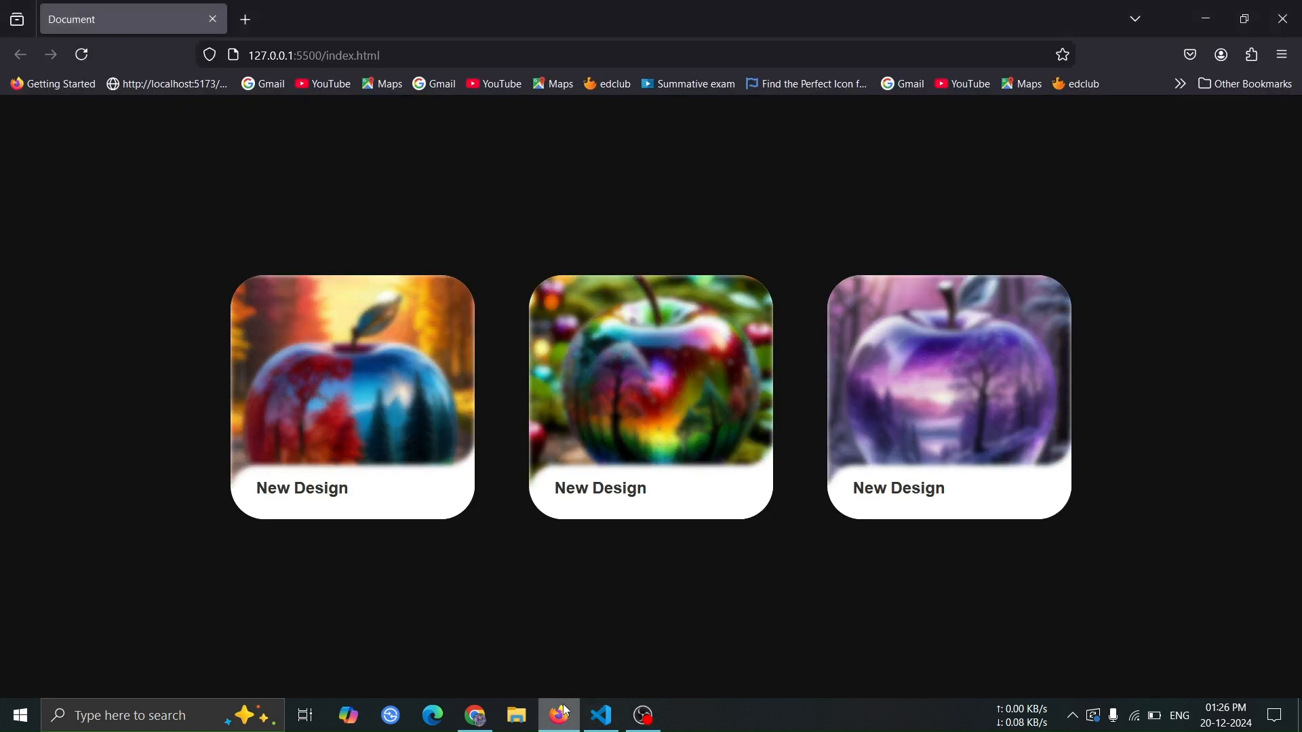
pyautogui.moveTo(851, 581)
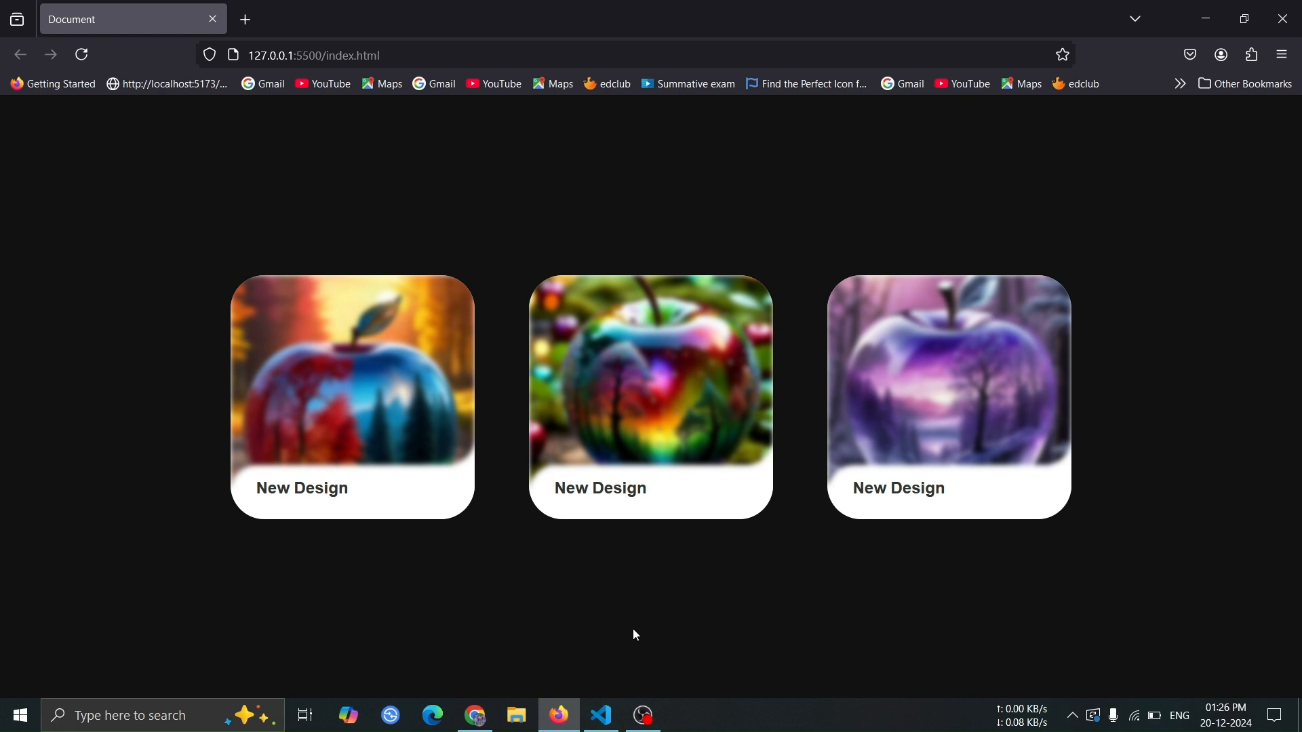
pyautogui.click(600, 714)
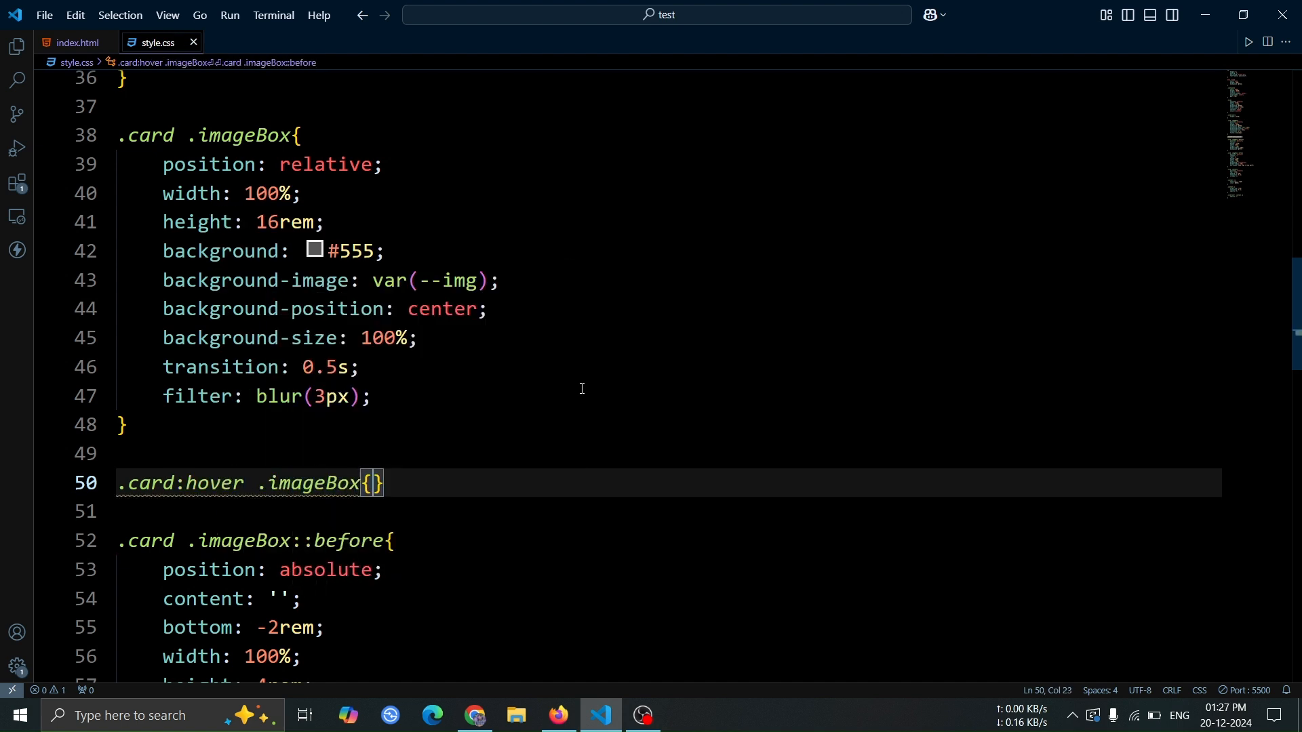
# Step: Write .card:hover .imageBox { filter: none; } to unblur the hovered image
pyautogui.write('filter: none;')
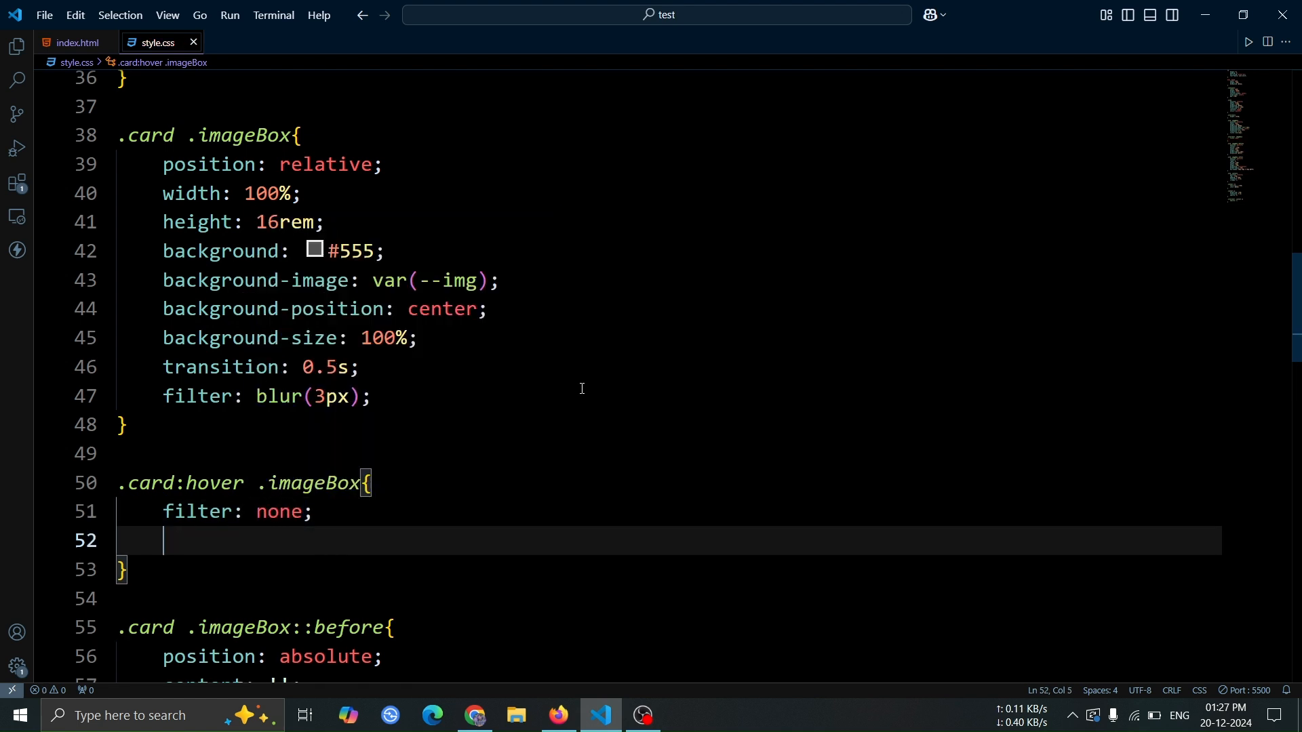
pyautogui.write('background-')
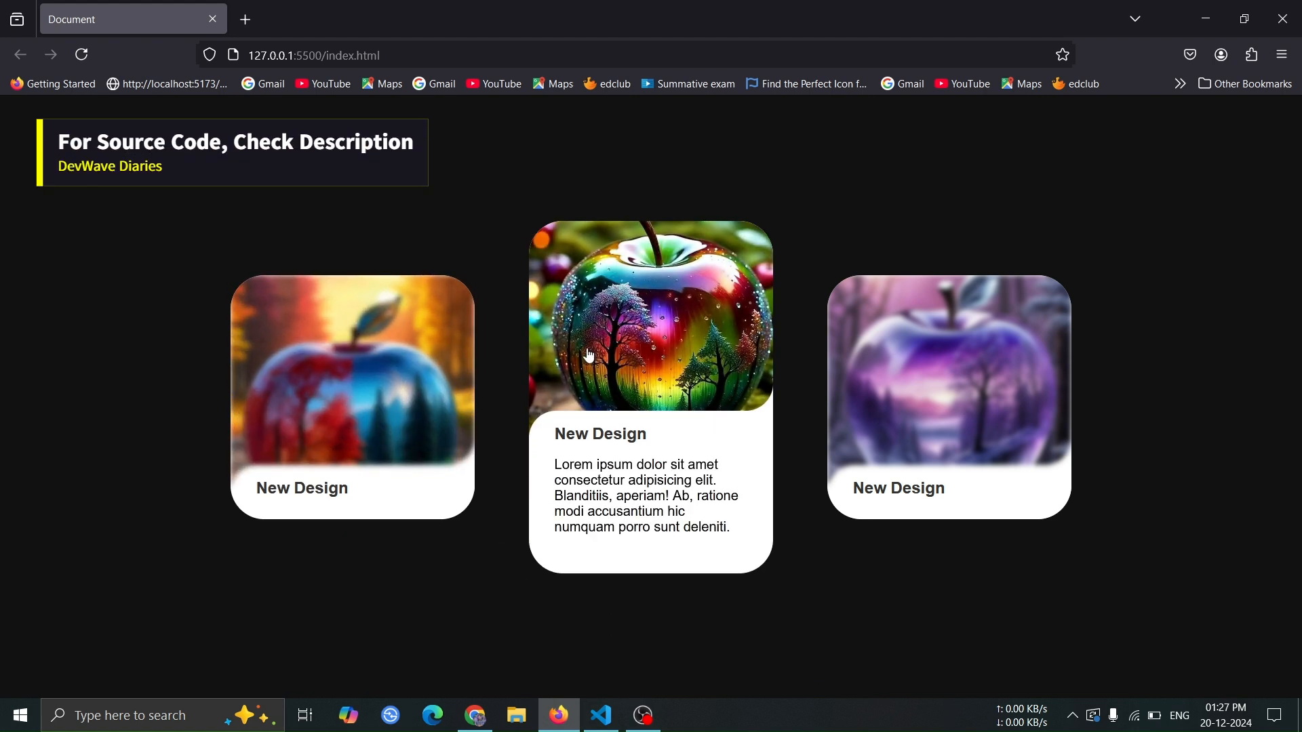
pyautogui.moveTo(861, 624)
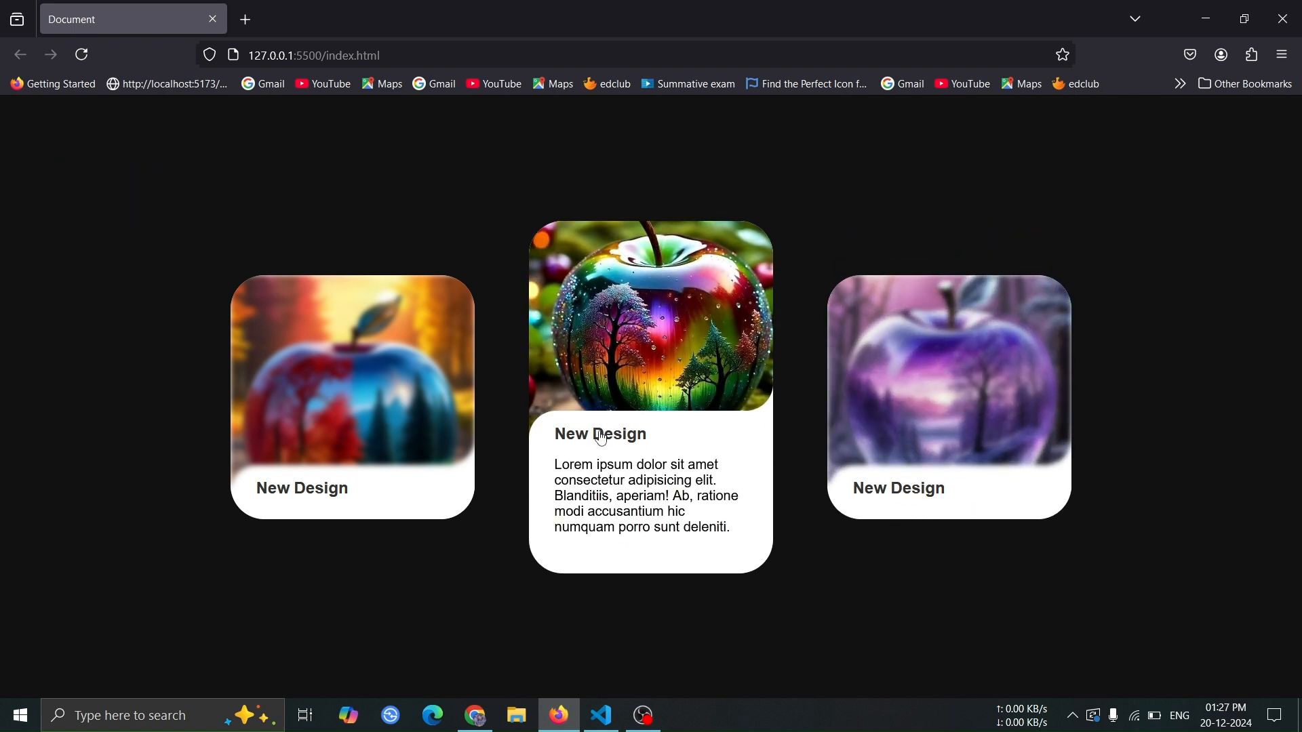
pyautogui.moveTo(534, 442)
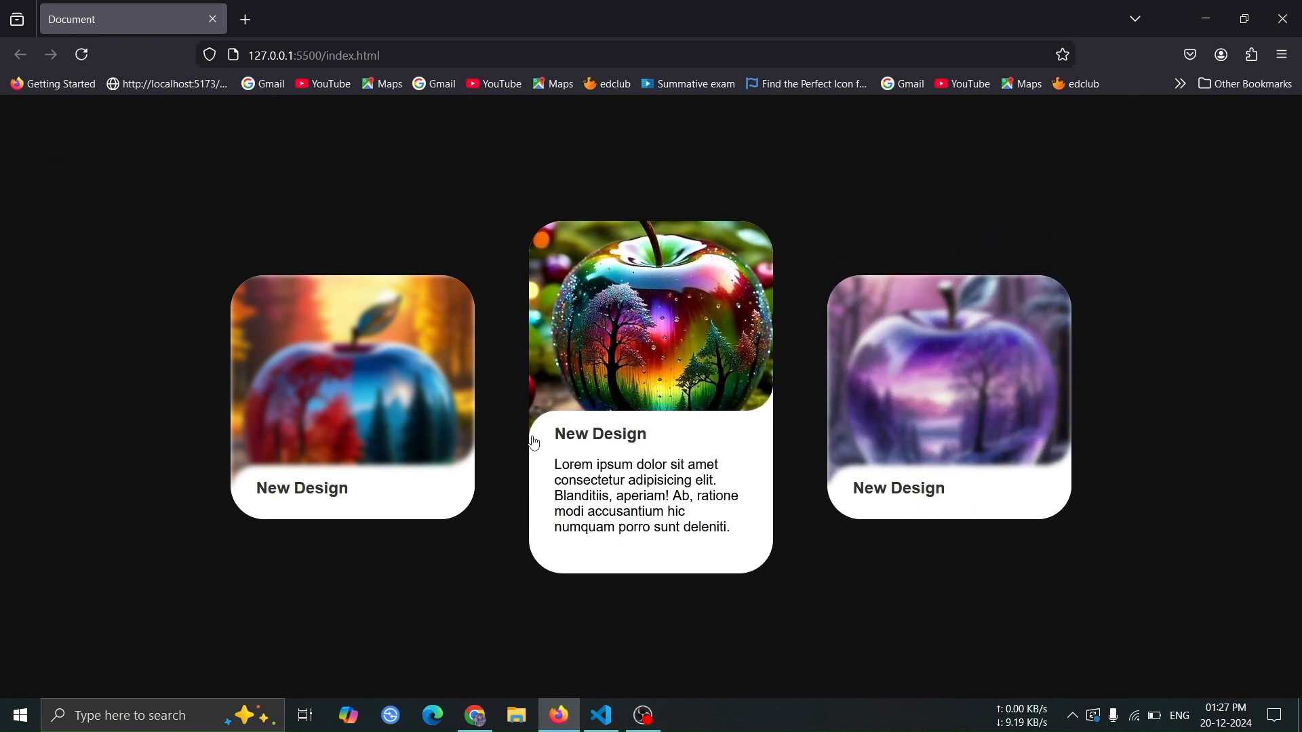
pyautogui.moveTo(363, 299)
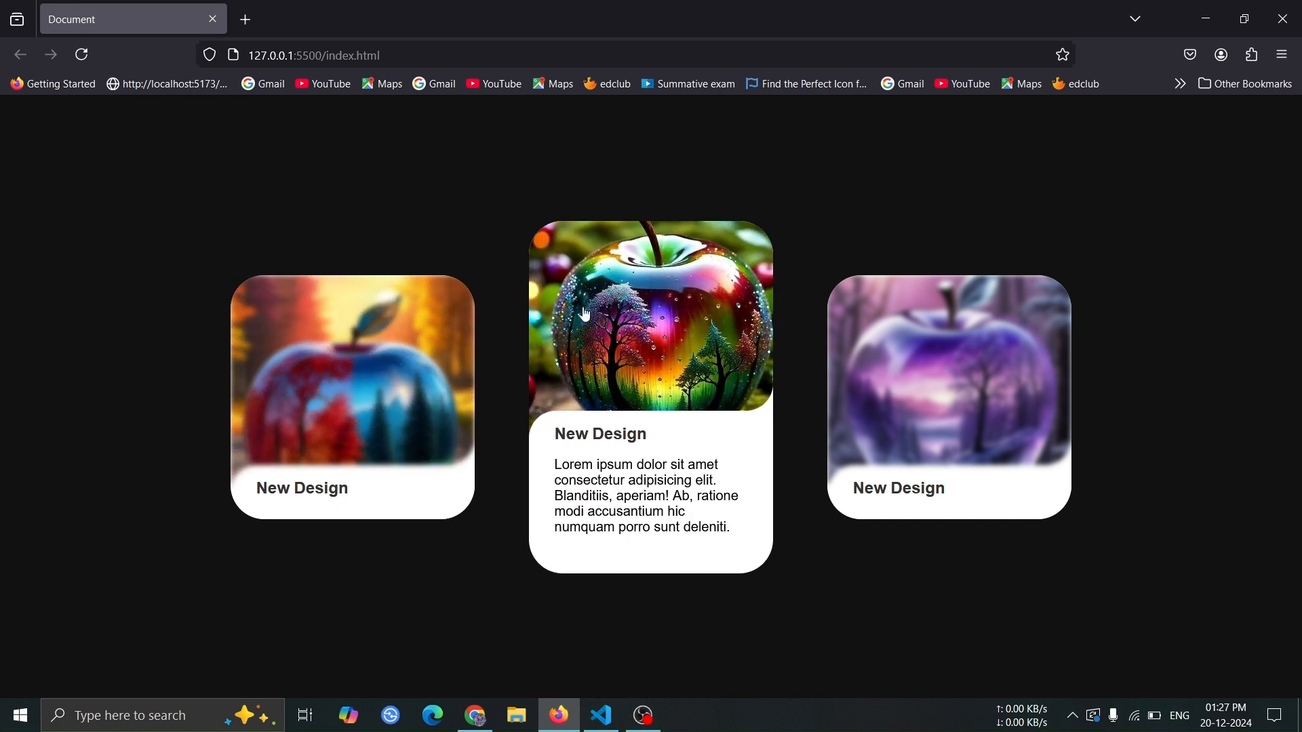
pyautogui.moveTo(696, 322)
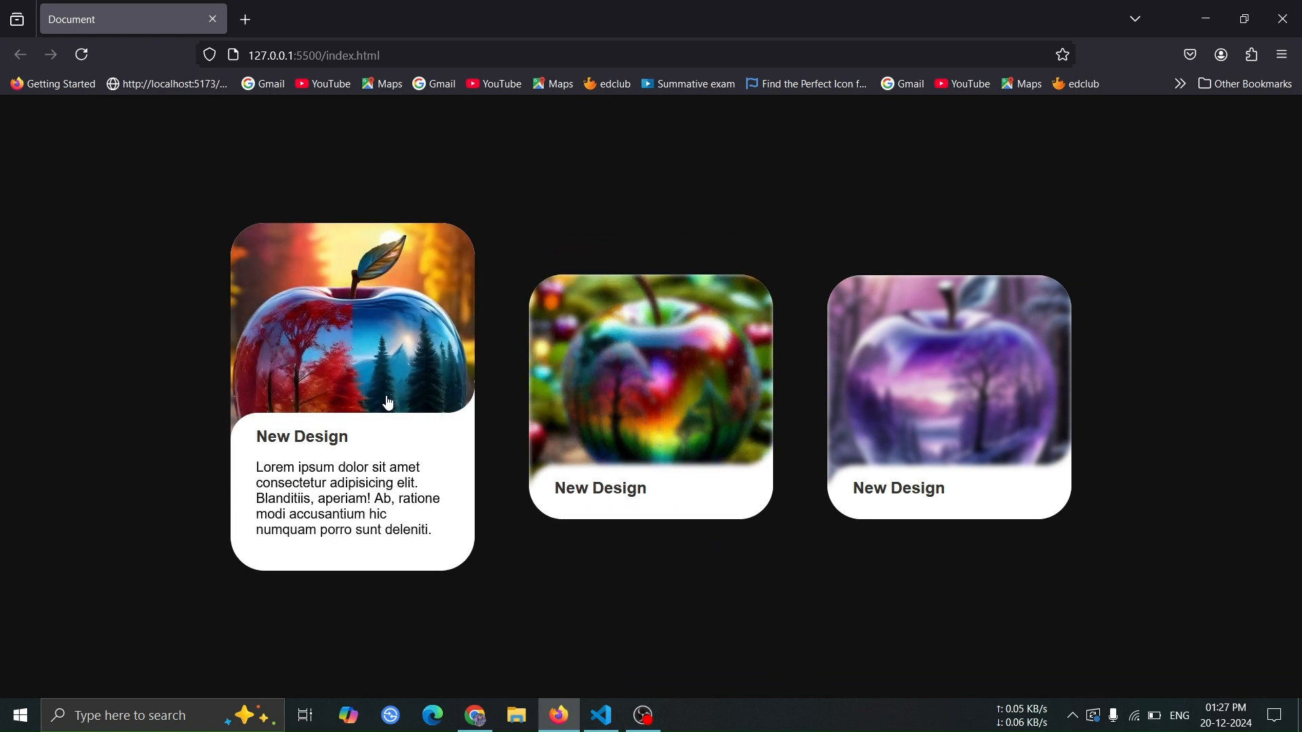
pyautogui.moveTo(602, 539)
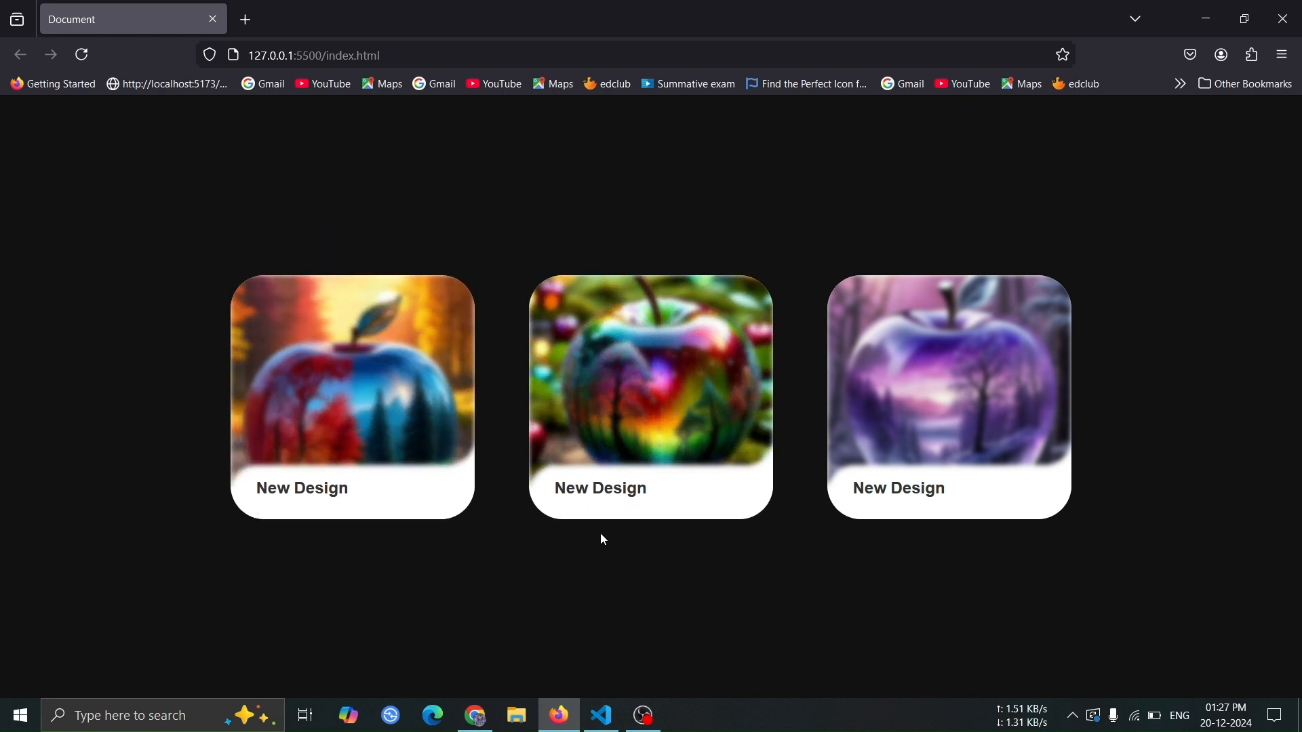